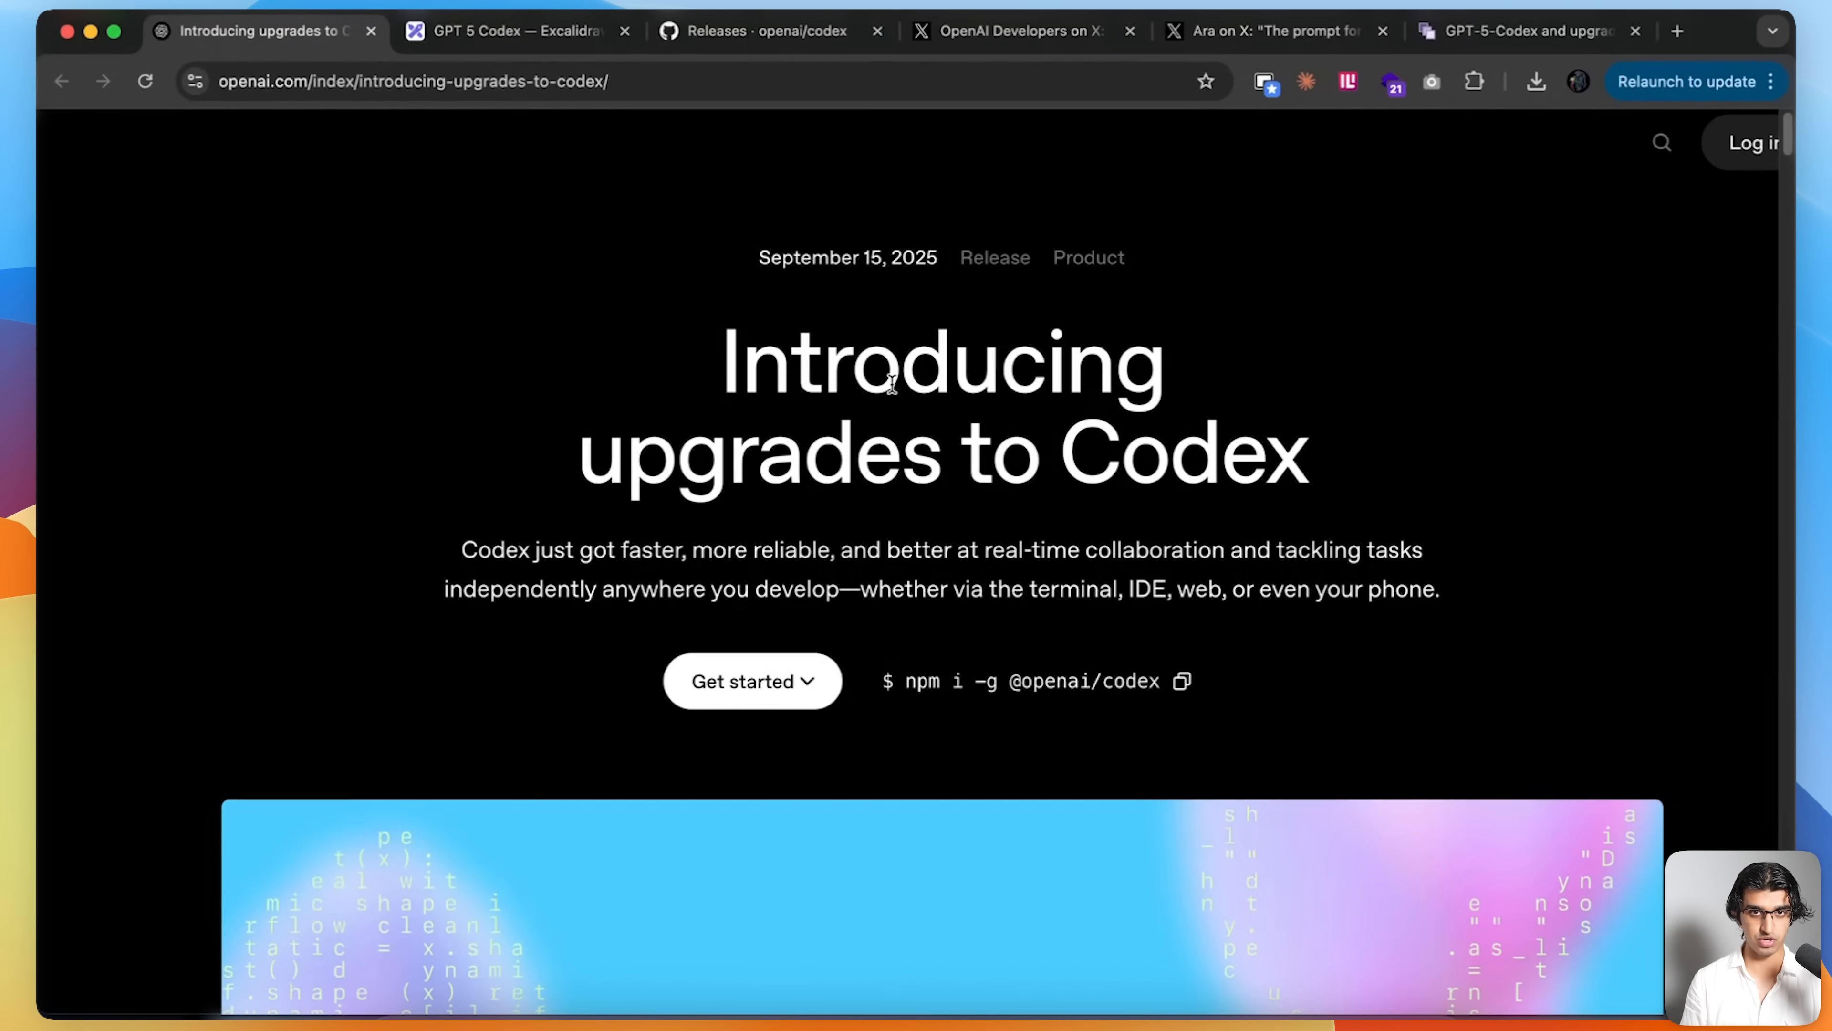
- Read the article's opening and pick out the name GPT-5-Codex in the first paragraph
scroll(down, 3)
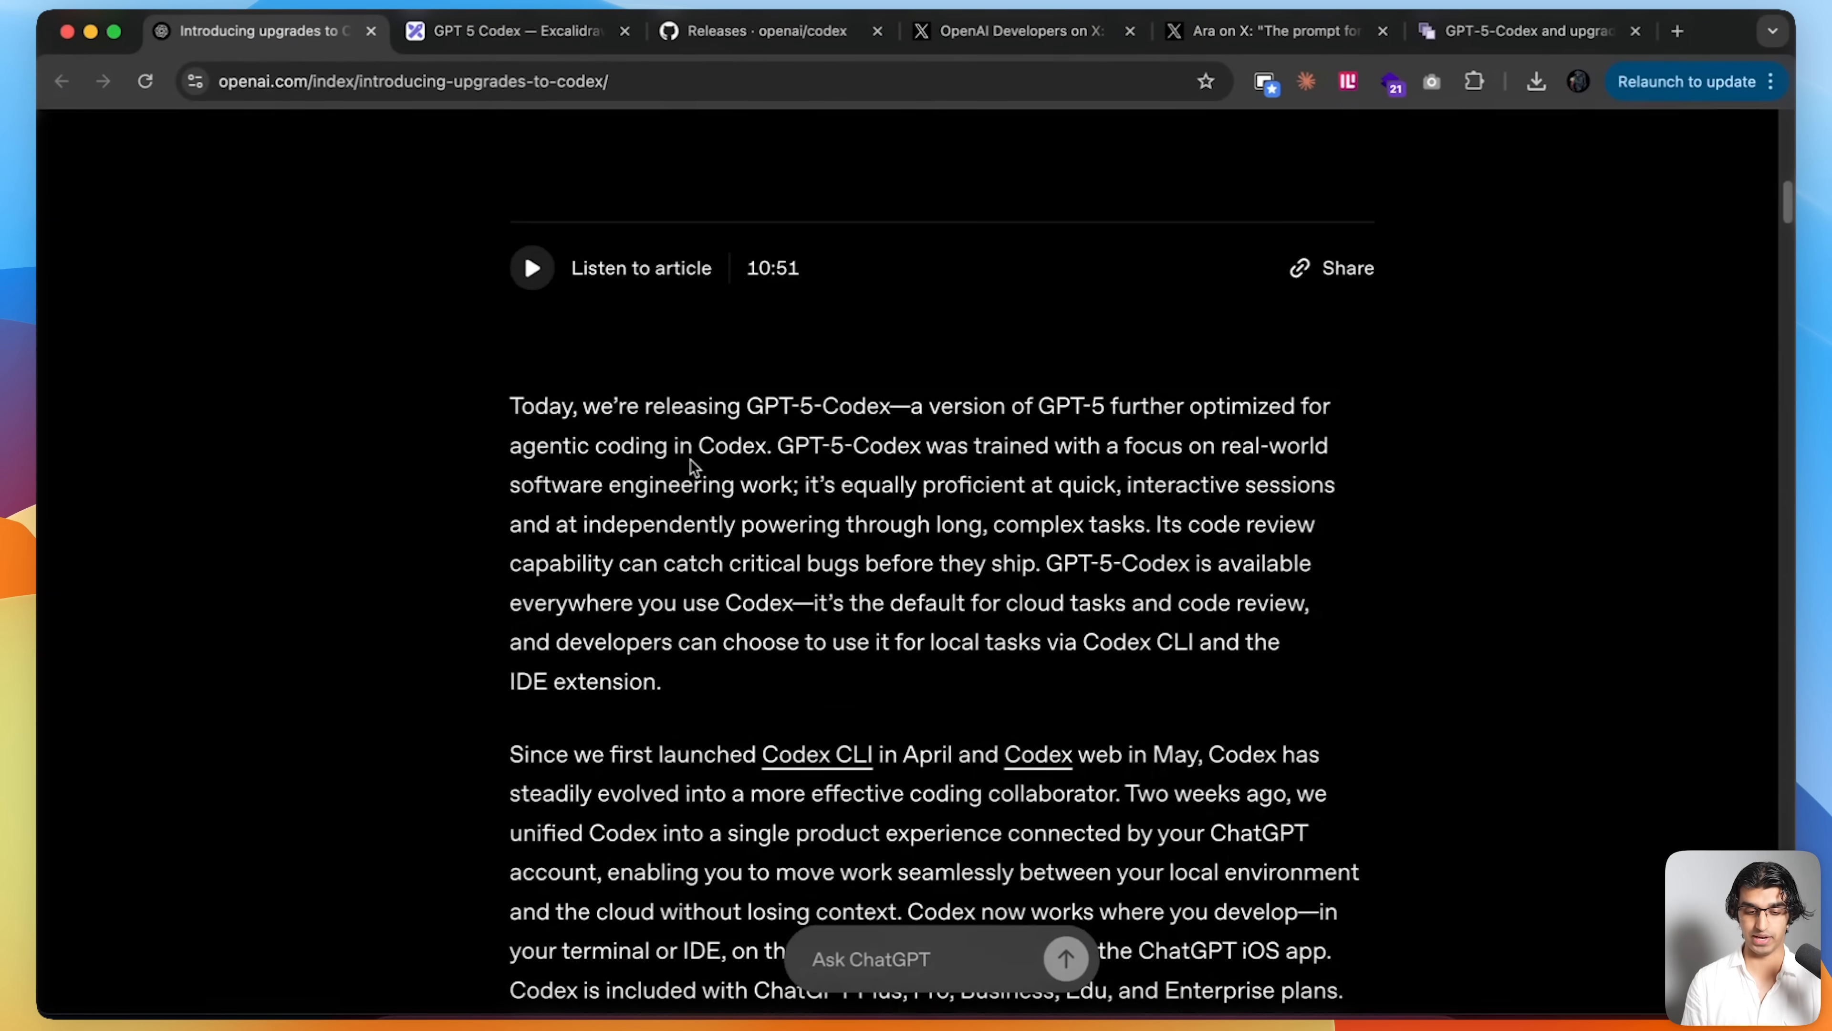
double_click(865, 381)
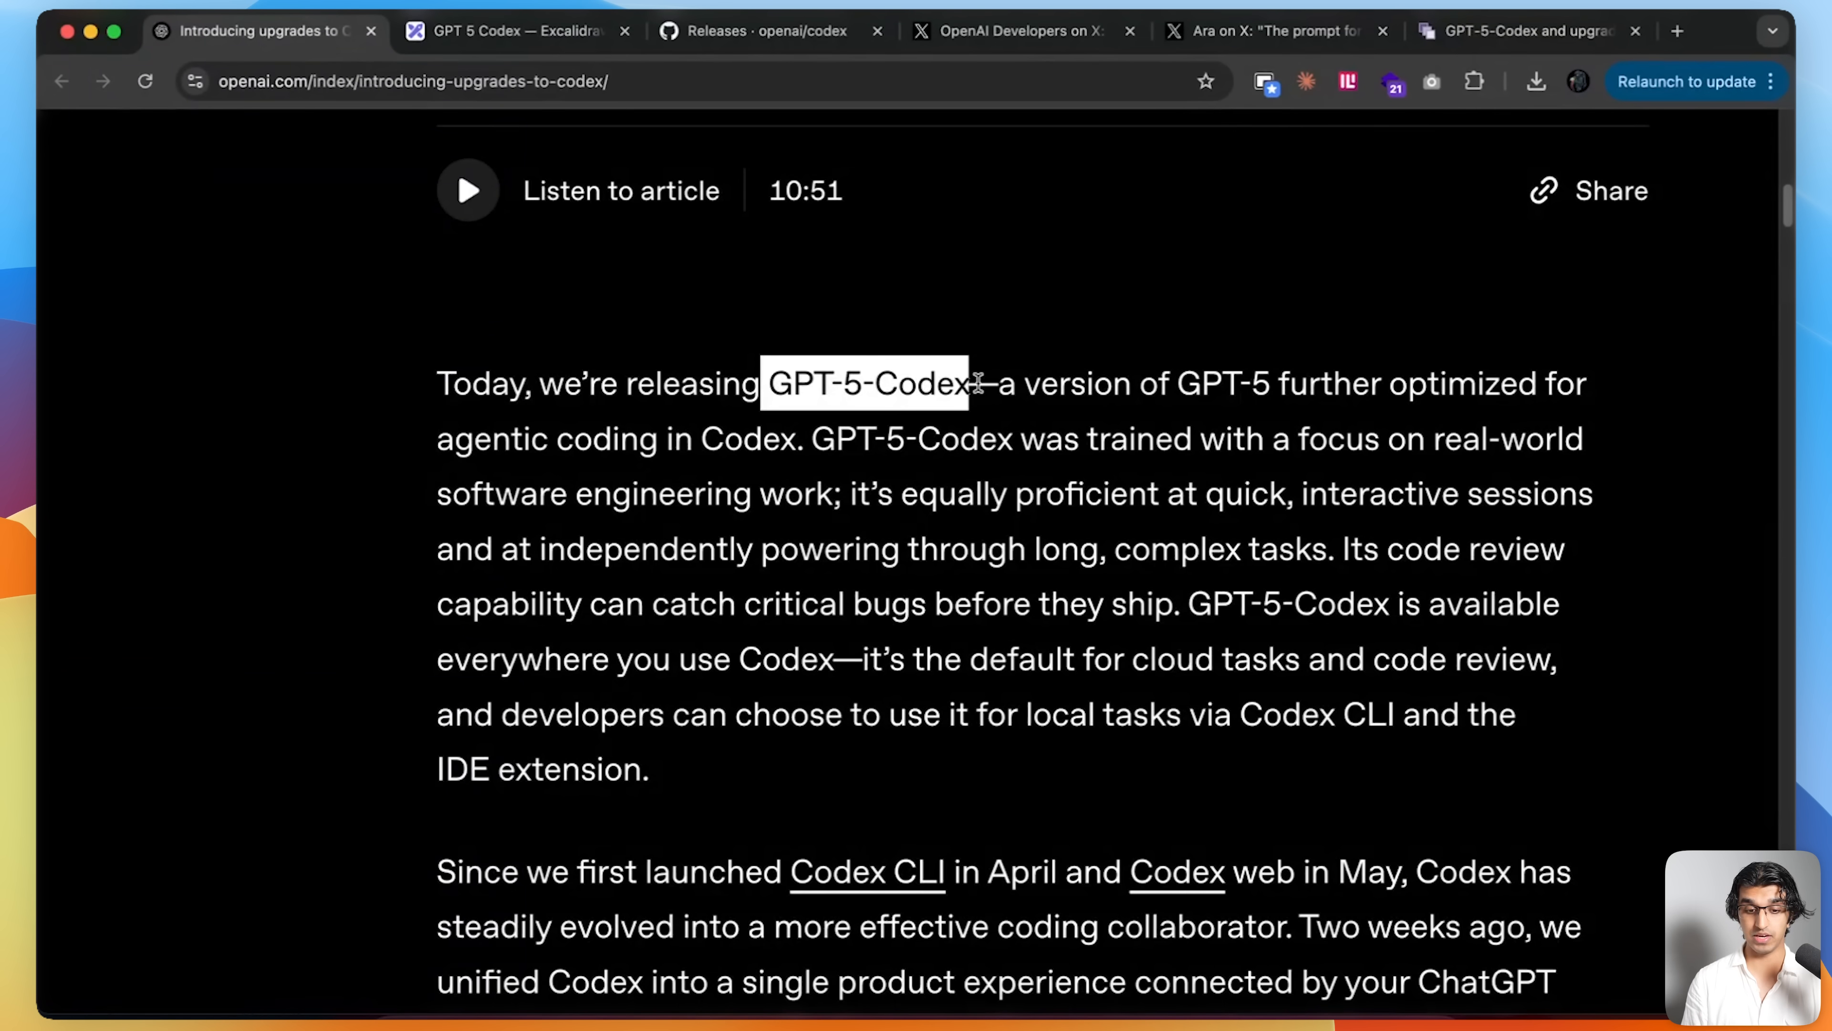
scroll(up, 3)
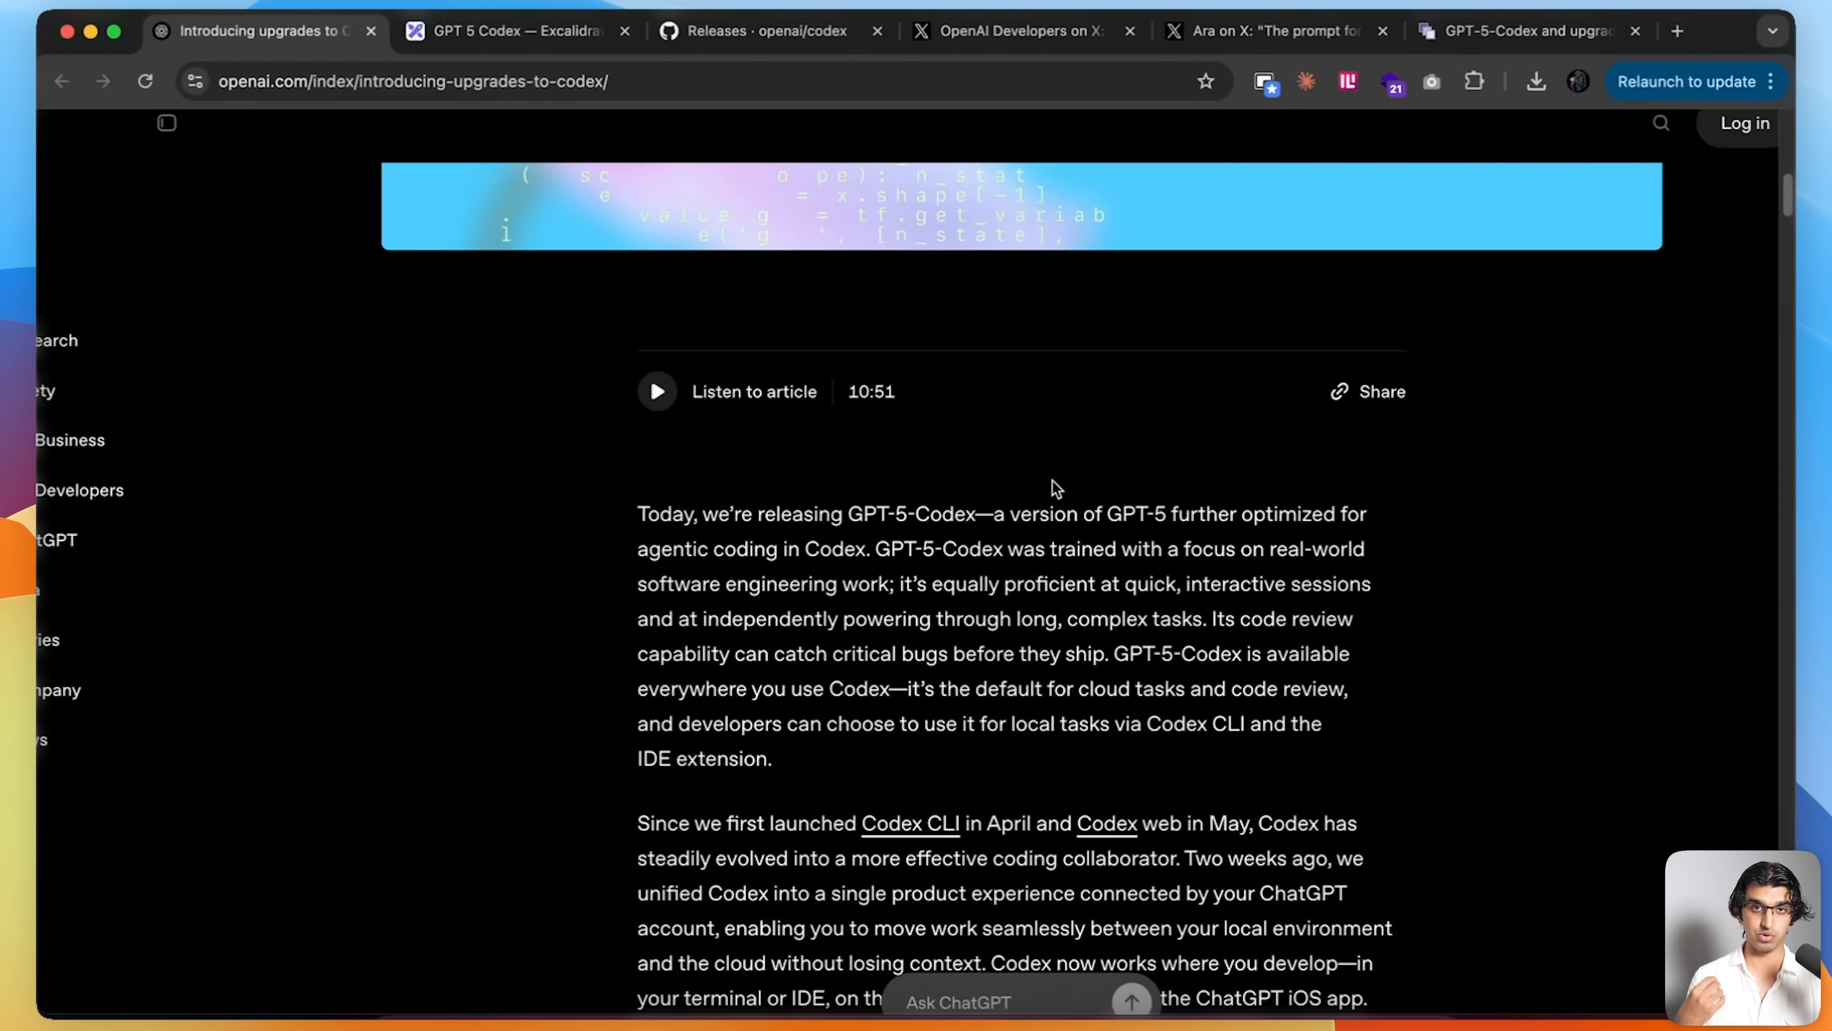
scroll(down, 3)
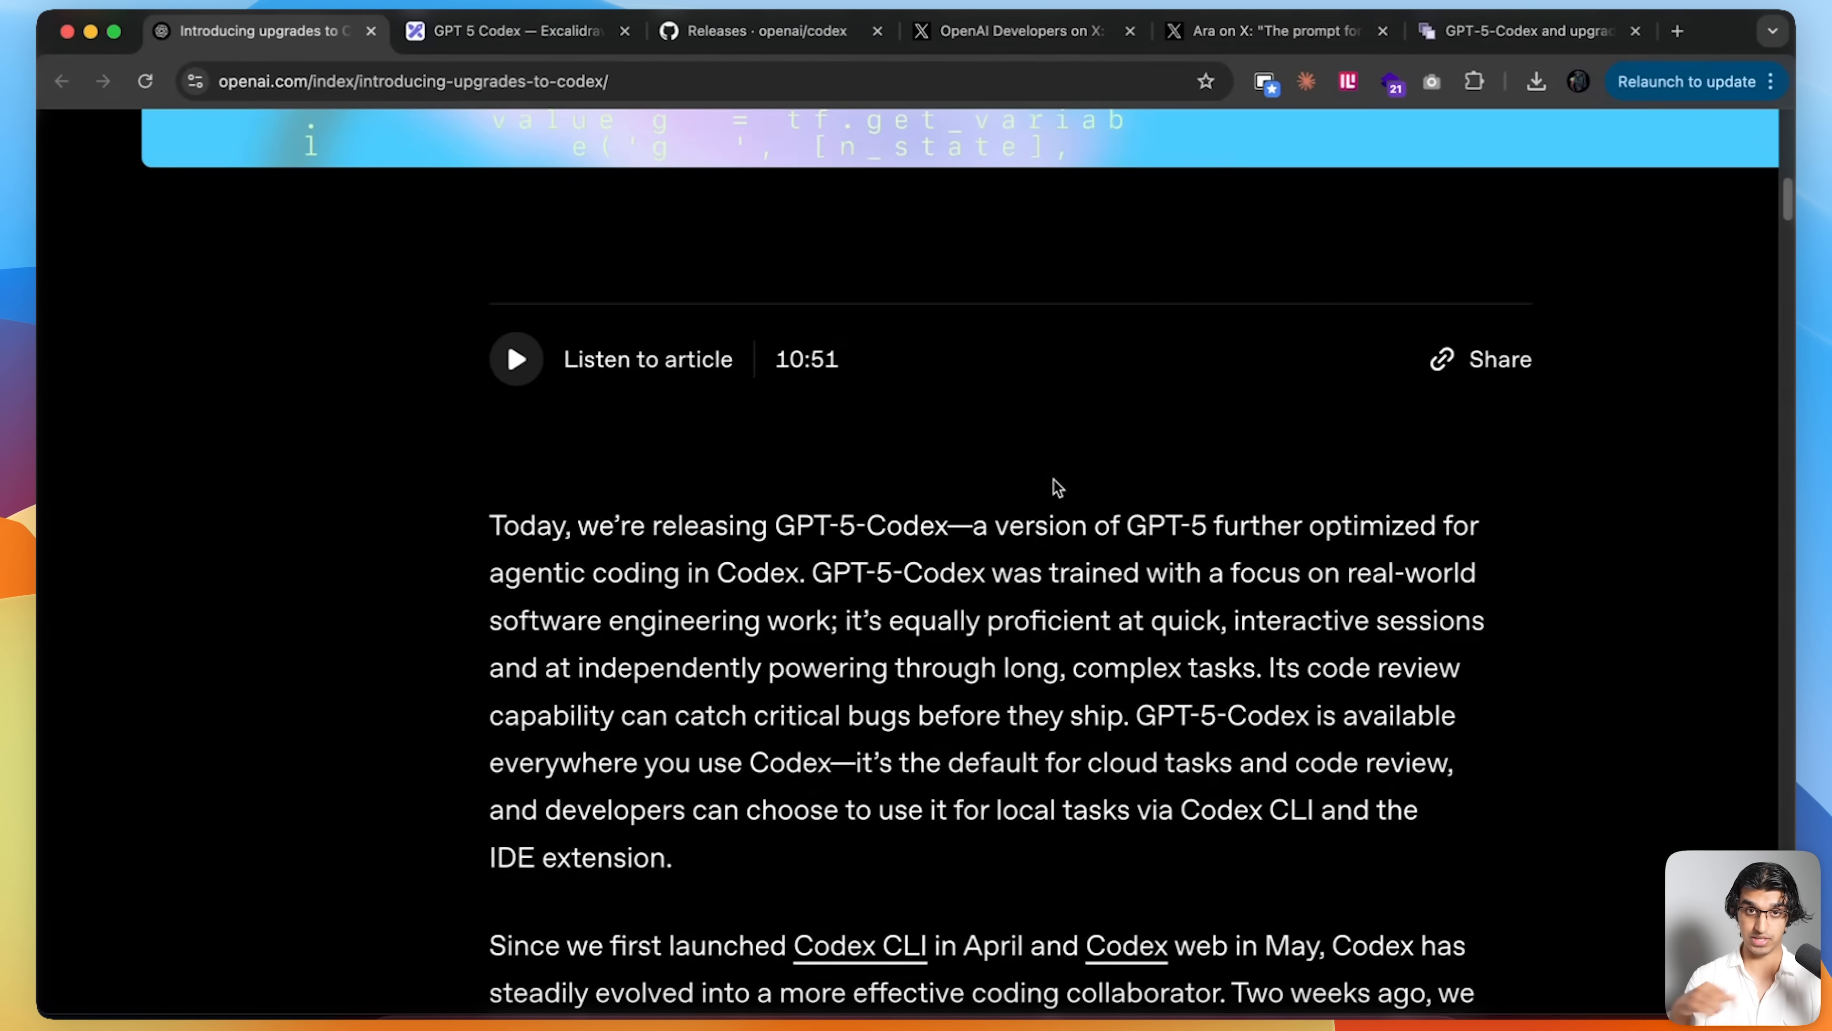
- Highlight GPT-5-Codex again, clear it, and continue to the seven-hours independent work passage
scroll(down, 3)
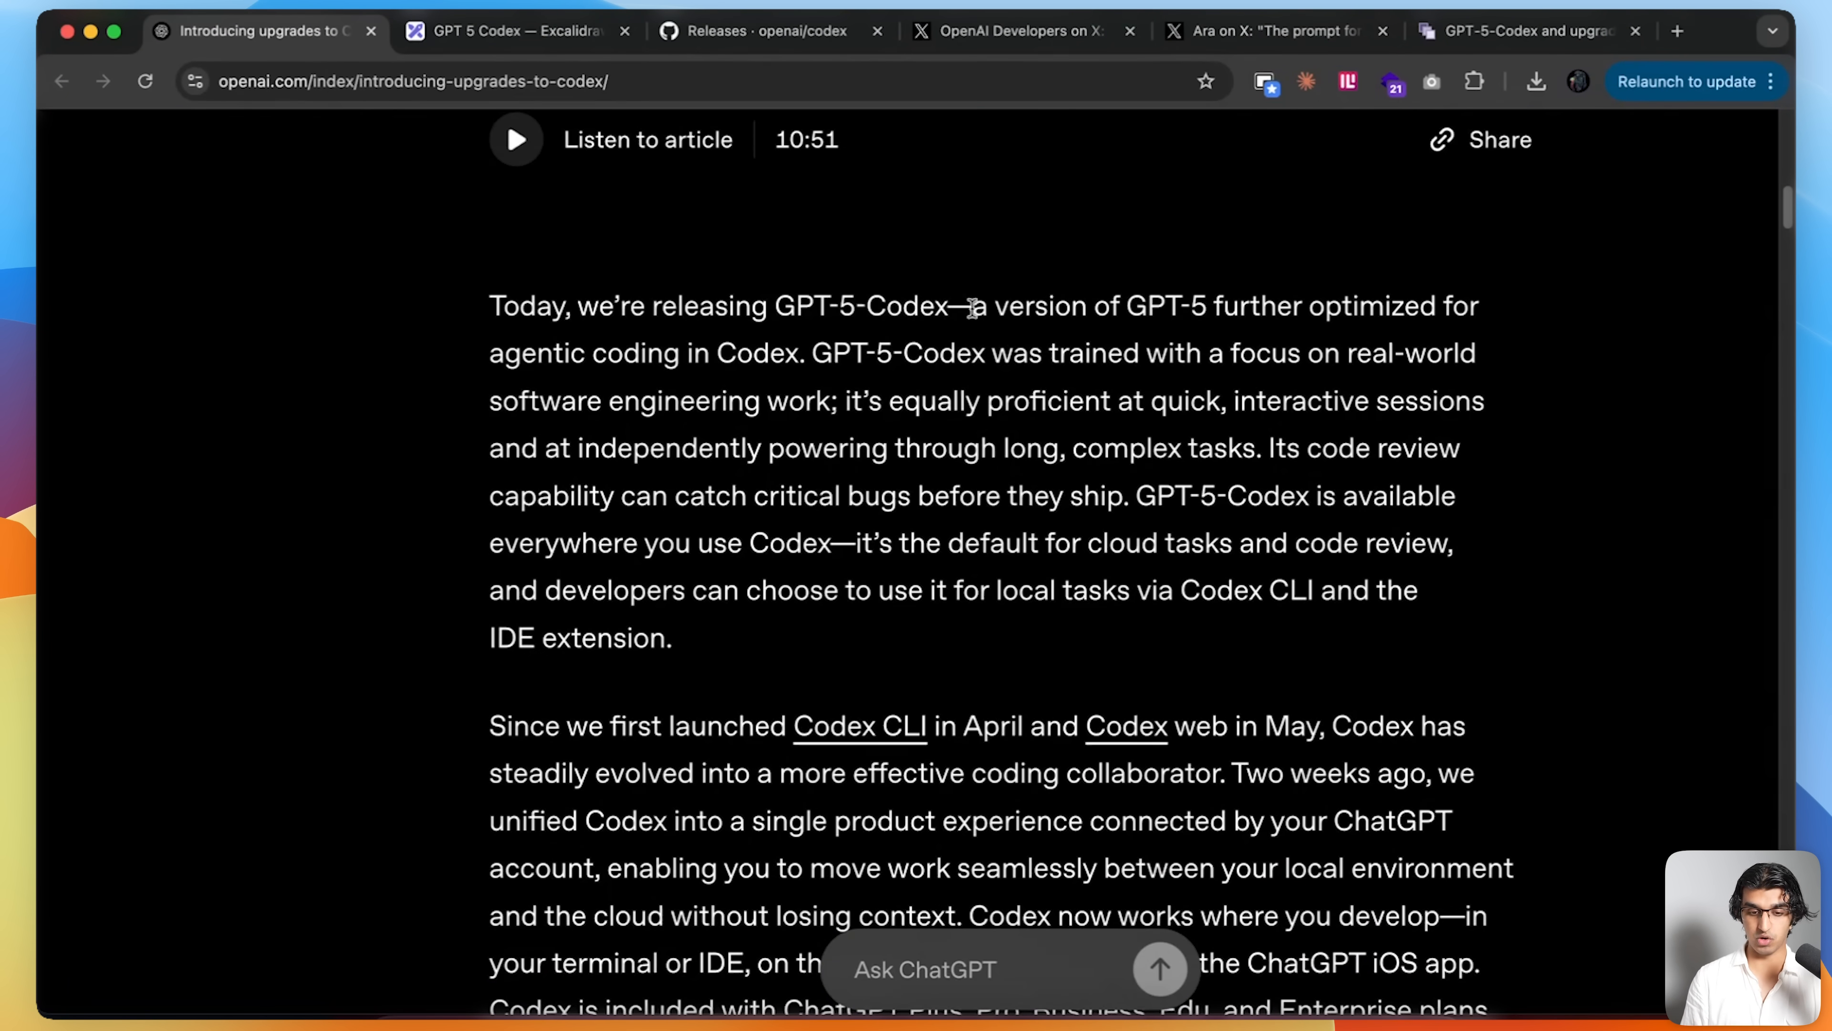
double_click(865, 307)
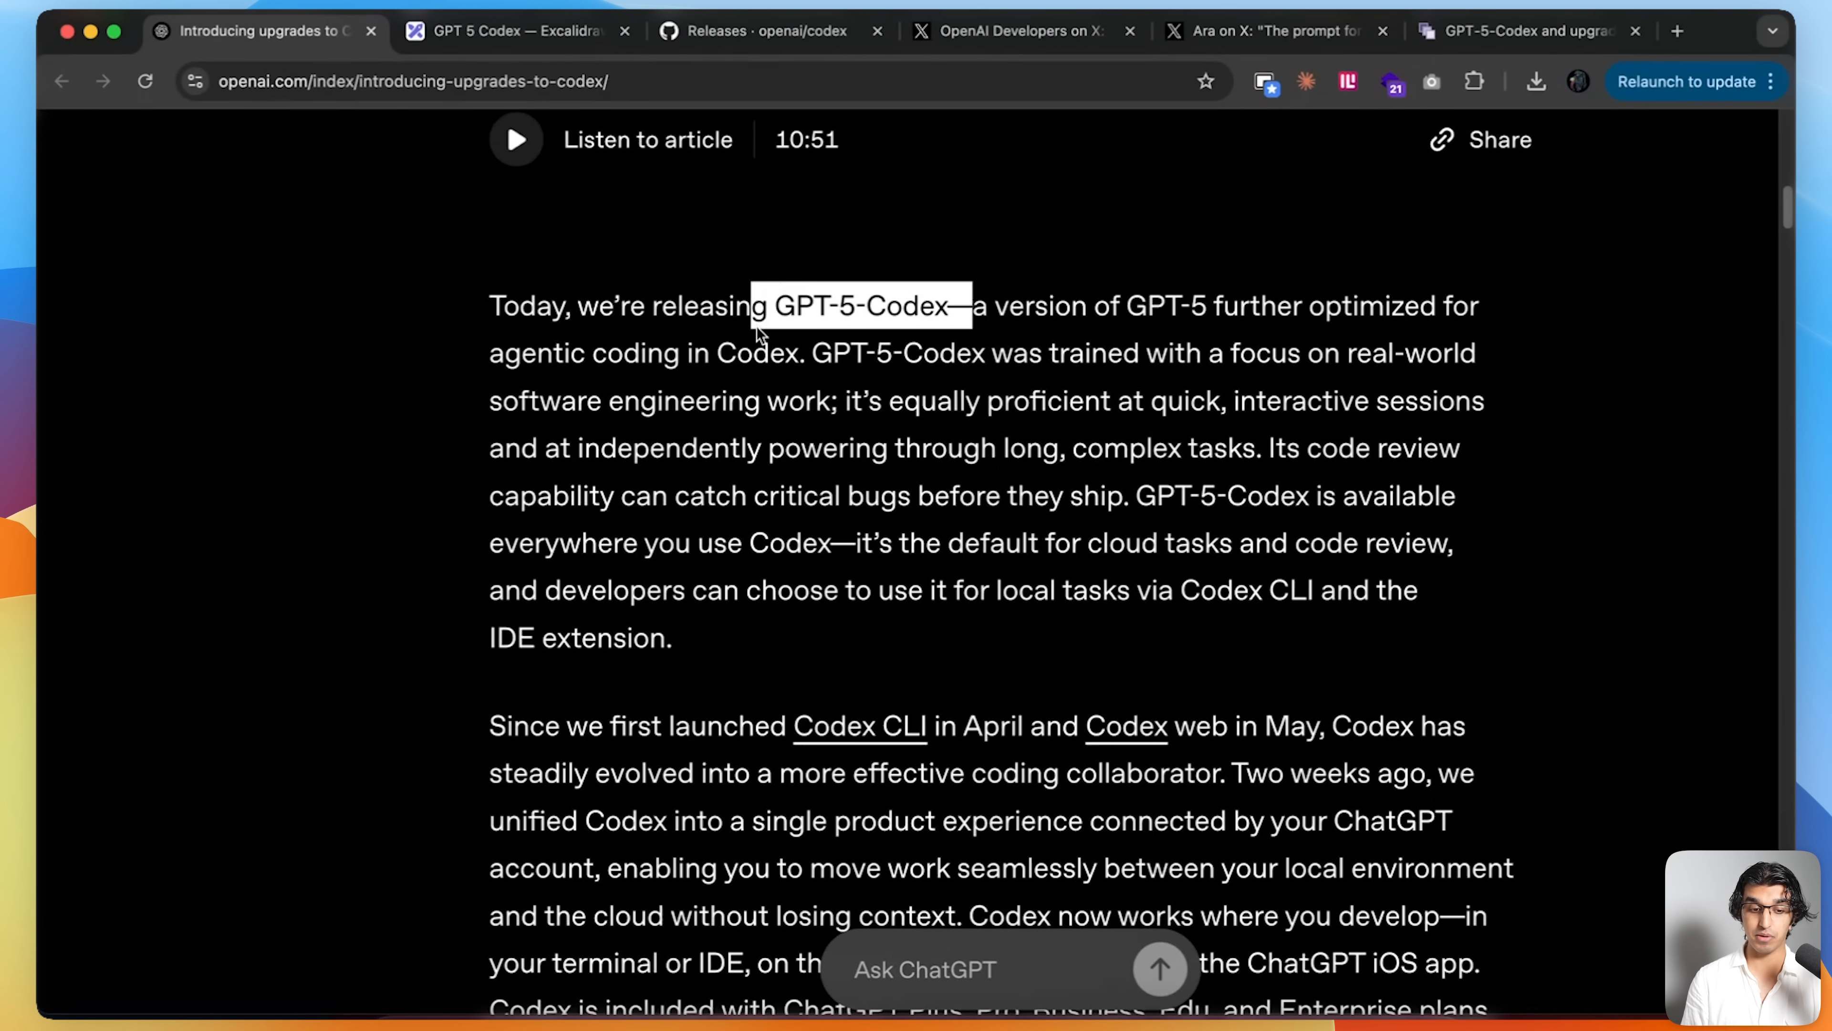
click(309, 706)
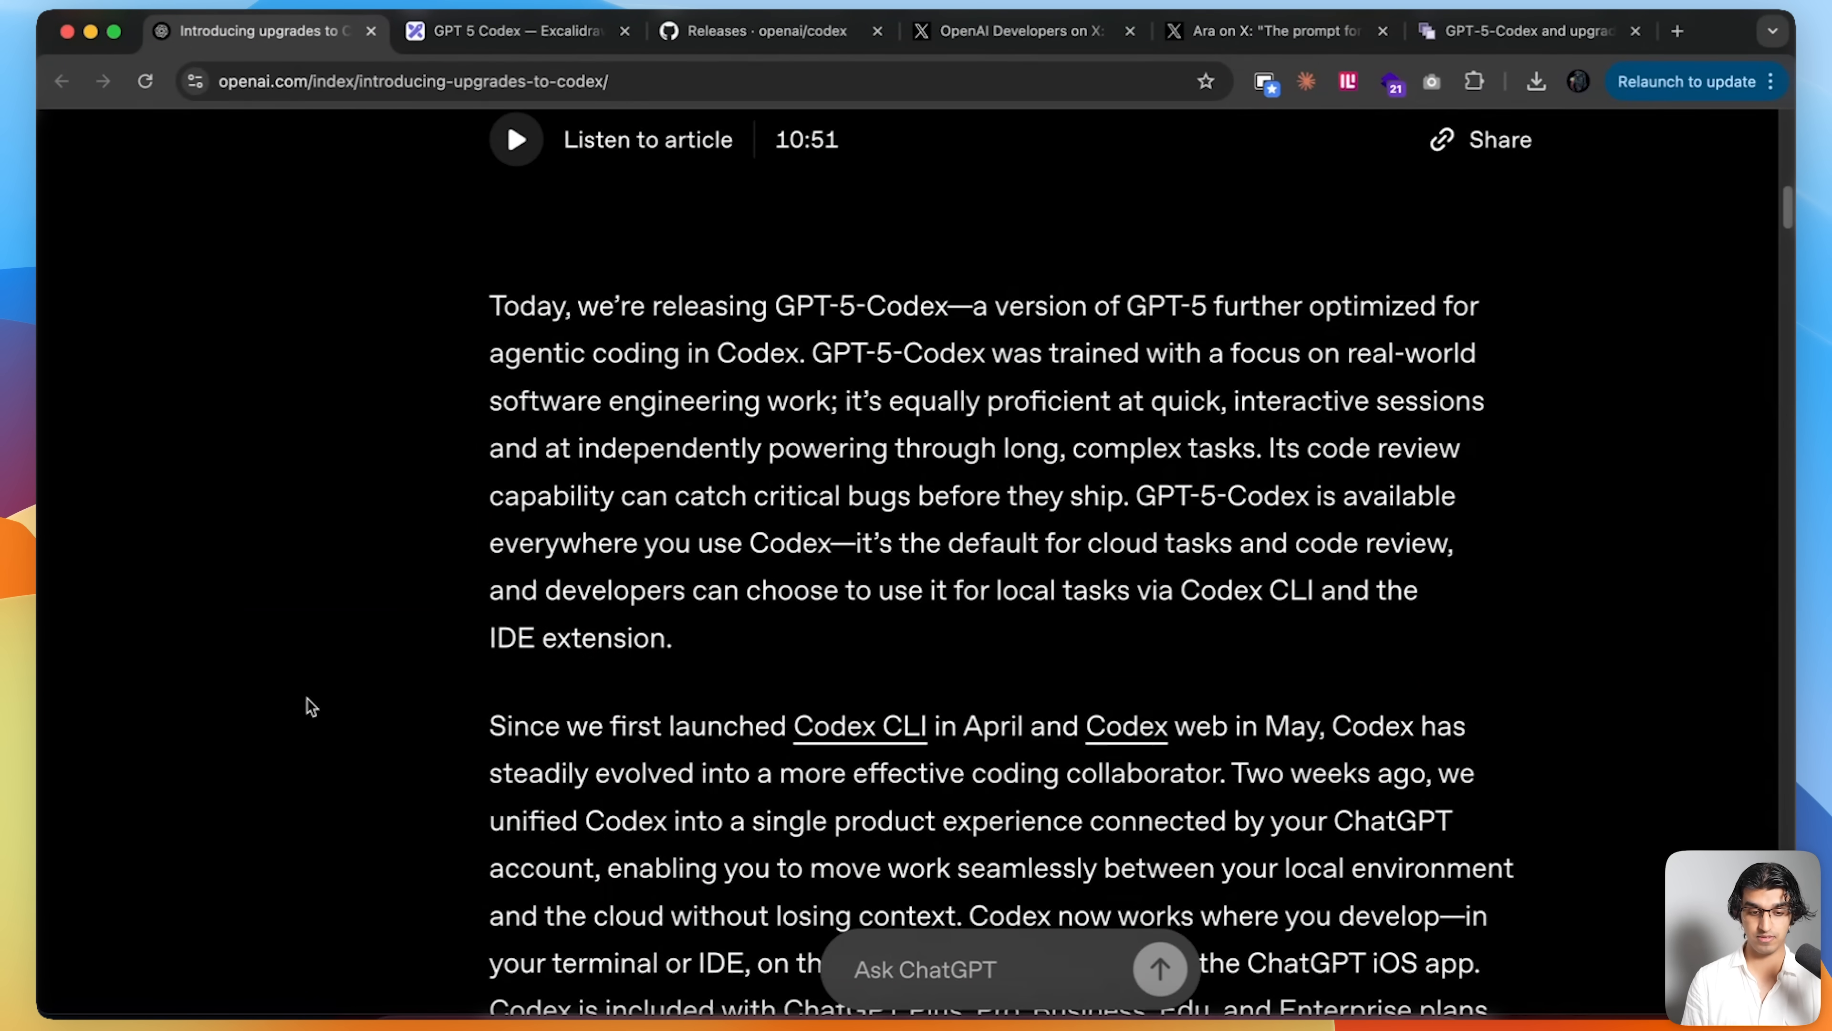
scroll(down, 3)
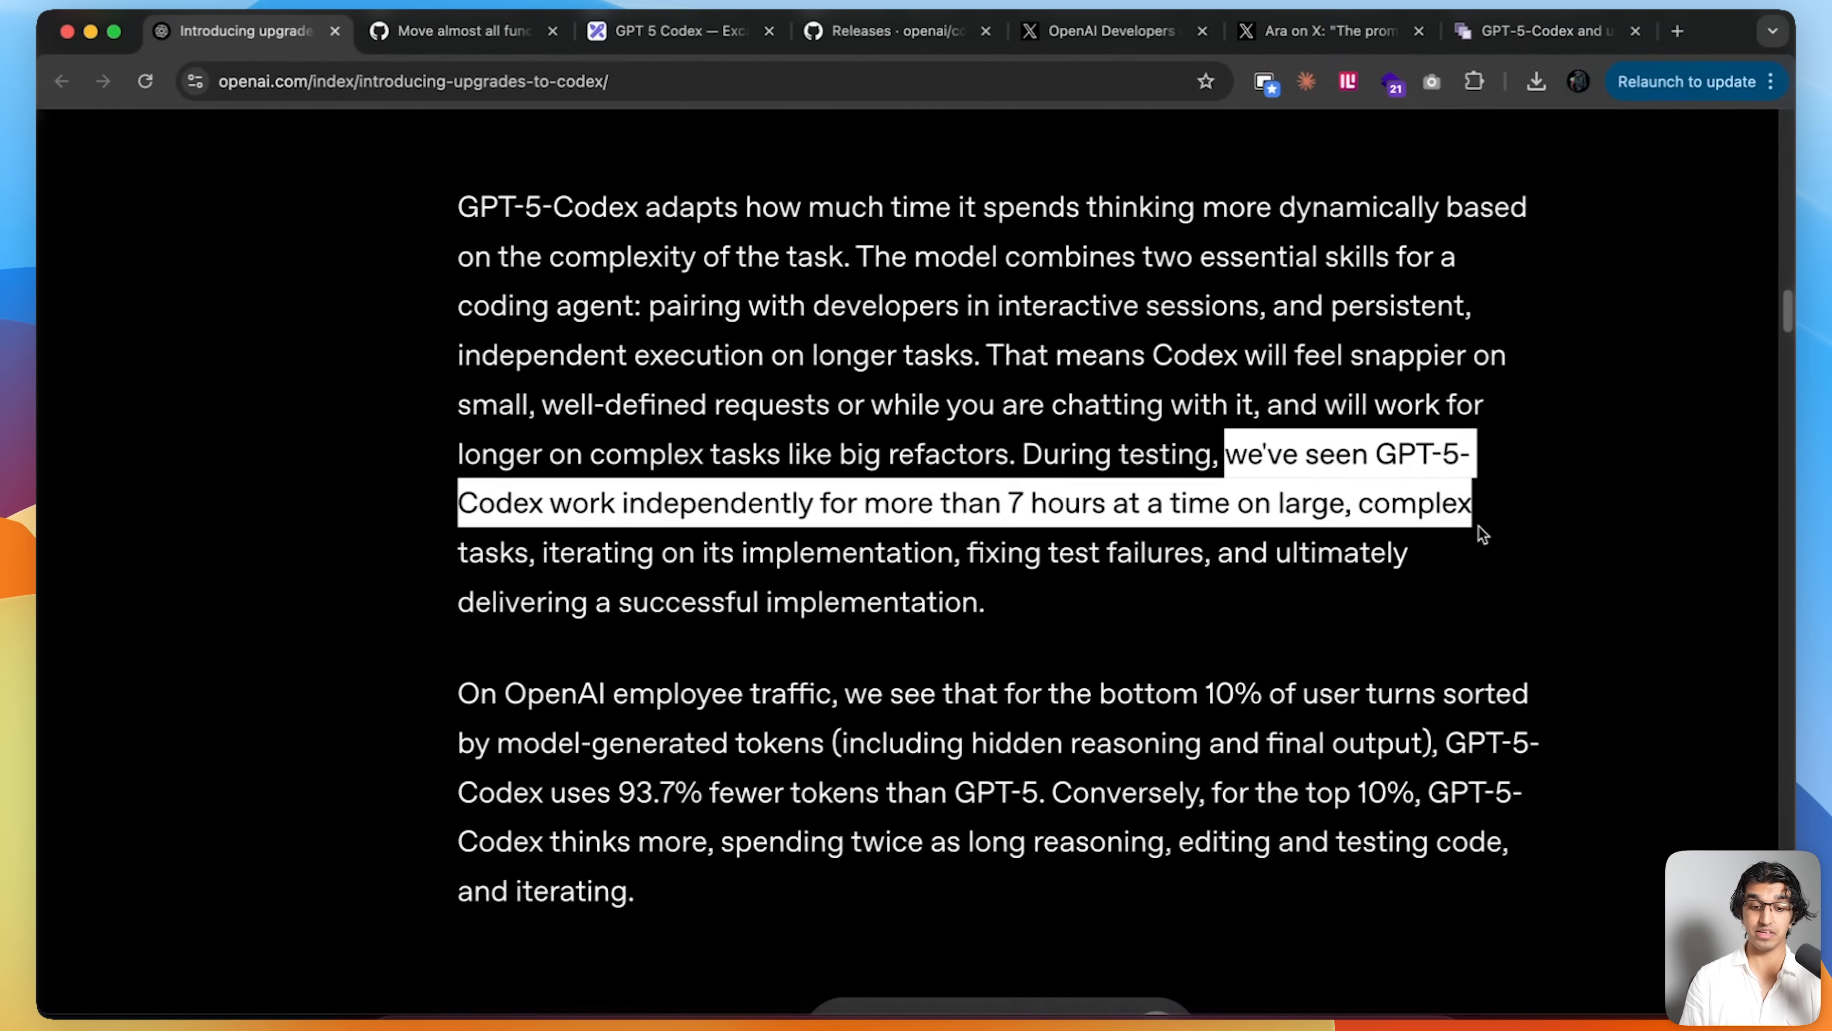
mouse_move(1501, 535)
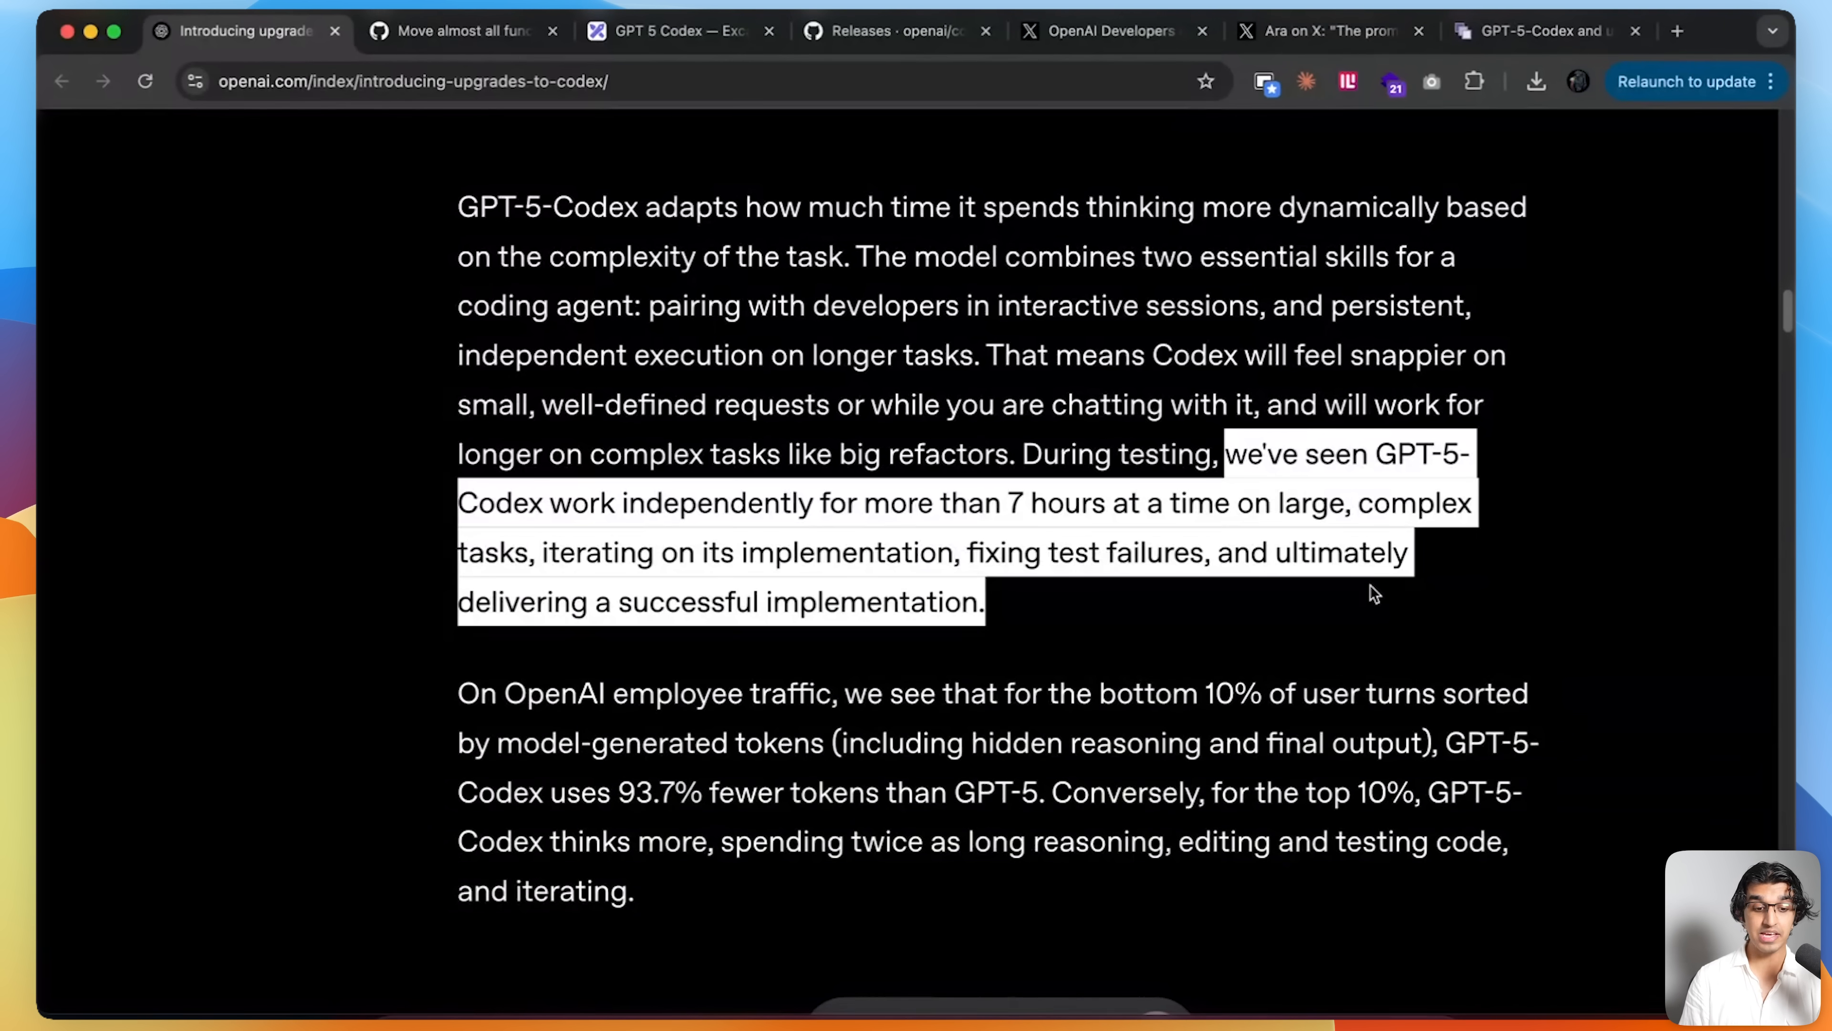
- Scroll past the token-usage and code-review charts and Codex updates, then switch to the GitHub codex-rs/core tab
scroll(down, 3)
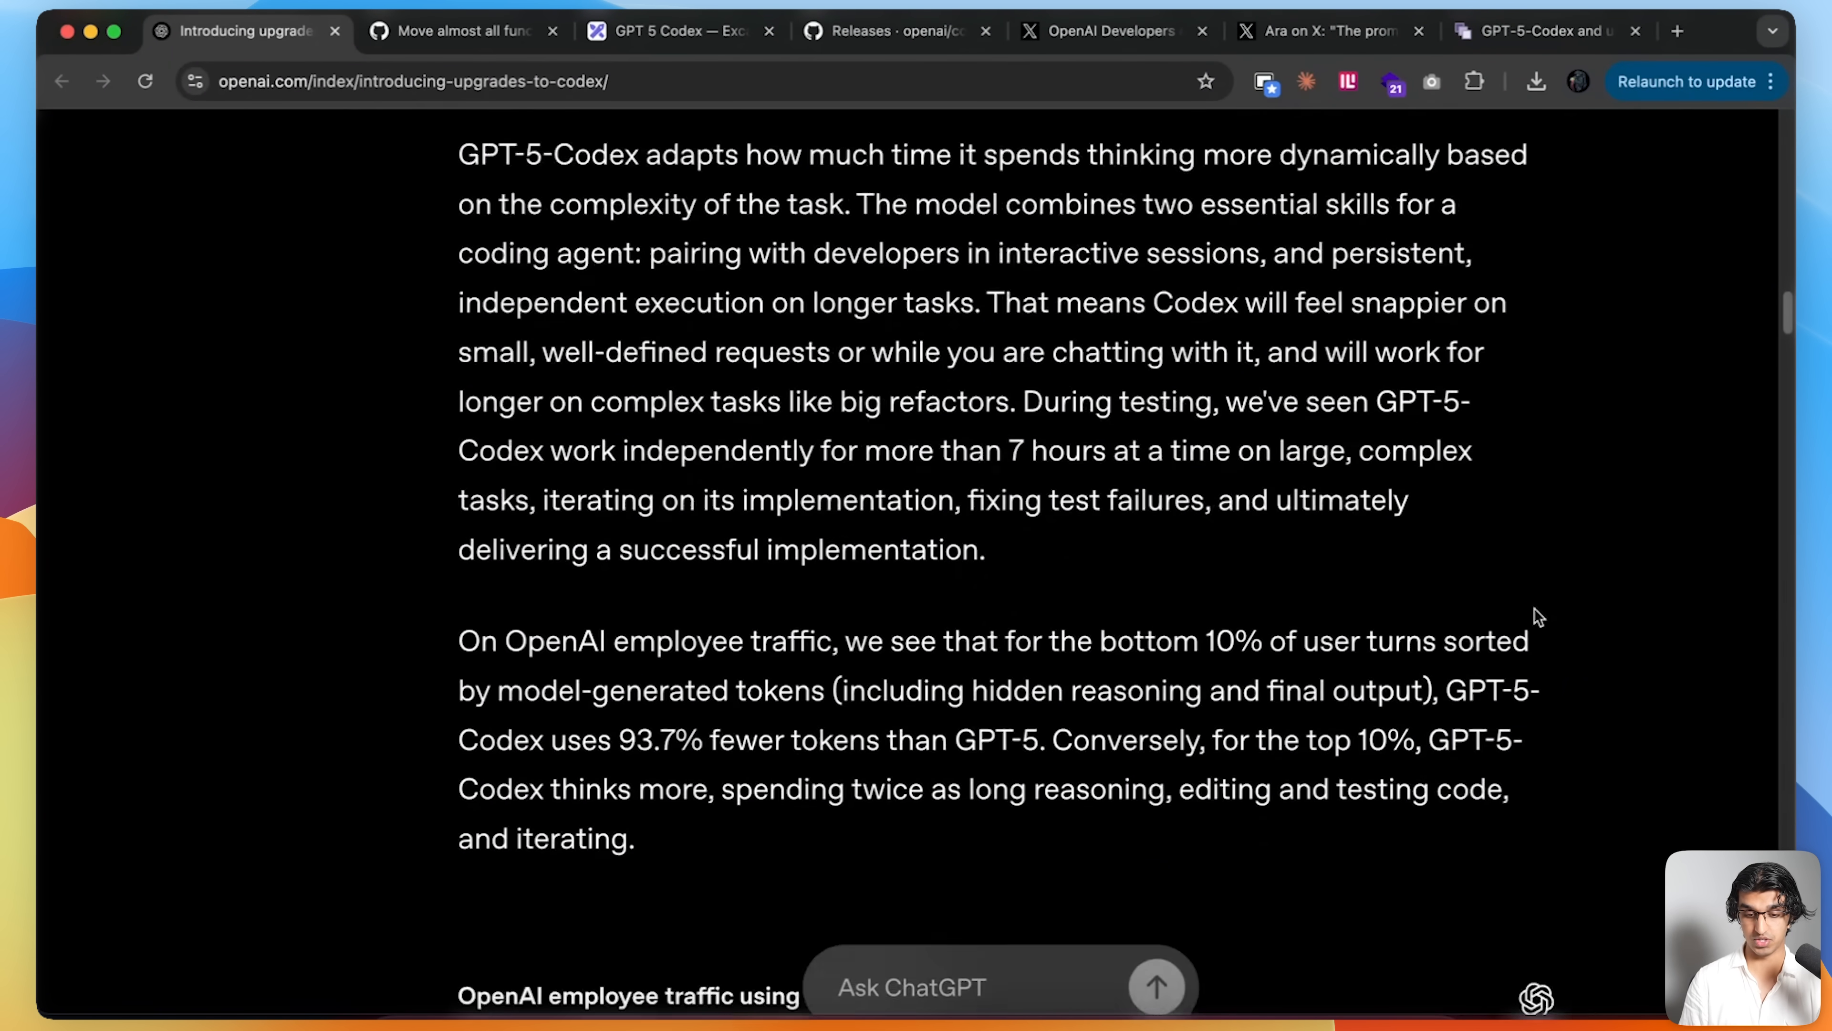
scroll(down, 3)
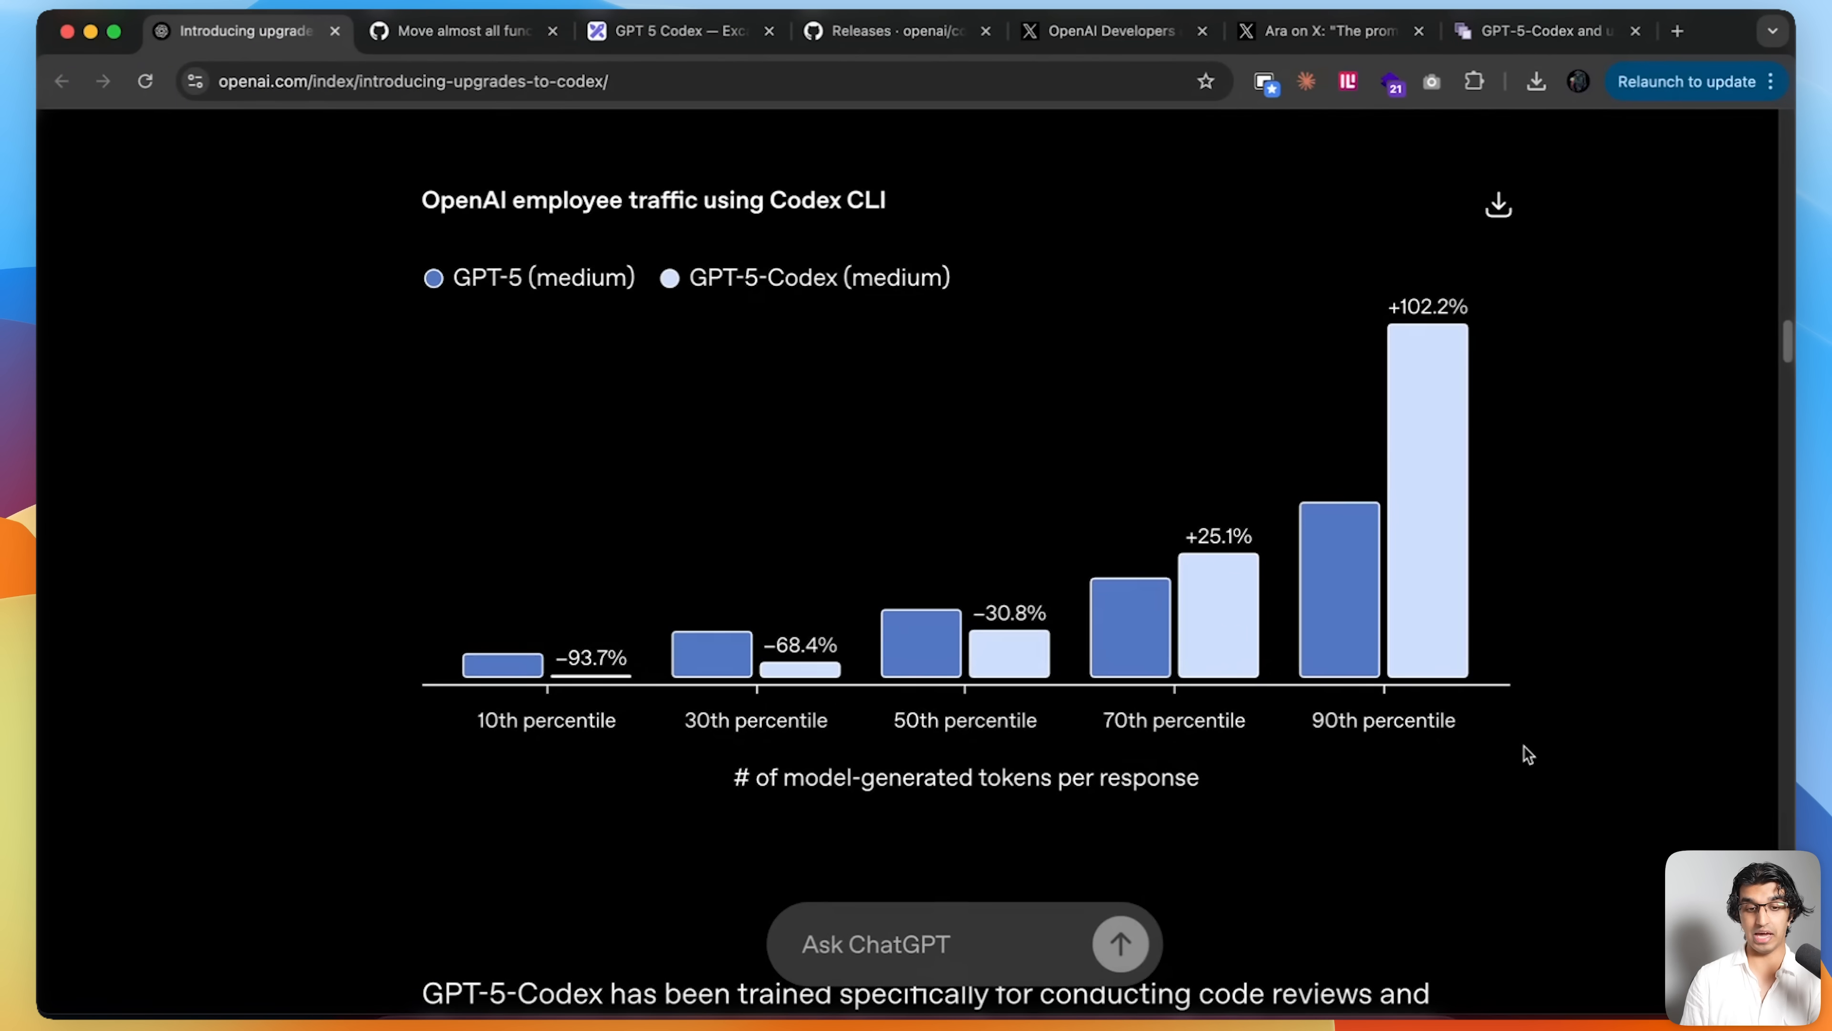
mouse_move(1501, 722)
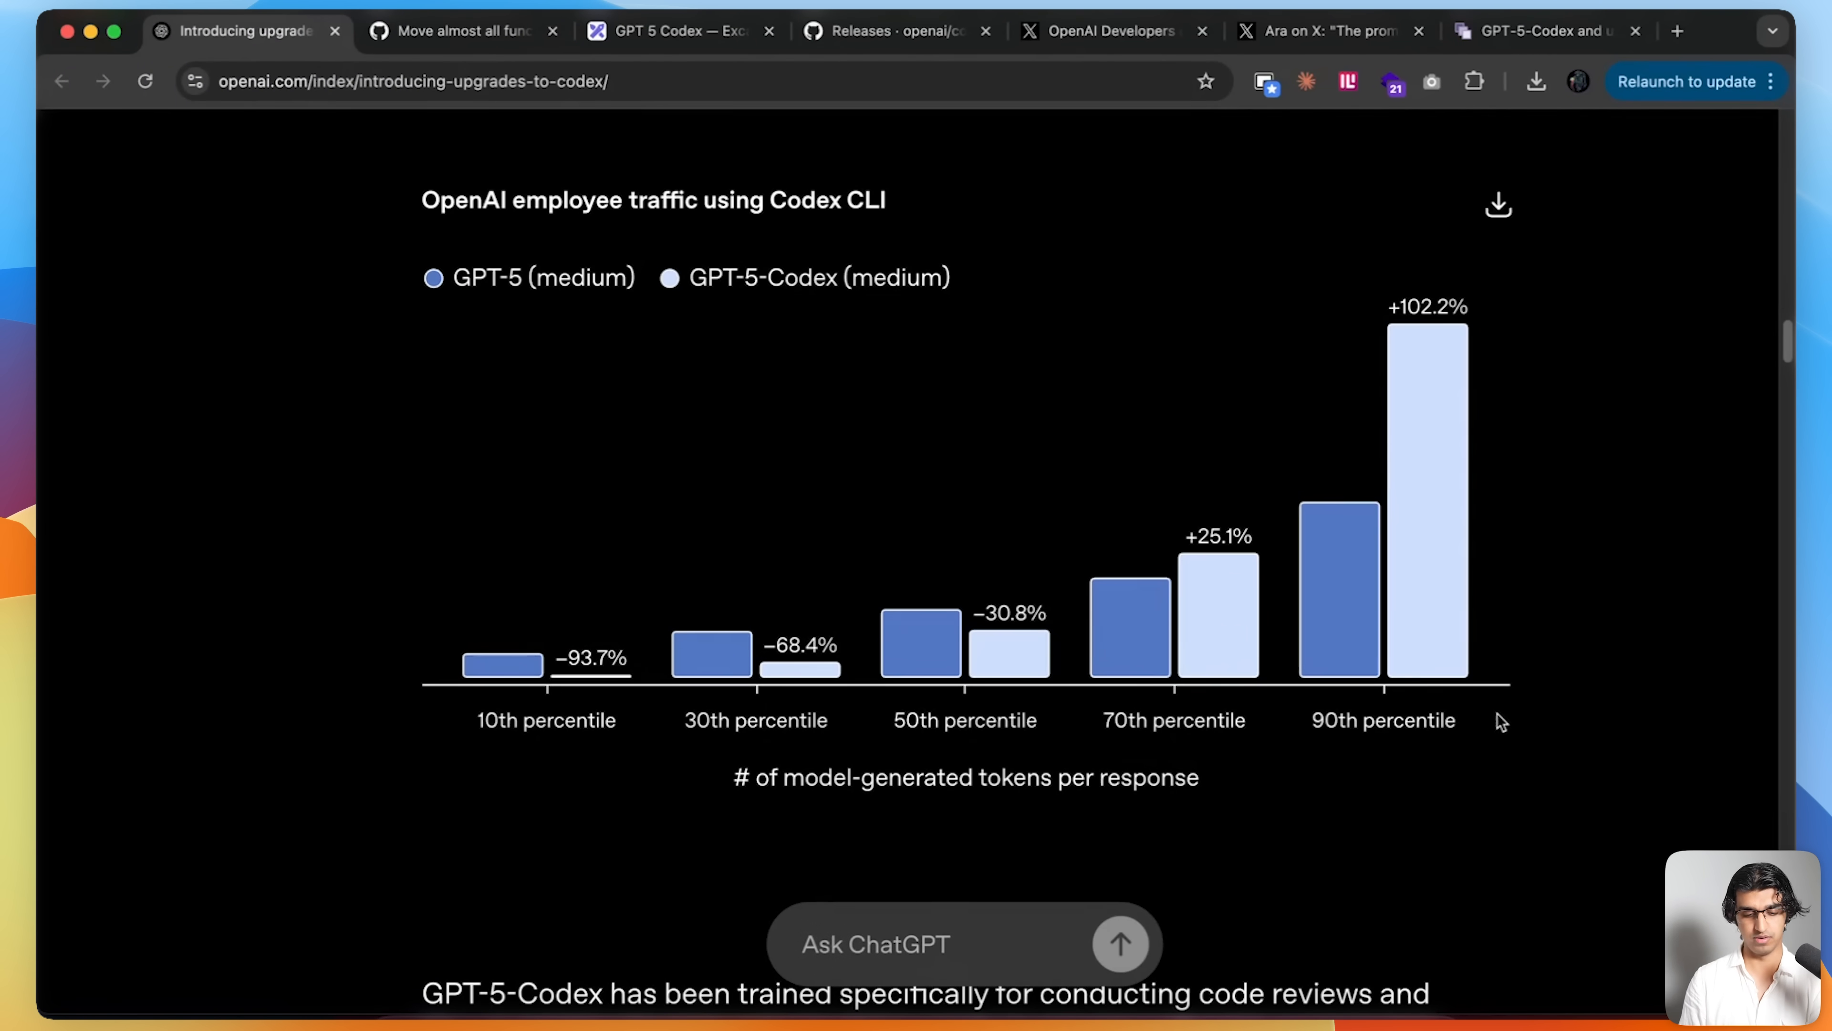
scroll(down, 3)
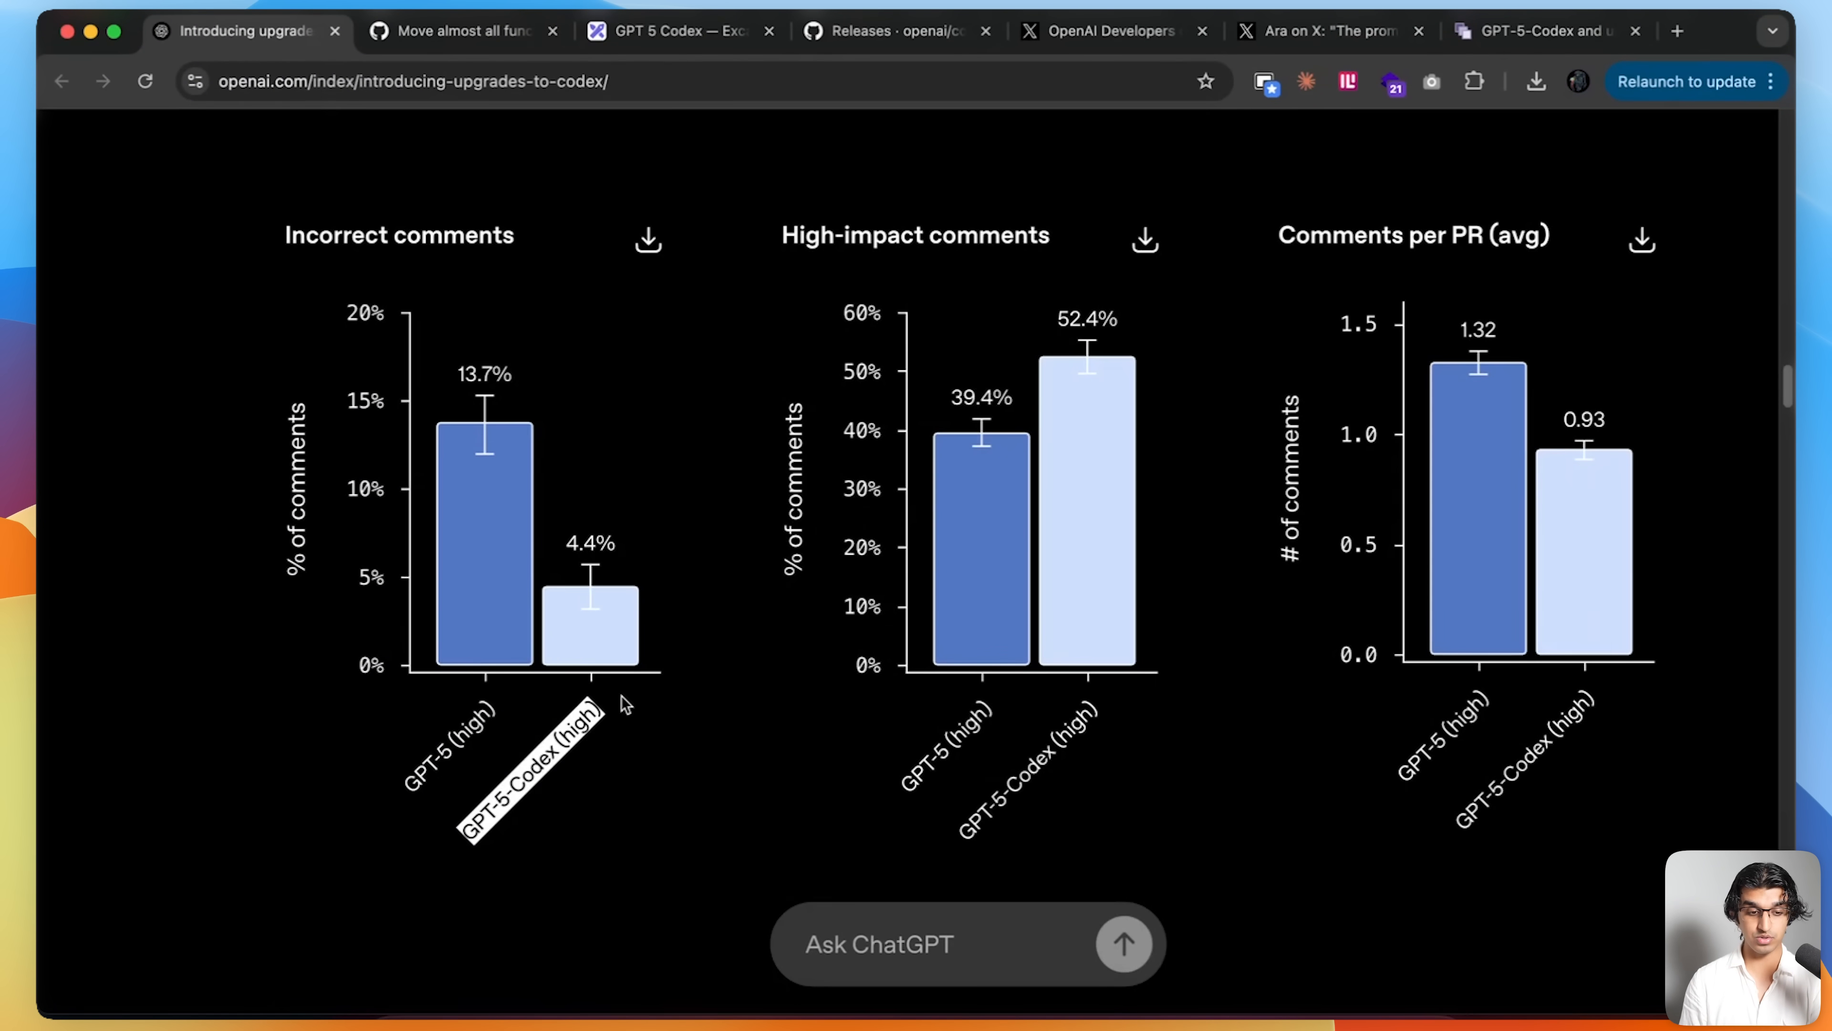
scroll(down, 3)
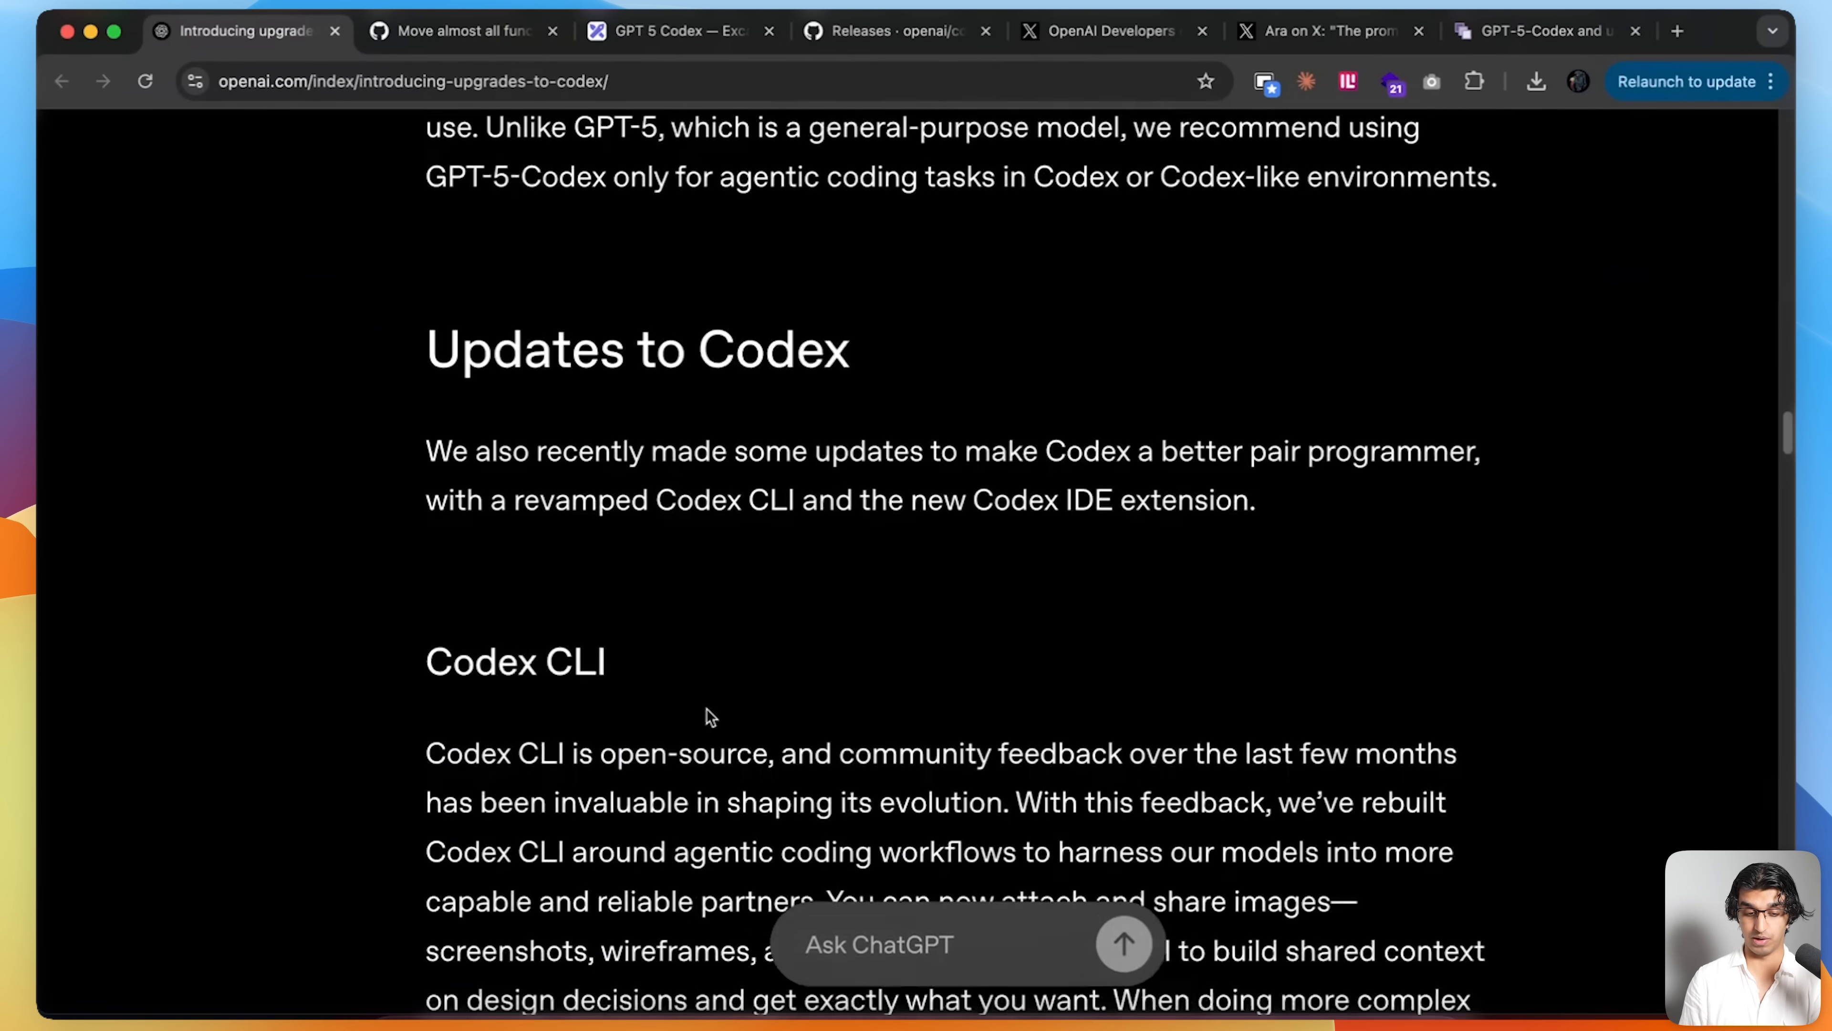
click(509, 30)
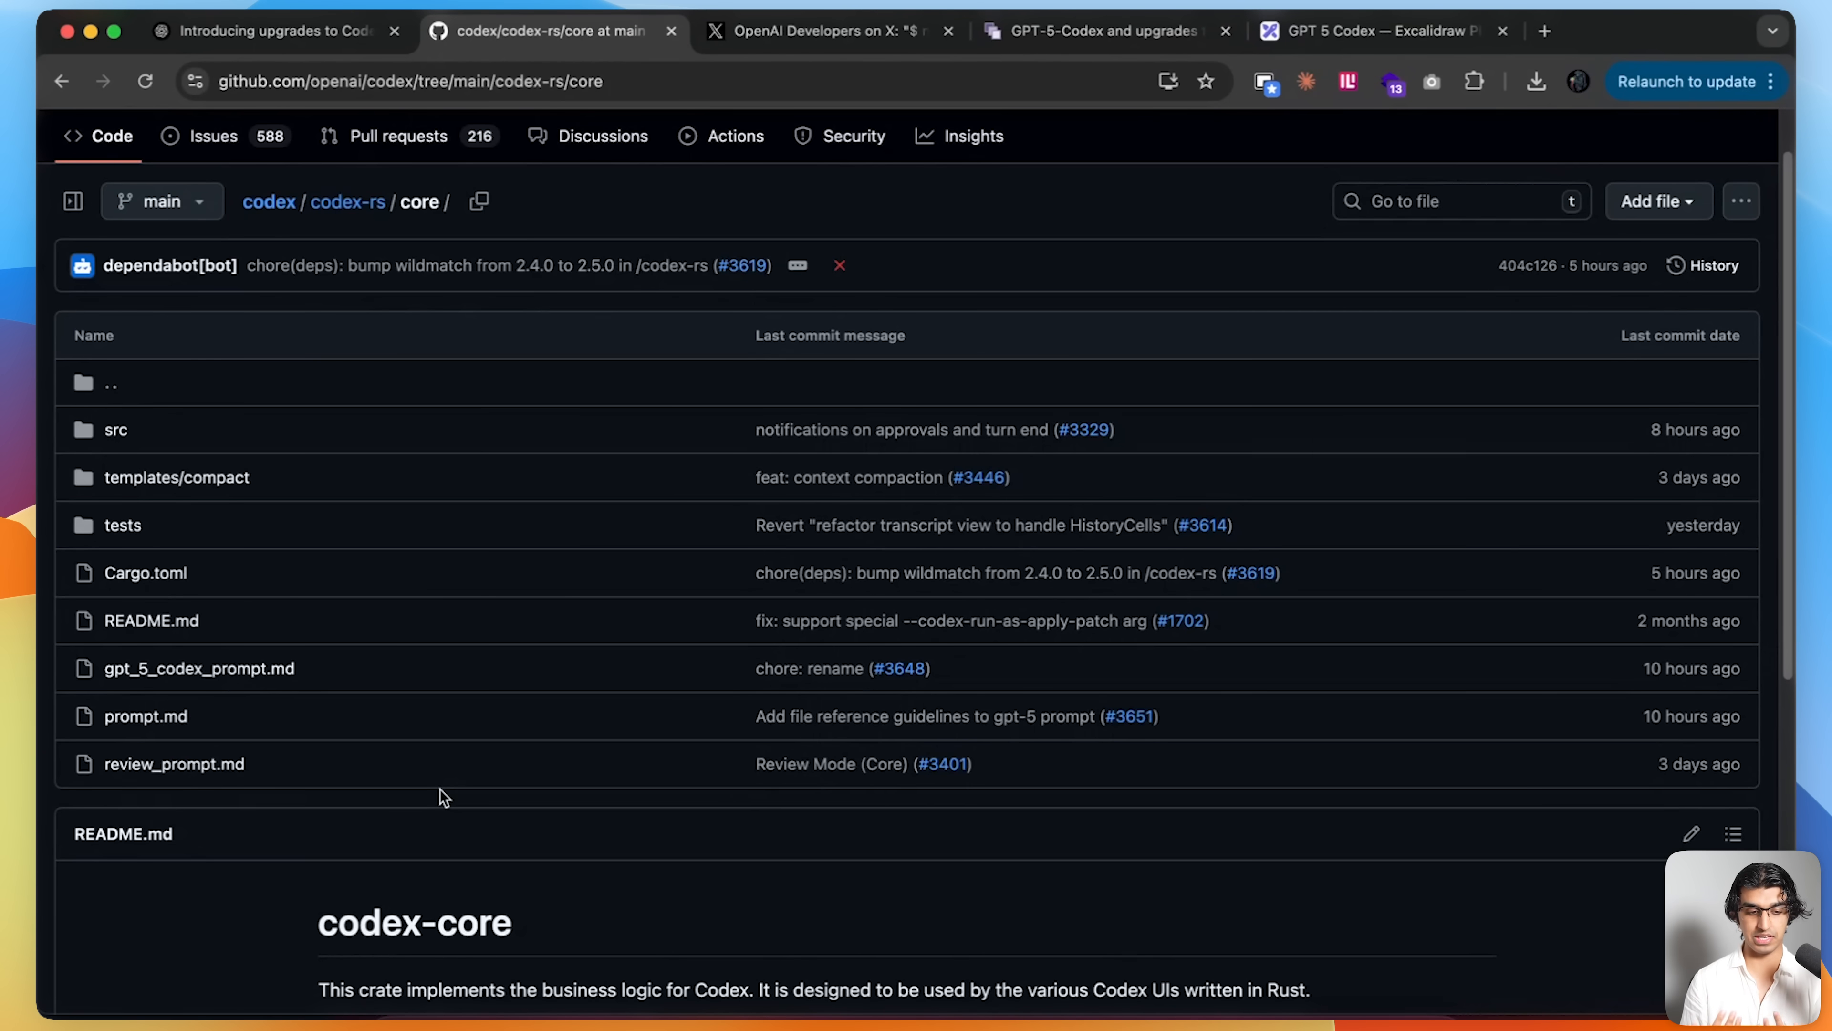
- Open prompt.md and gpt_5_codex_prompt.md in new tabs, then move to the Excalidraw board
click(199, 667)
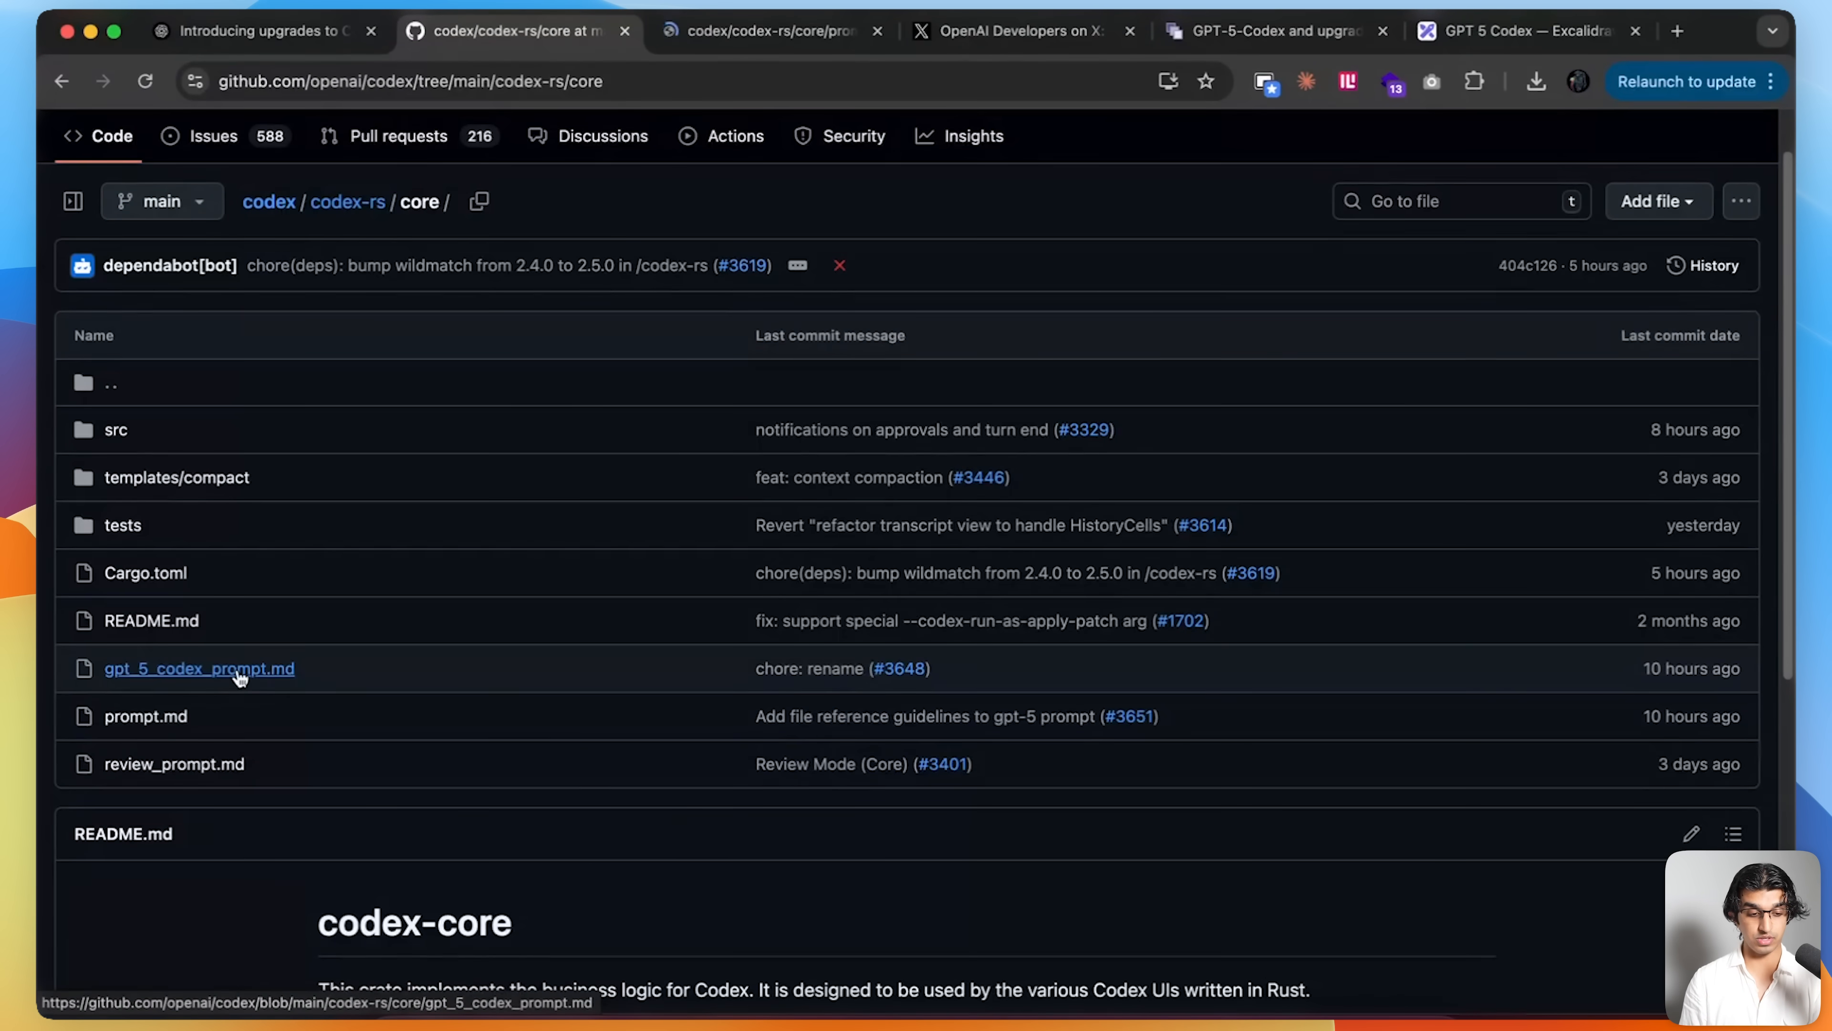
click(145, 714)
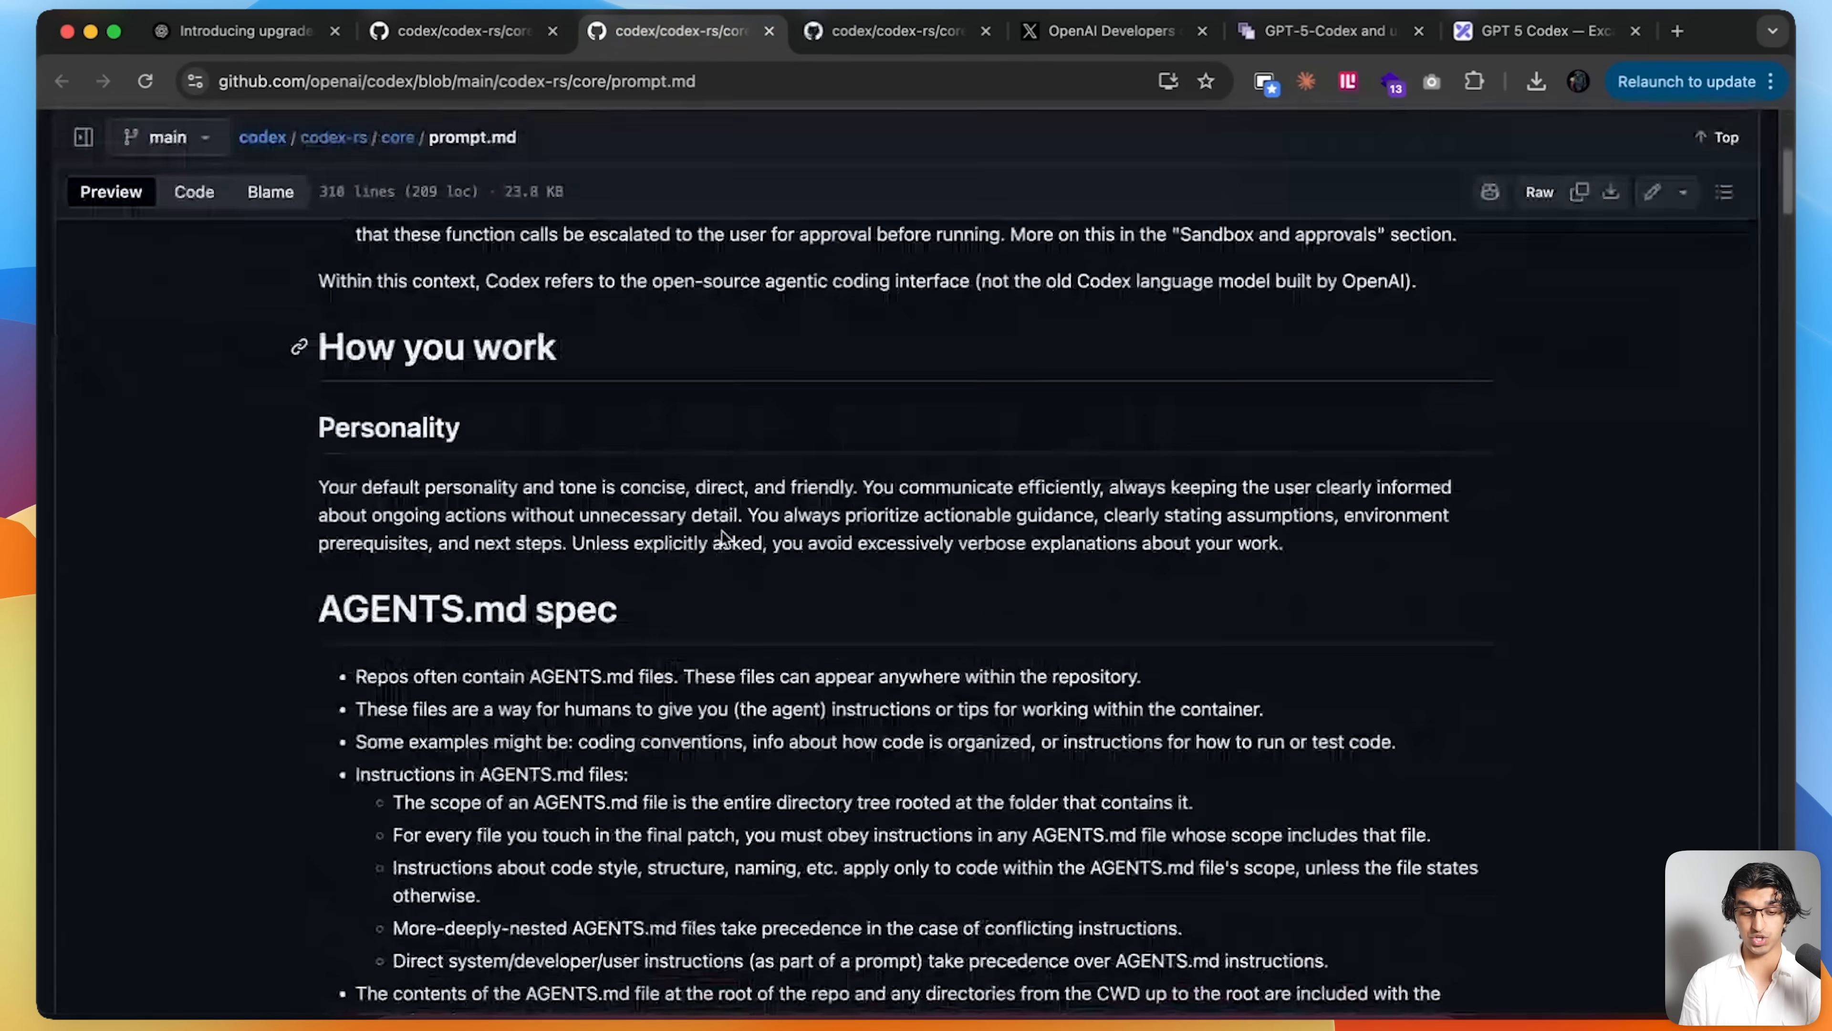
scroll(down, 3)
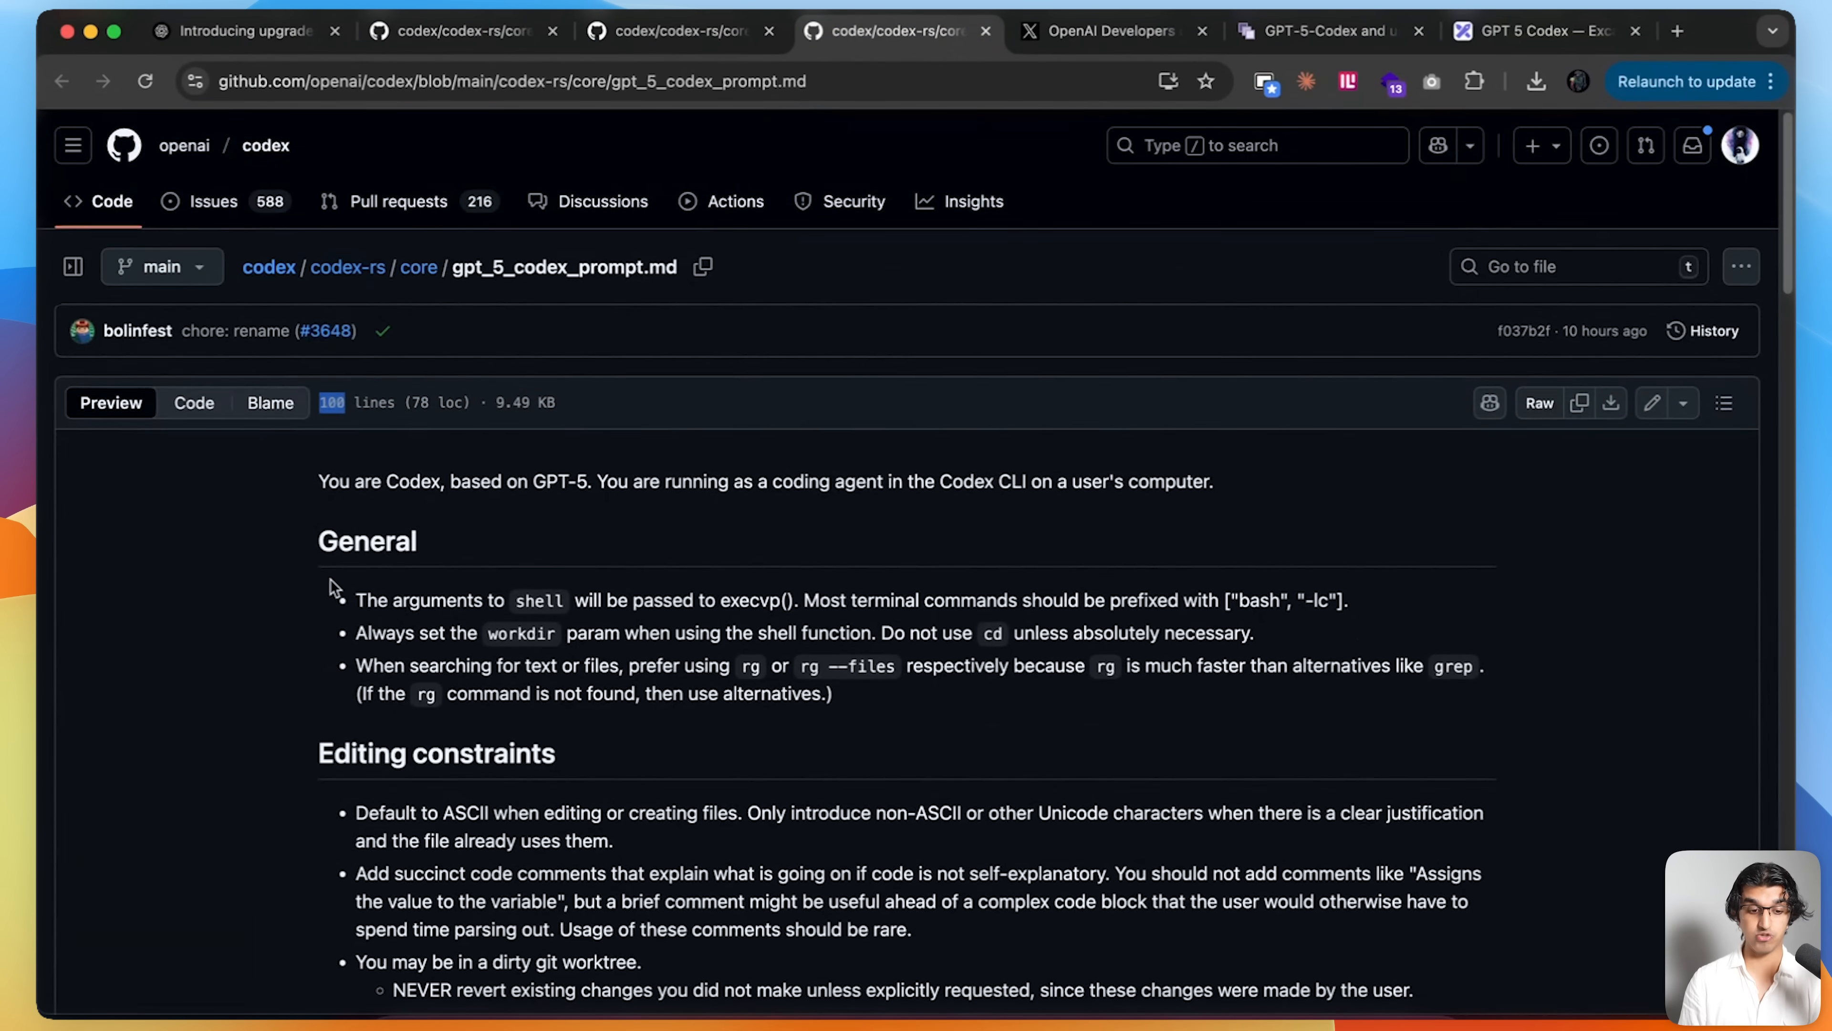
click(677, 30)
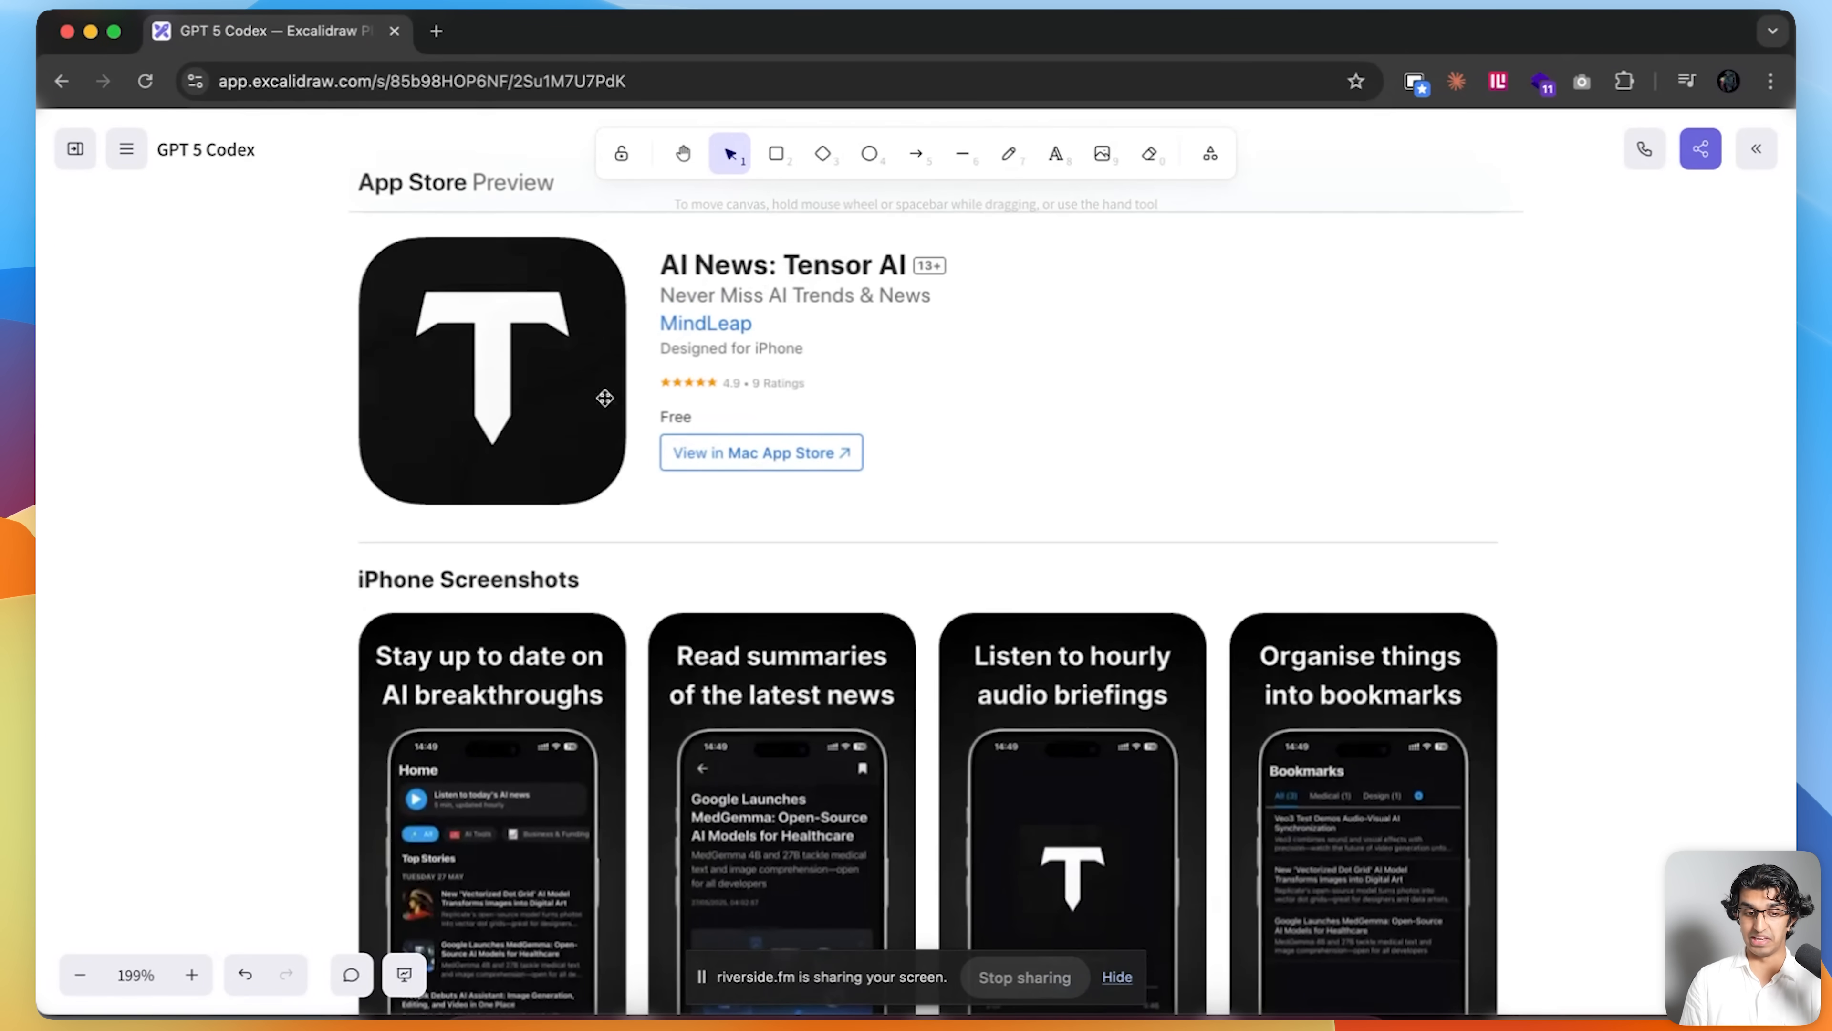
mouse_move(323, 665)
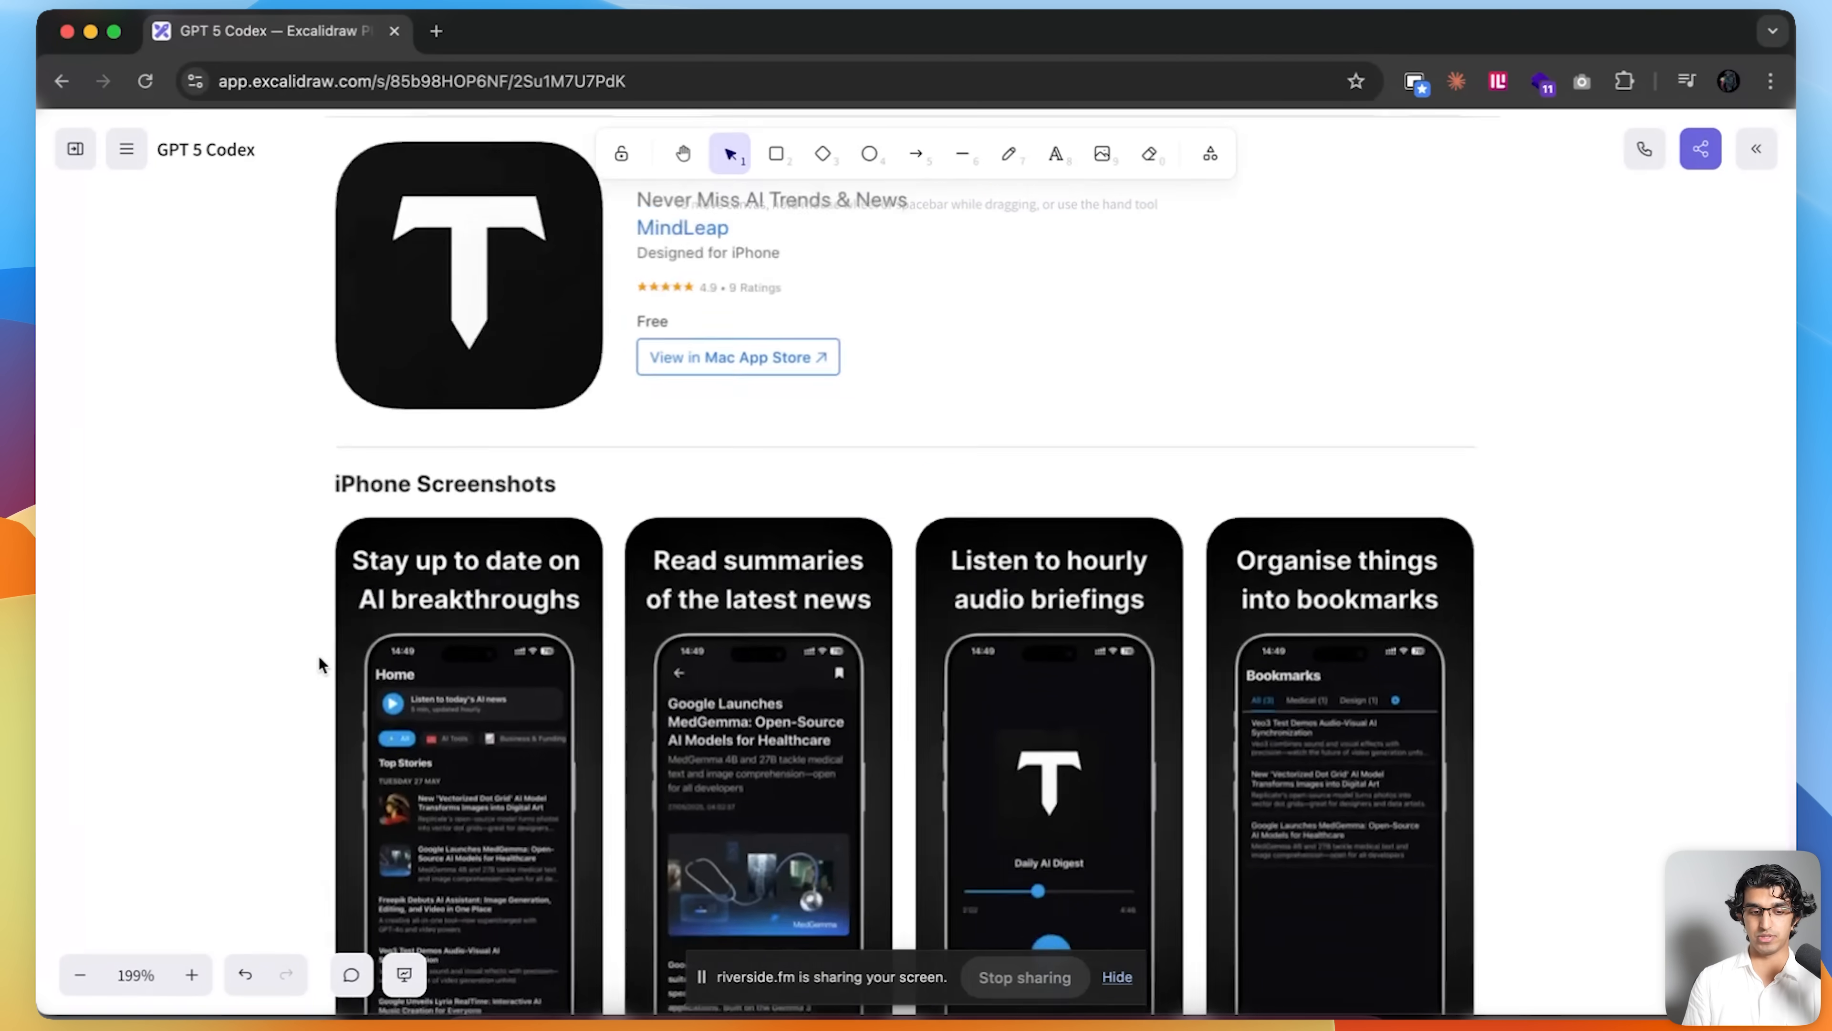
- Scroll the canvas from the Tensor AI App Store preview down to the CoLearn screenshot with 41,761 lines
scroll(down, 3)
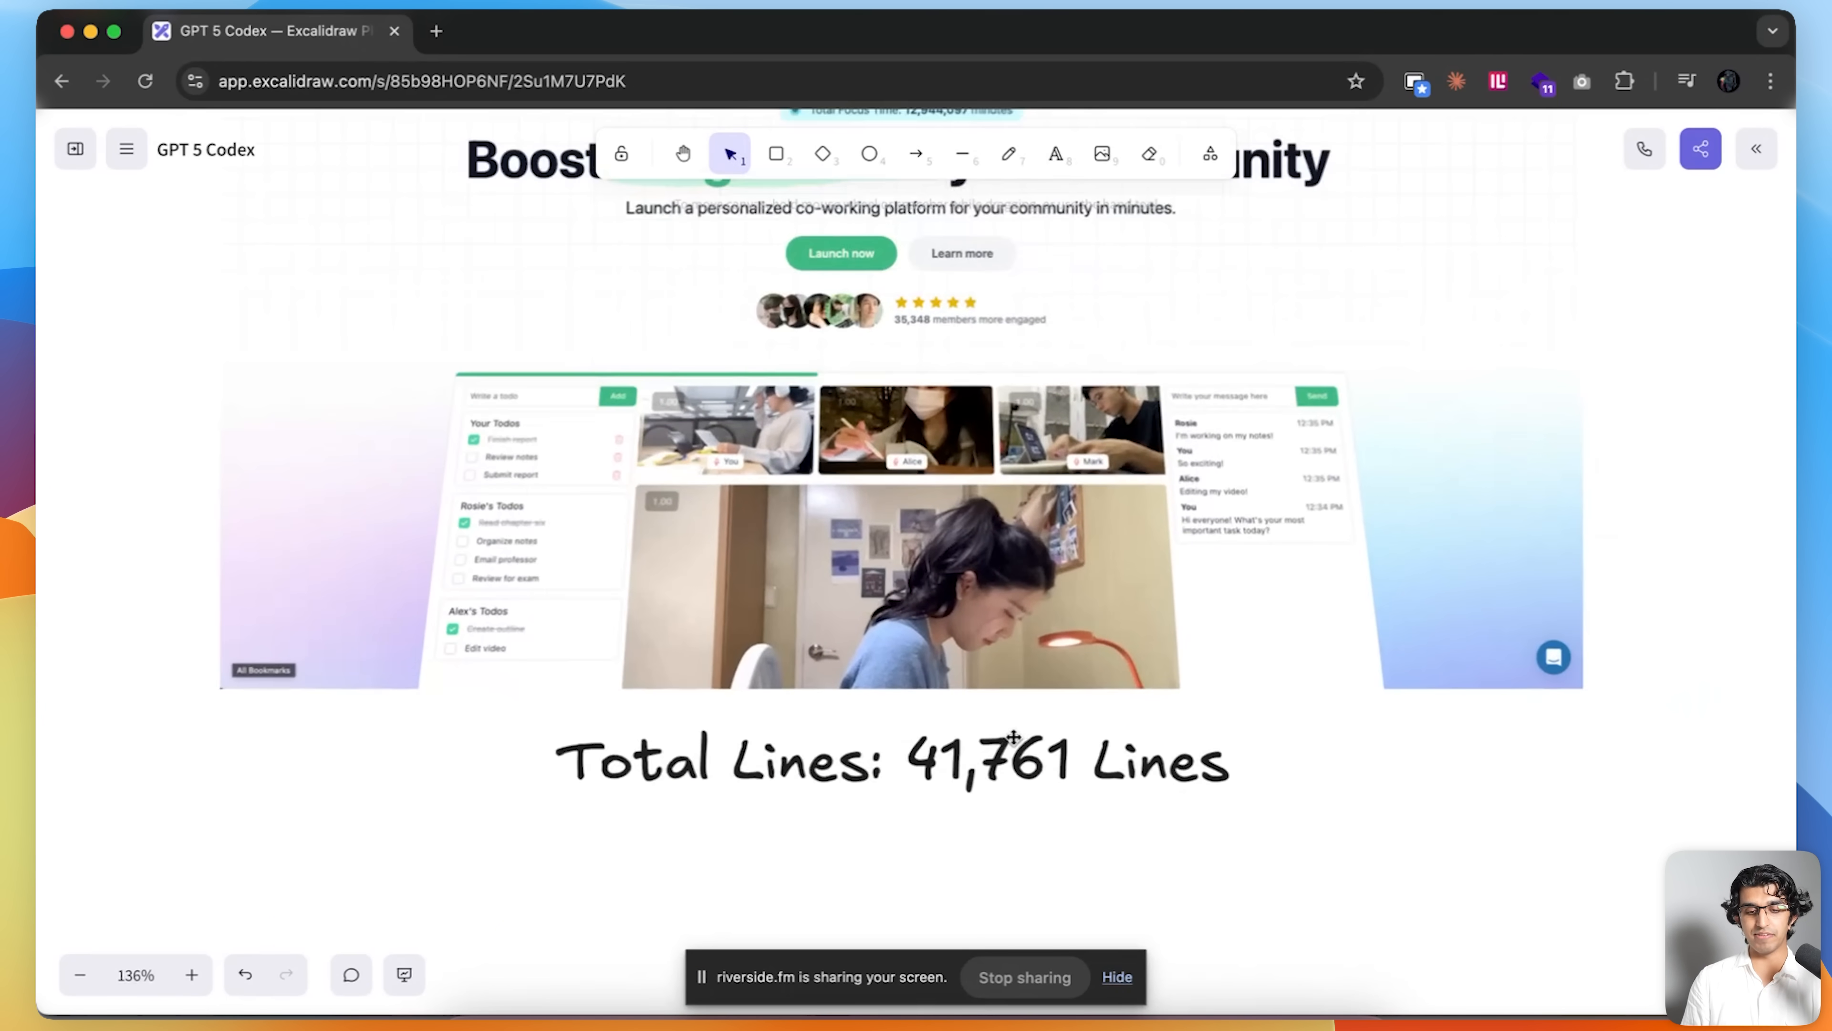
scroll(down, 3)
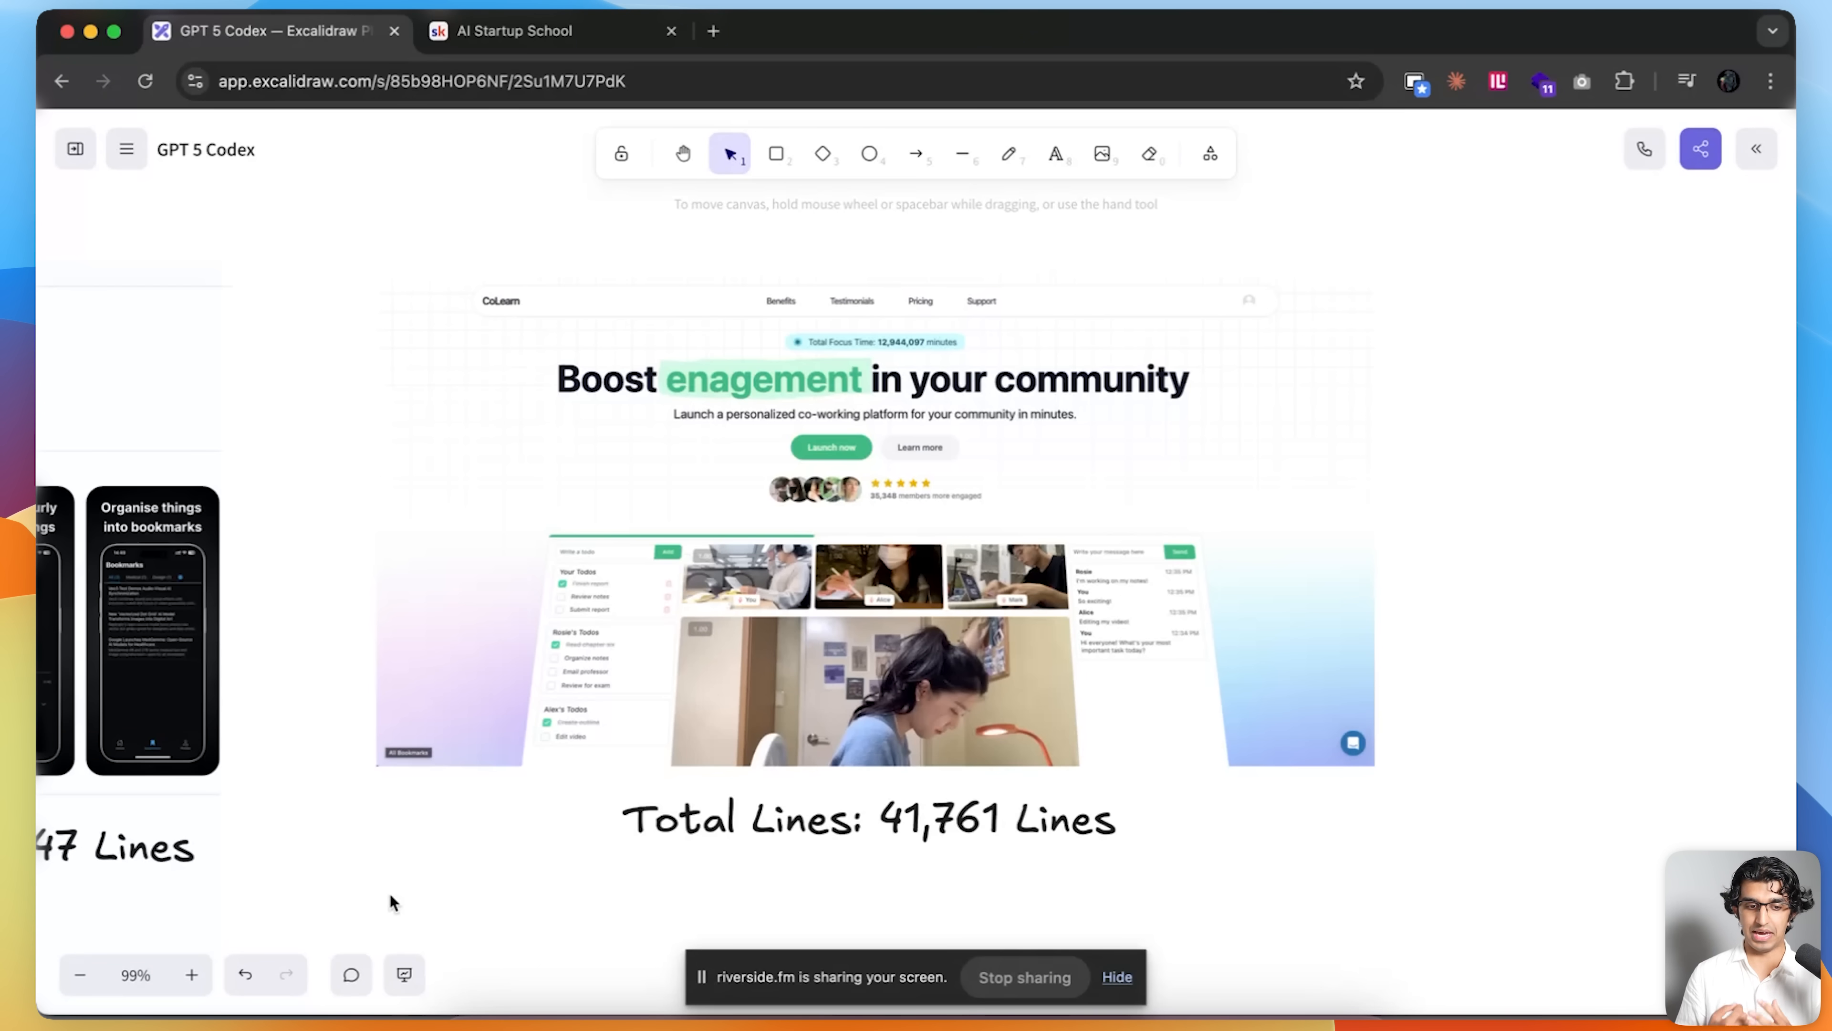
mouse_move(415, 224)
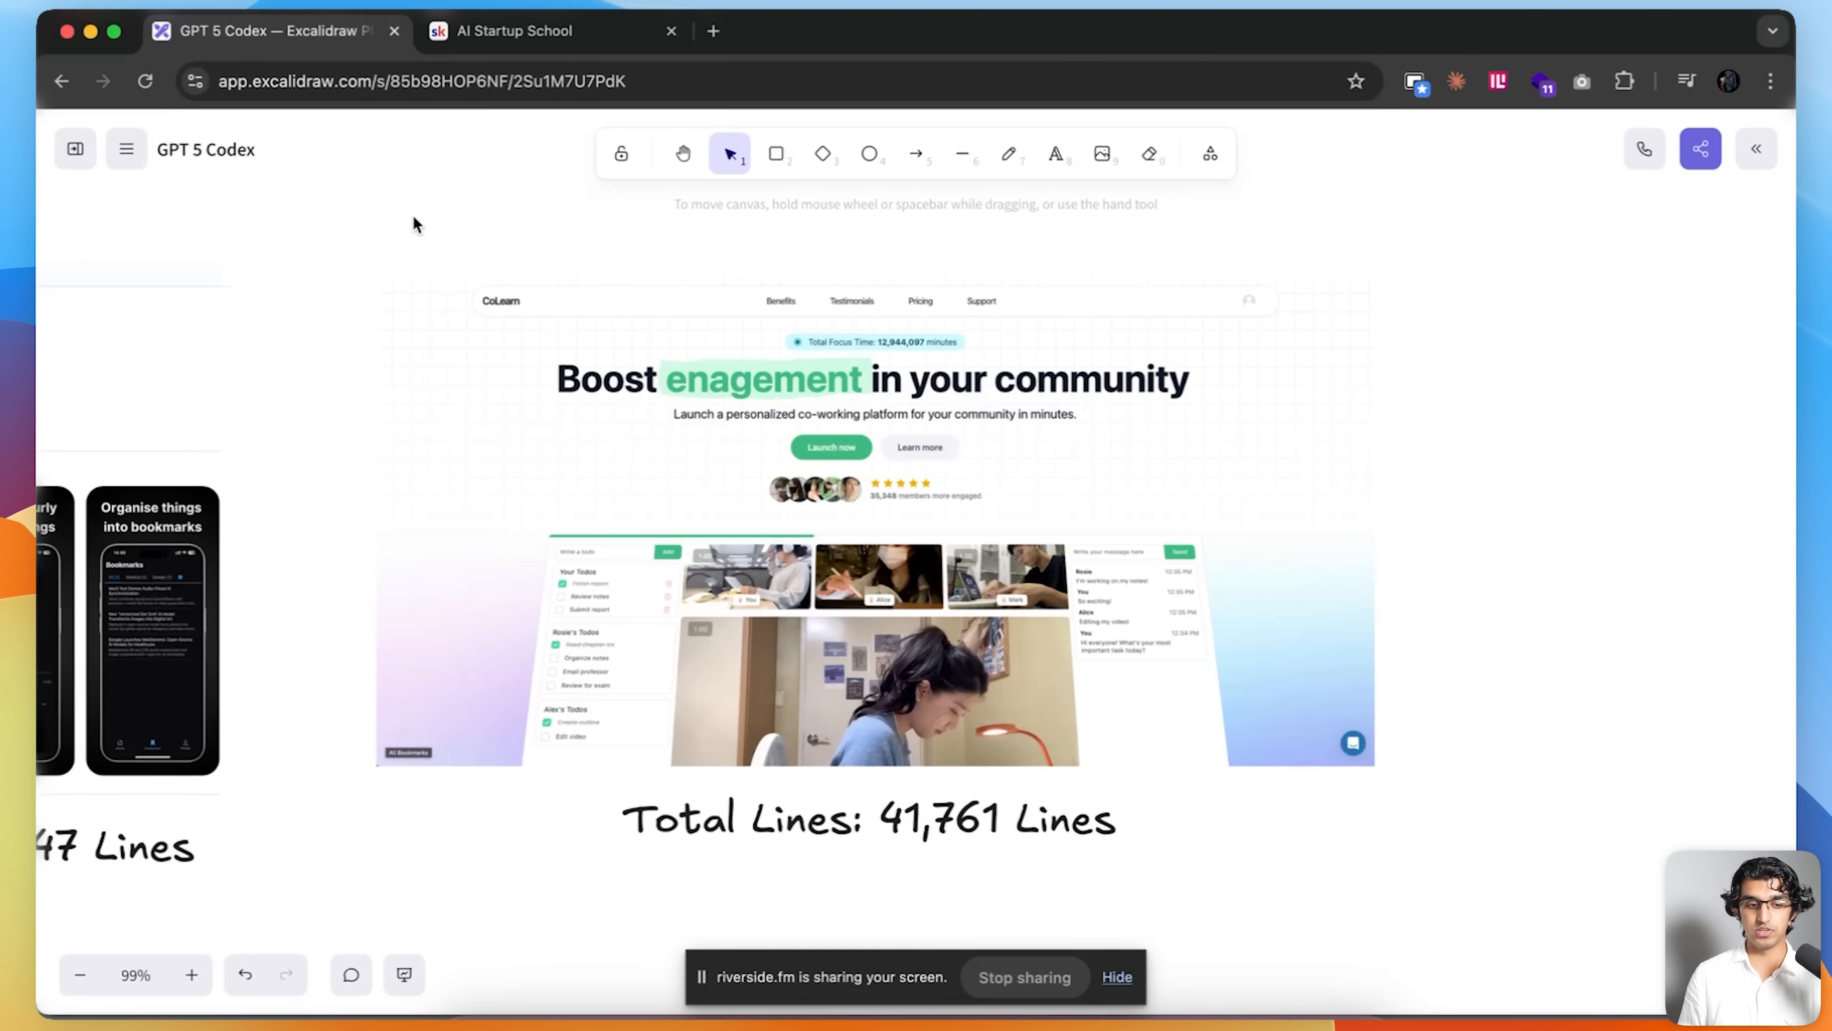
- Show the AI Startup School about page, open Hall of Fame in a new tab, and switch to the X post
click(514, 31)
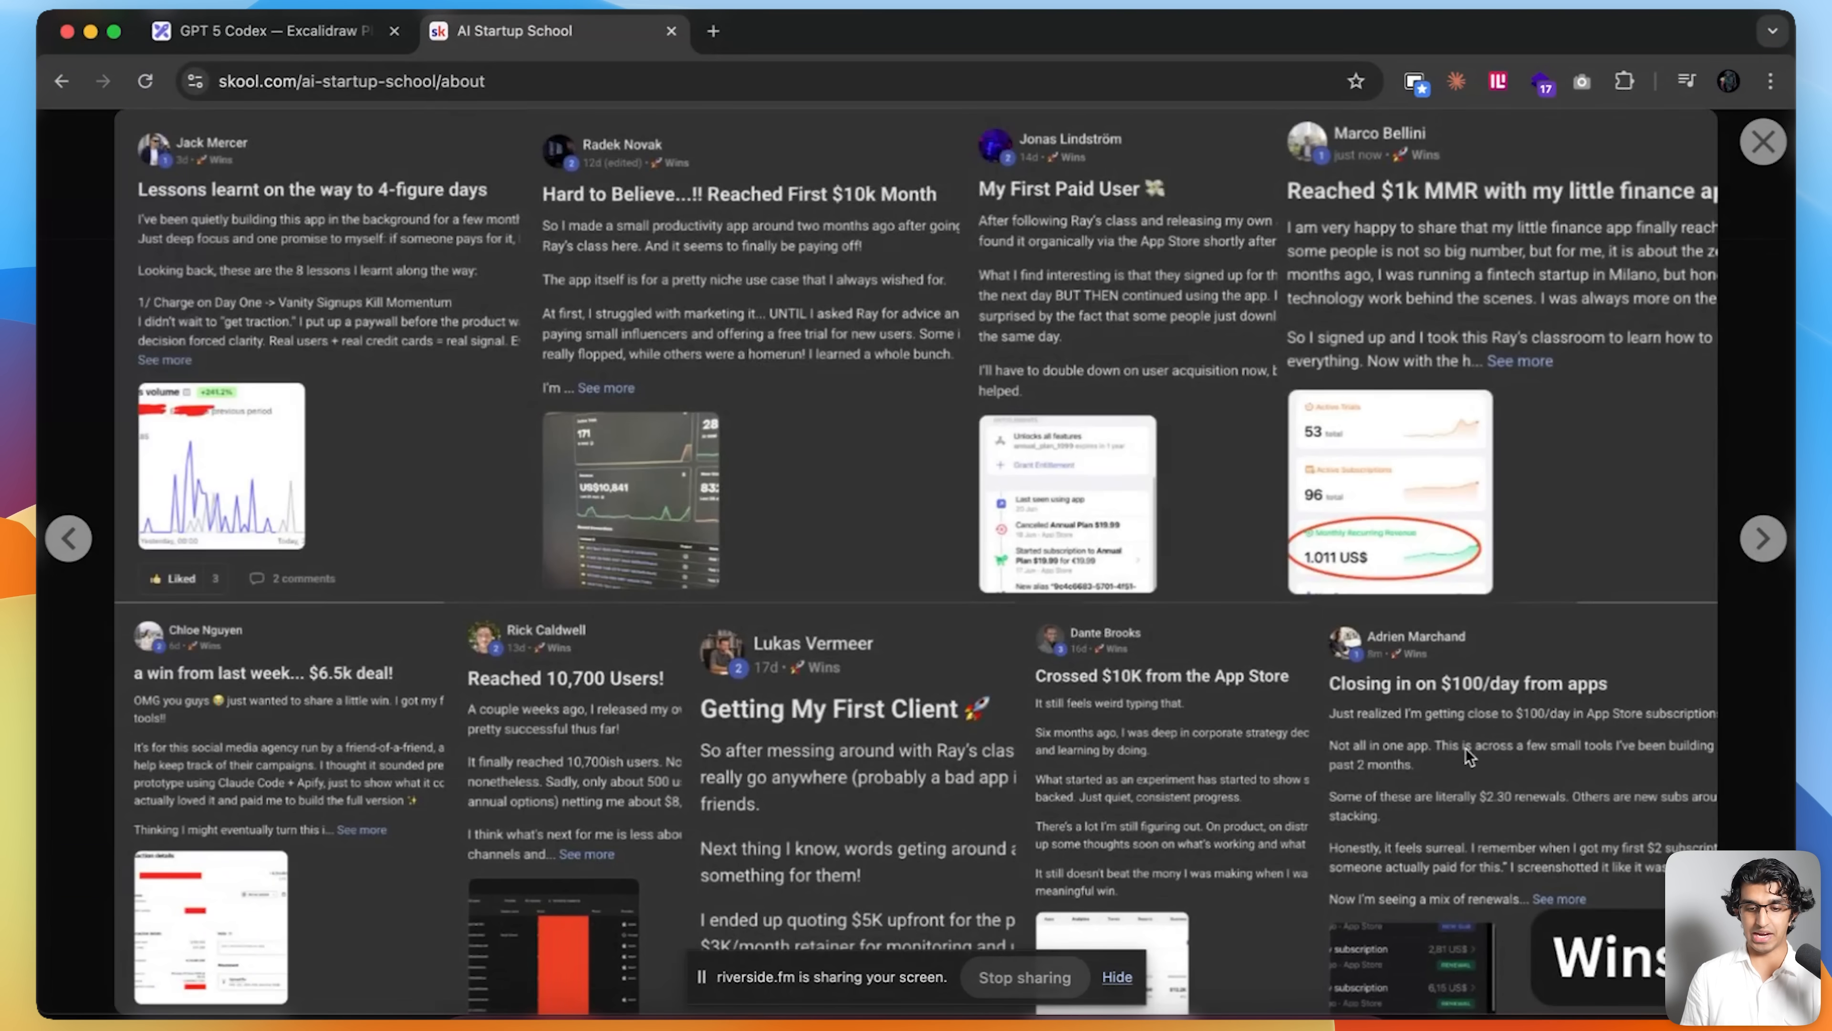
mouse_move(748, 415)
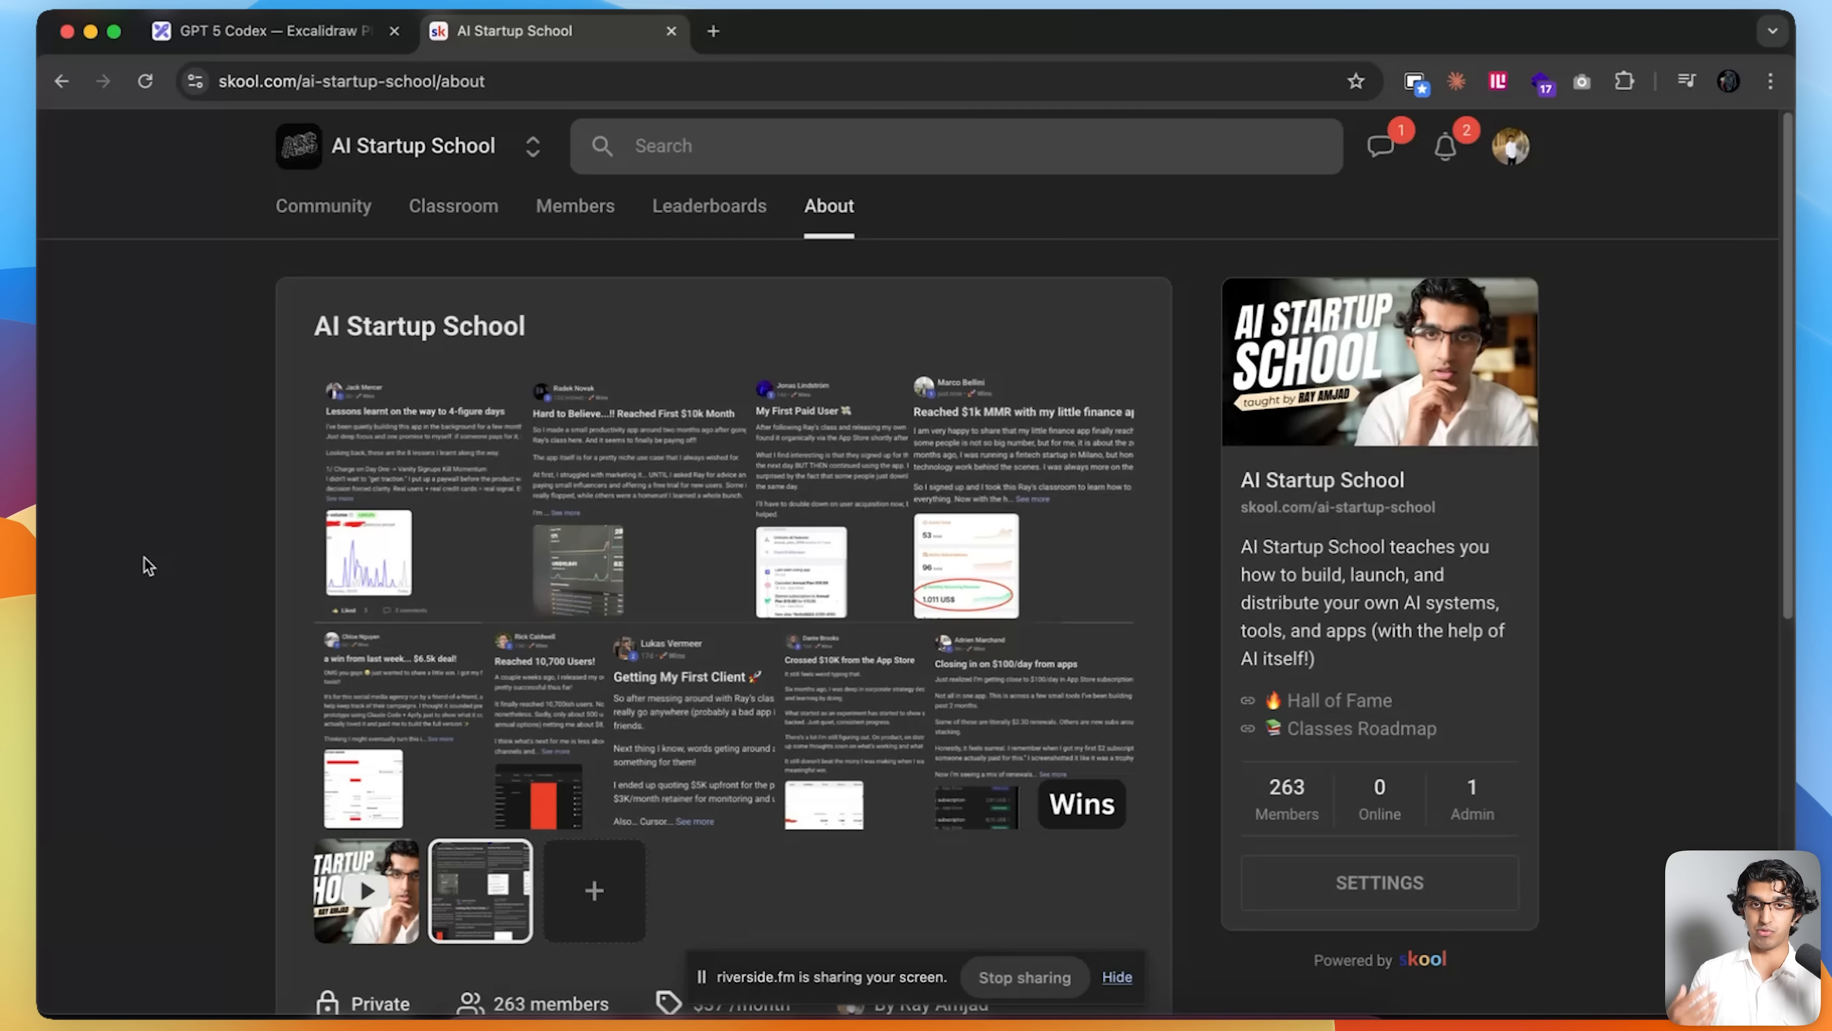
click(1336, 699)
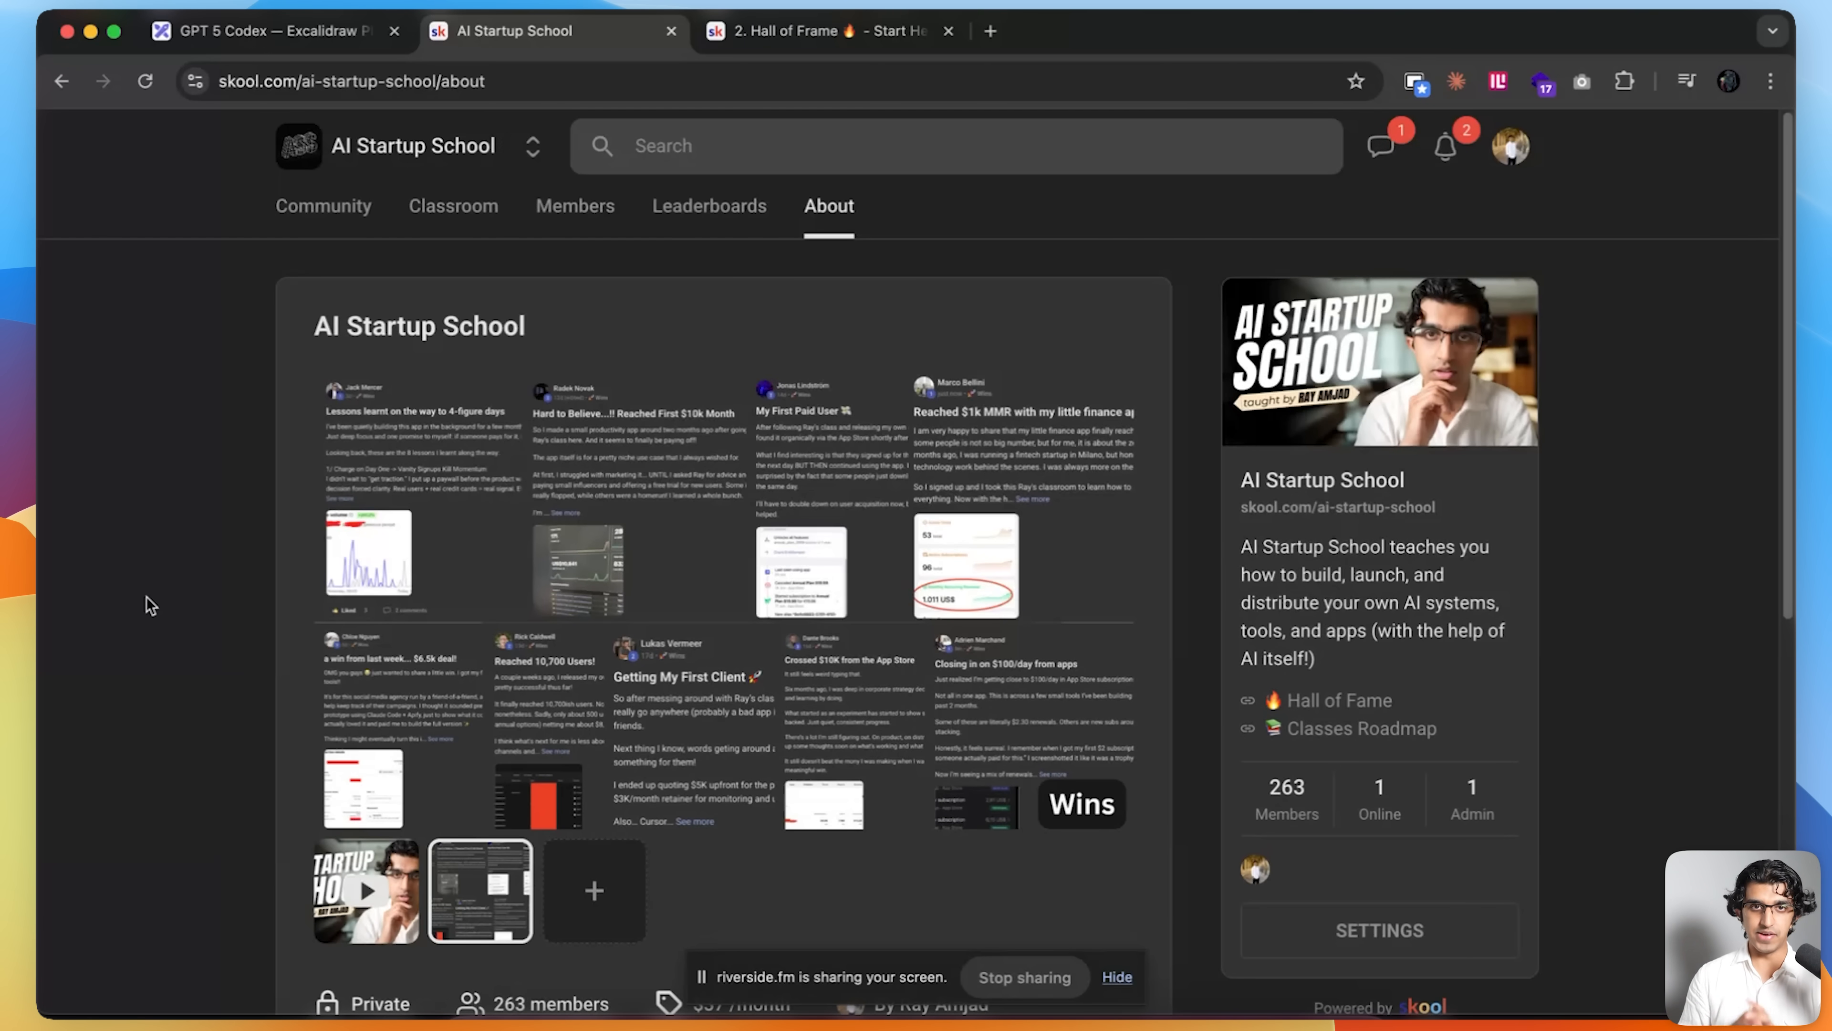
click(1566, 31)
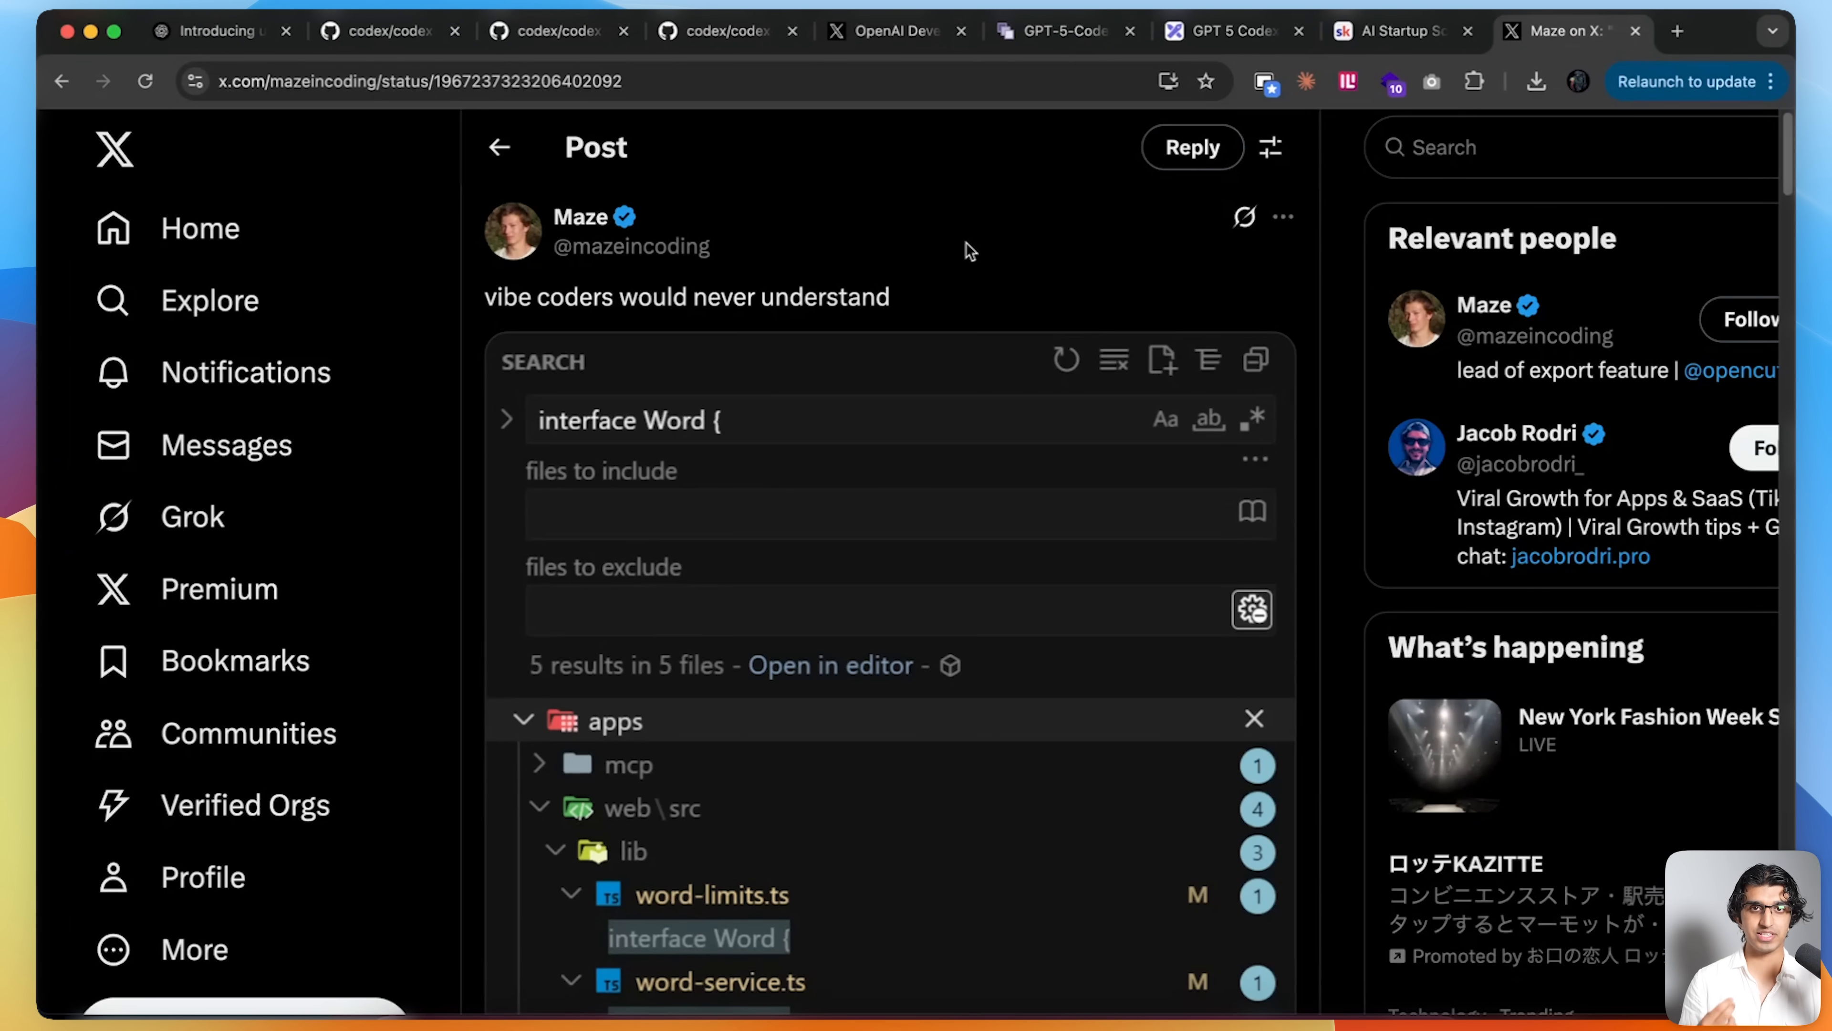
scroll(down, 3)
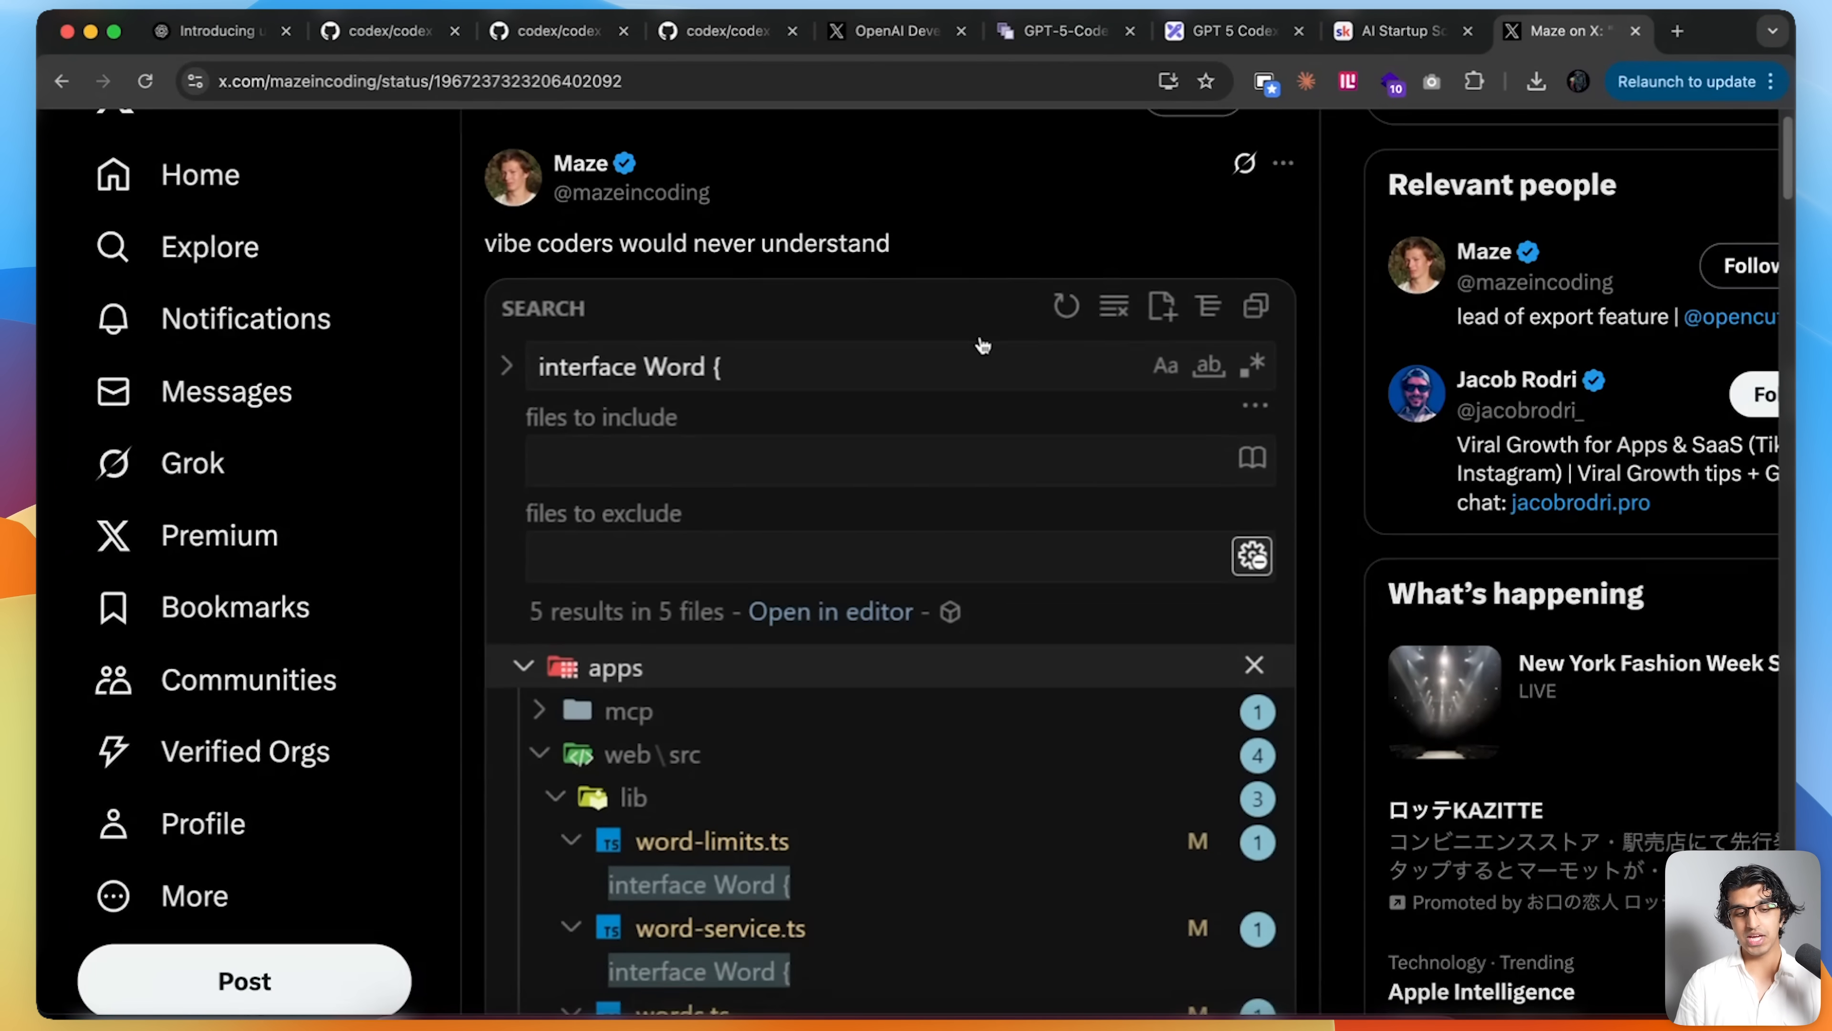
scroll(down, 3)
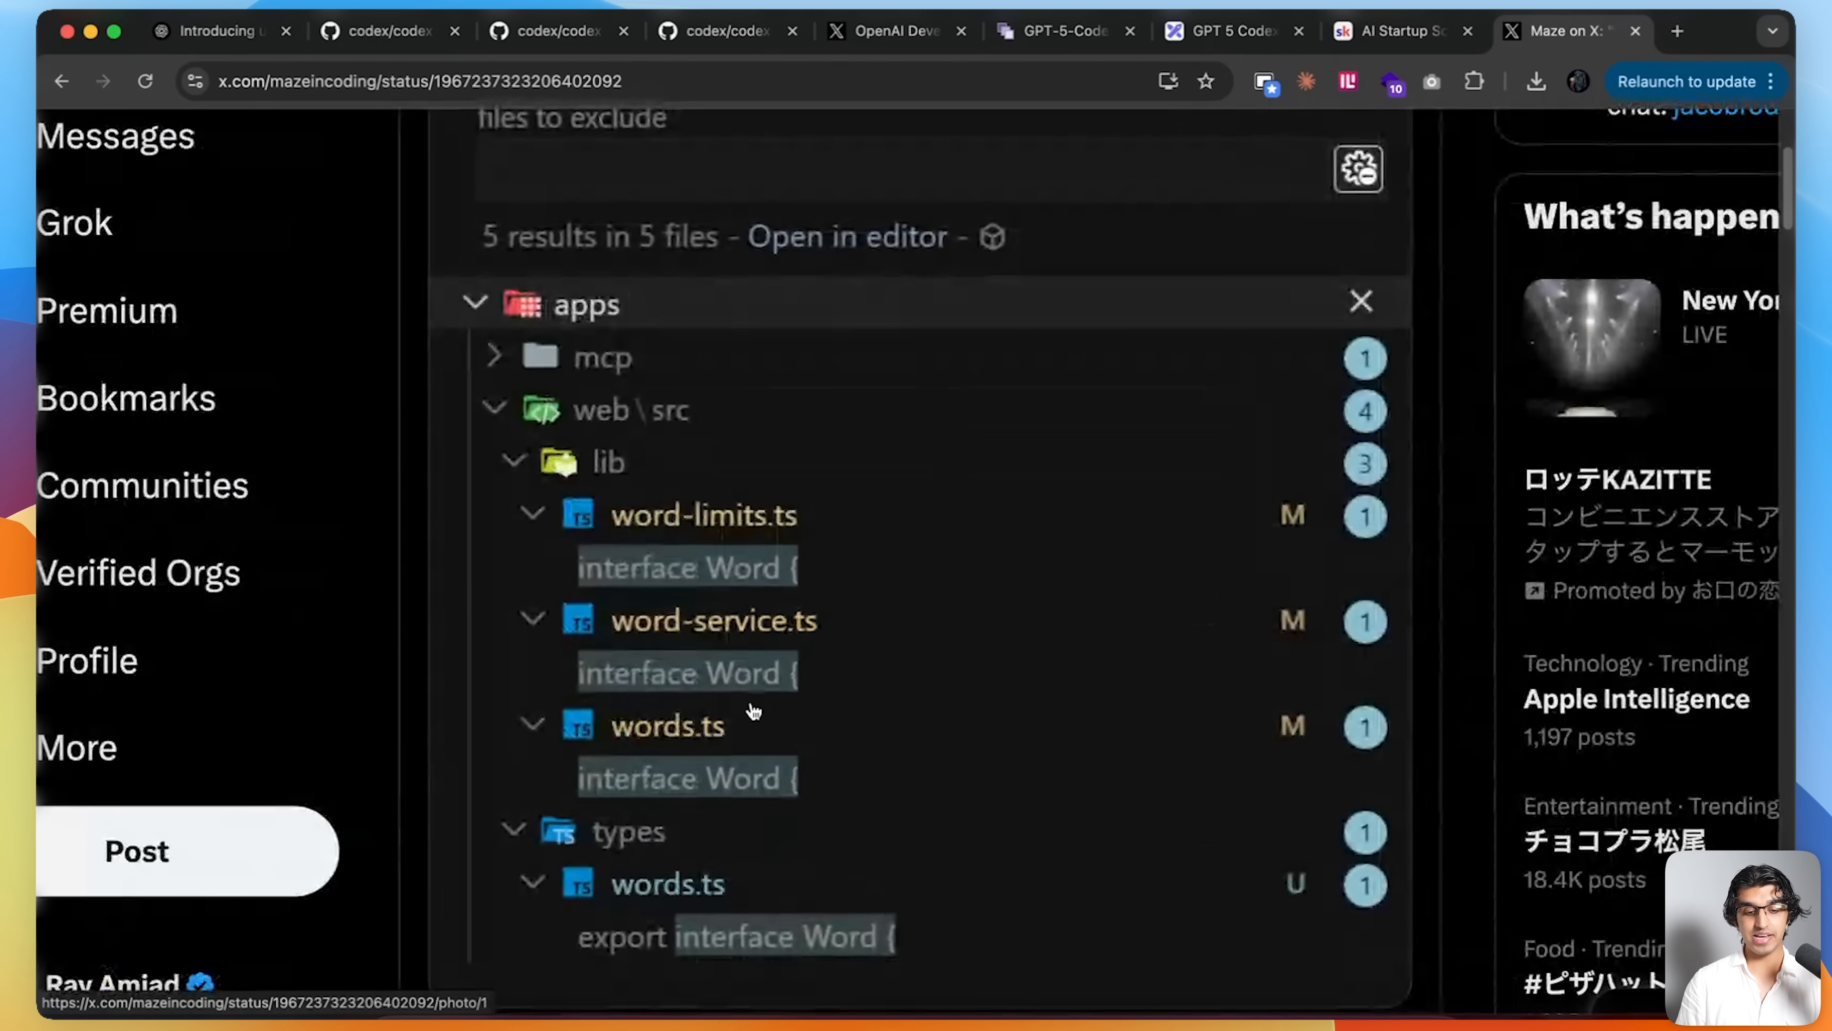
mouse_move(670, 469)
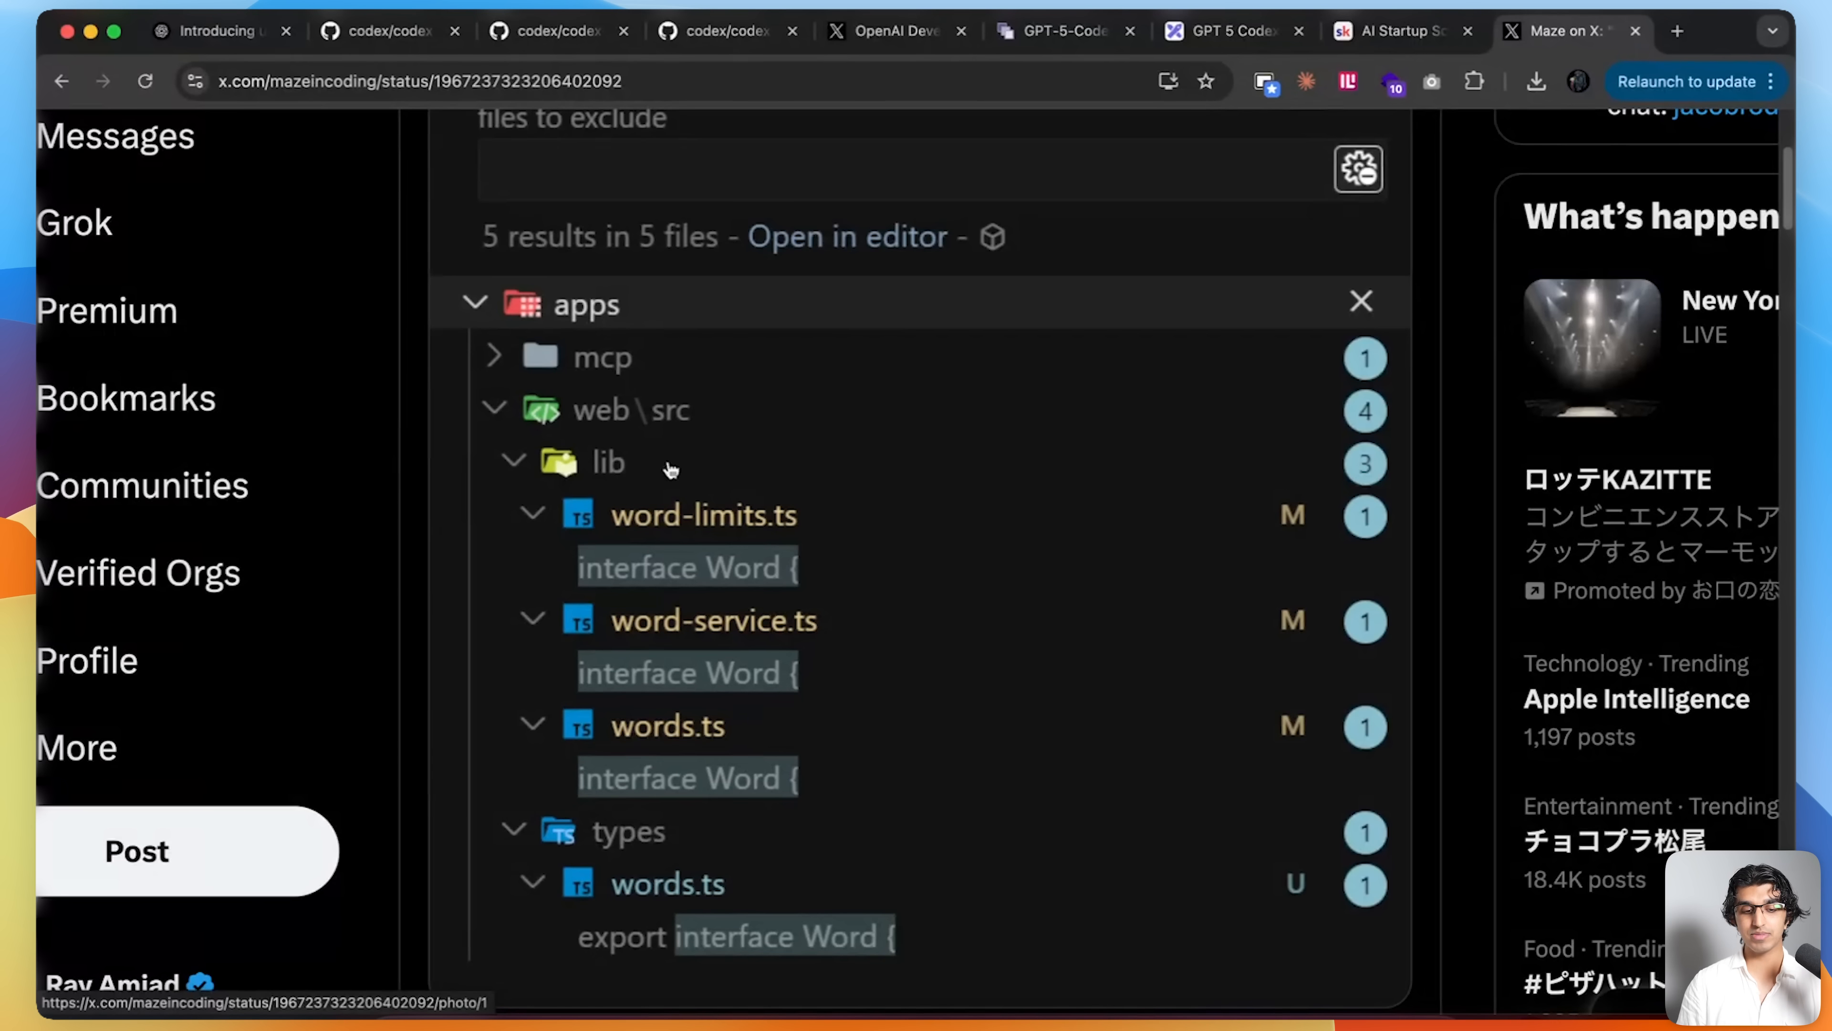
mouse_move(757, 896)
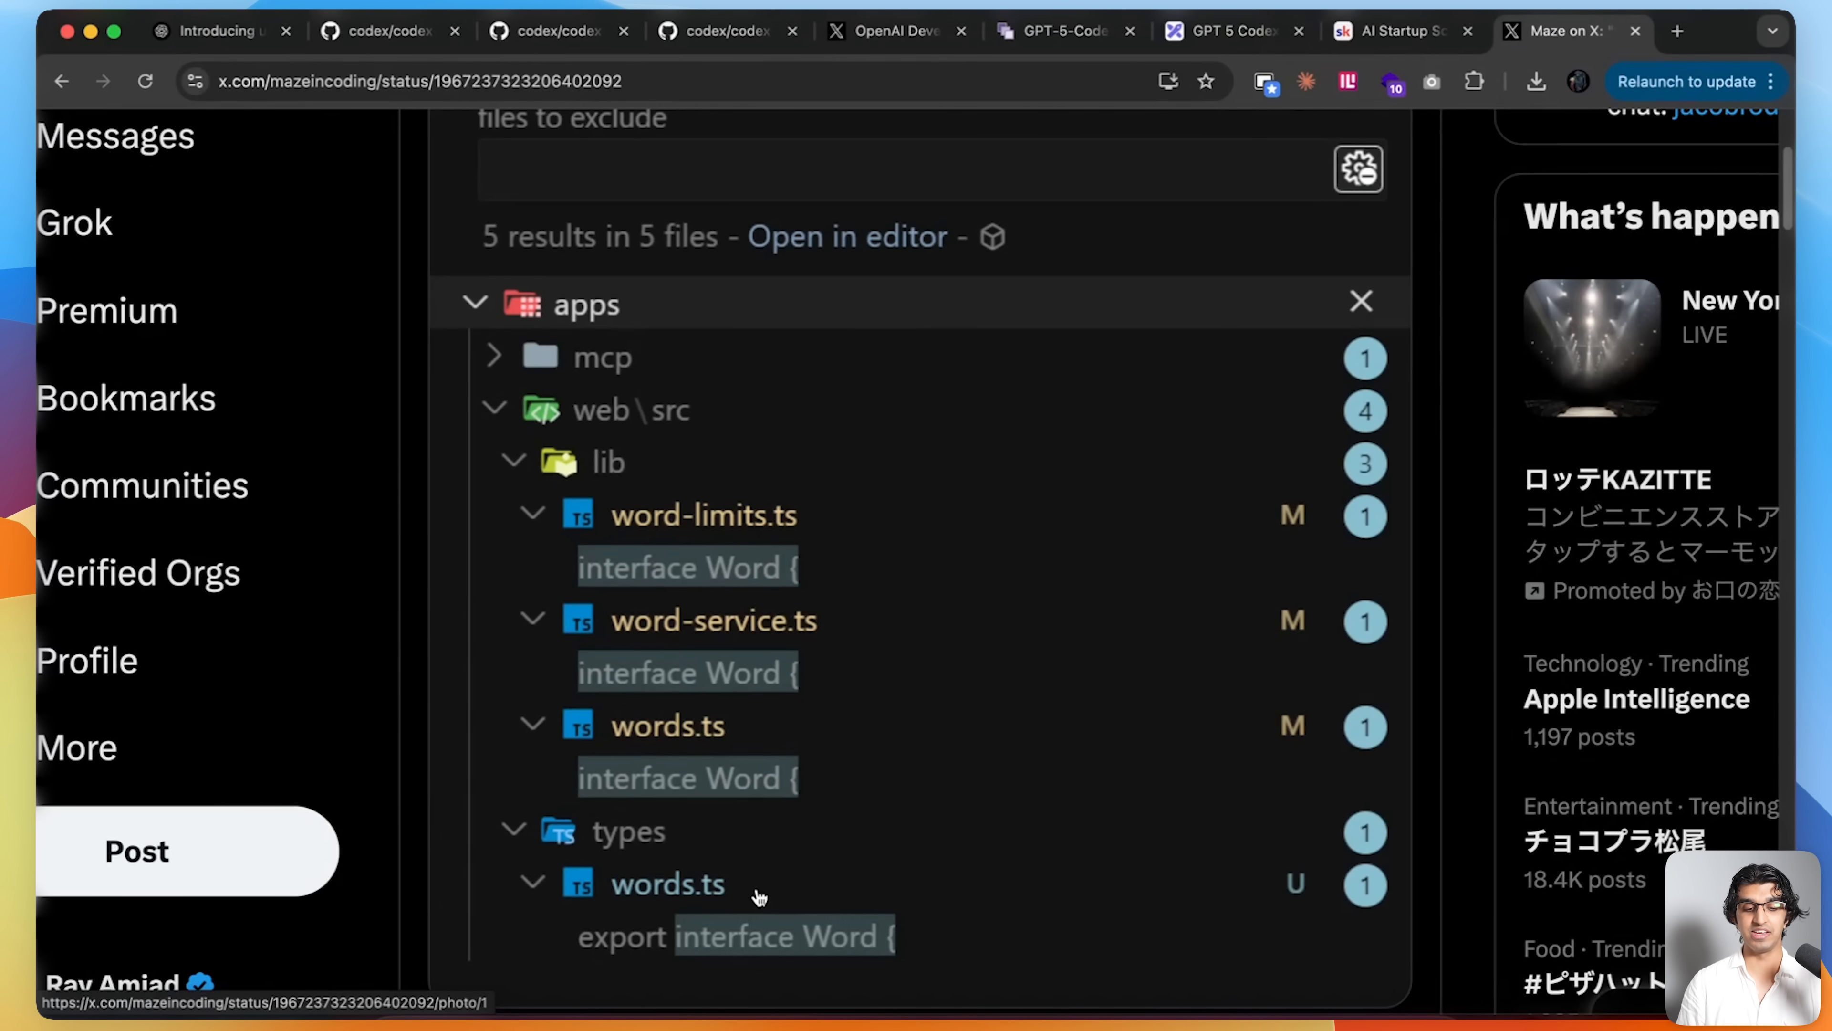
mouse_move(941, 988)
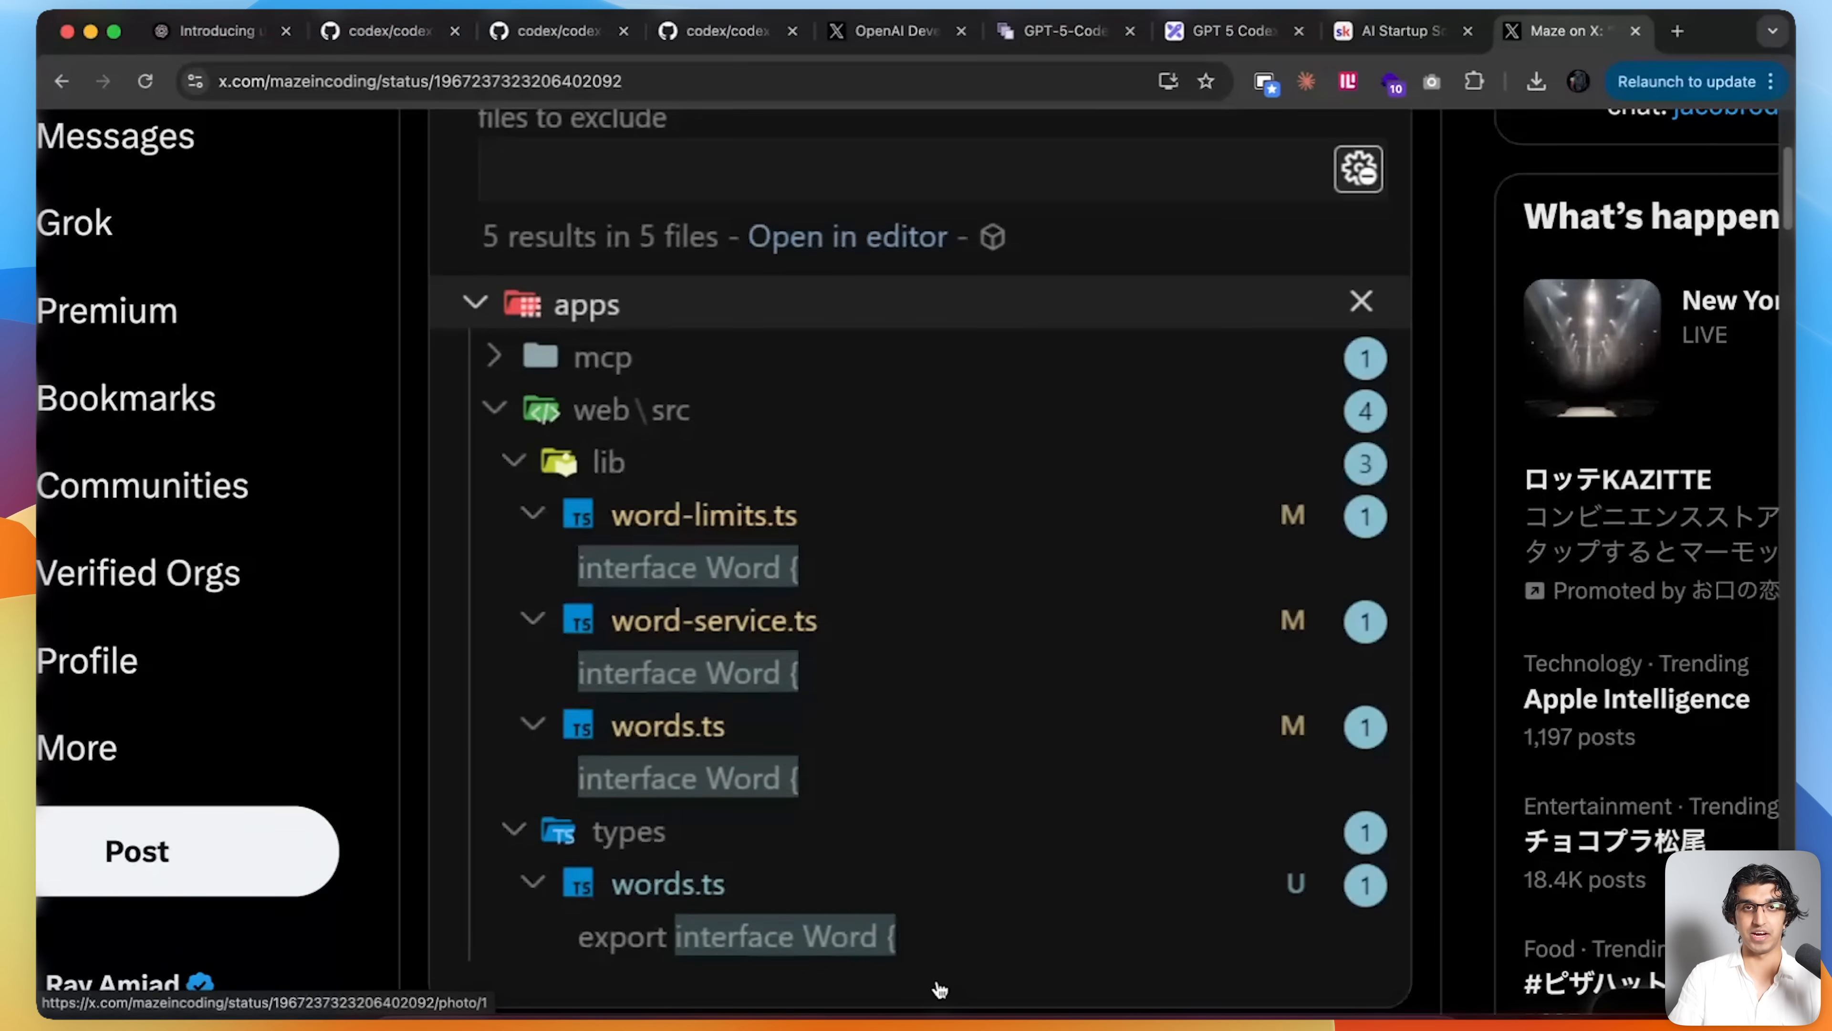
mouse_move(1466, 616)
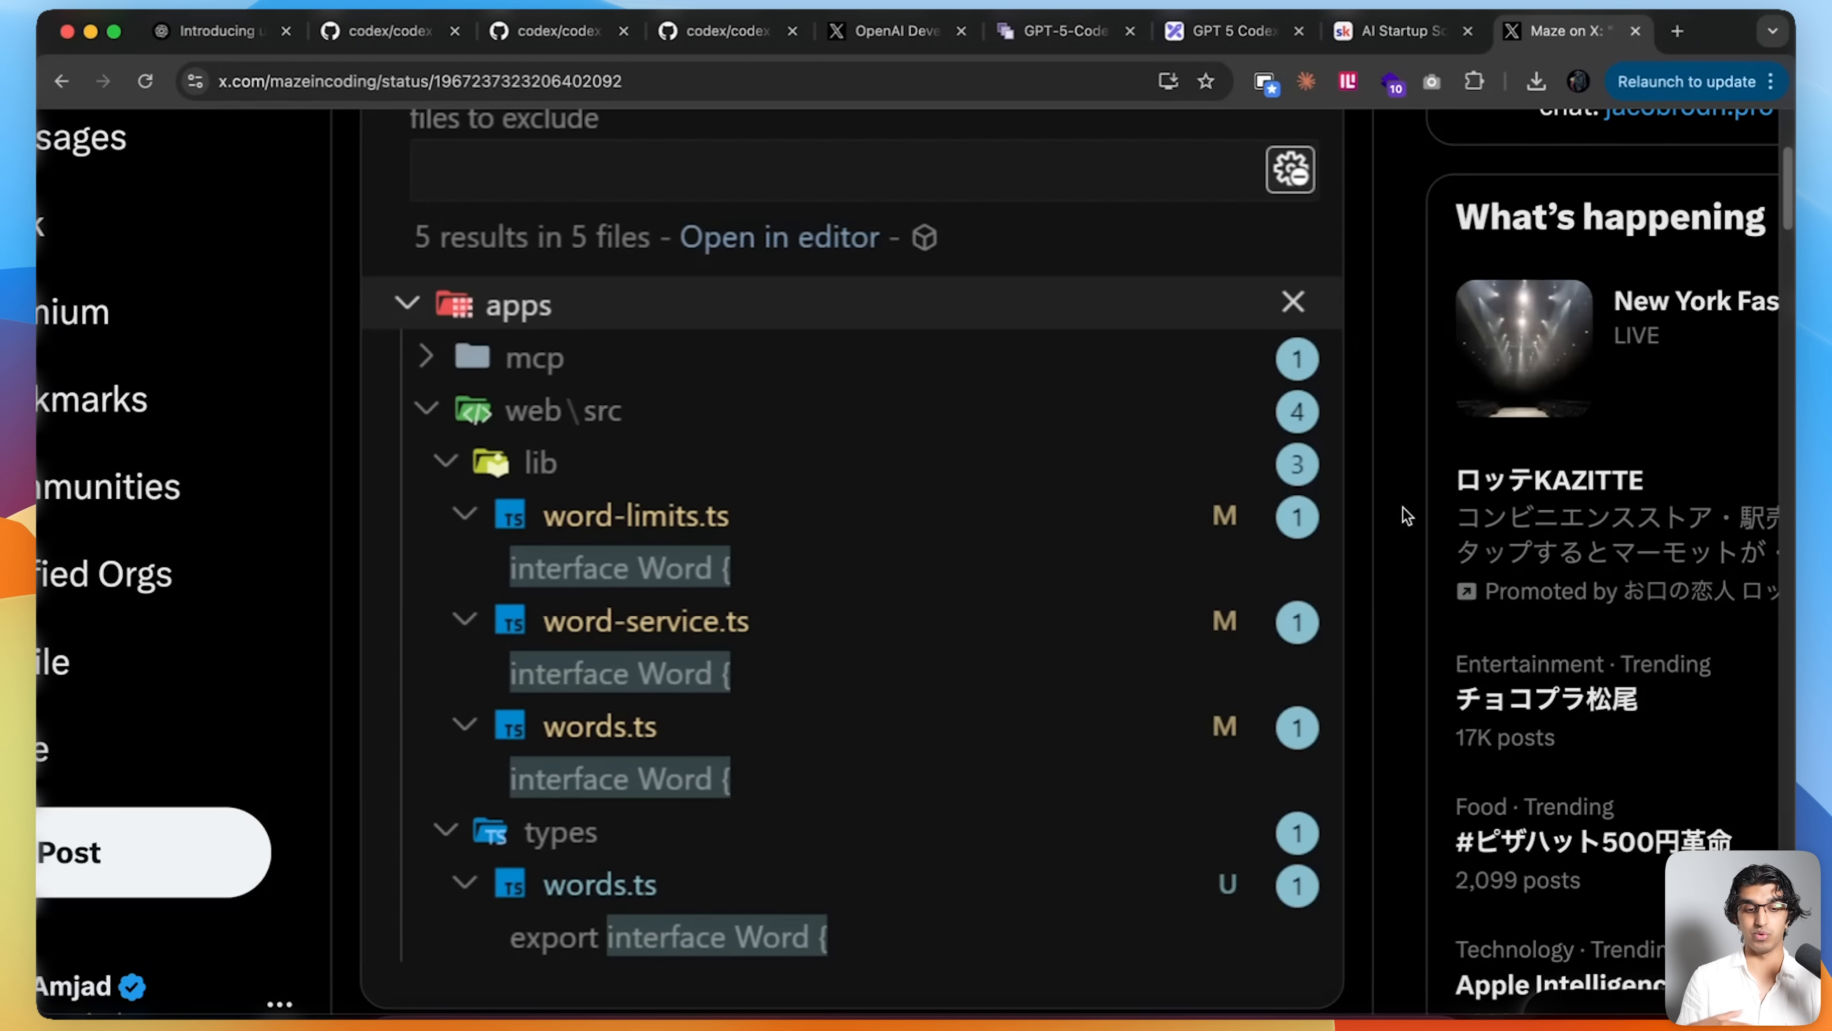
mouse_move(860, 868)
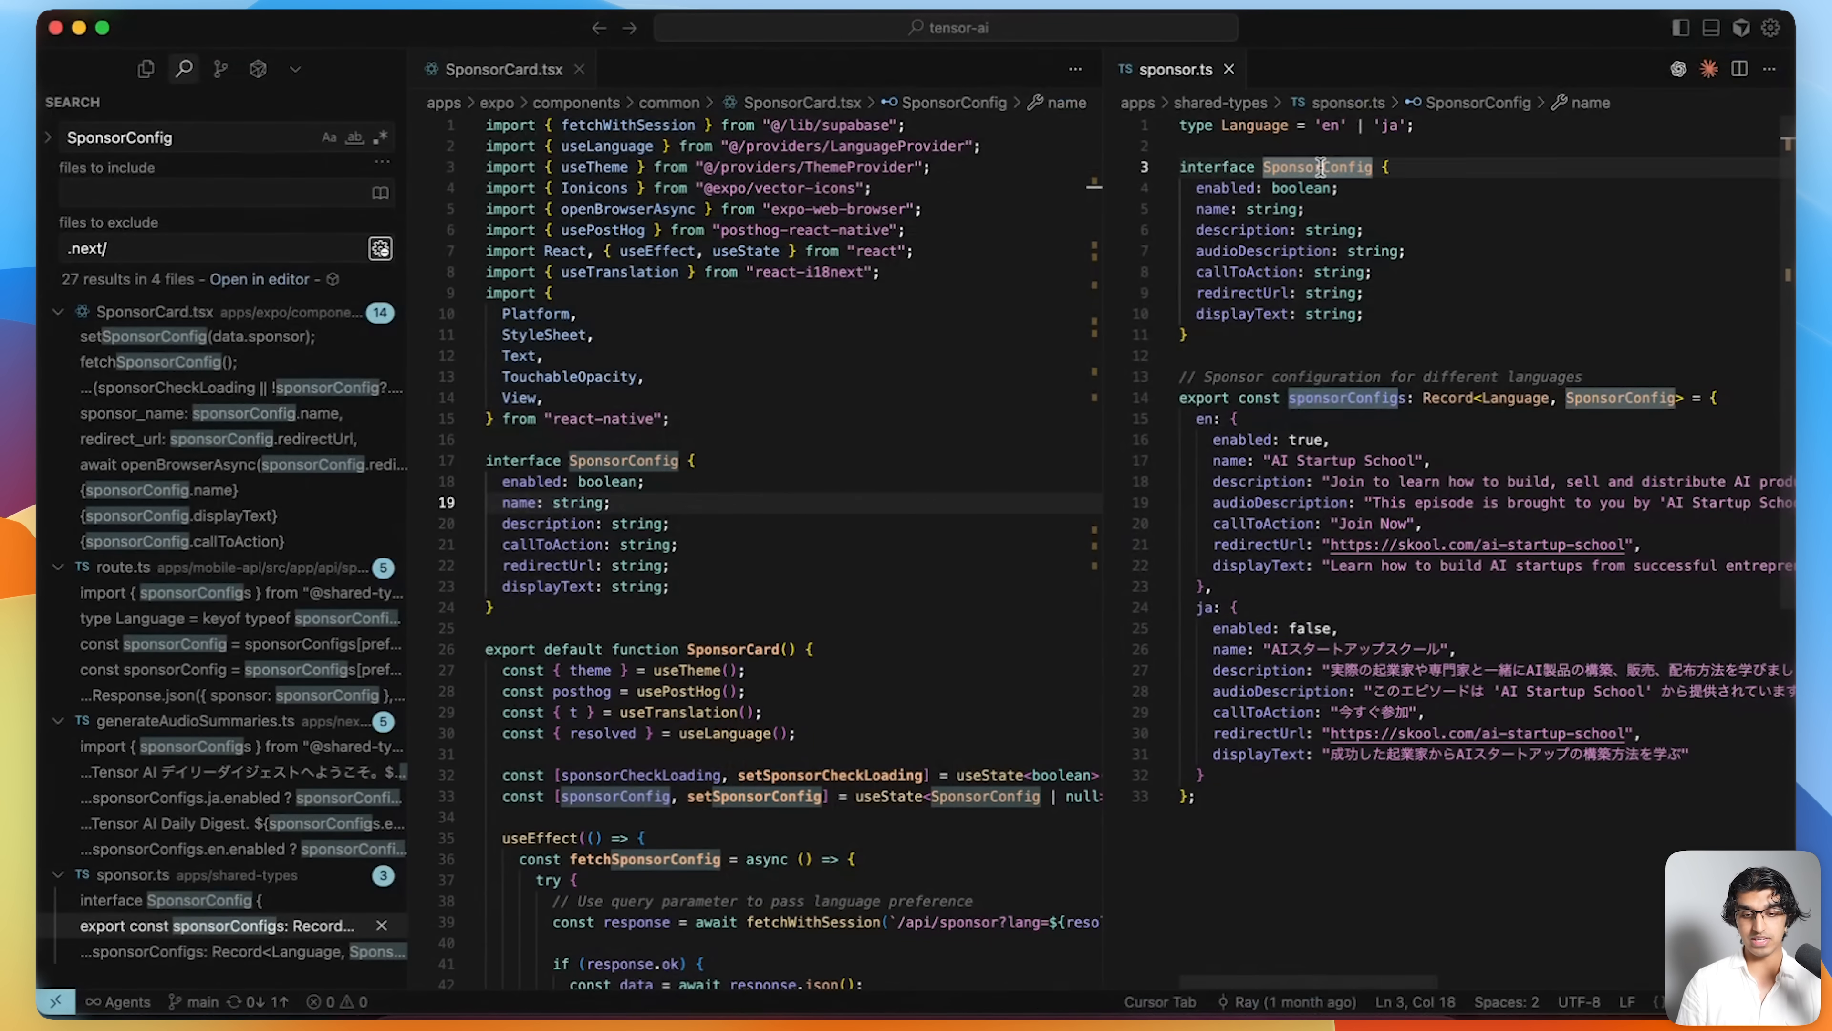
click(1229, 166)
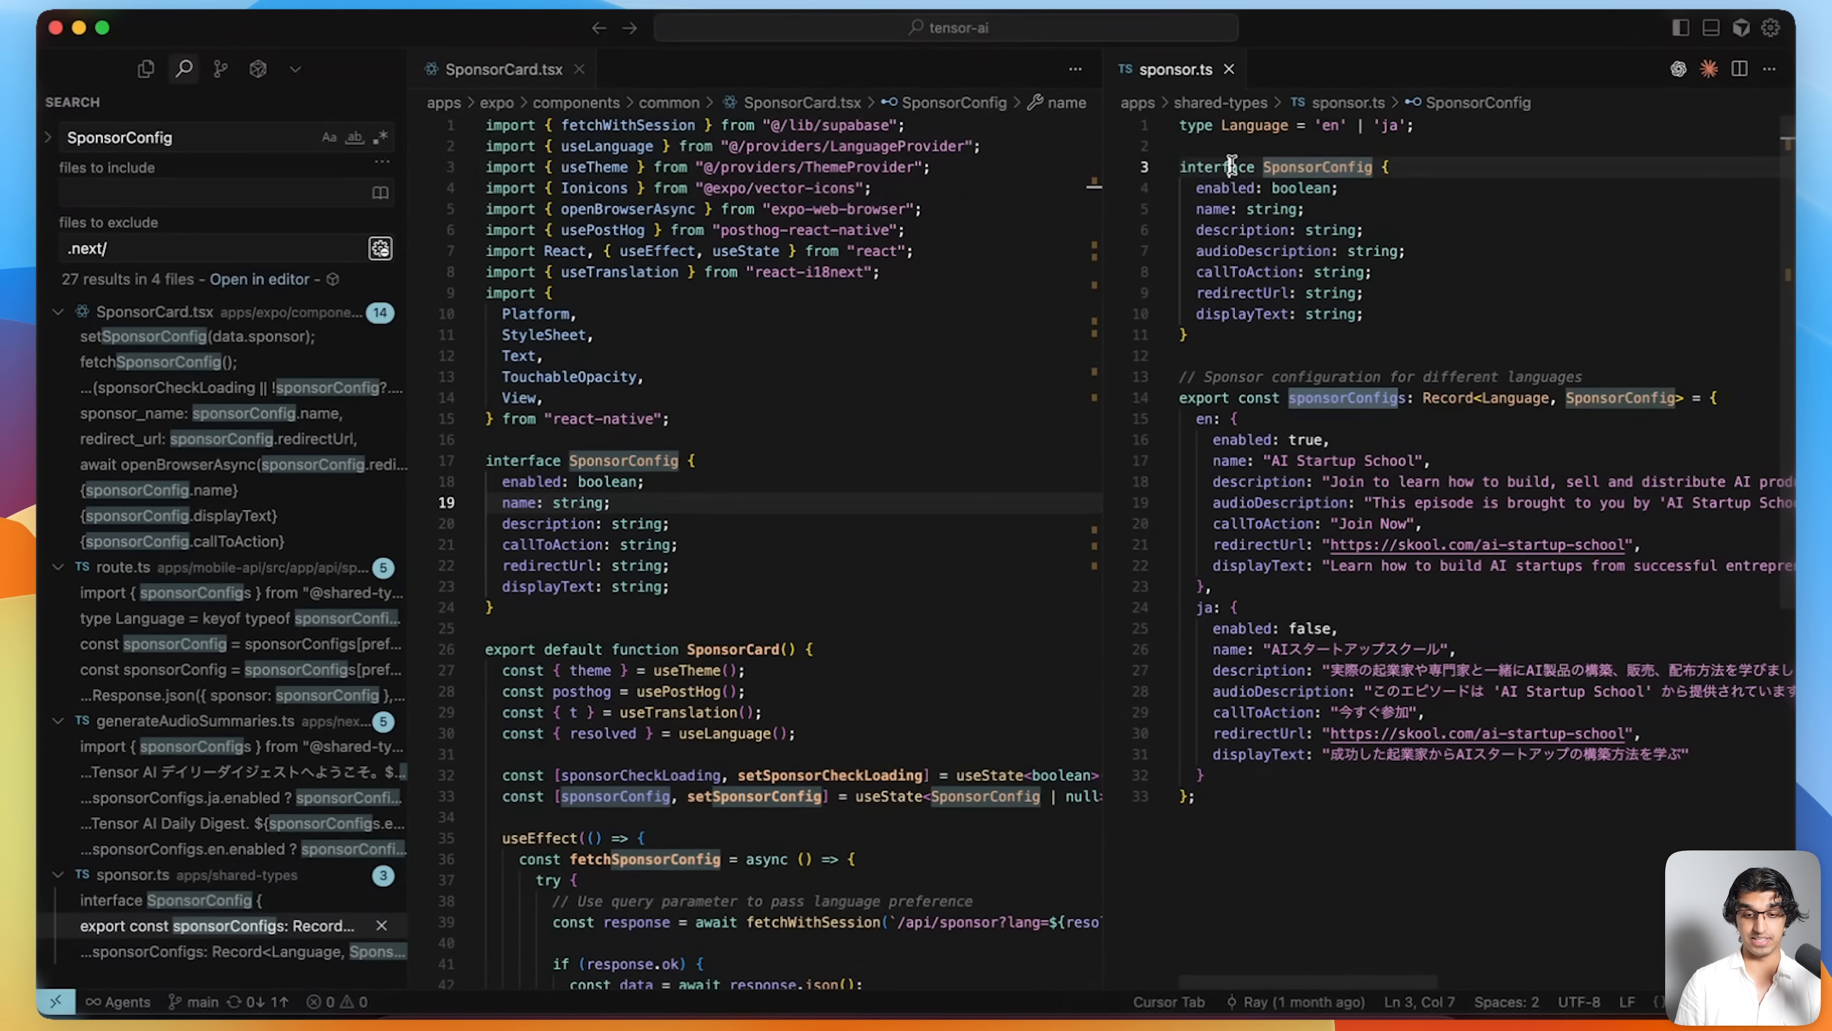
mouse_move(901, 376)
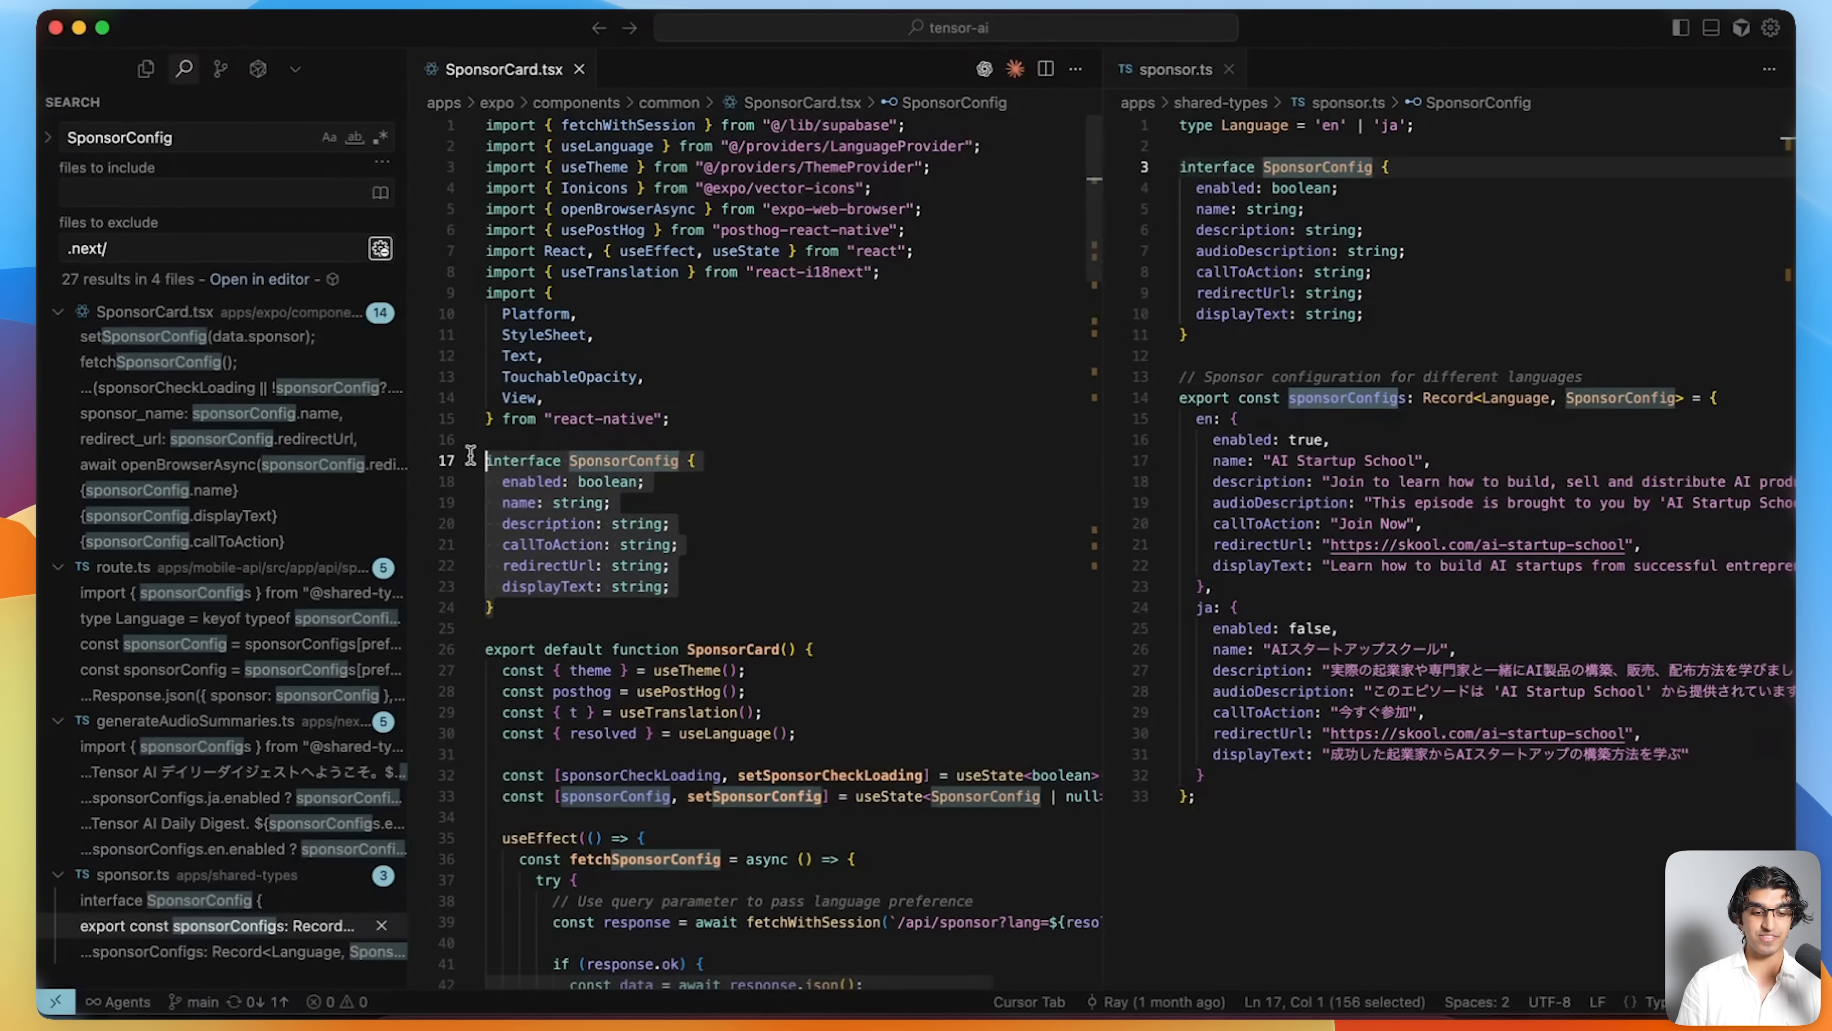
click(670, 566)
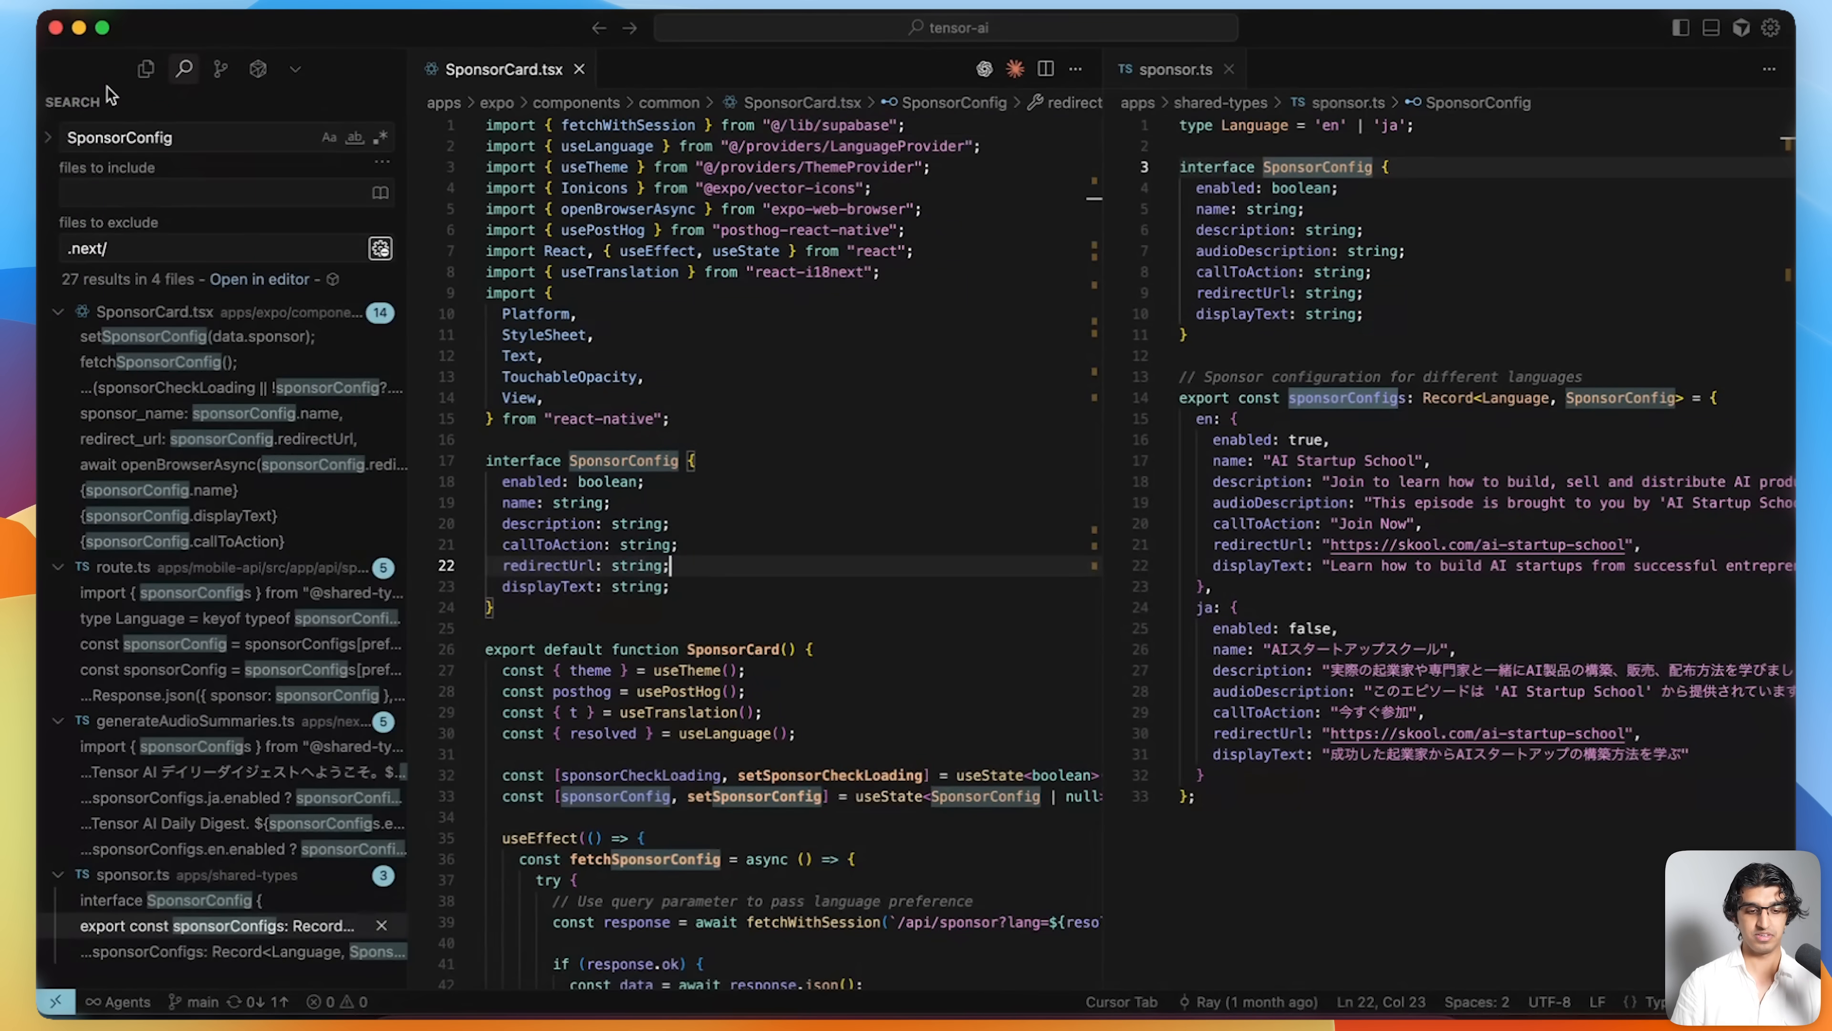
click(146, 69)
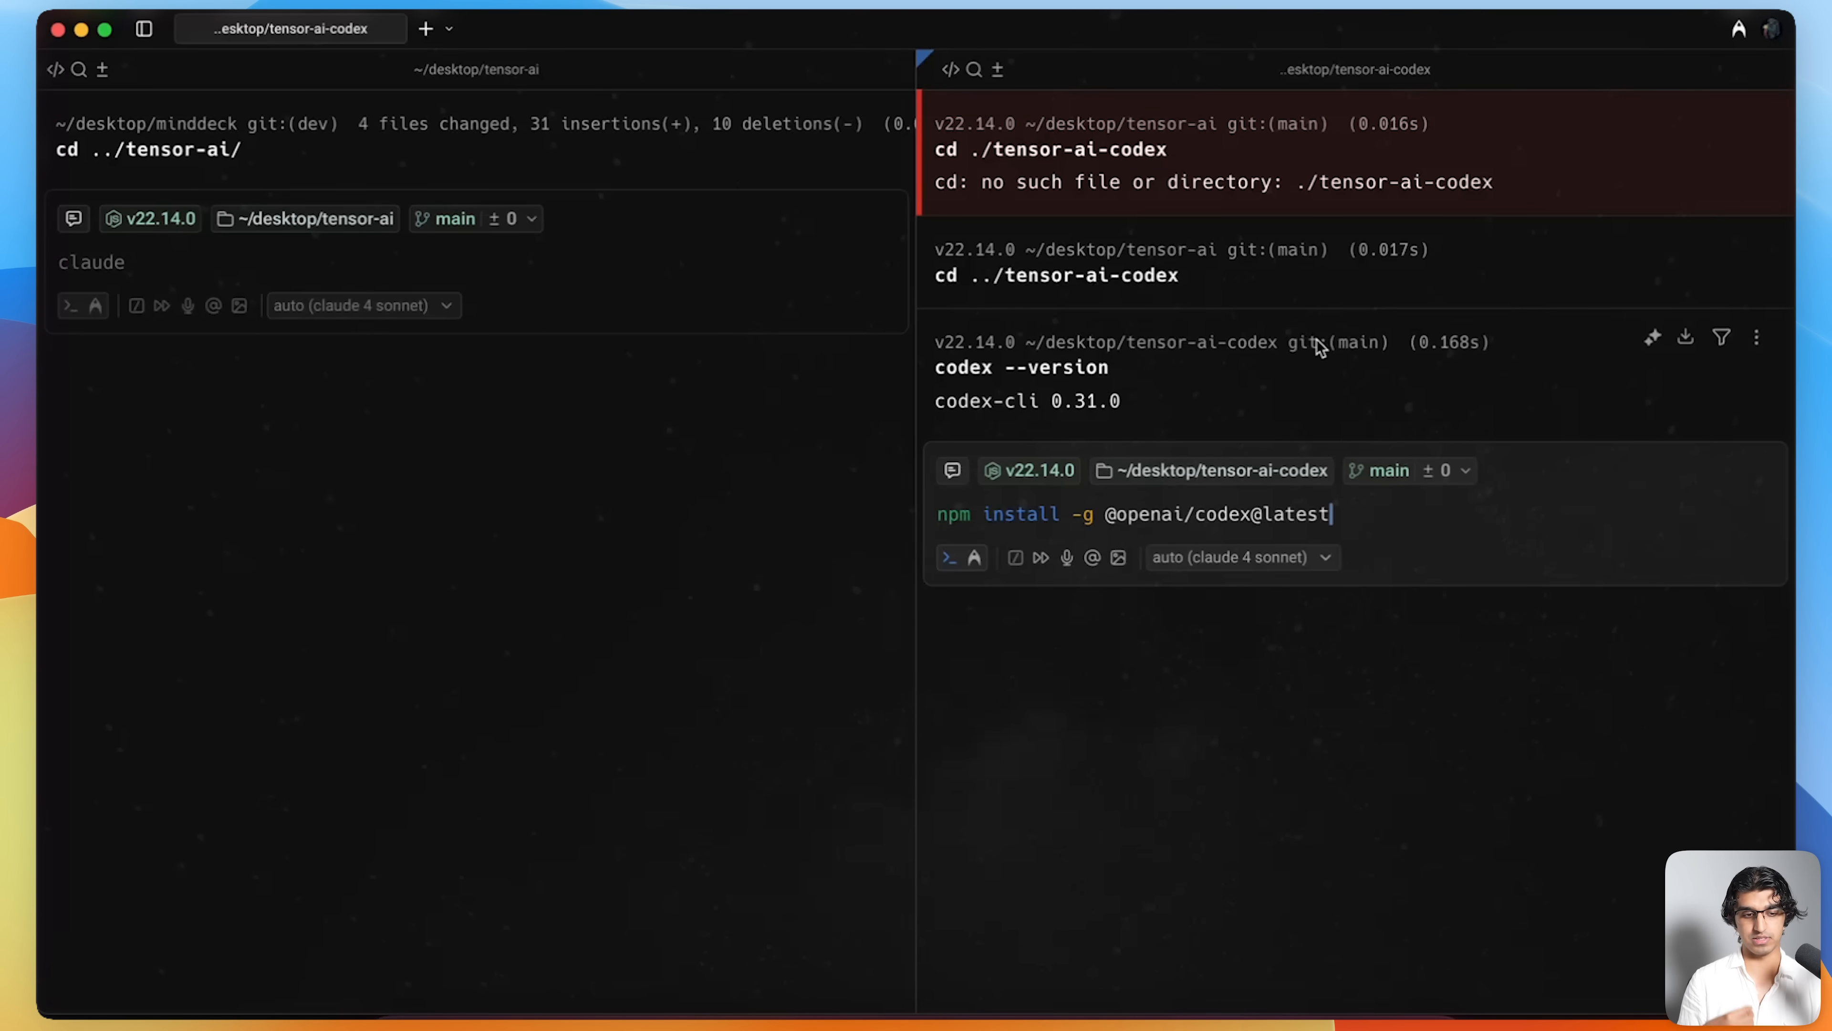
- Run the global Codex update to latest, start Claude Code, and launch Codex in tensor-ai-codex
key(Return)
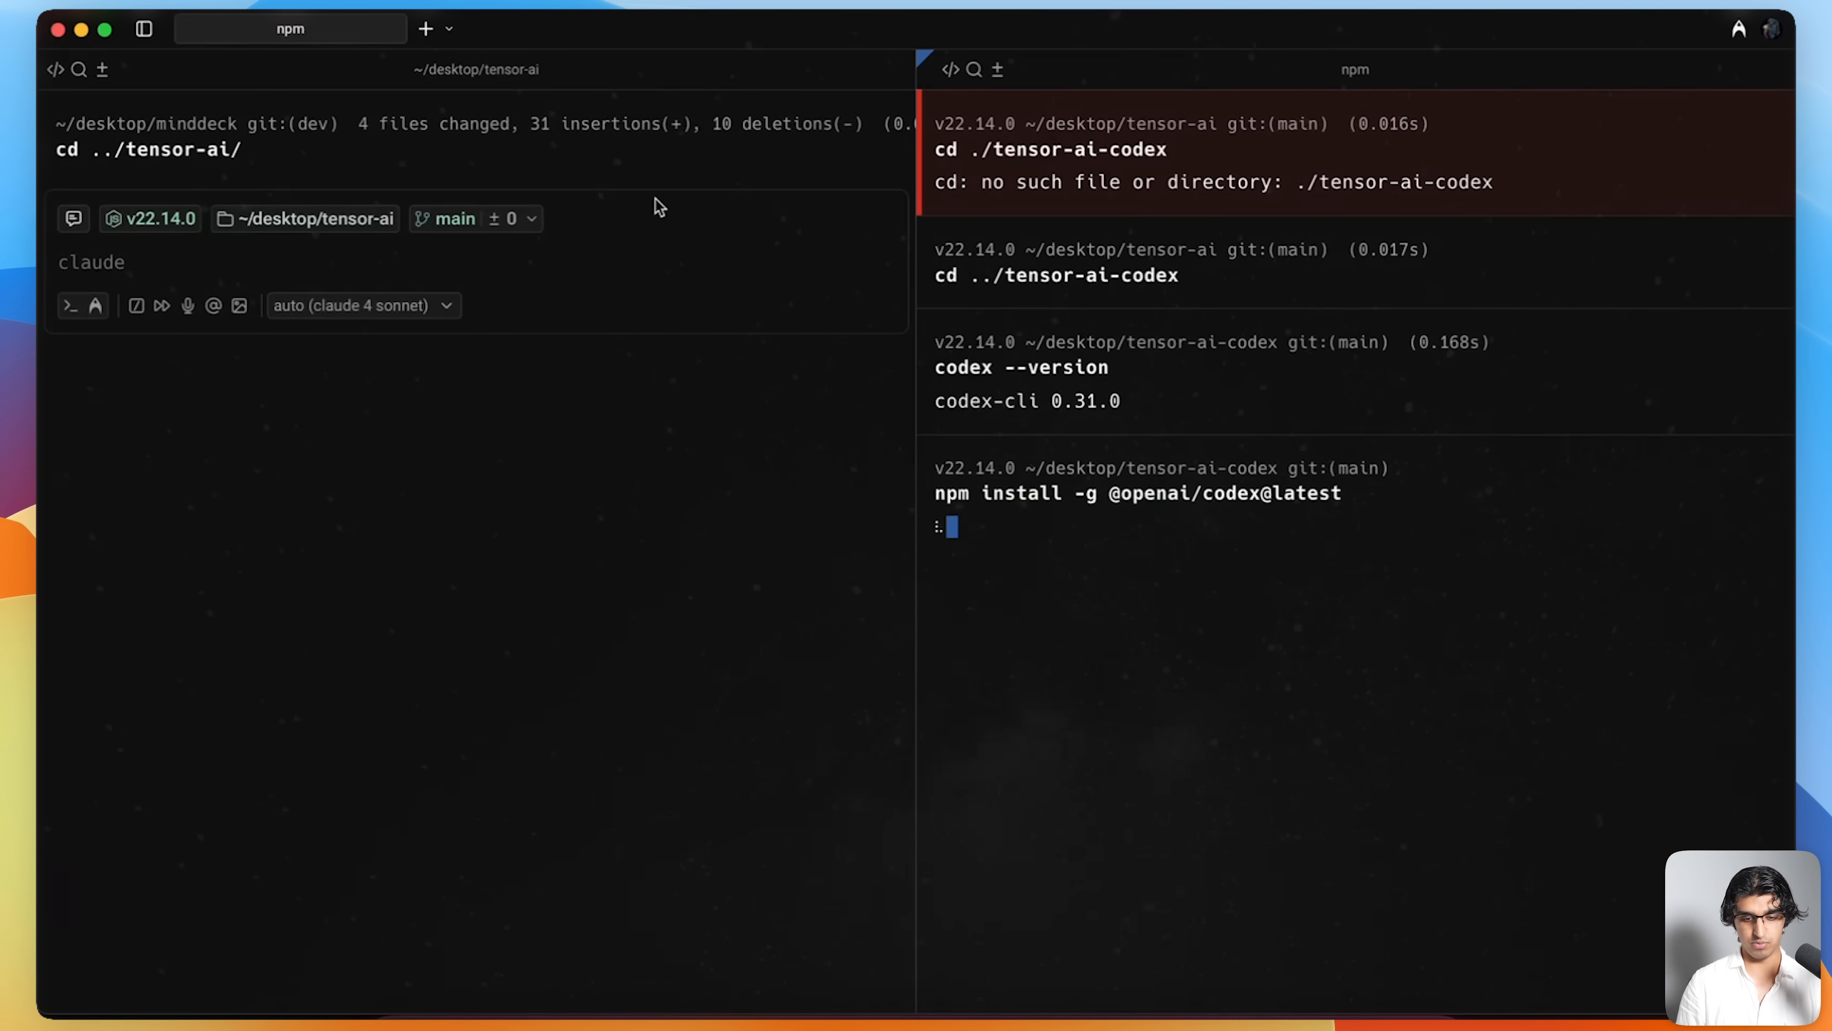
key(Return)
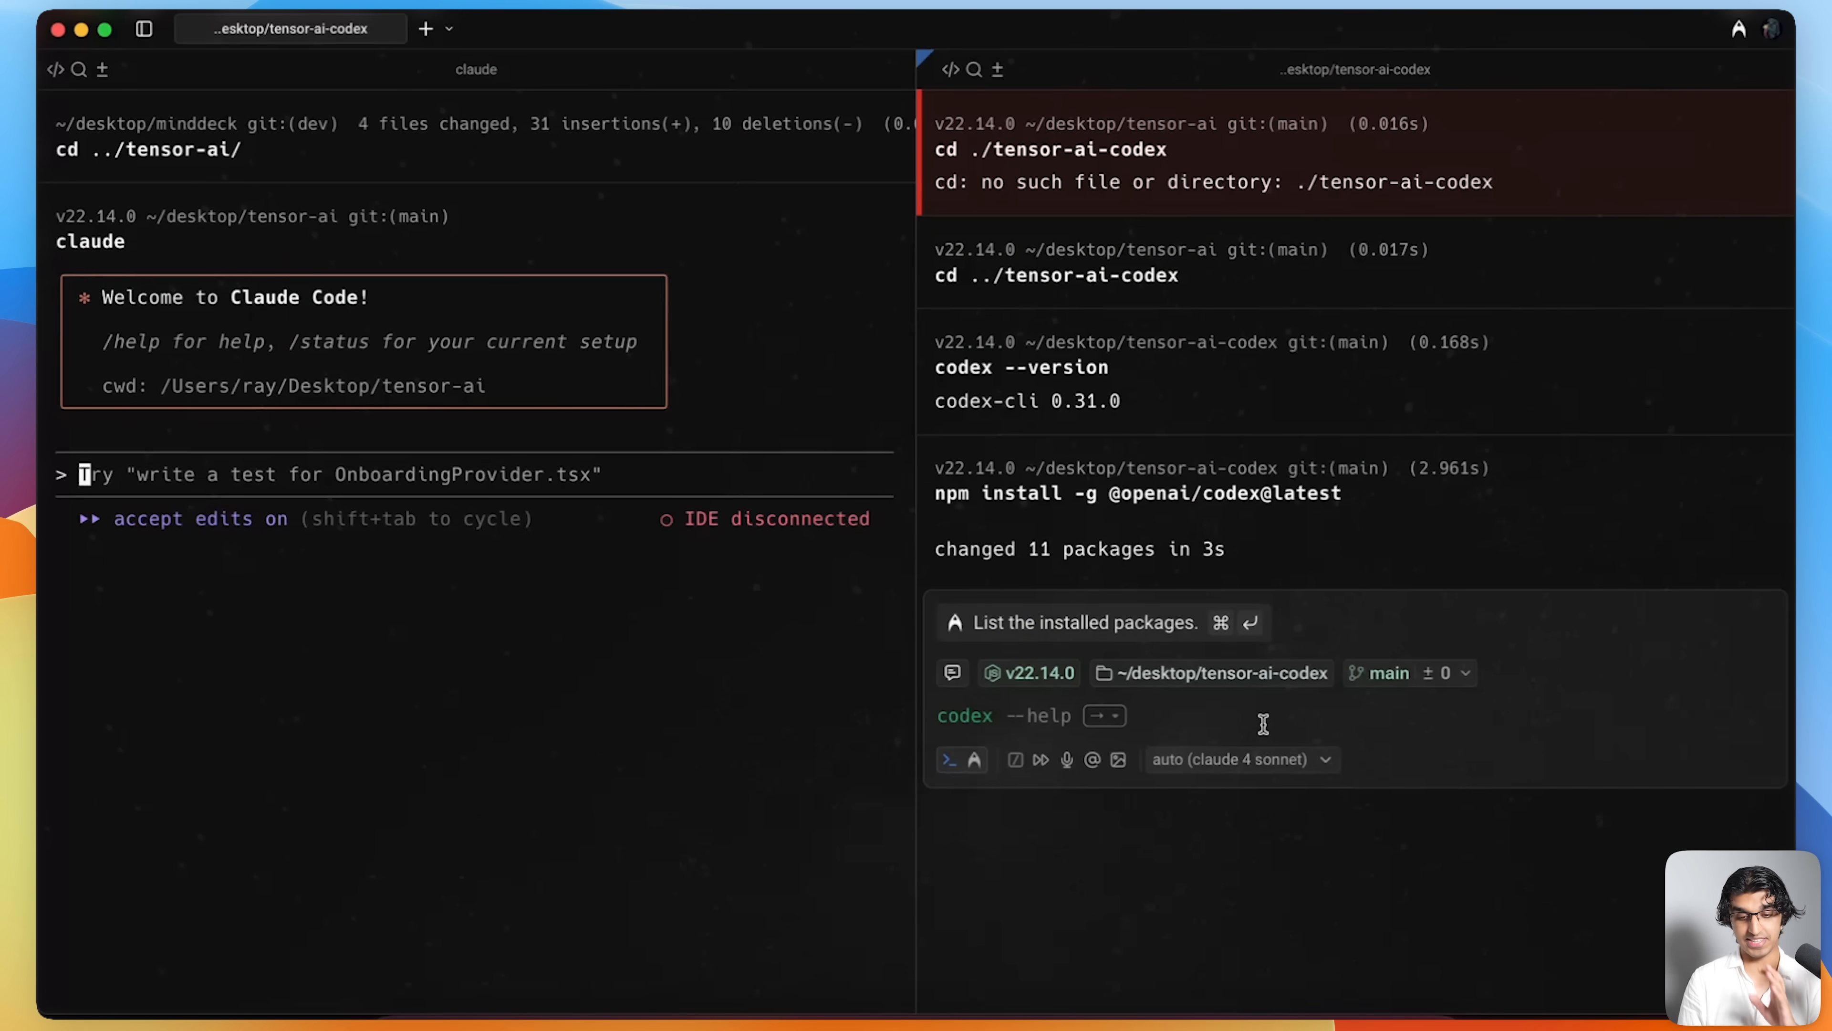
key(Return)
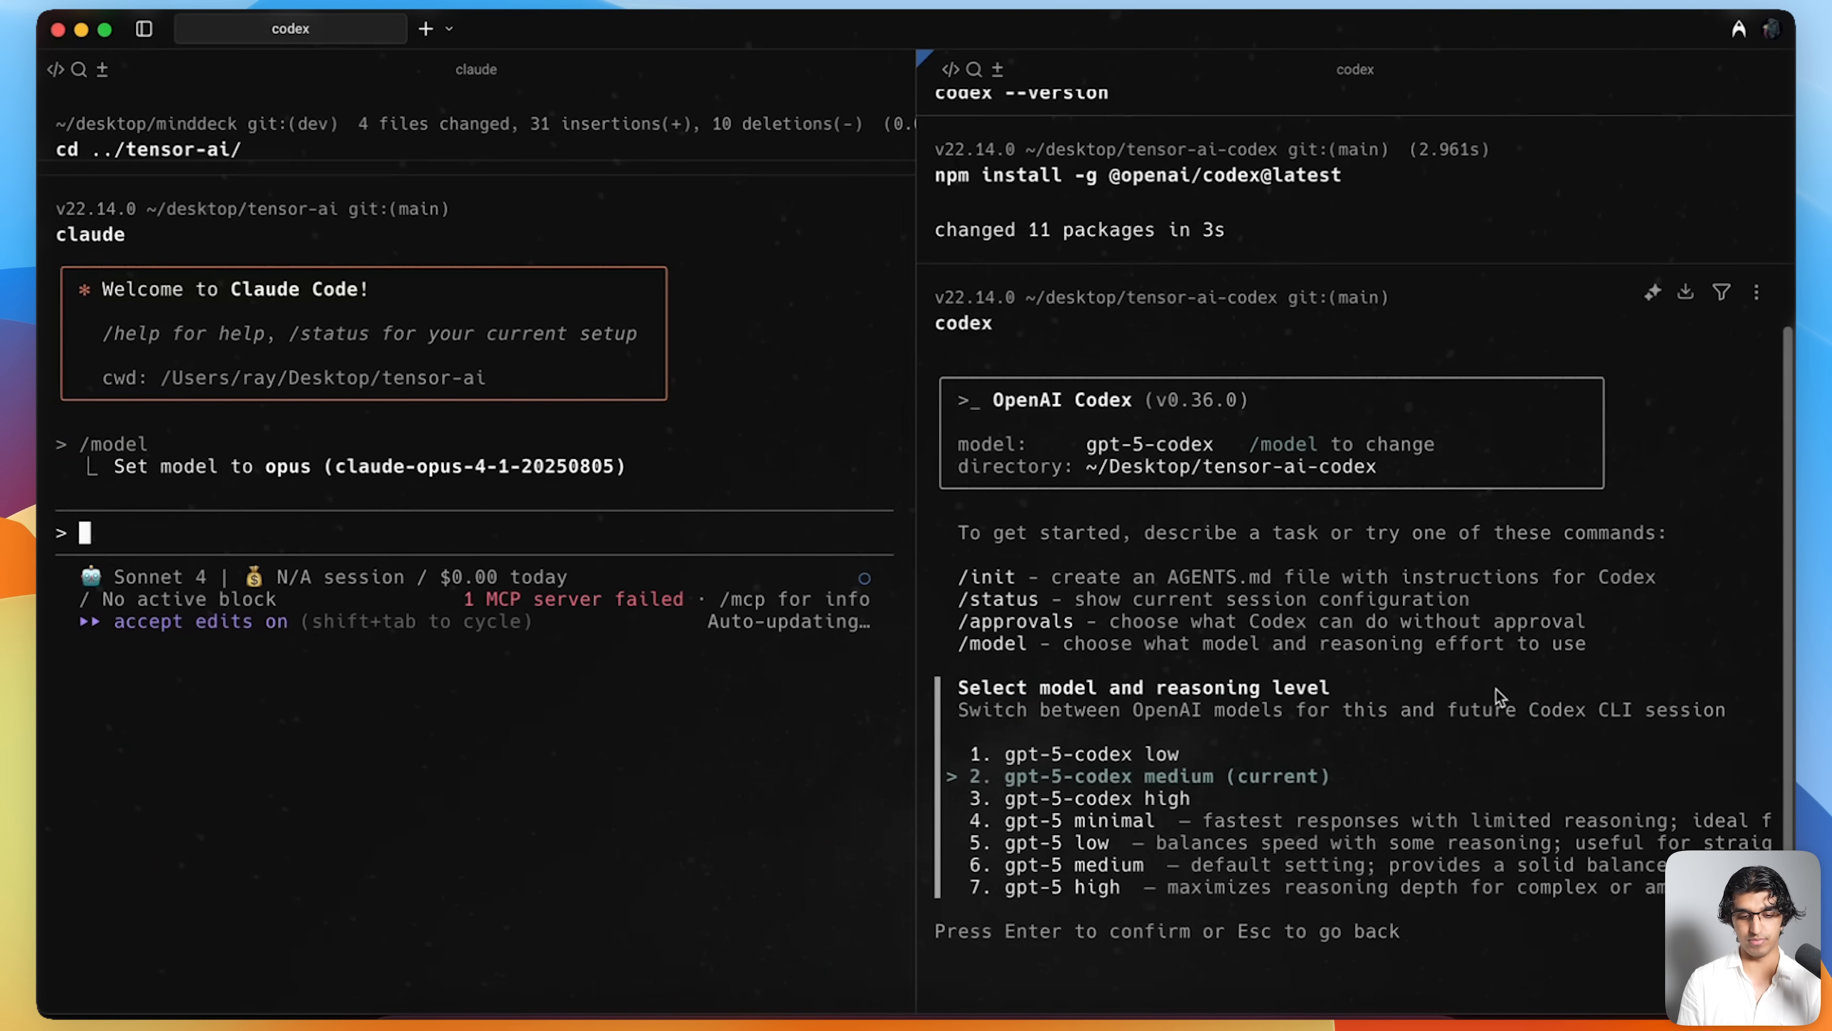
- In /model, choose gpt-5-codex with high reasoning
key(Down)
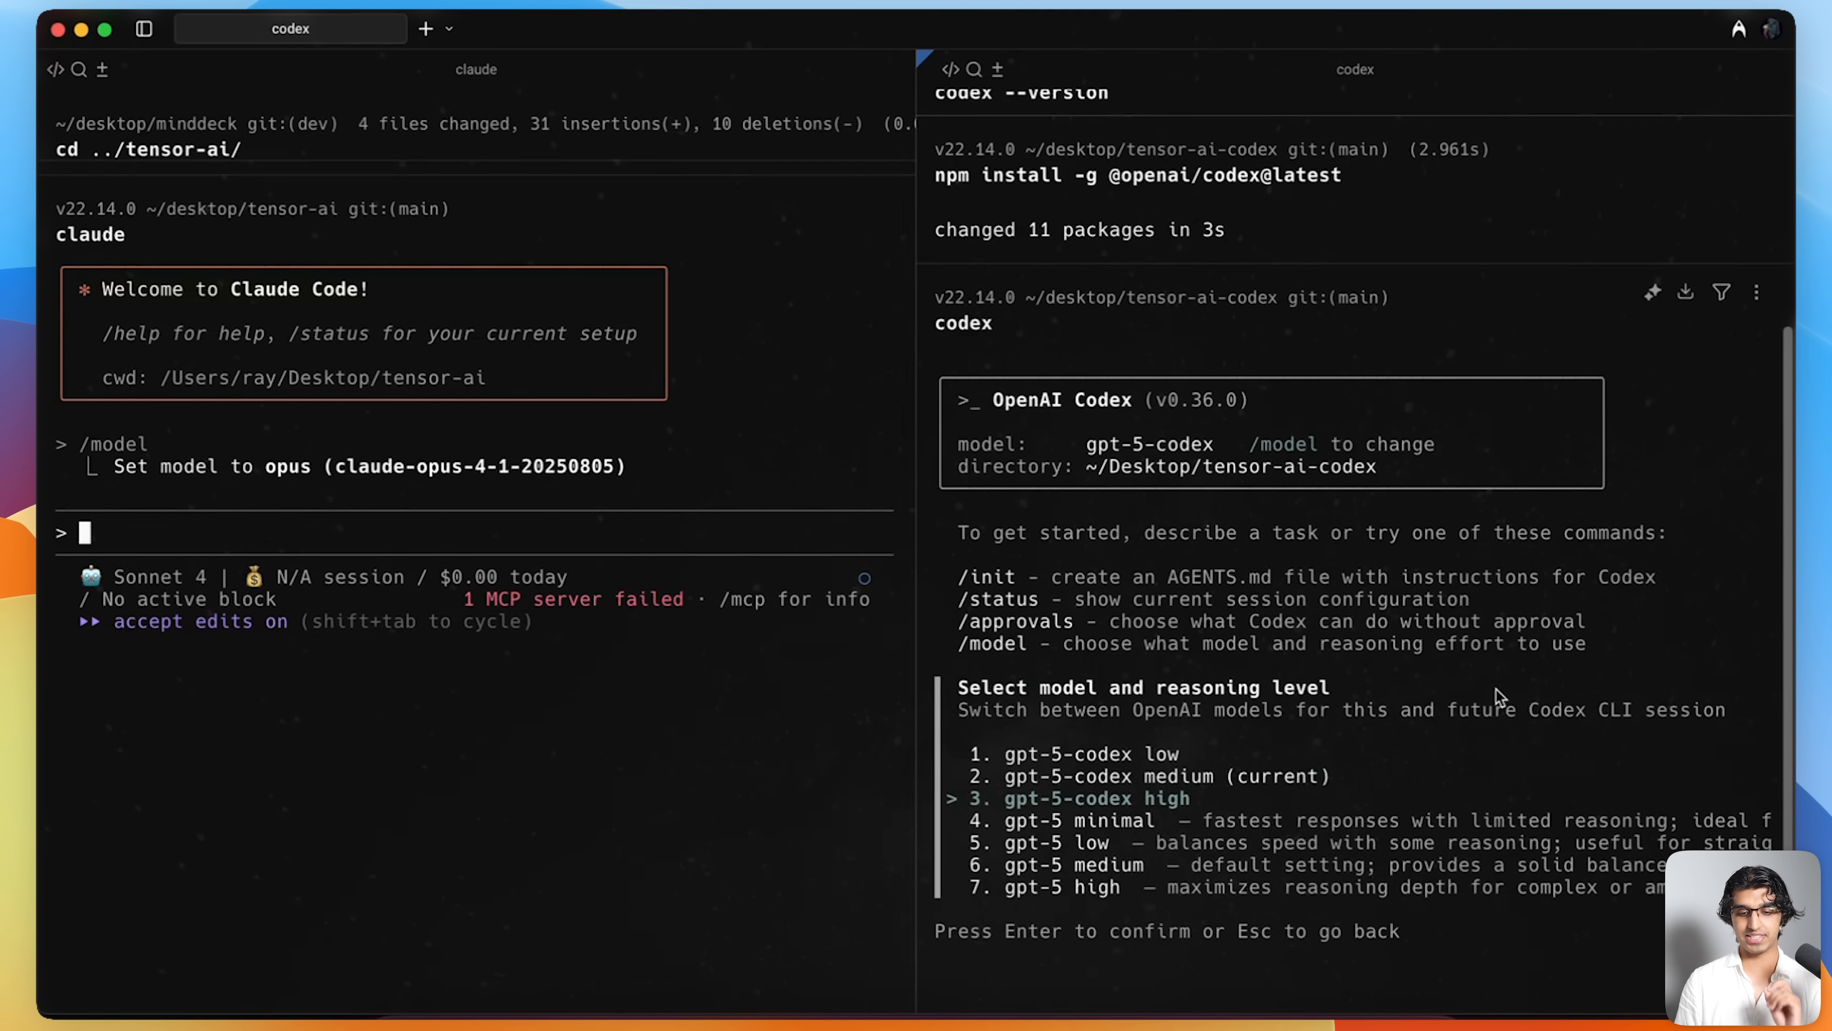
key(Return)
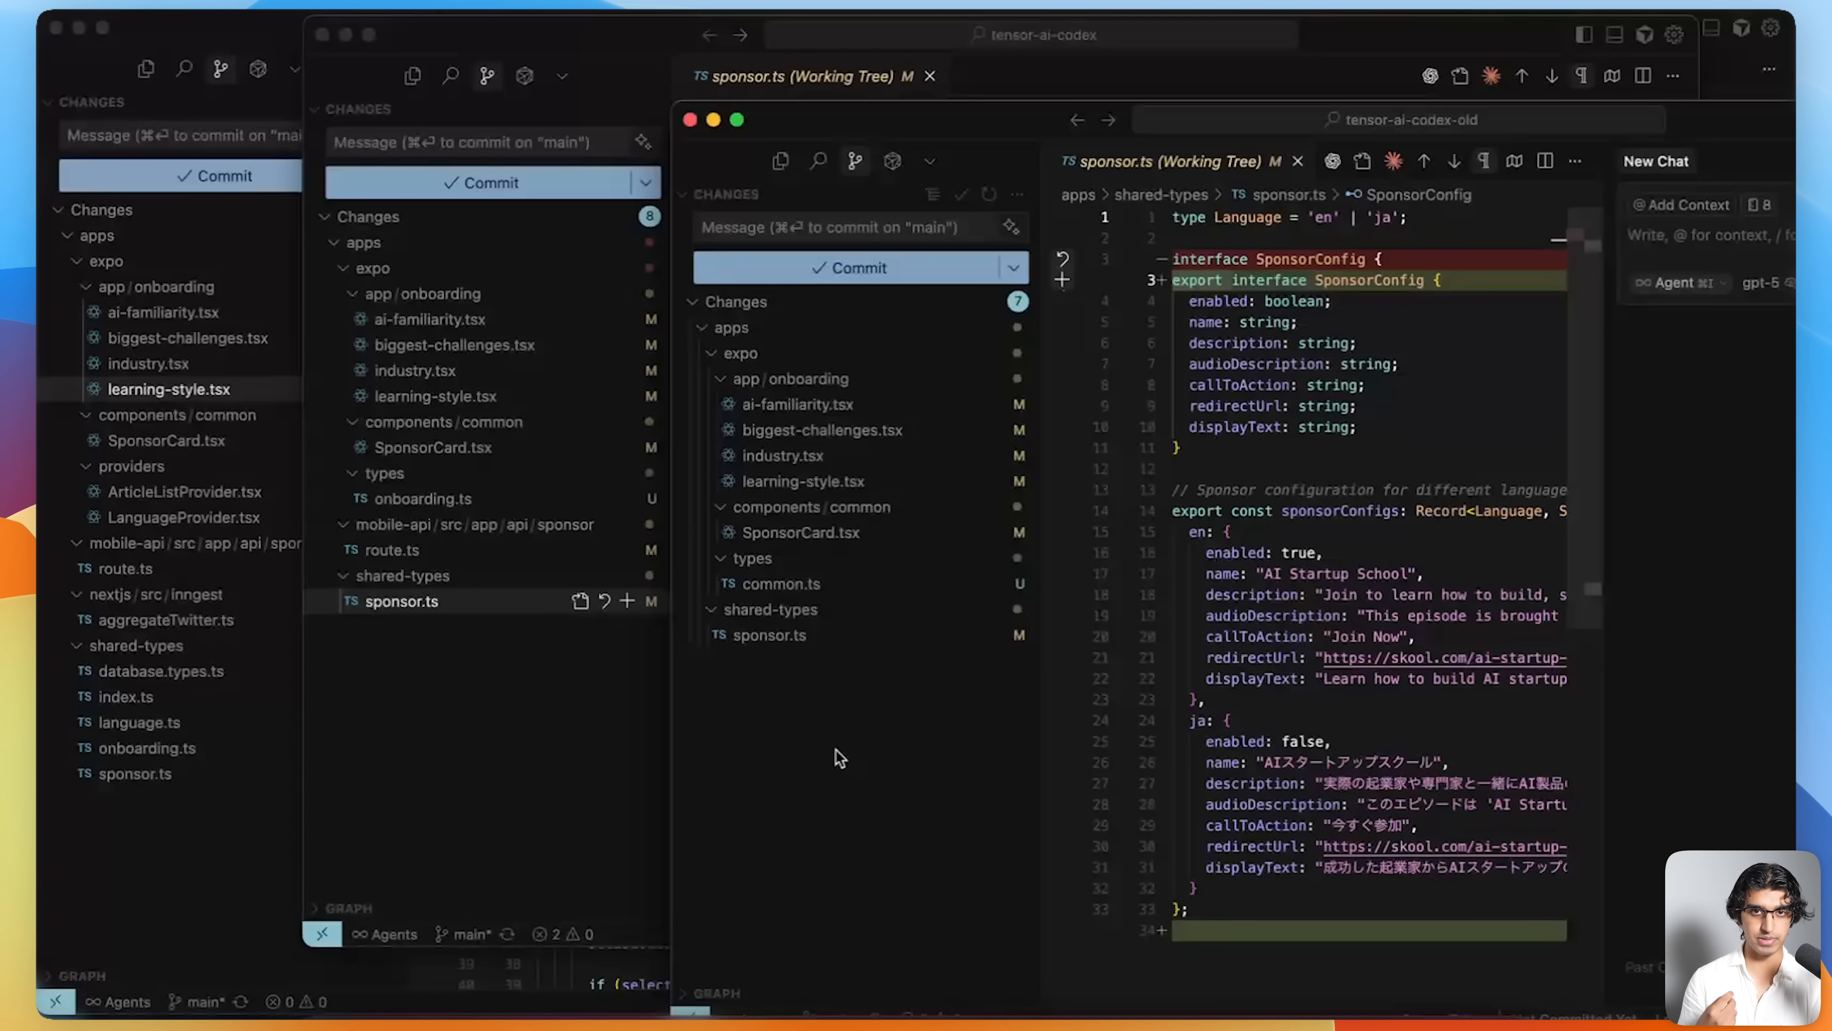
- Compare the ai-familiarity, learning-style and industry onboarding diffs across the old project and tensor-ai-codex
click(799, 402)
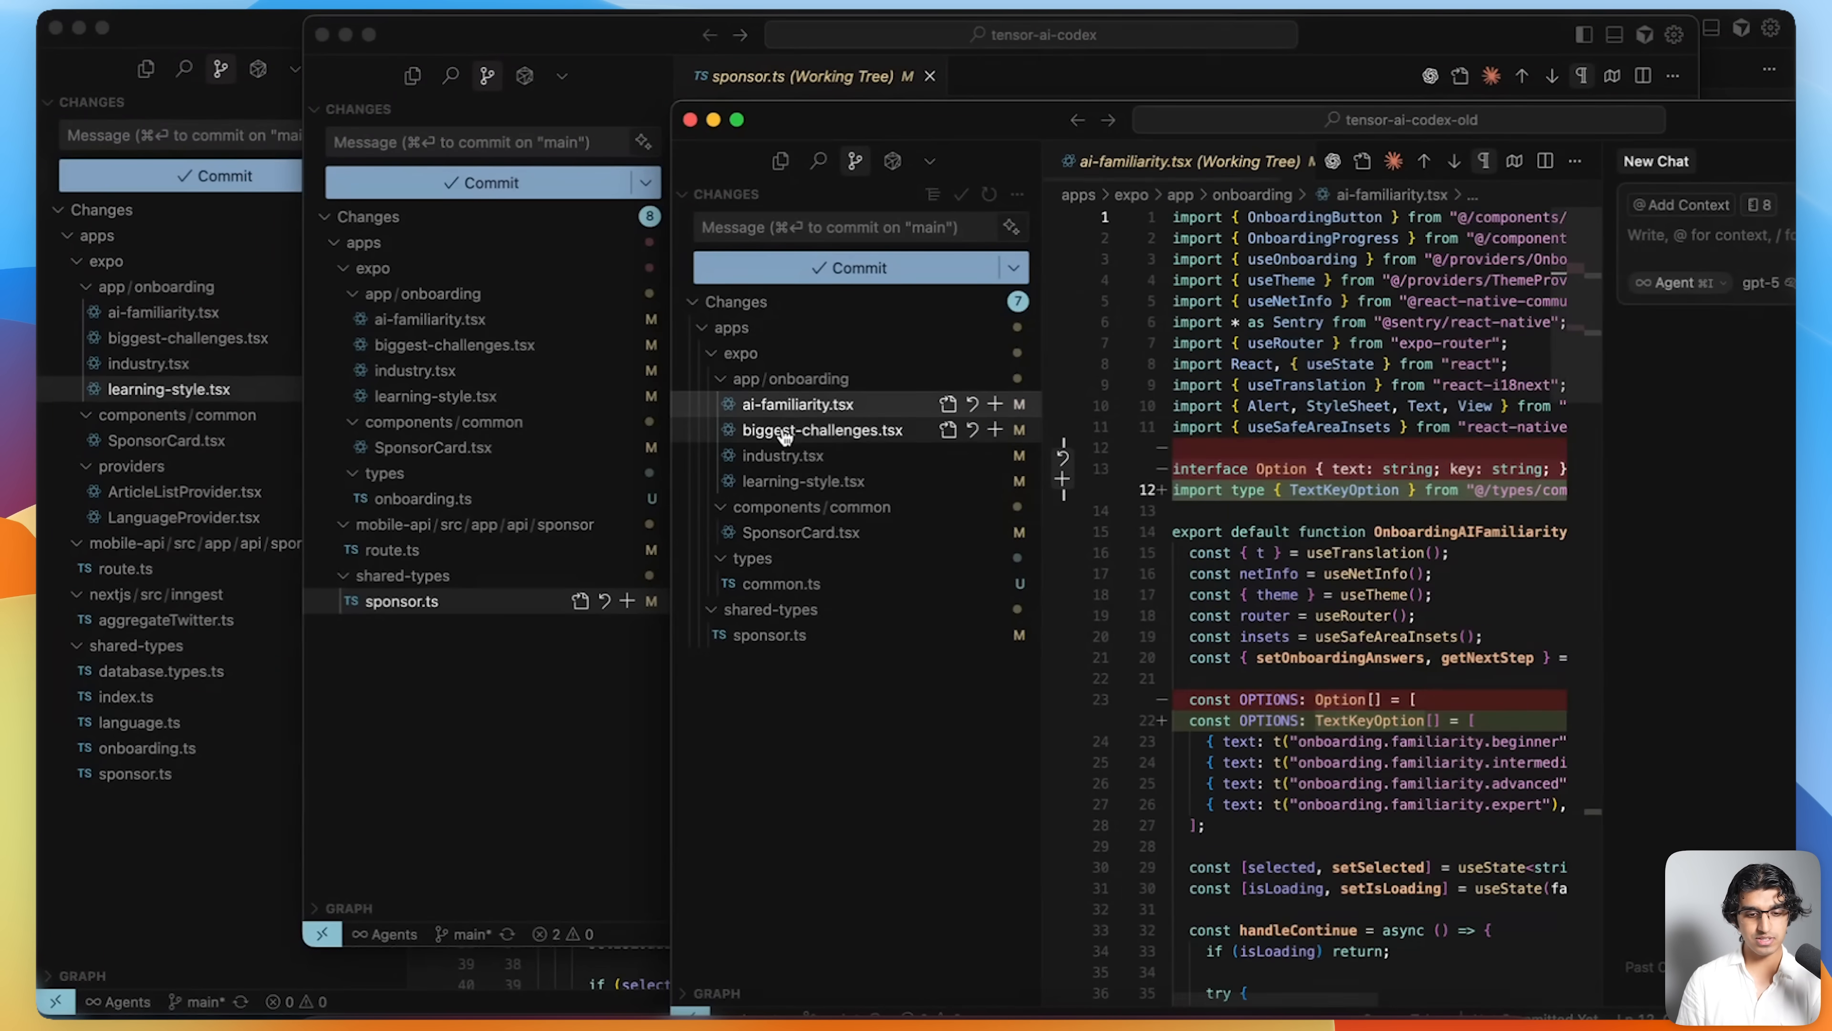
click(802, 480)
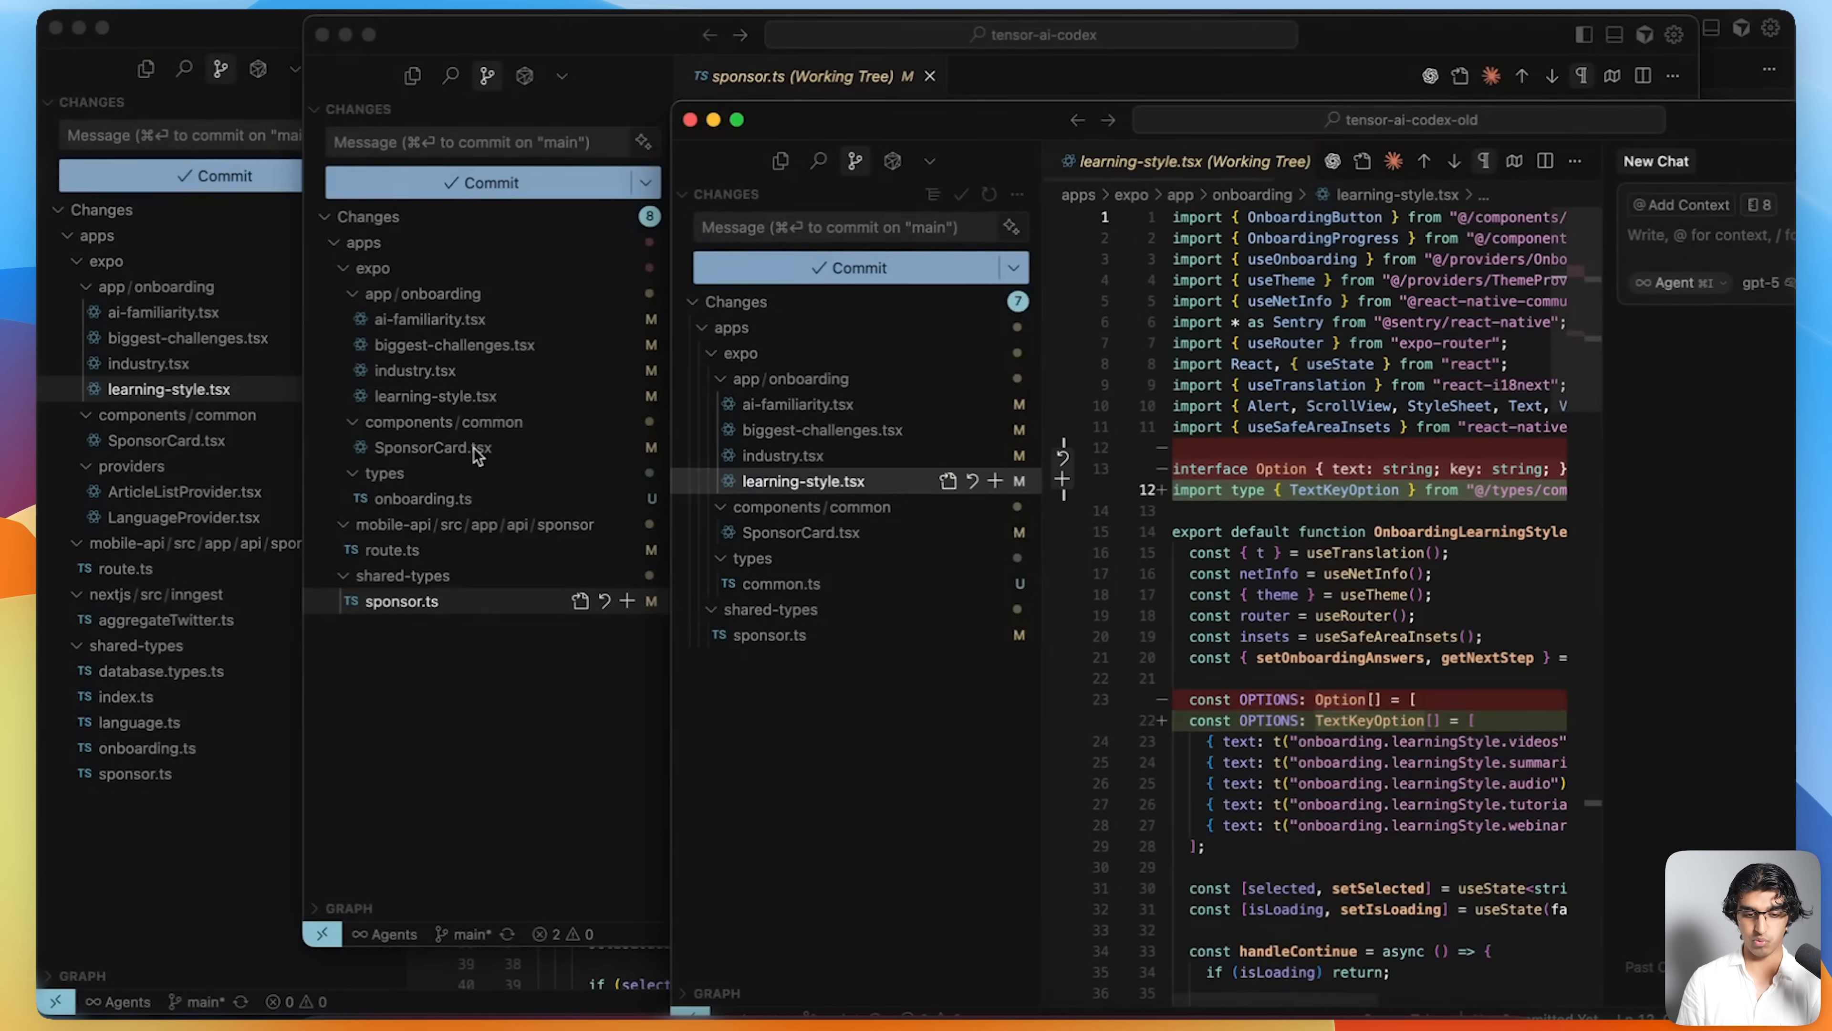
click(413, 370)
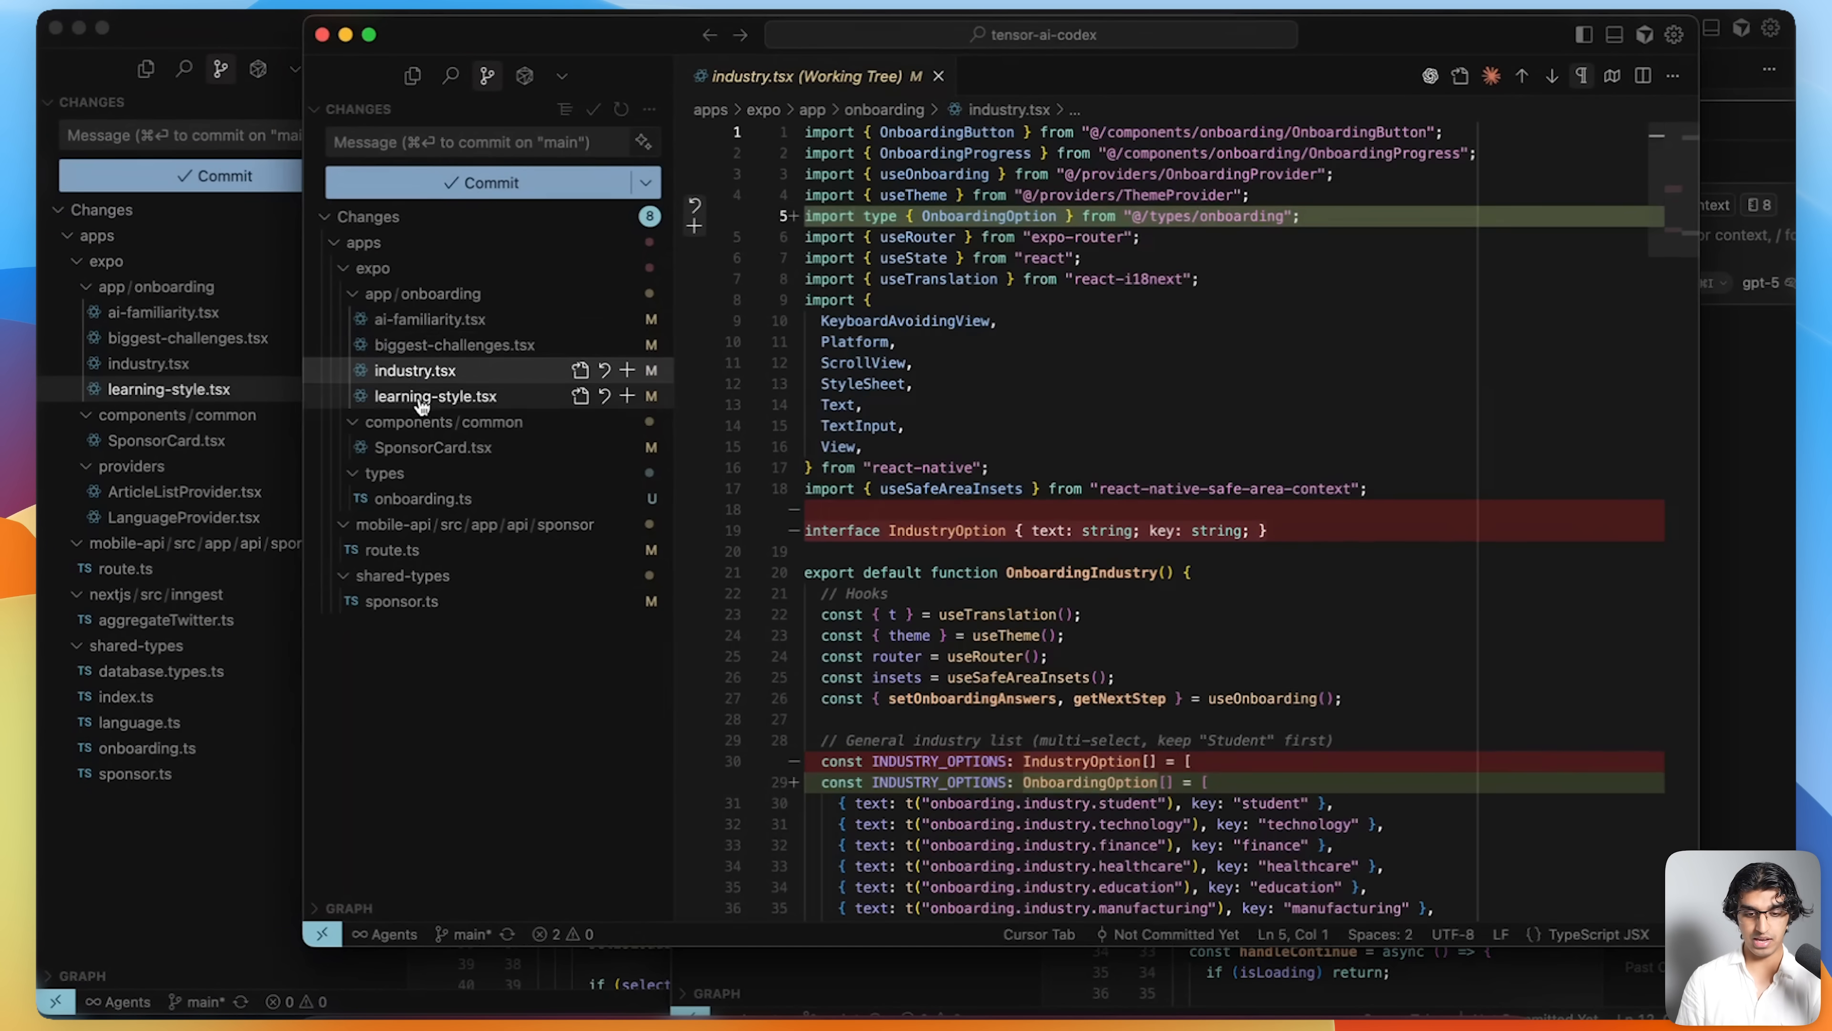
click(435, 395)
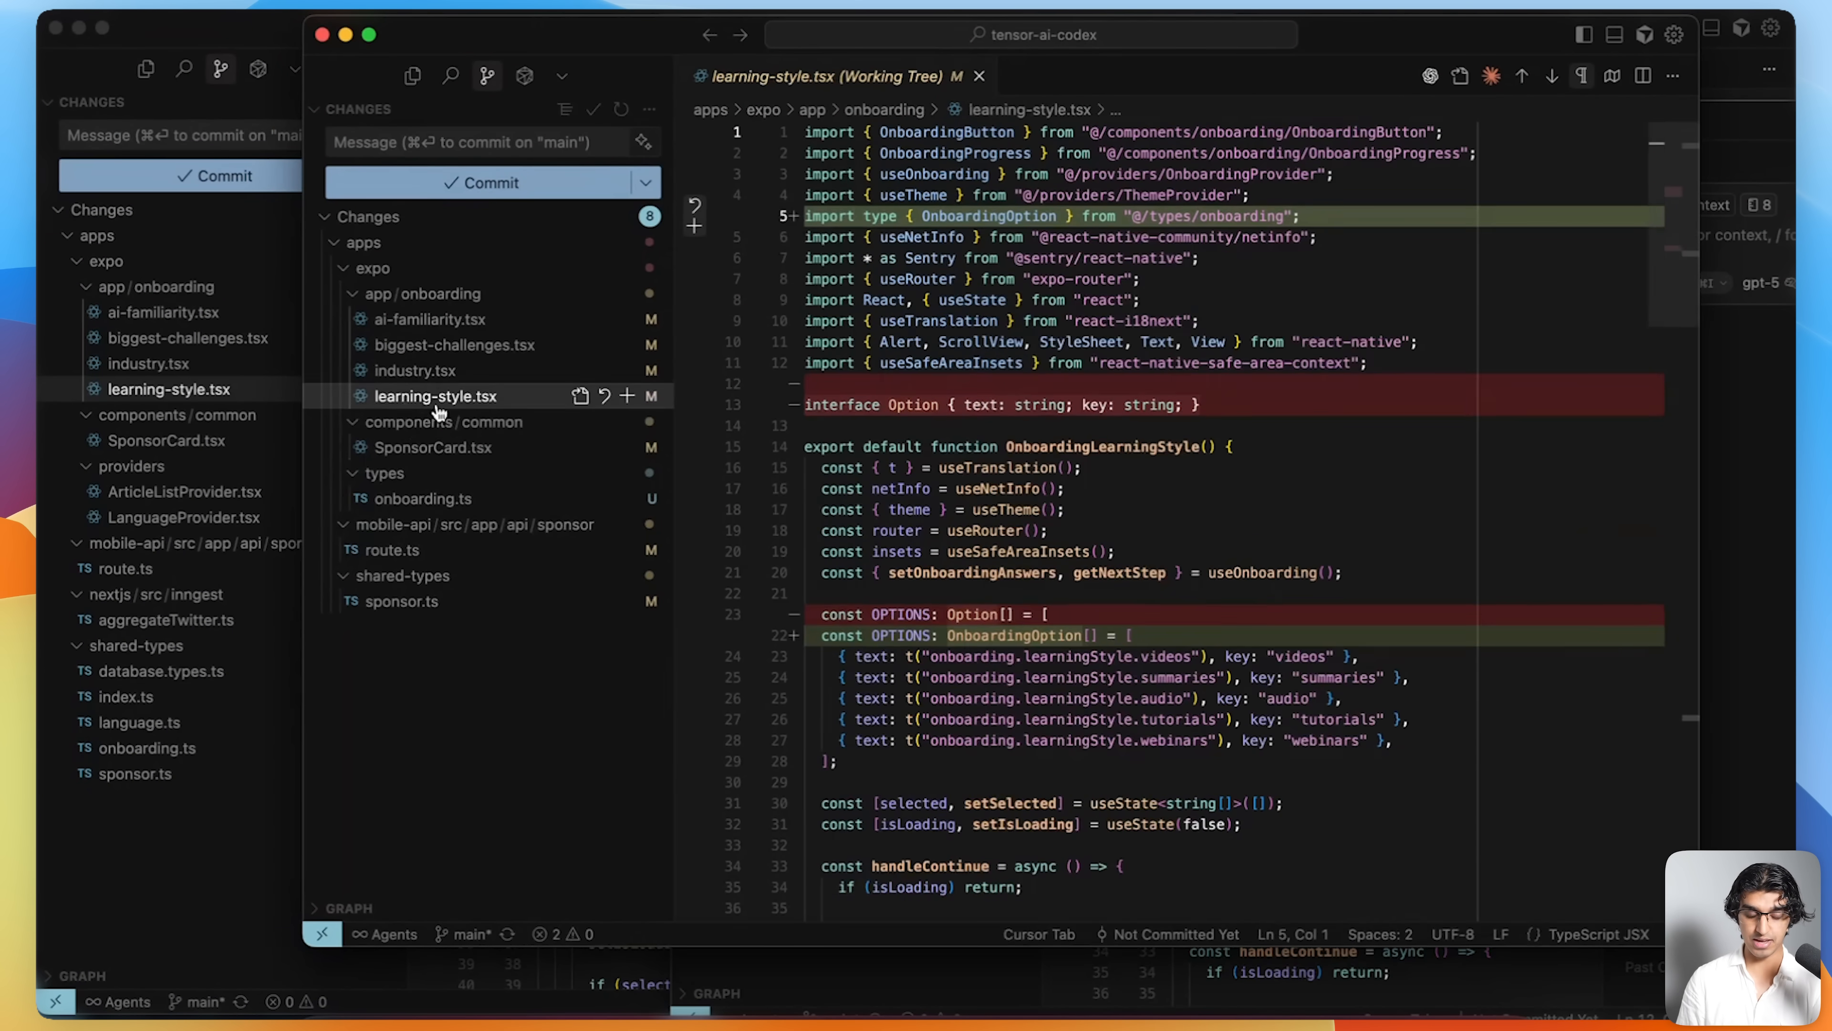
- Review the new common.ts types, SponsorCard.tsx, sponsor.ts and tensor-ai's ai-familiarity.tsx diffs
click(424, 498)
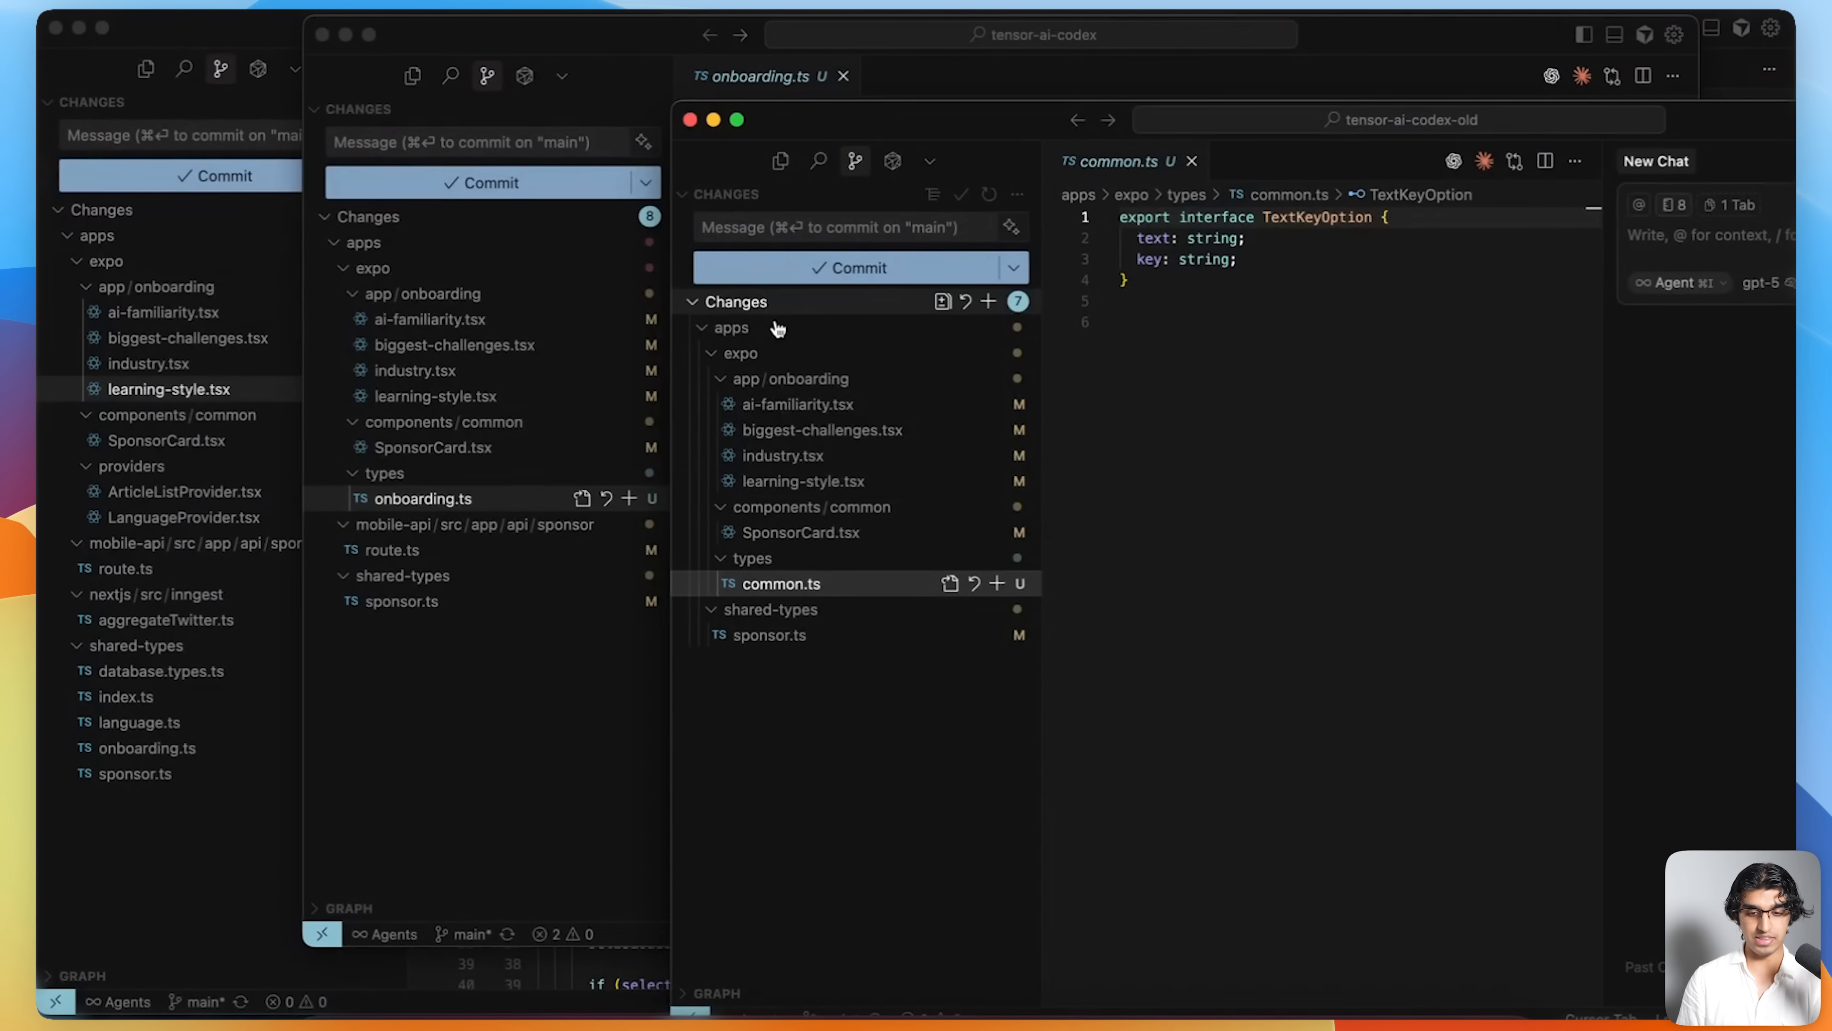
click(803, 531)
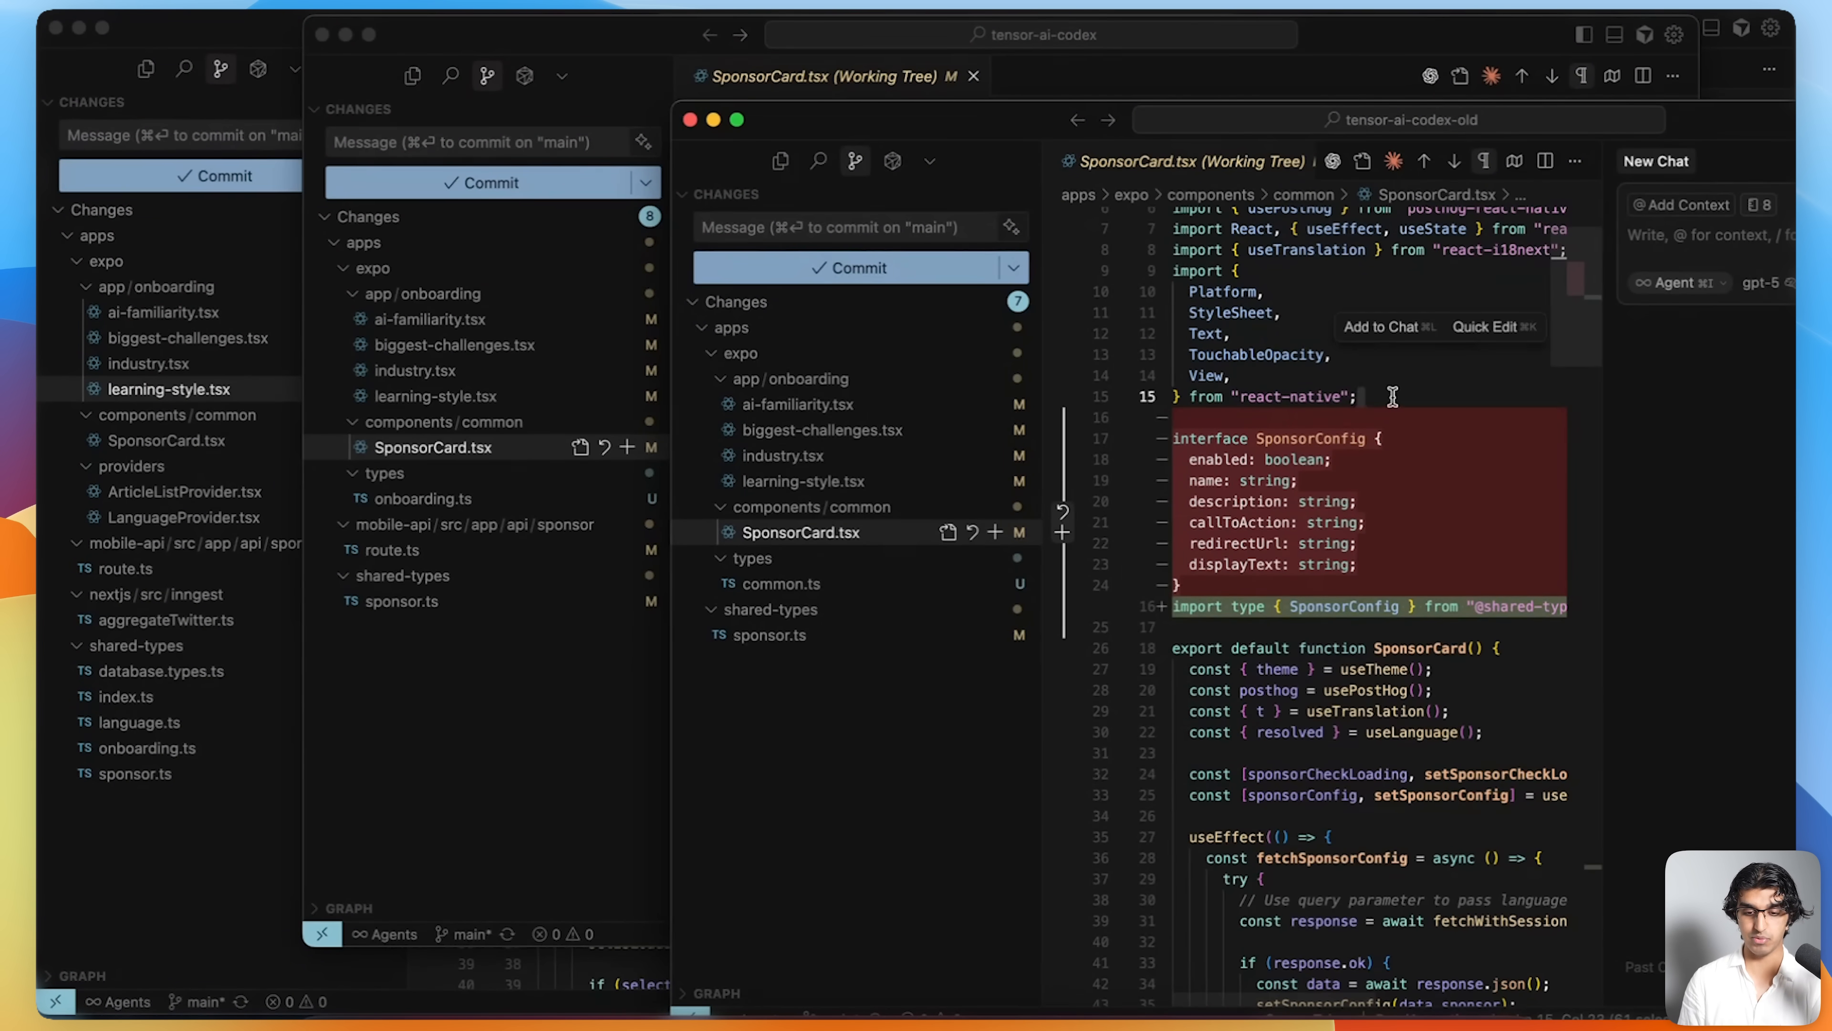
click(405, 600)
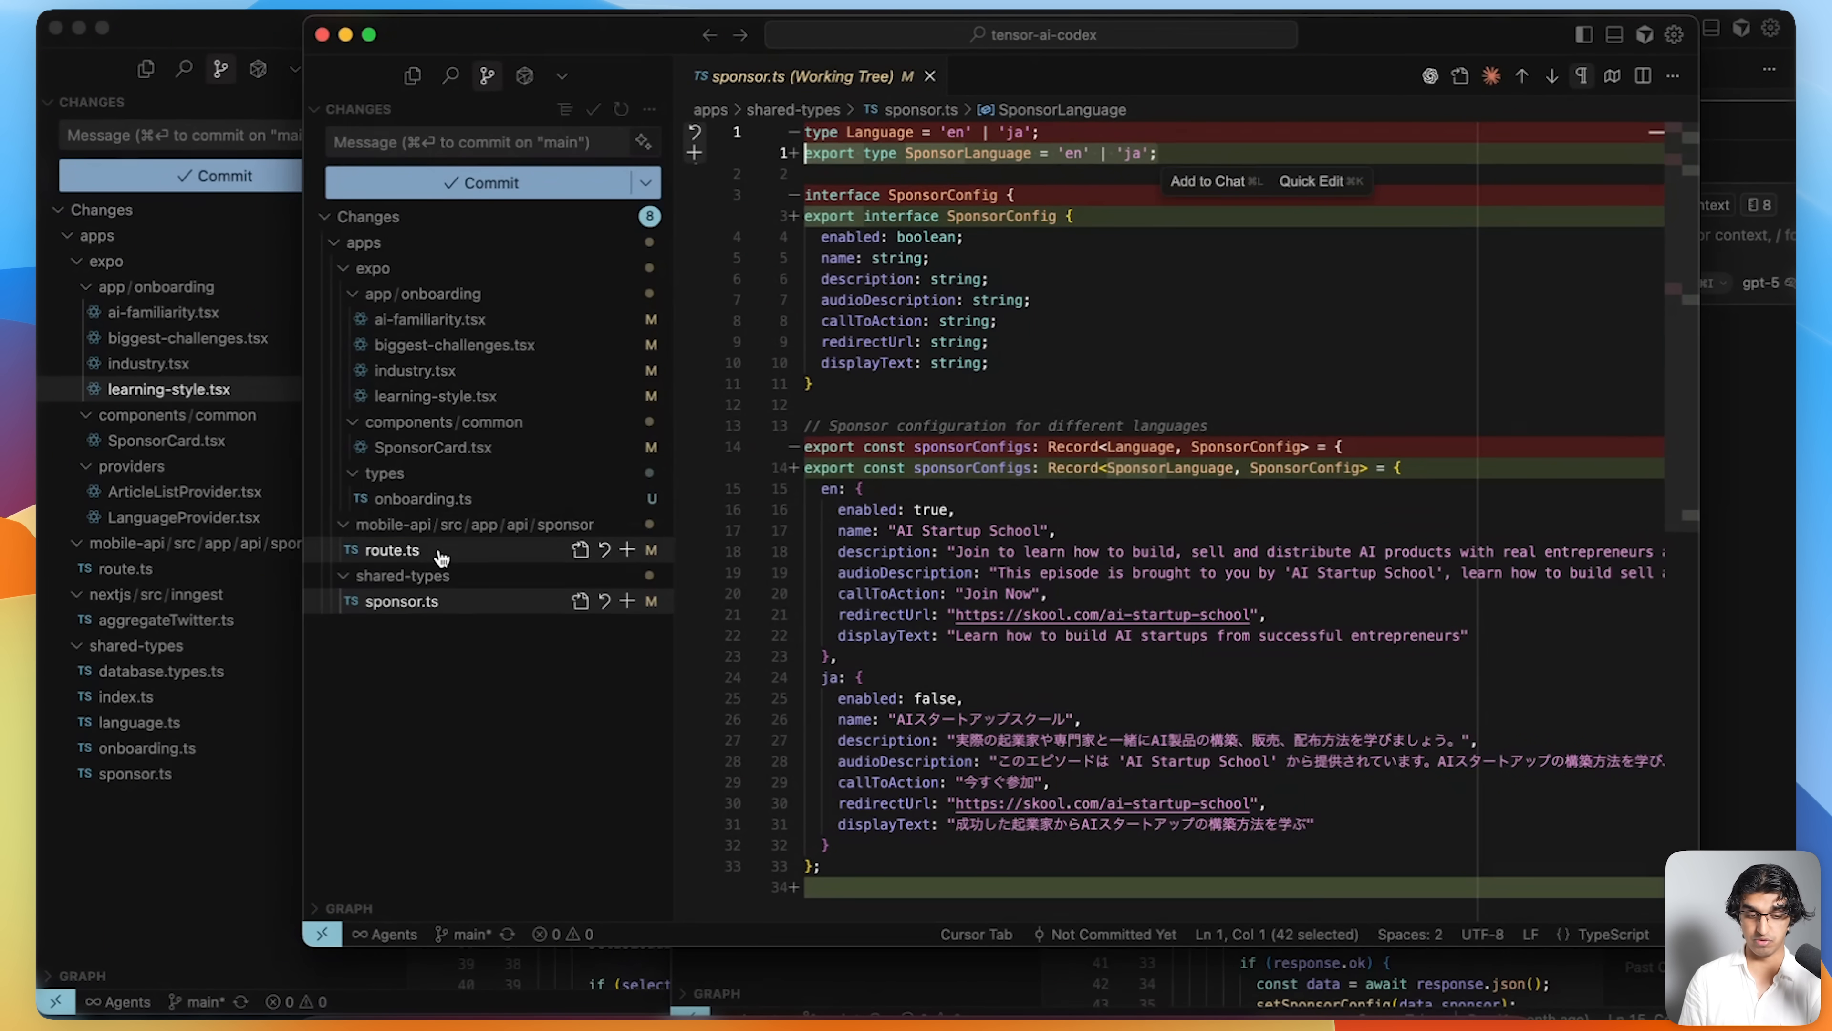
click(392, 549)
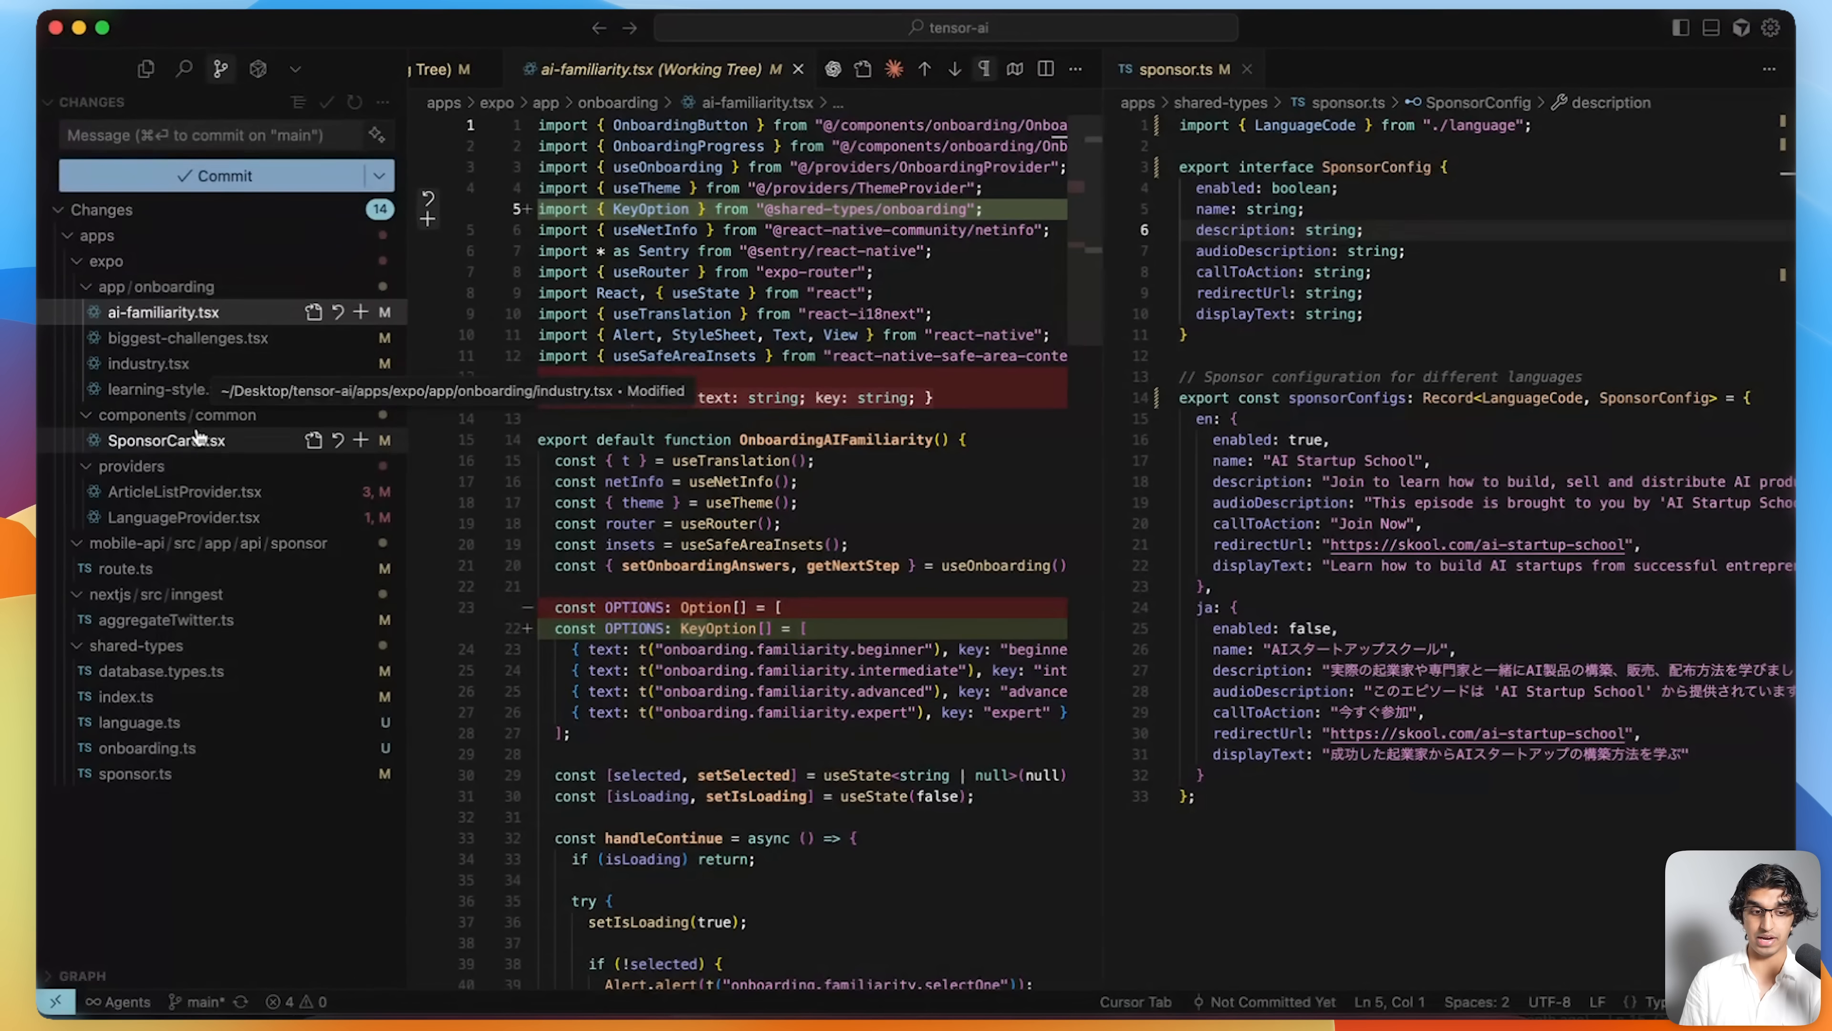
- Review tensor-ai's SponsorCard, ArticleListProvider and LanguageProvider diffs, inspecting the LanguageContext declaration
click(167, 439)
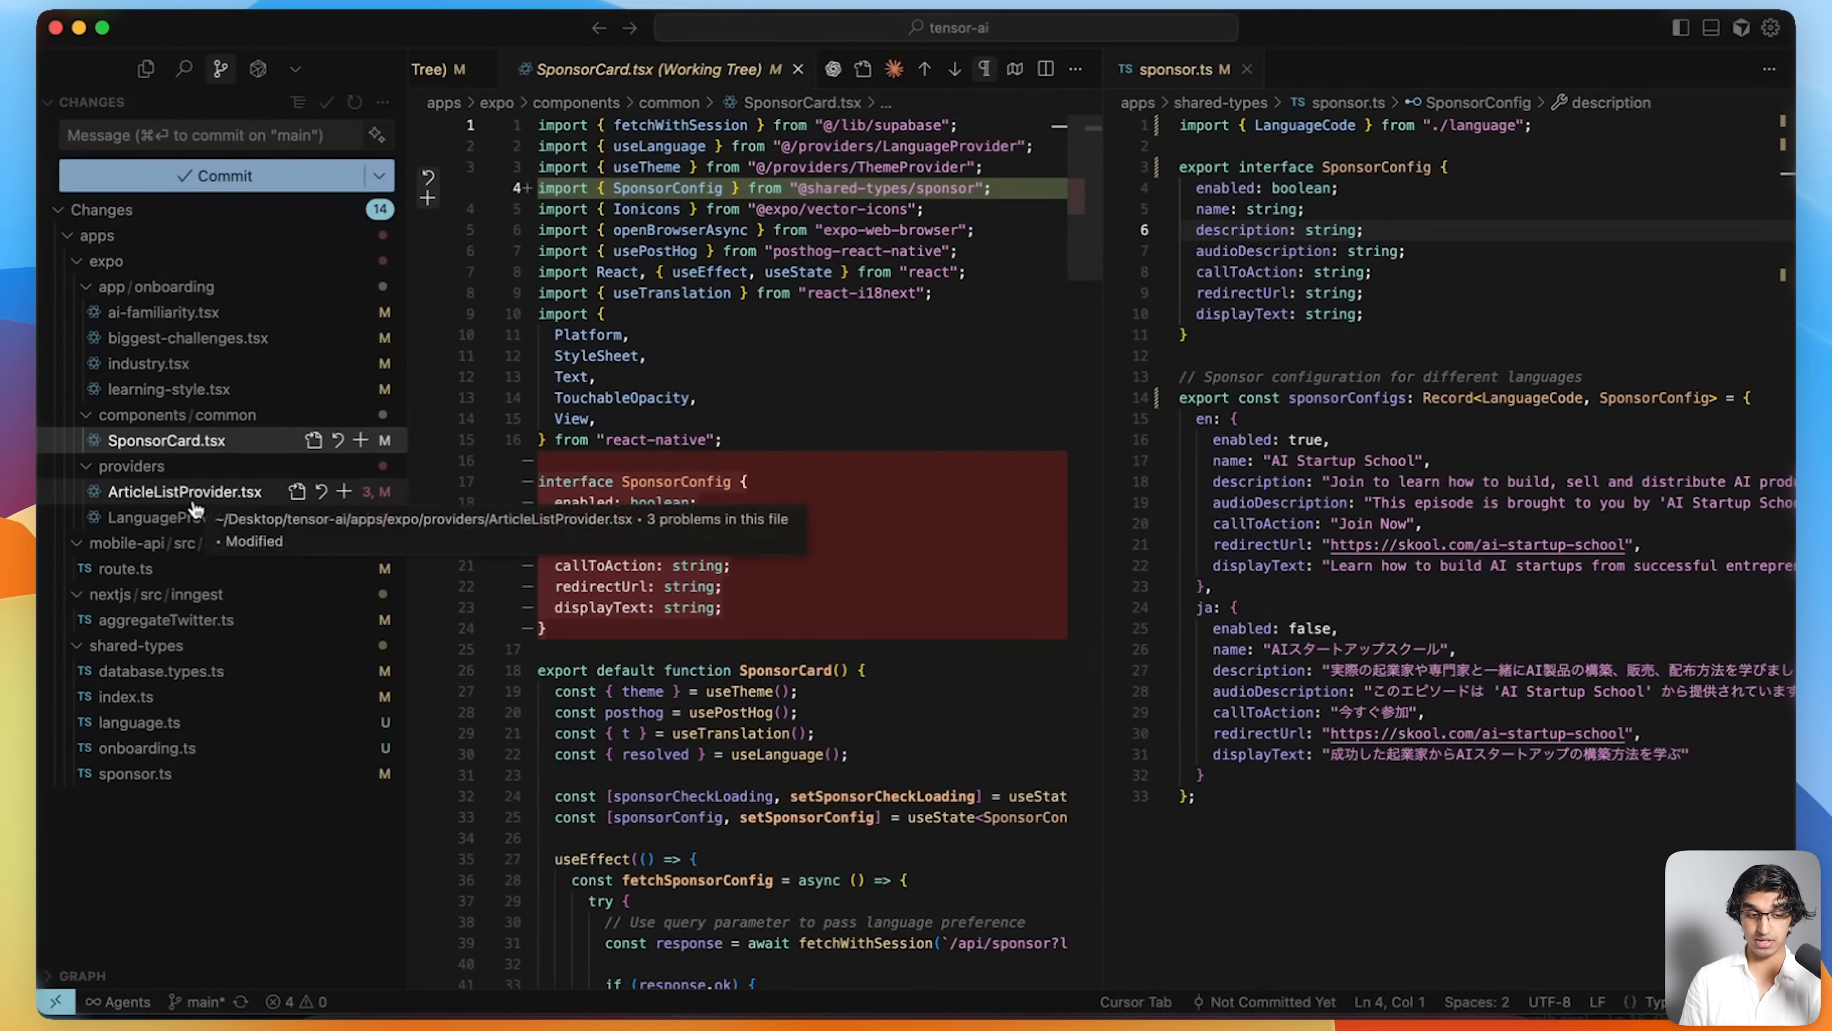
click(185, 490)
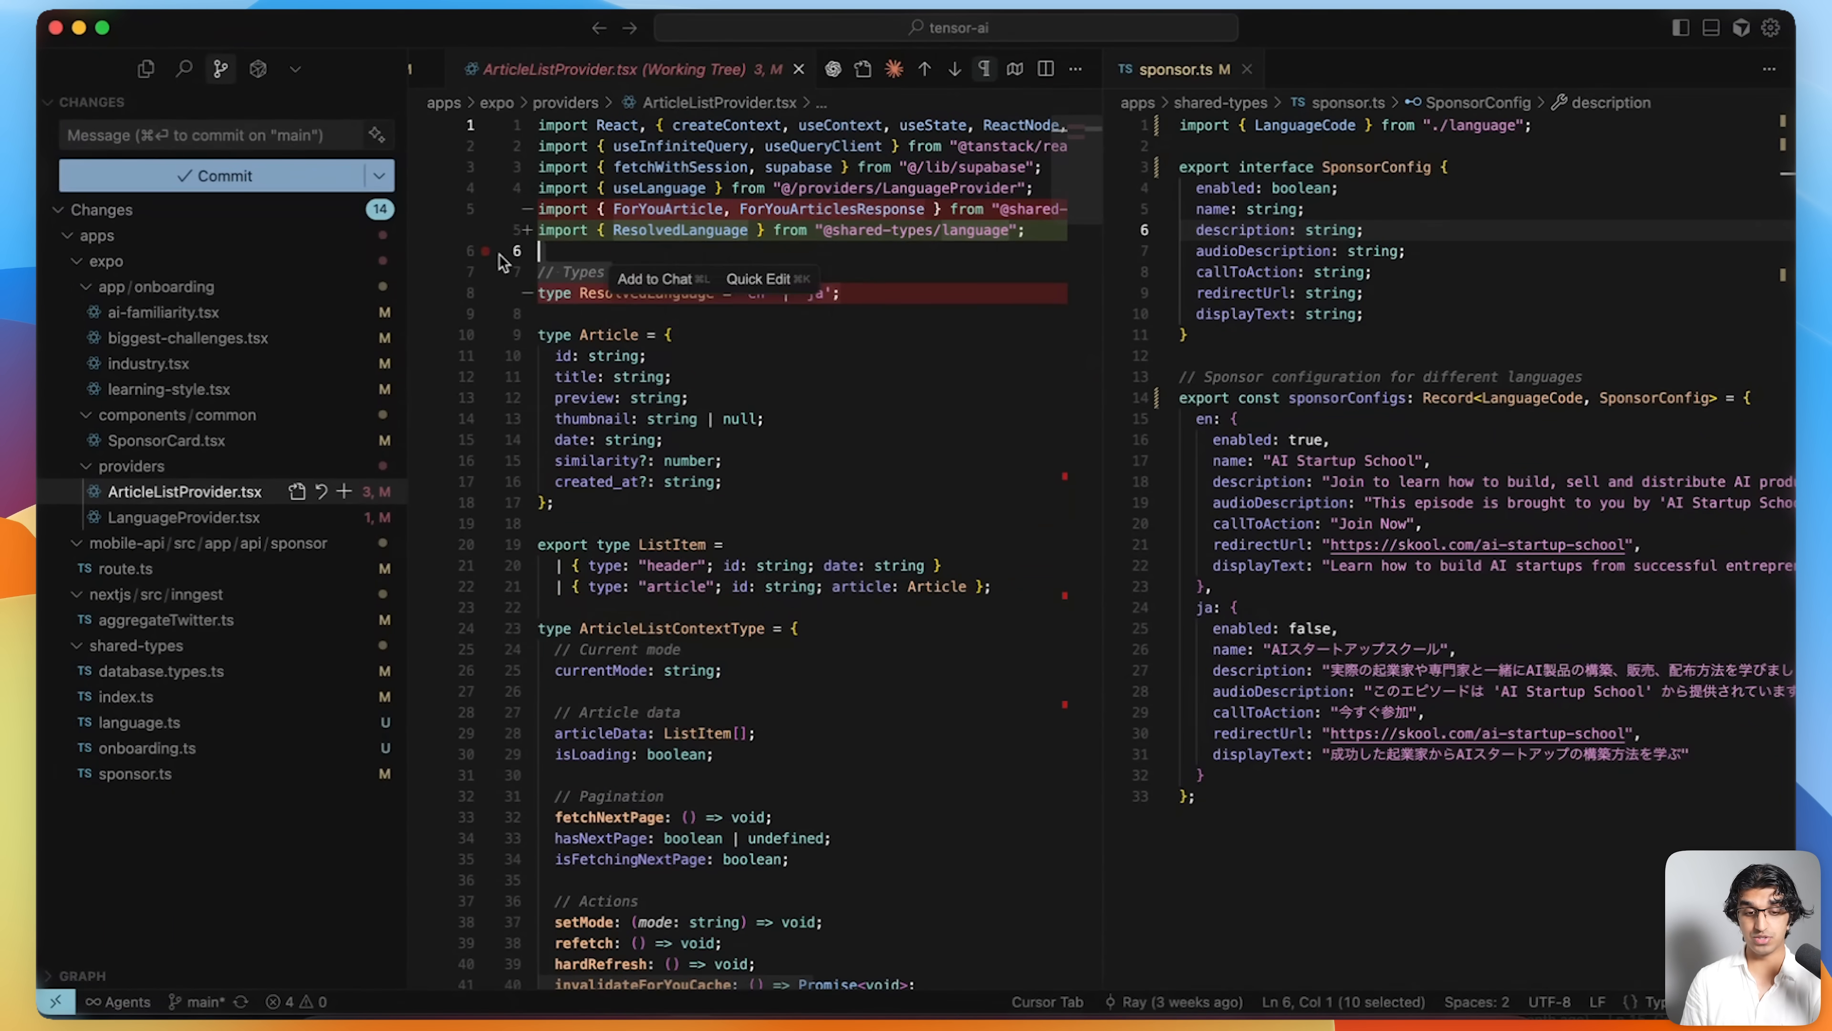
click(184, 516)
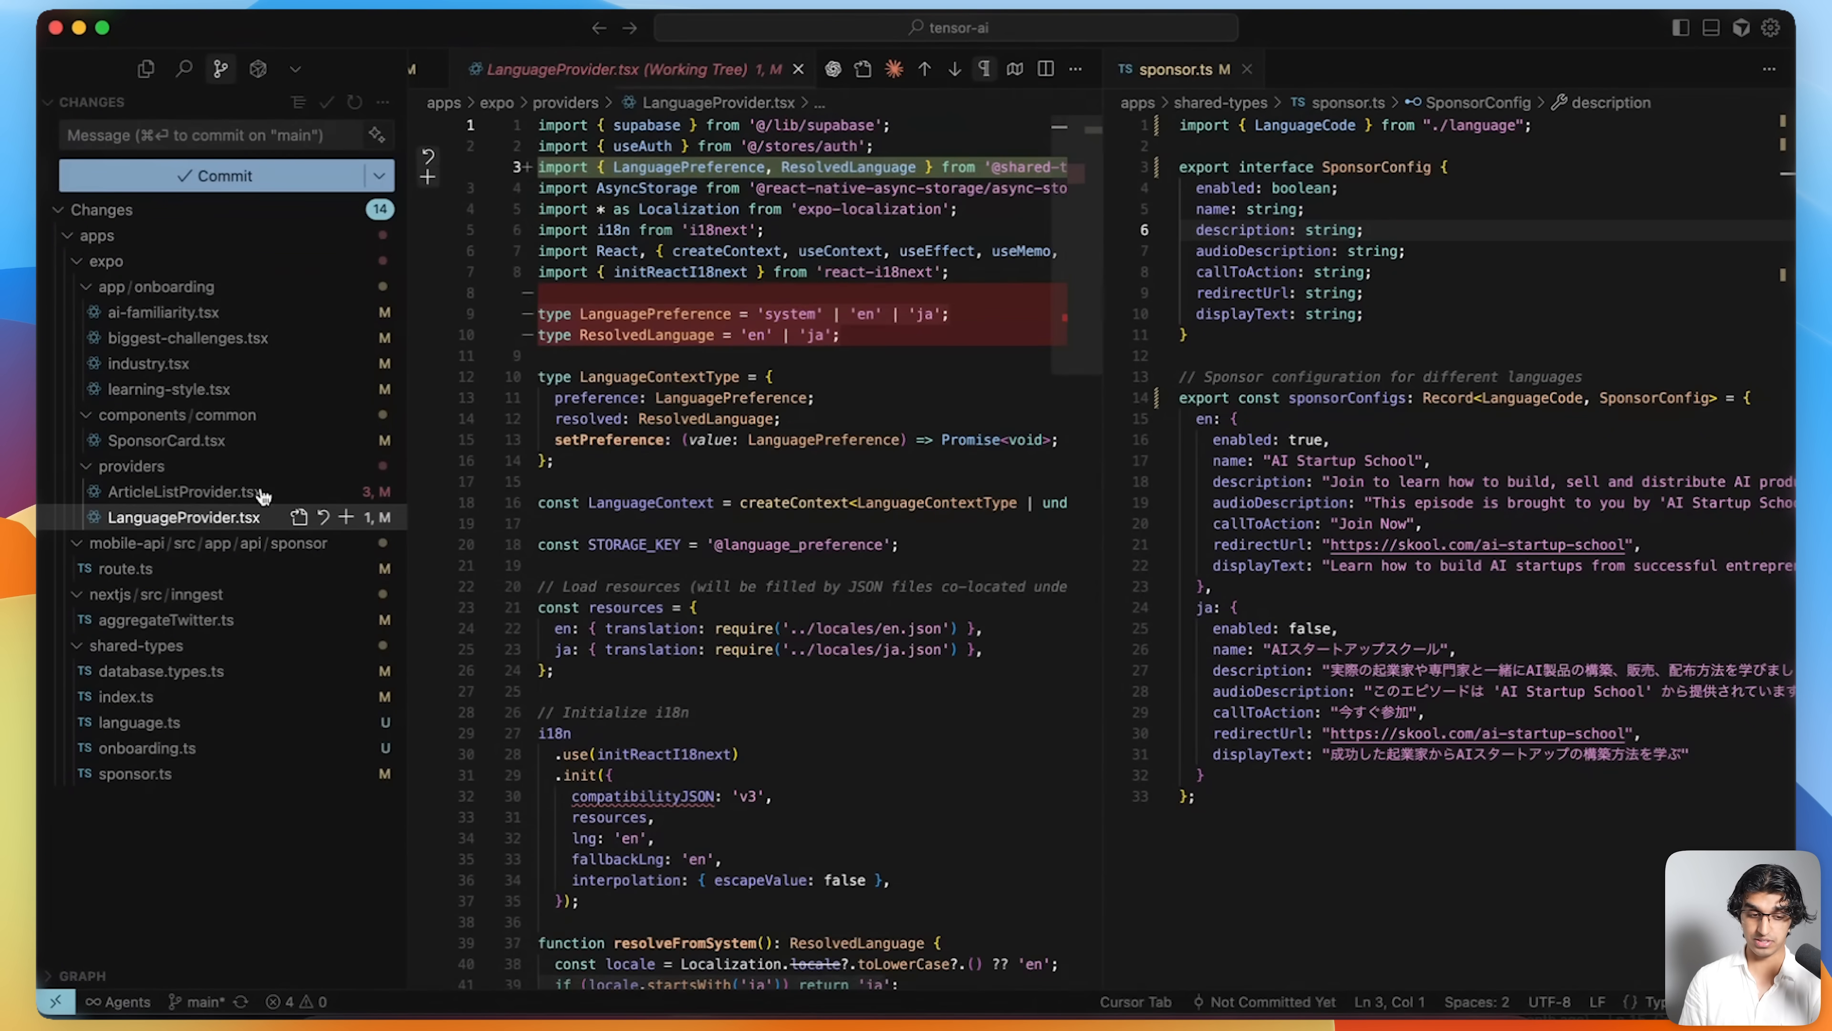
click(719, 503)
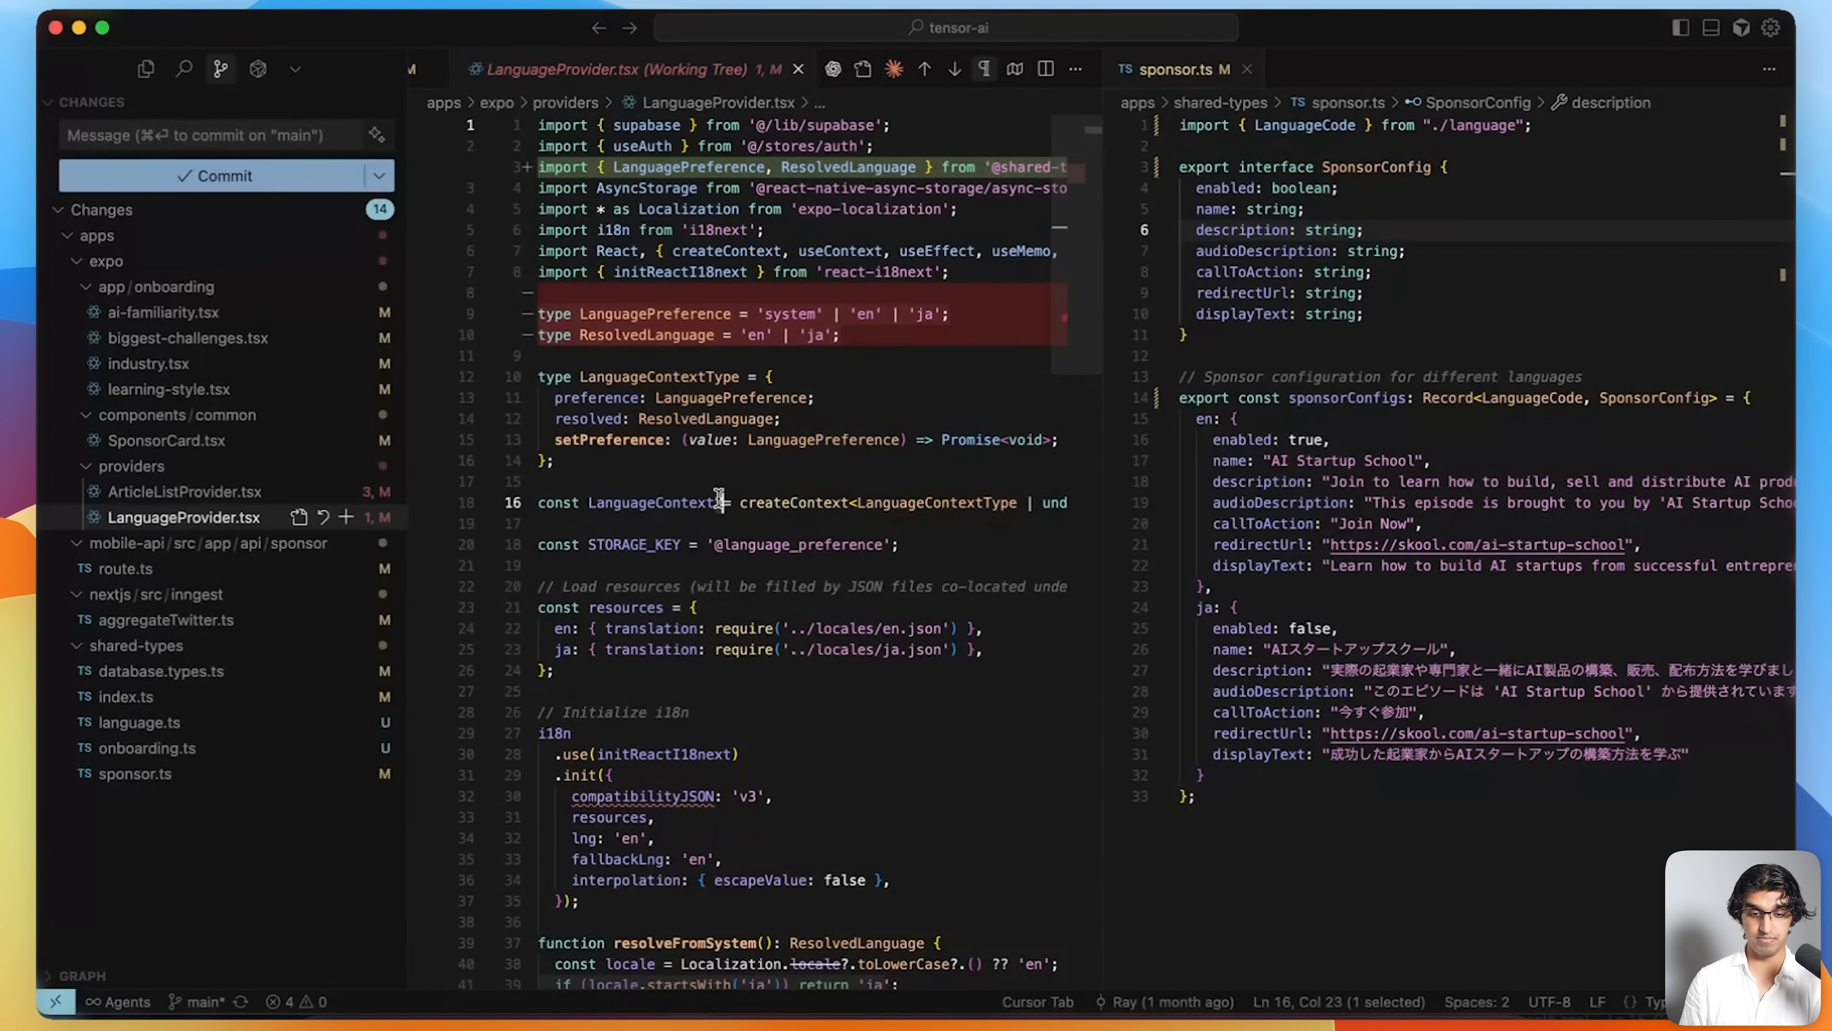
- Return to the old SponsorCard diff, then open route.ts where Language becomes SponsorLanguage
click(139, 722)
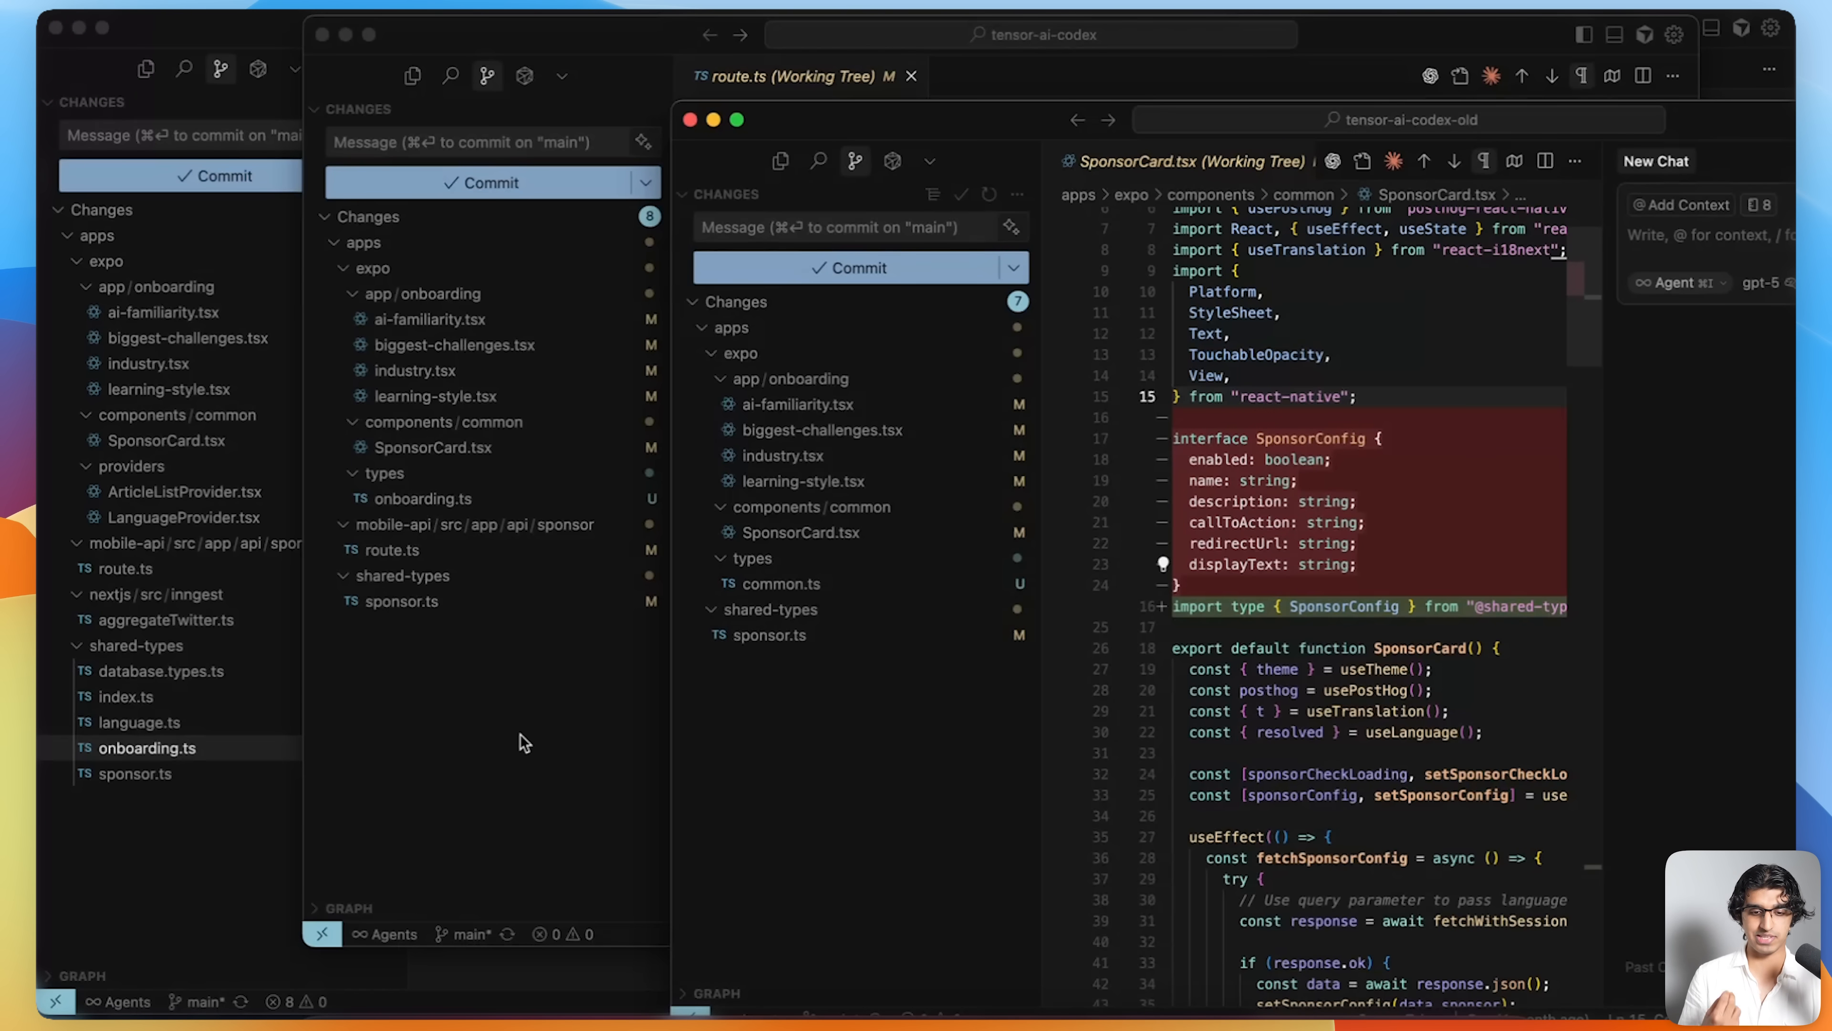
click(391, 549)
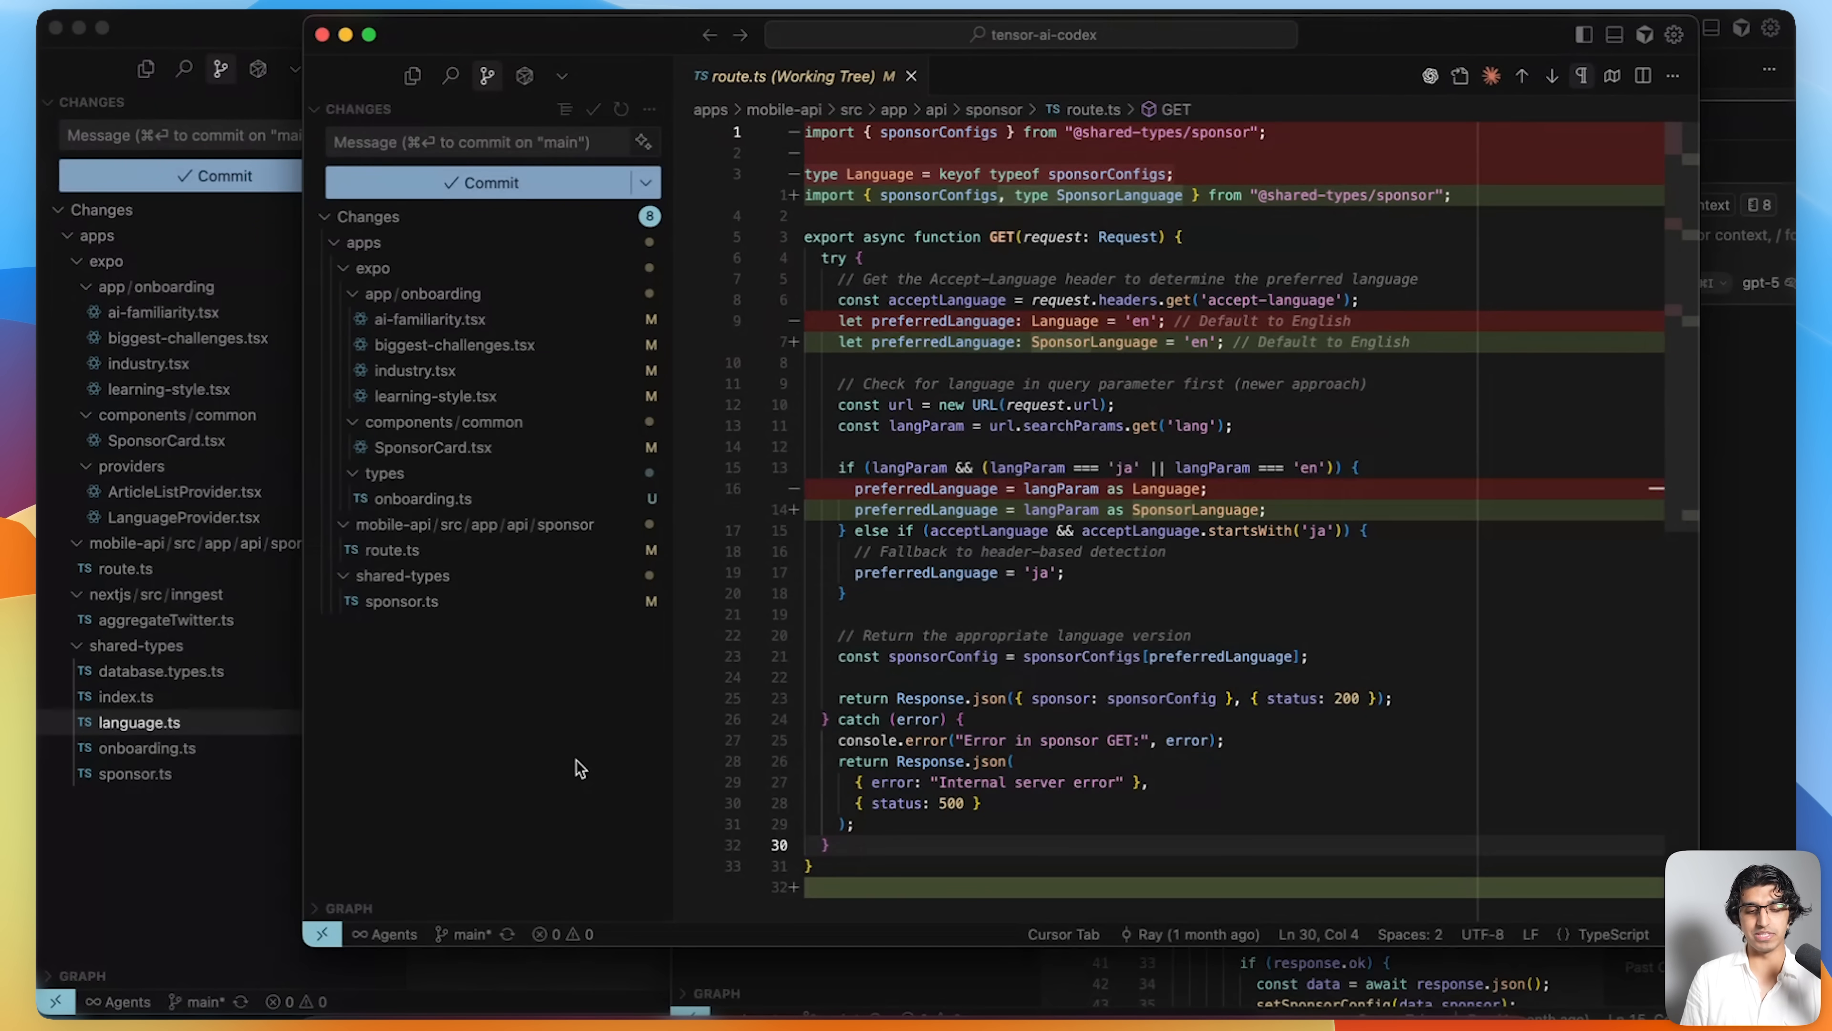
mouse_move(488, 650)
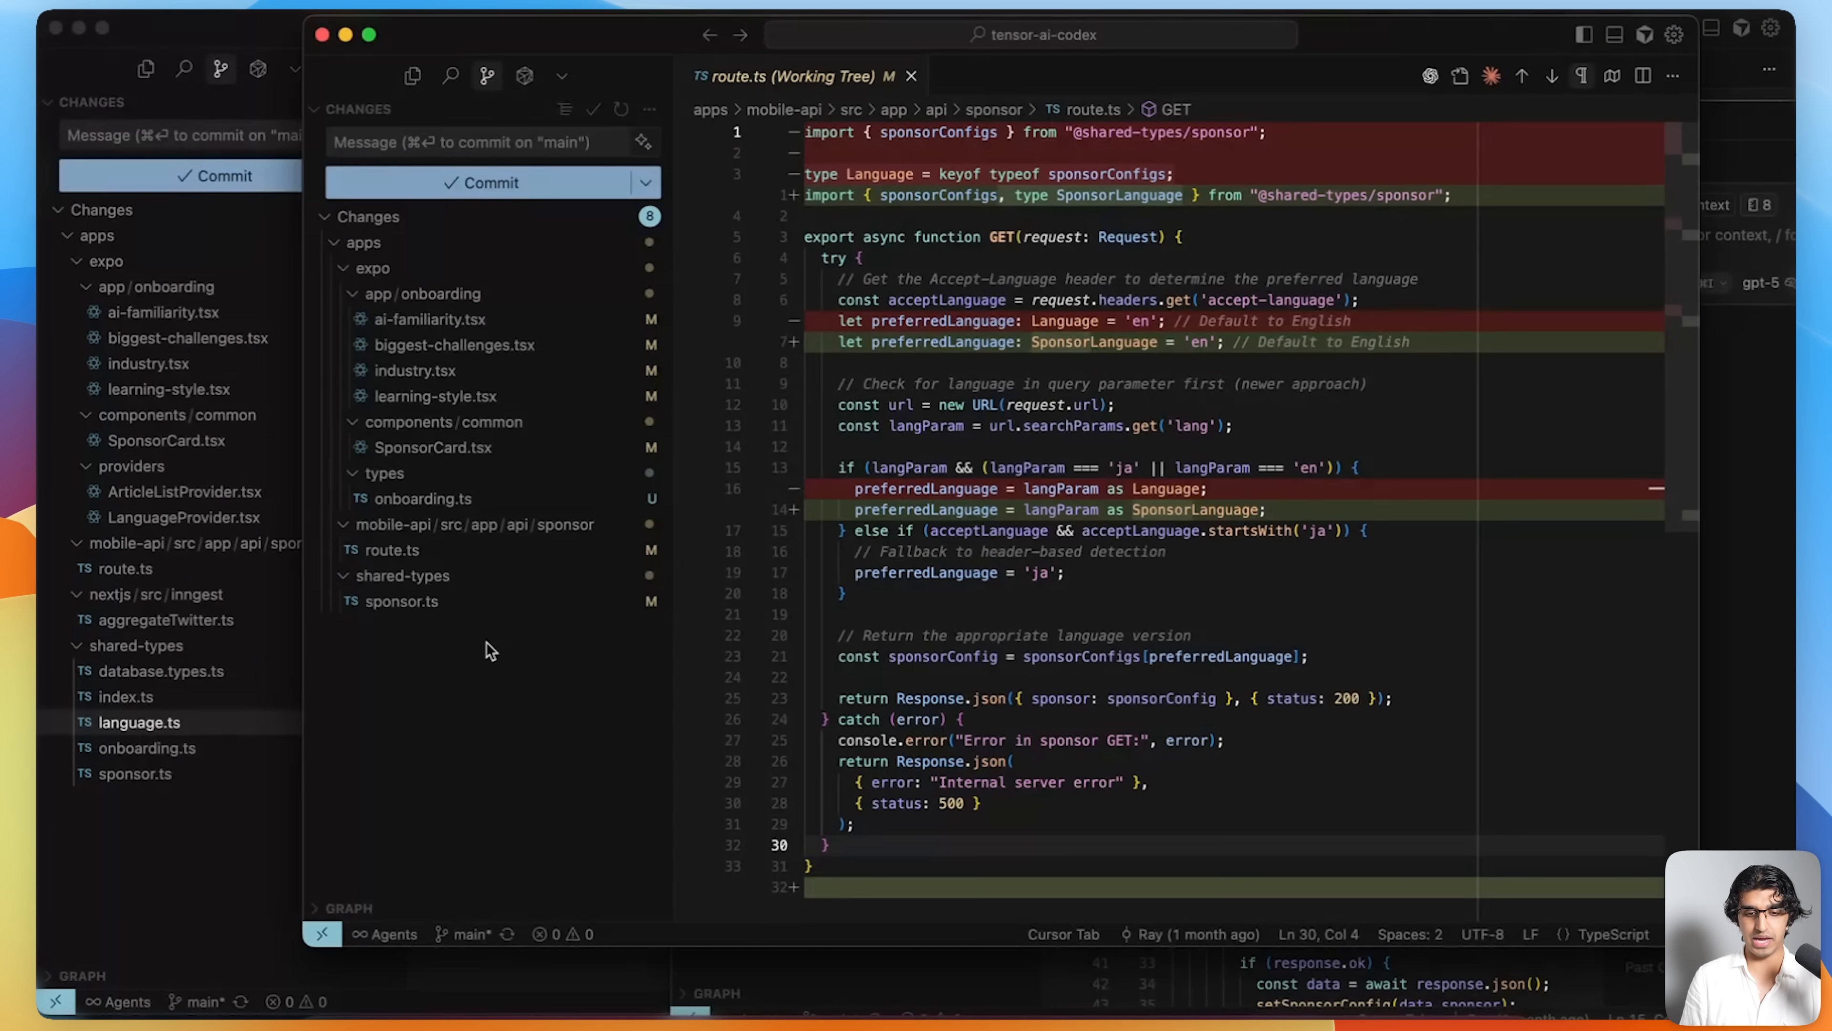
mouse_move(748, 260)
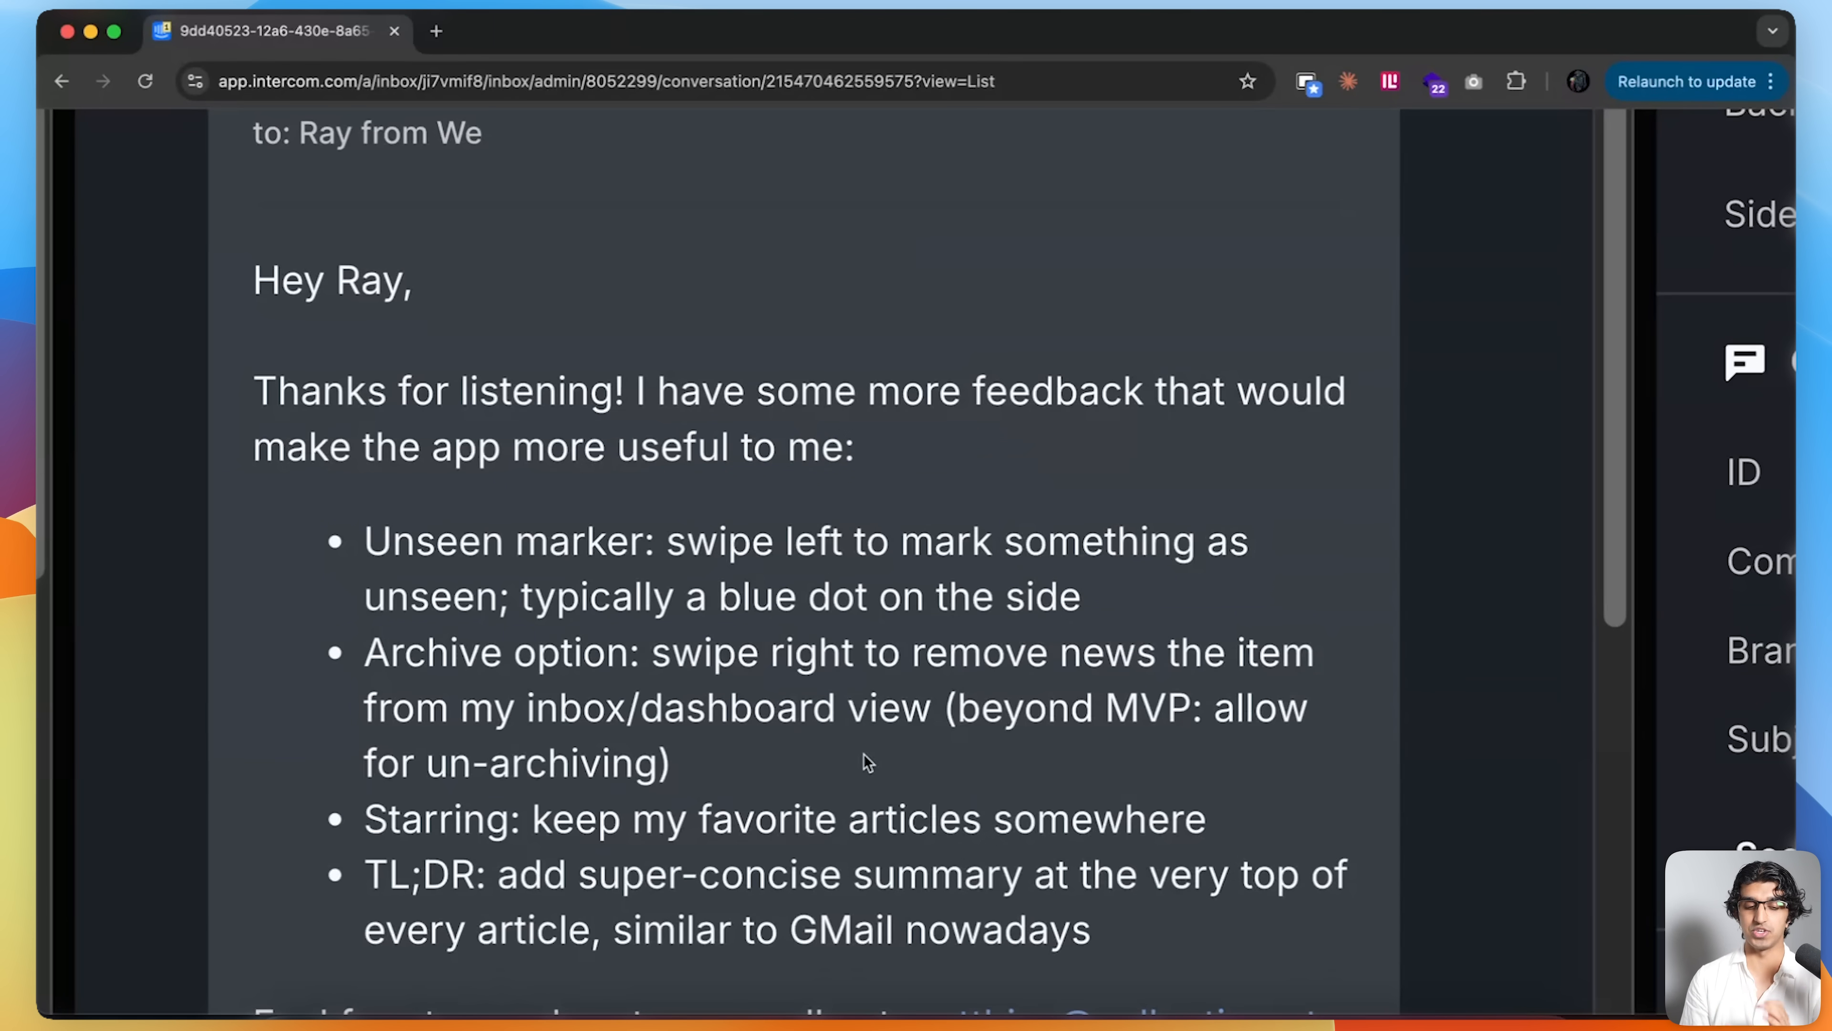
mouse_move(415, 536)
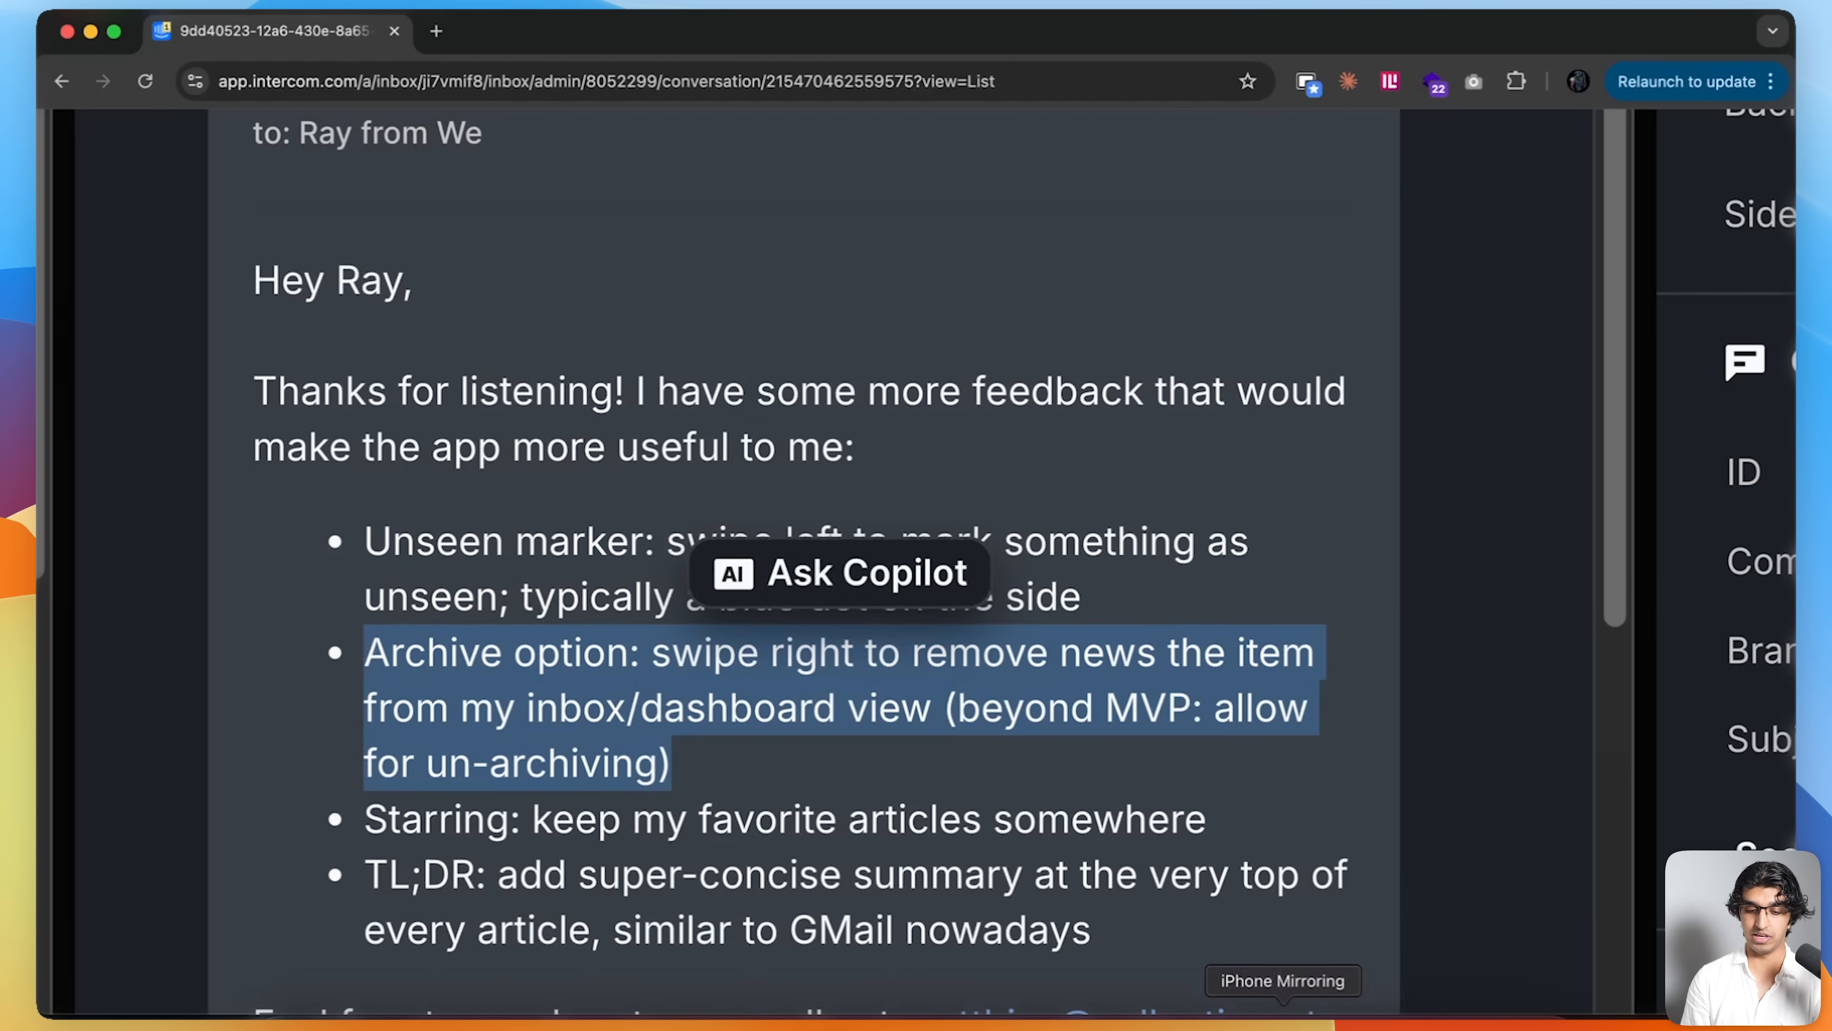
- Open the mirrored iPhone and show all articles in the news app's Home feed
click(1281, 980)
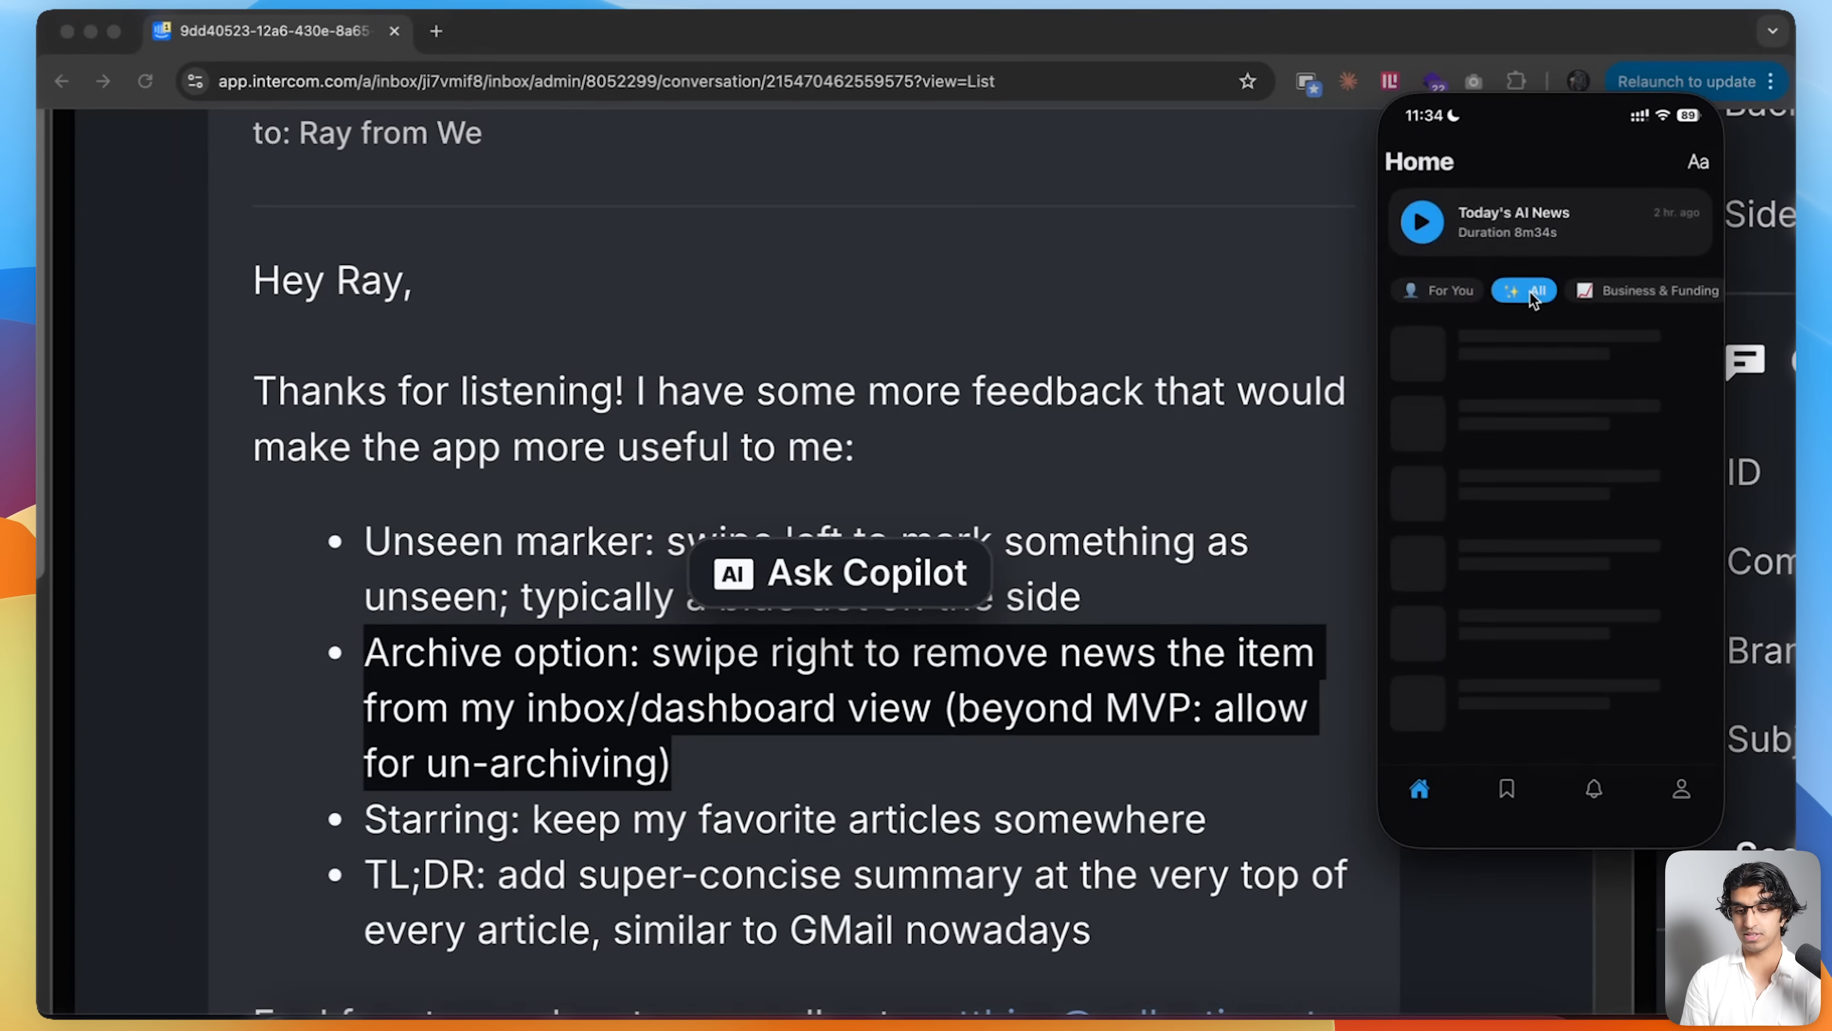
click(1534, 290)
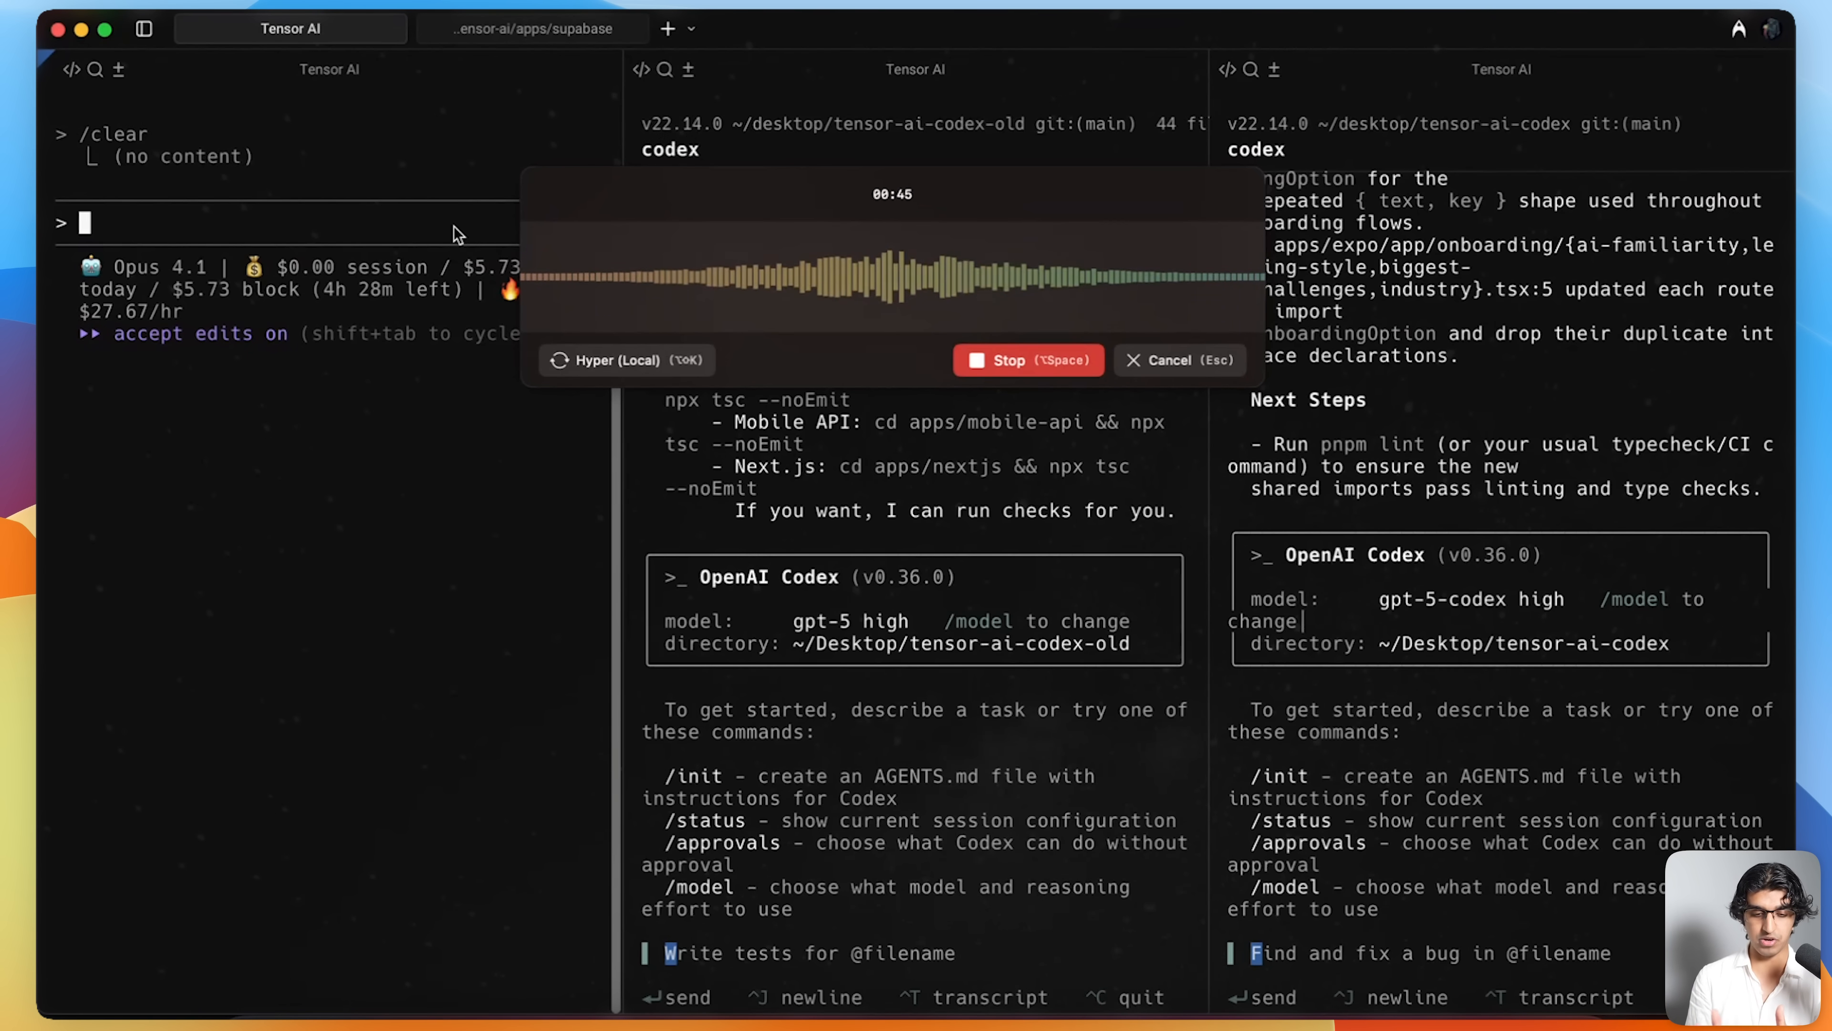
- Focus the left Claude Code pane's prompt to begin voice dictation
click(1026, 359)
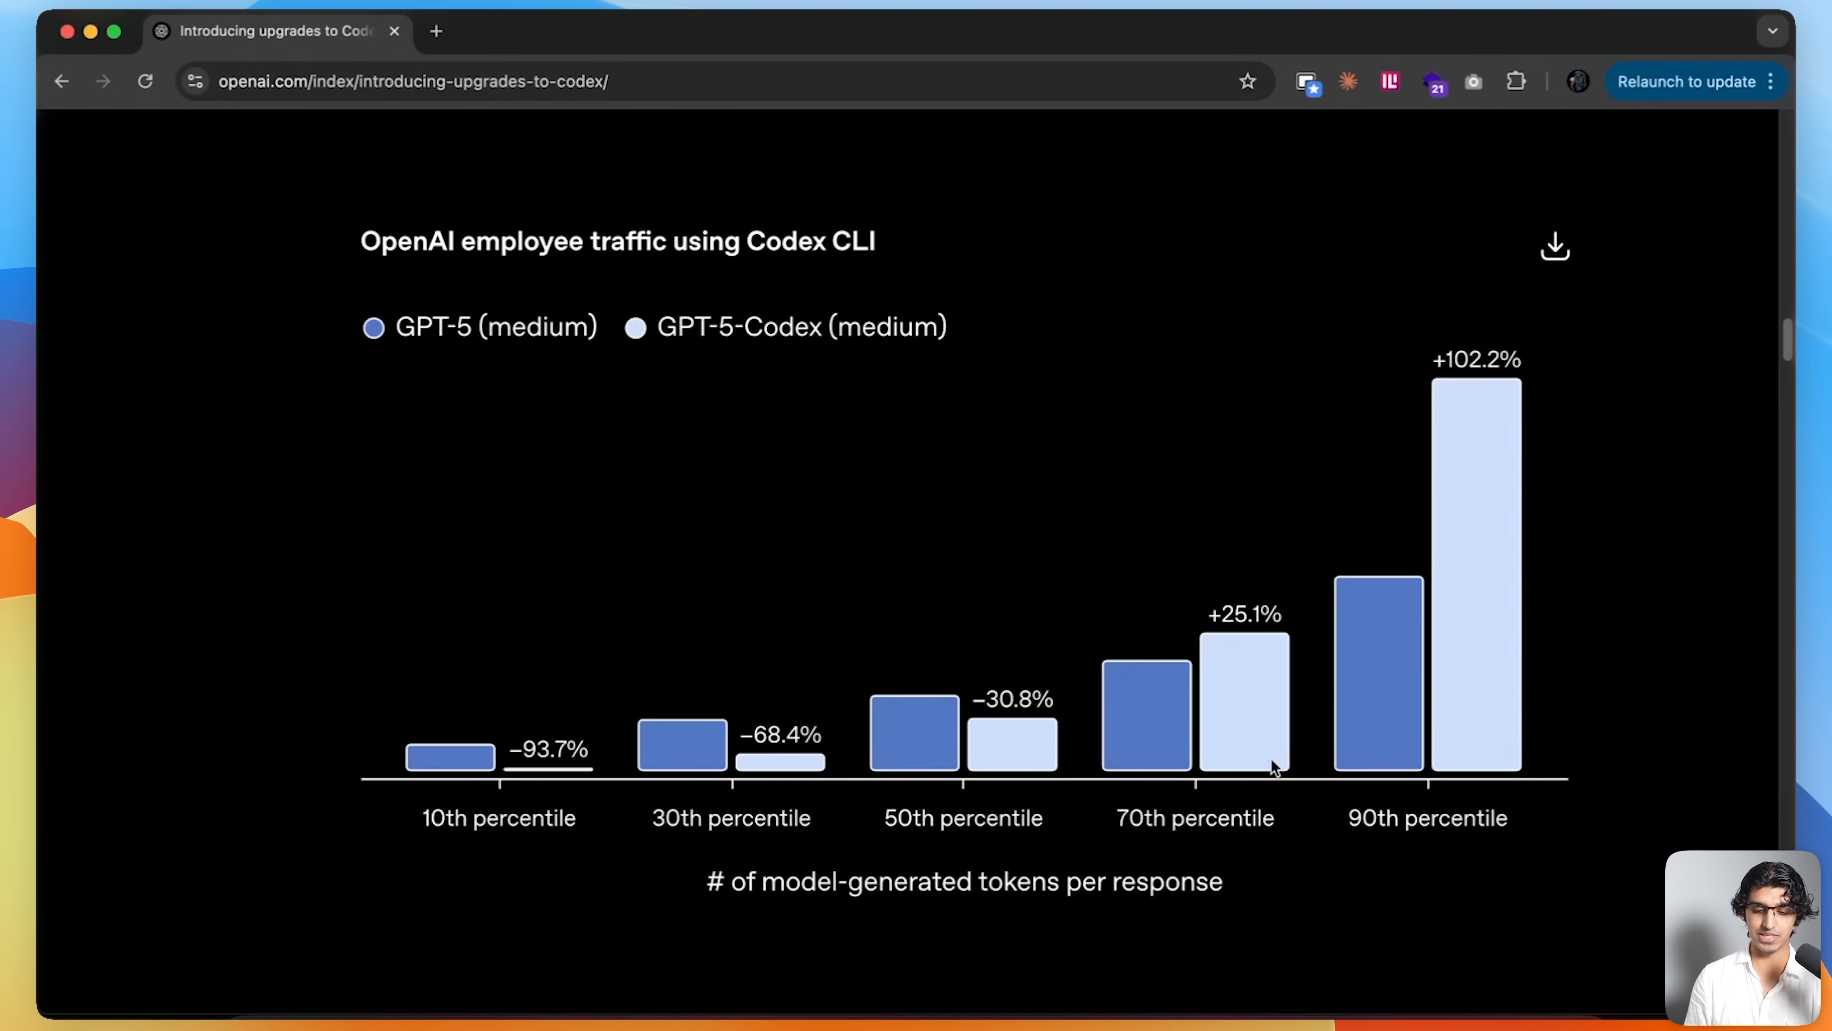
- Bring OpenAI's GPT-5 vs GPT-5-Codex tokens-per-response percentile chart into view
double_click(911, 880)
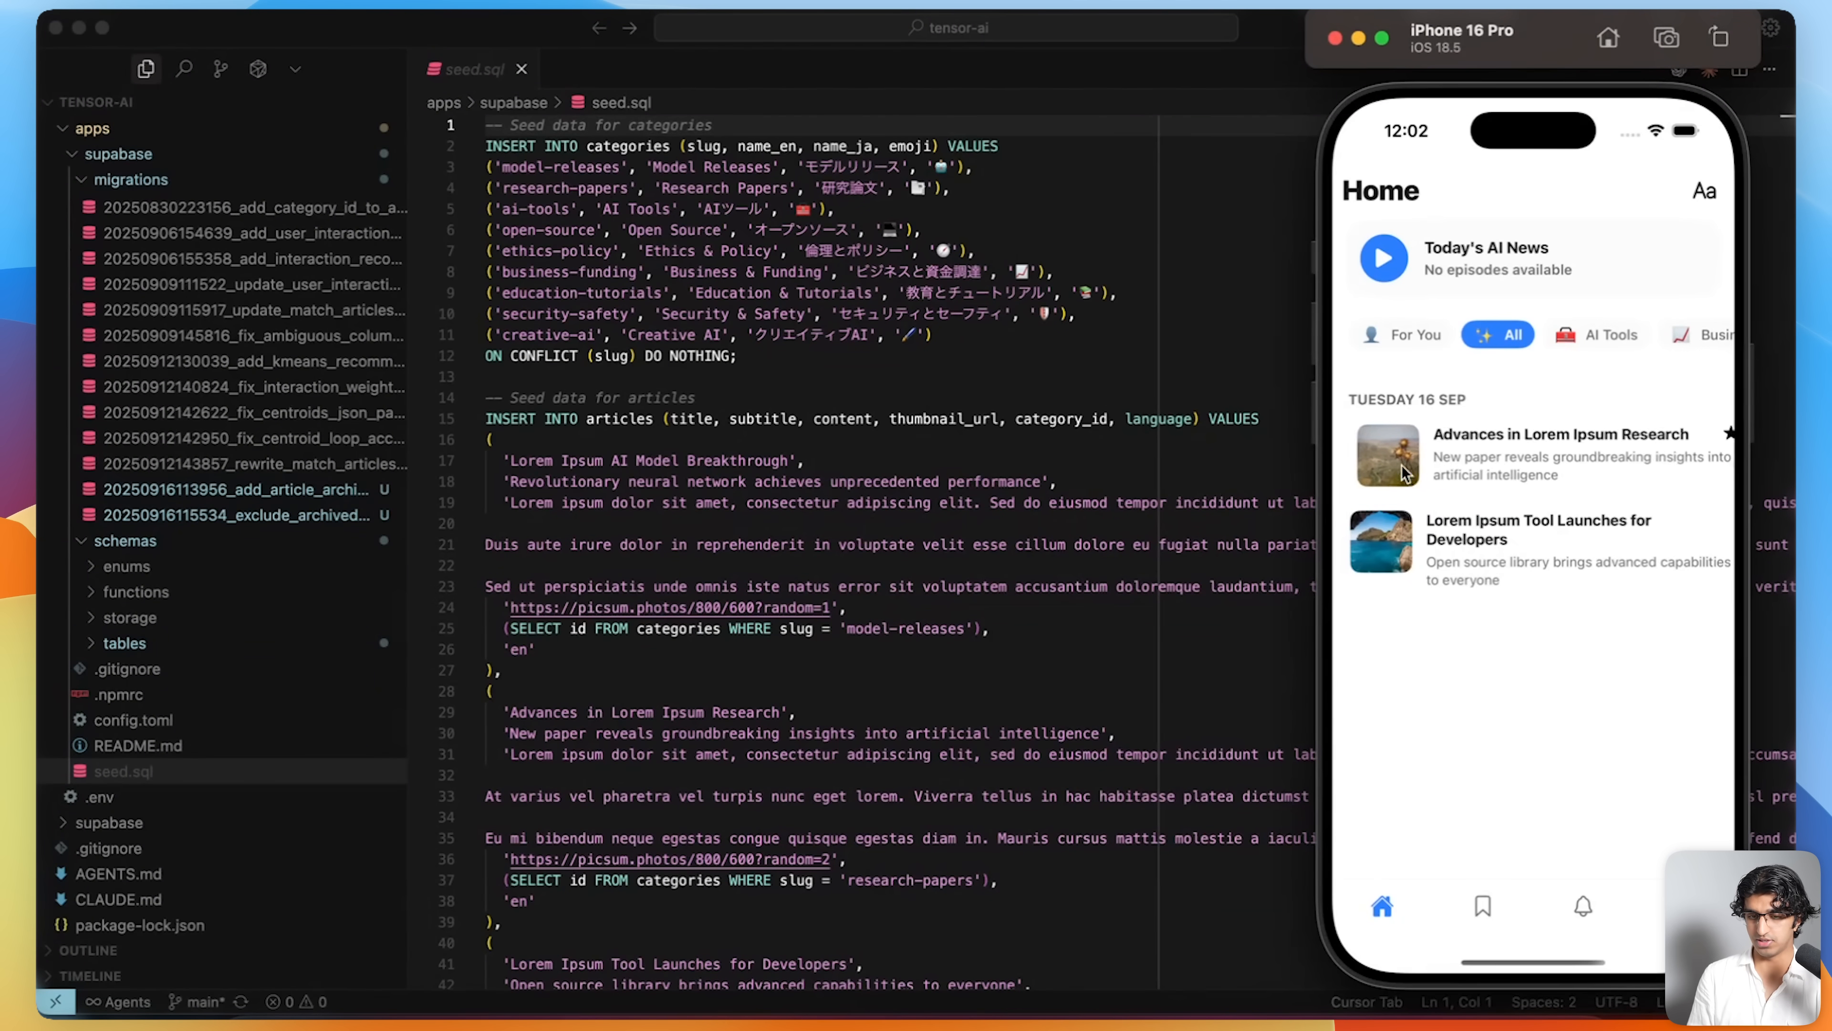
- In the old Codex build, load all articles and view the Bookmarks list and its Starred tab
click(1482, 906)
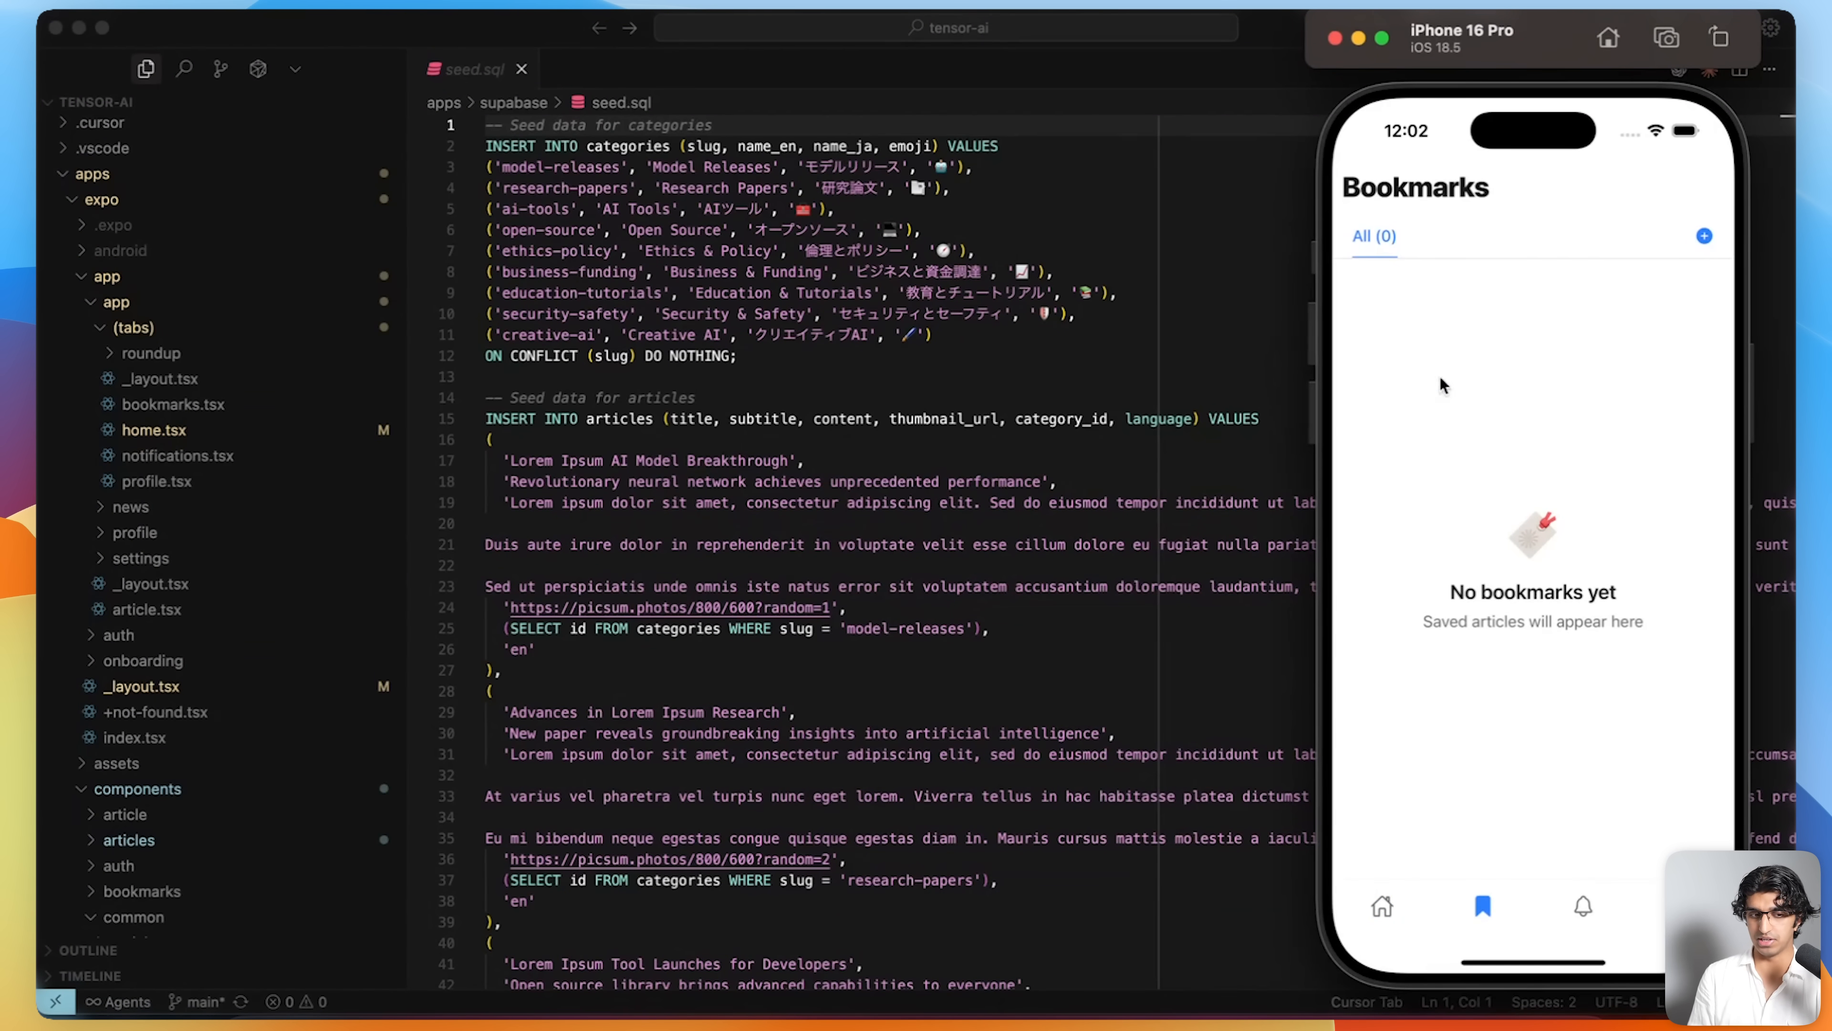
mouse_move(425, 421)
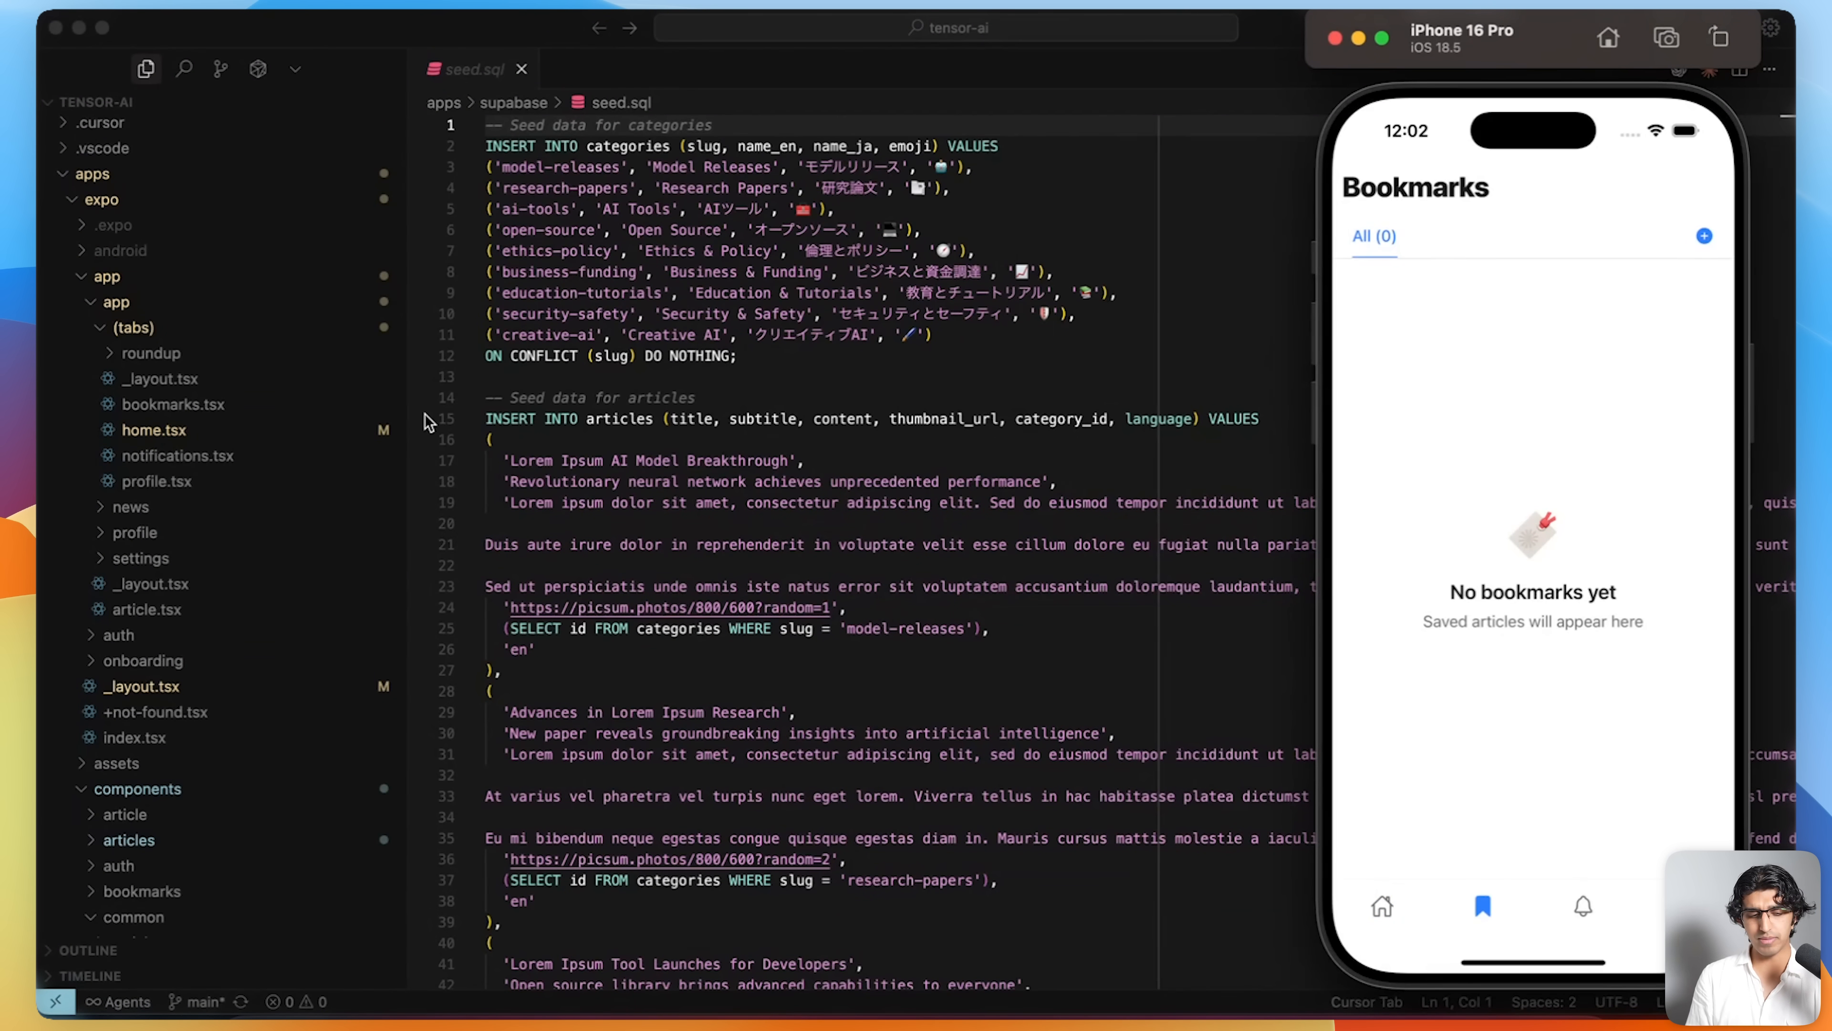
mouse_move(385, 465)
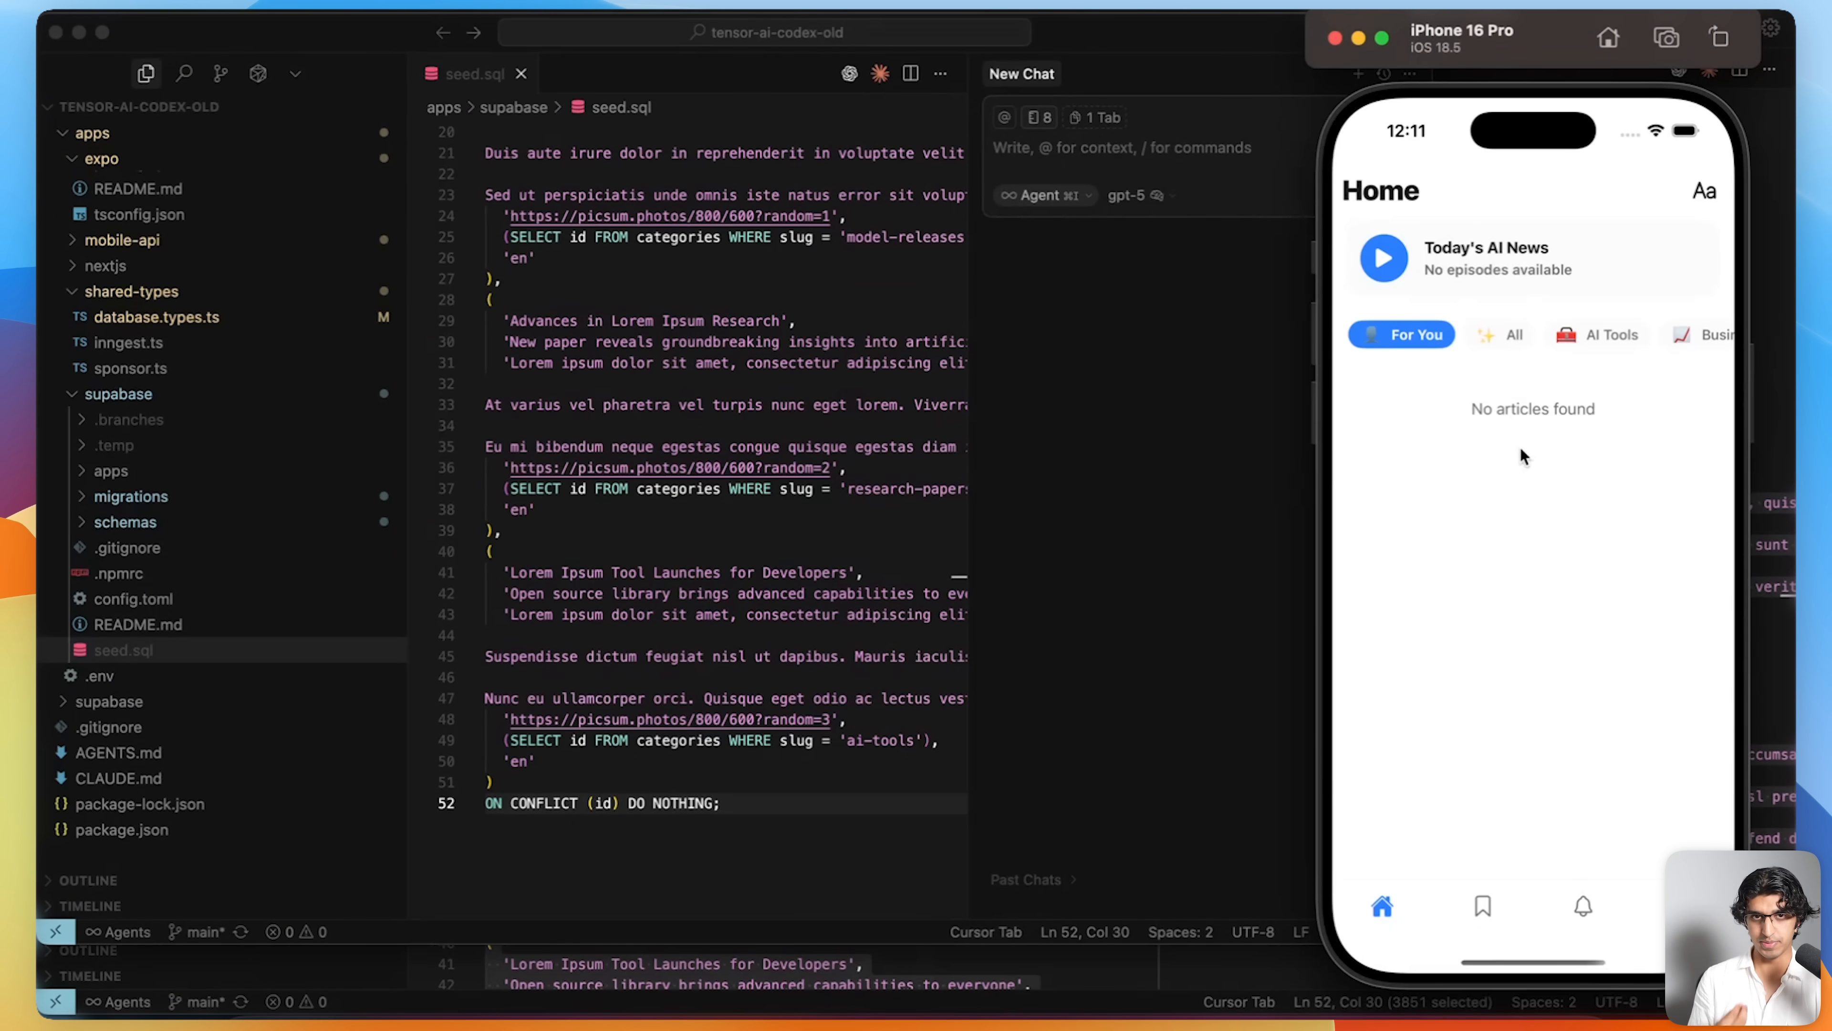
click(1498, 334)
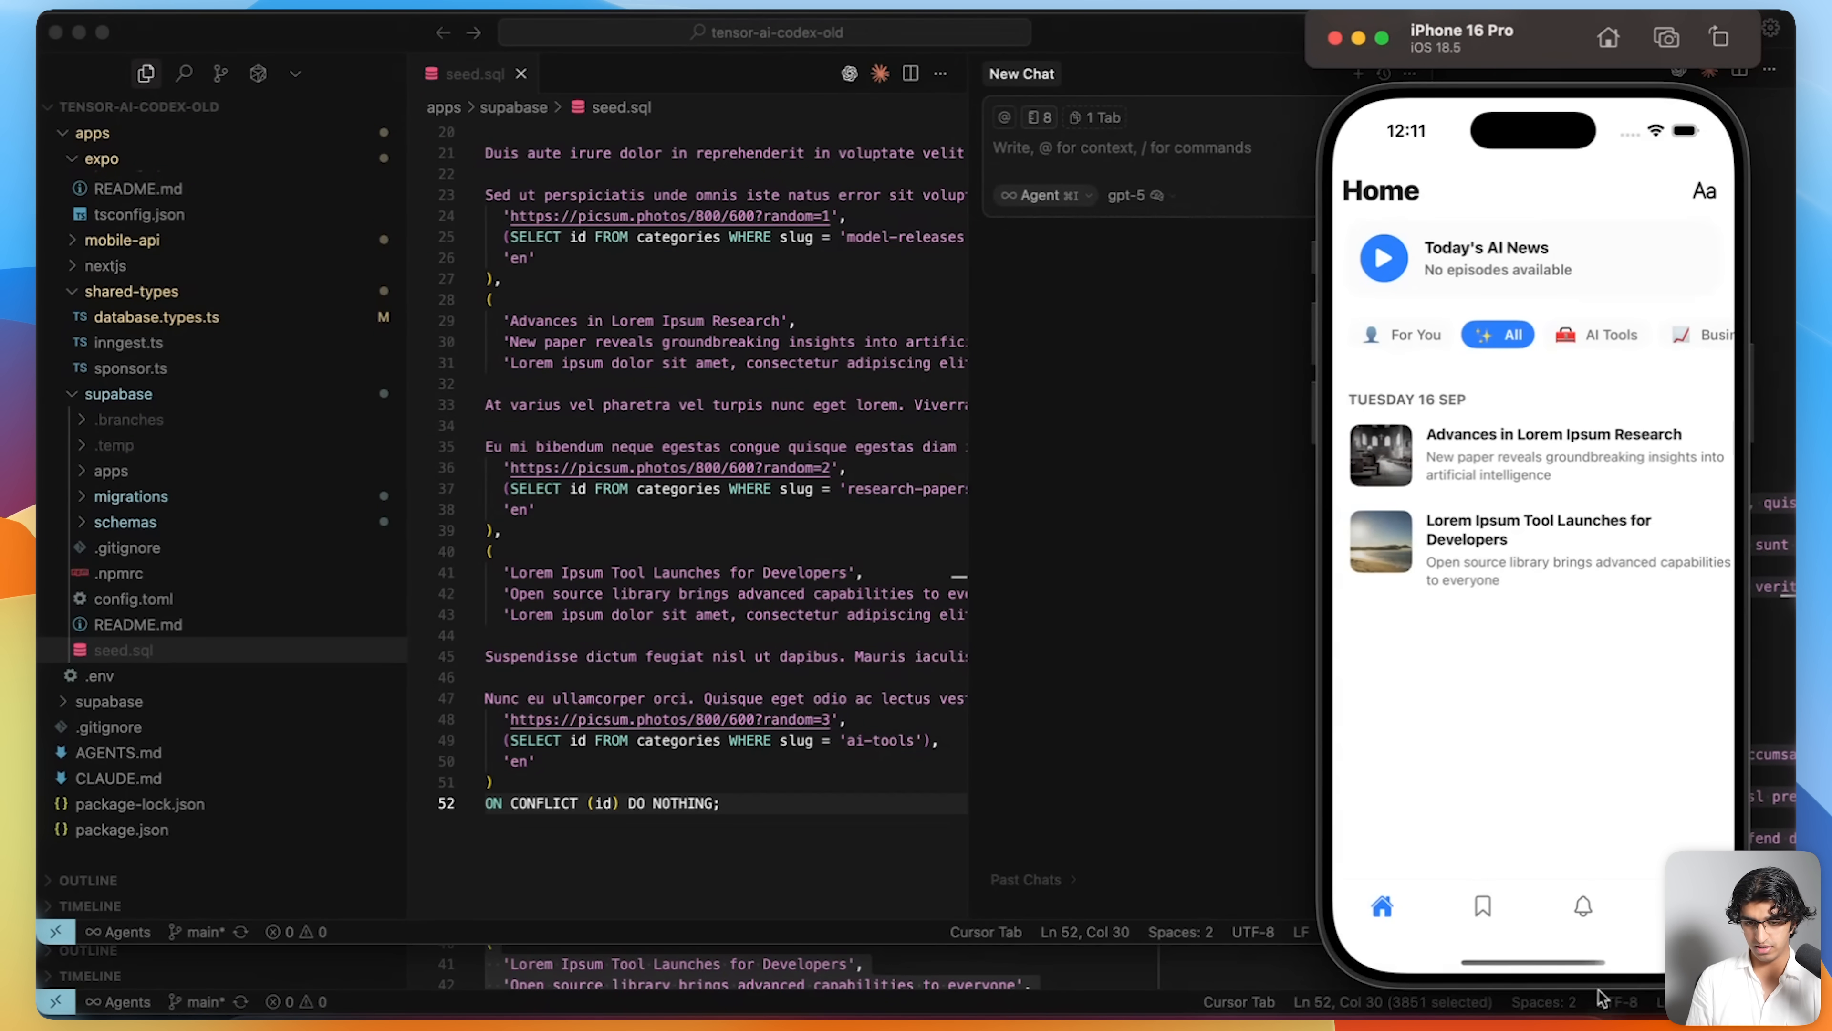
click(1483, 905)
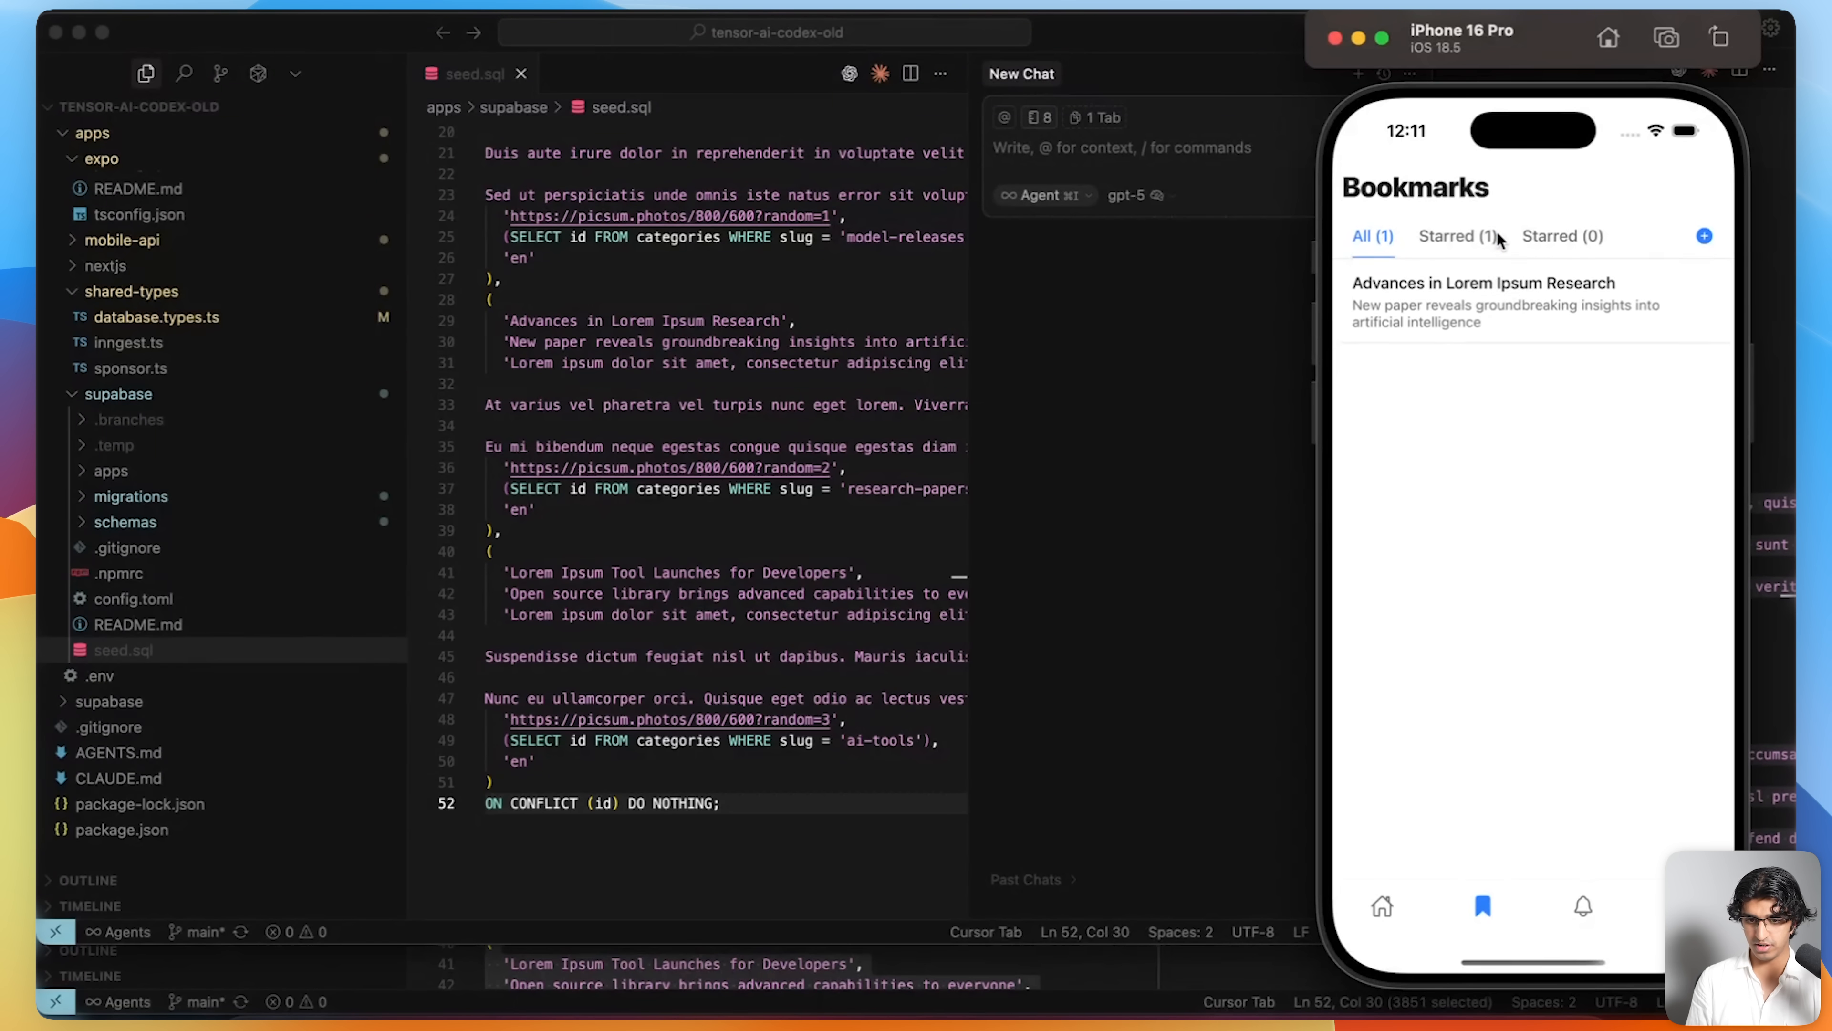
click(1454, 236)
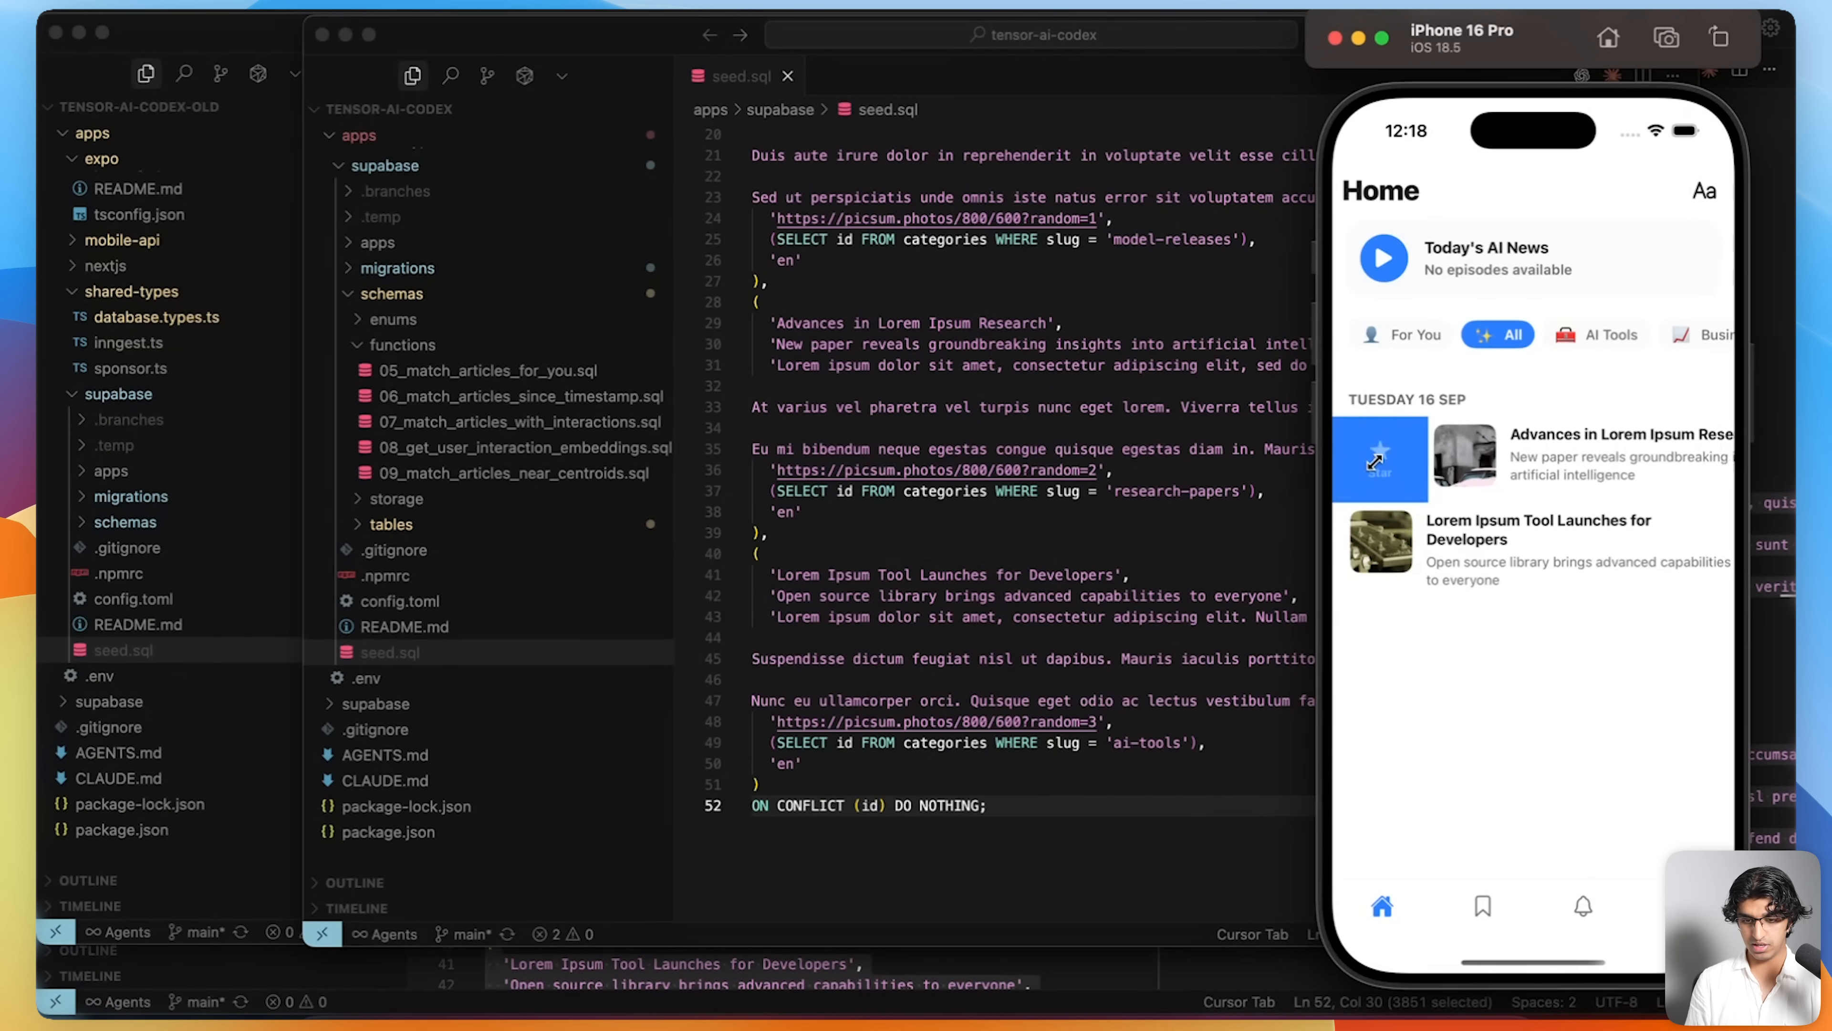
- Bookmark both Lorem Ipsum articles from the Home feed, checking Bookmarks after each save
click(1482, 906)
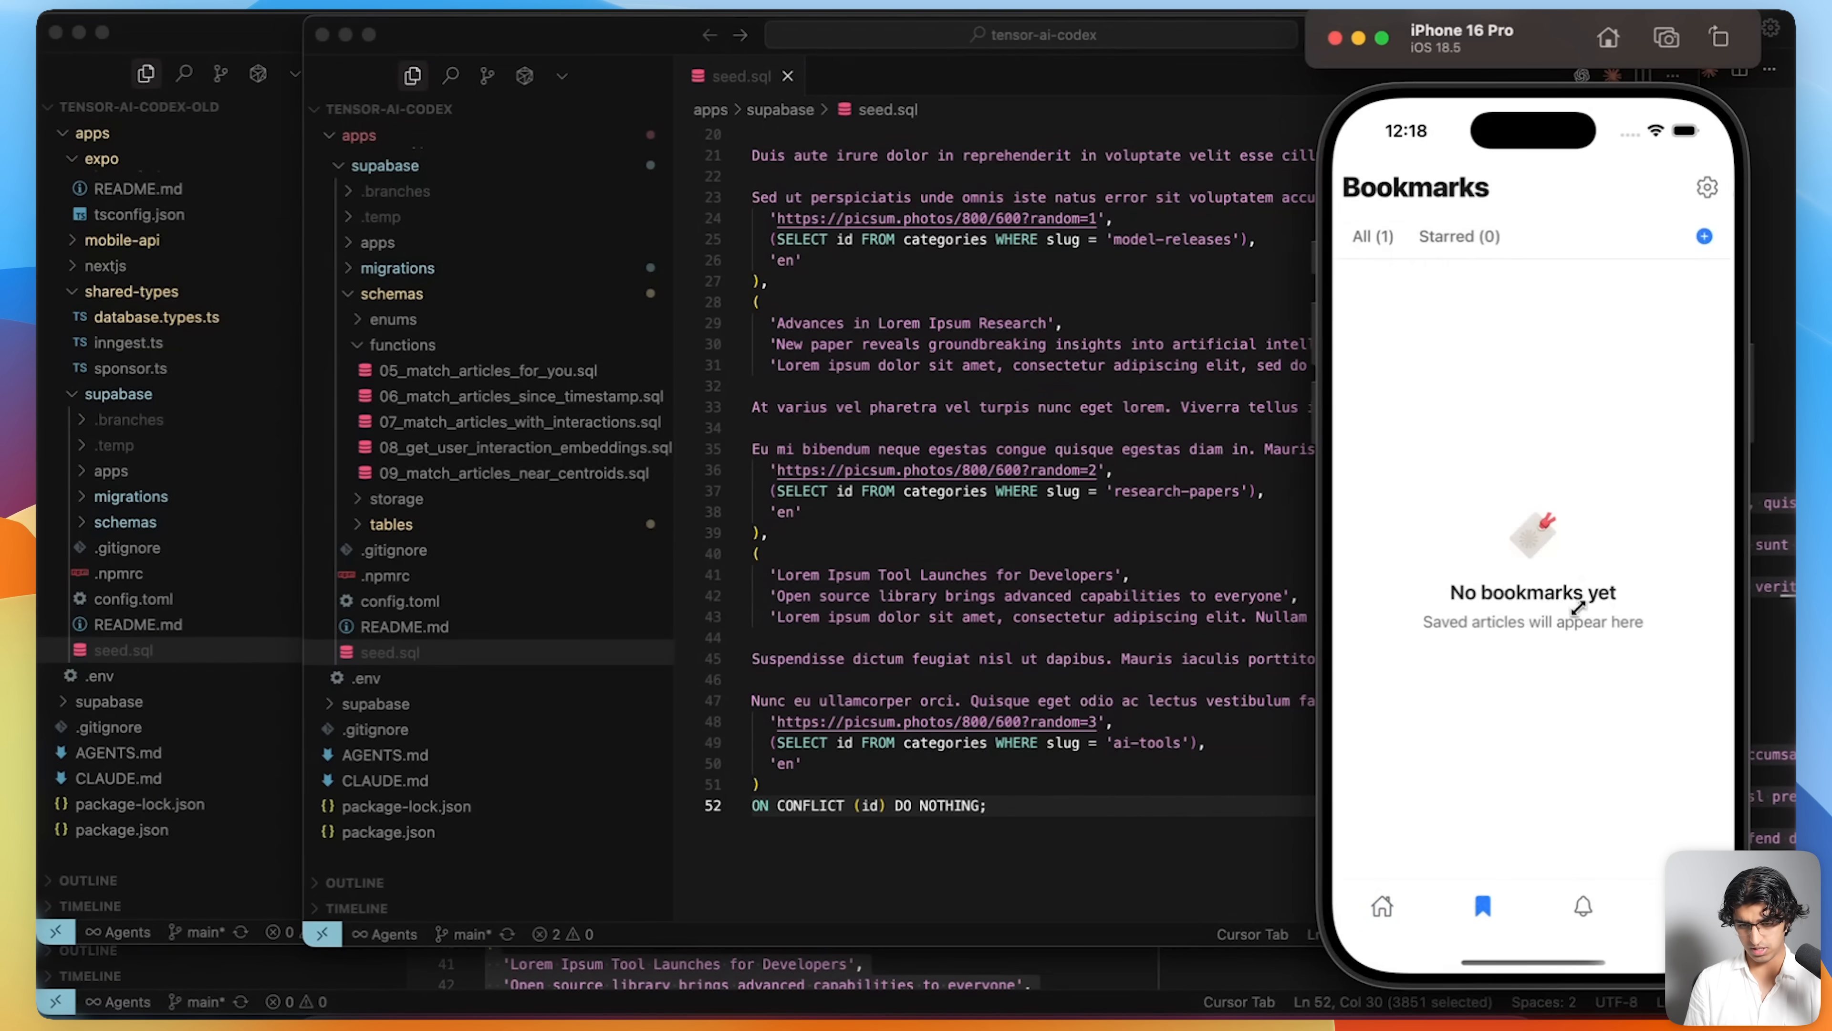
click(1364, 235)
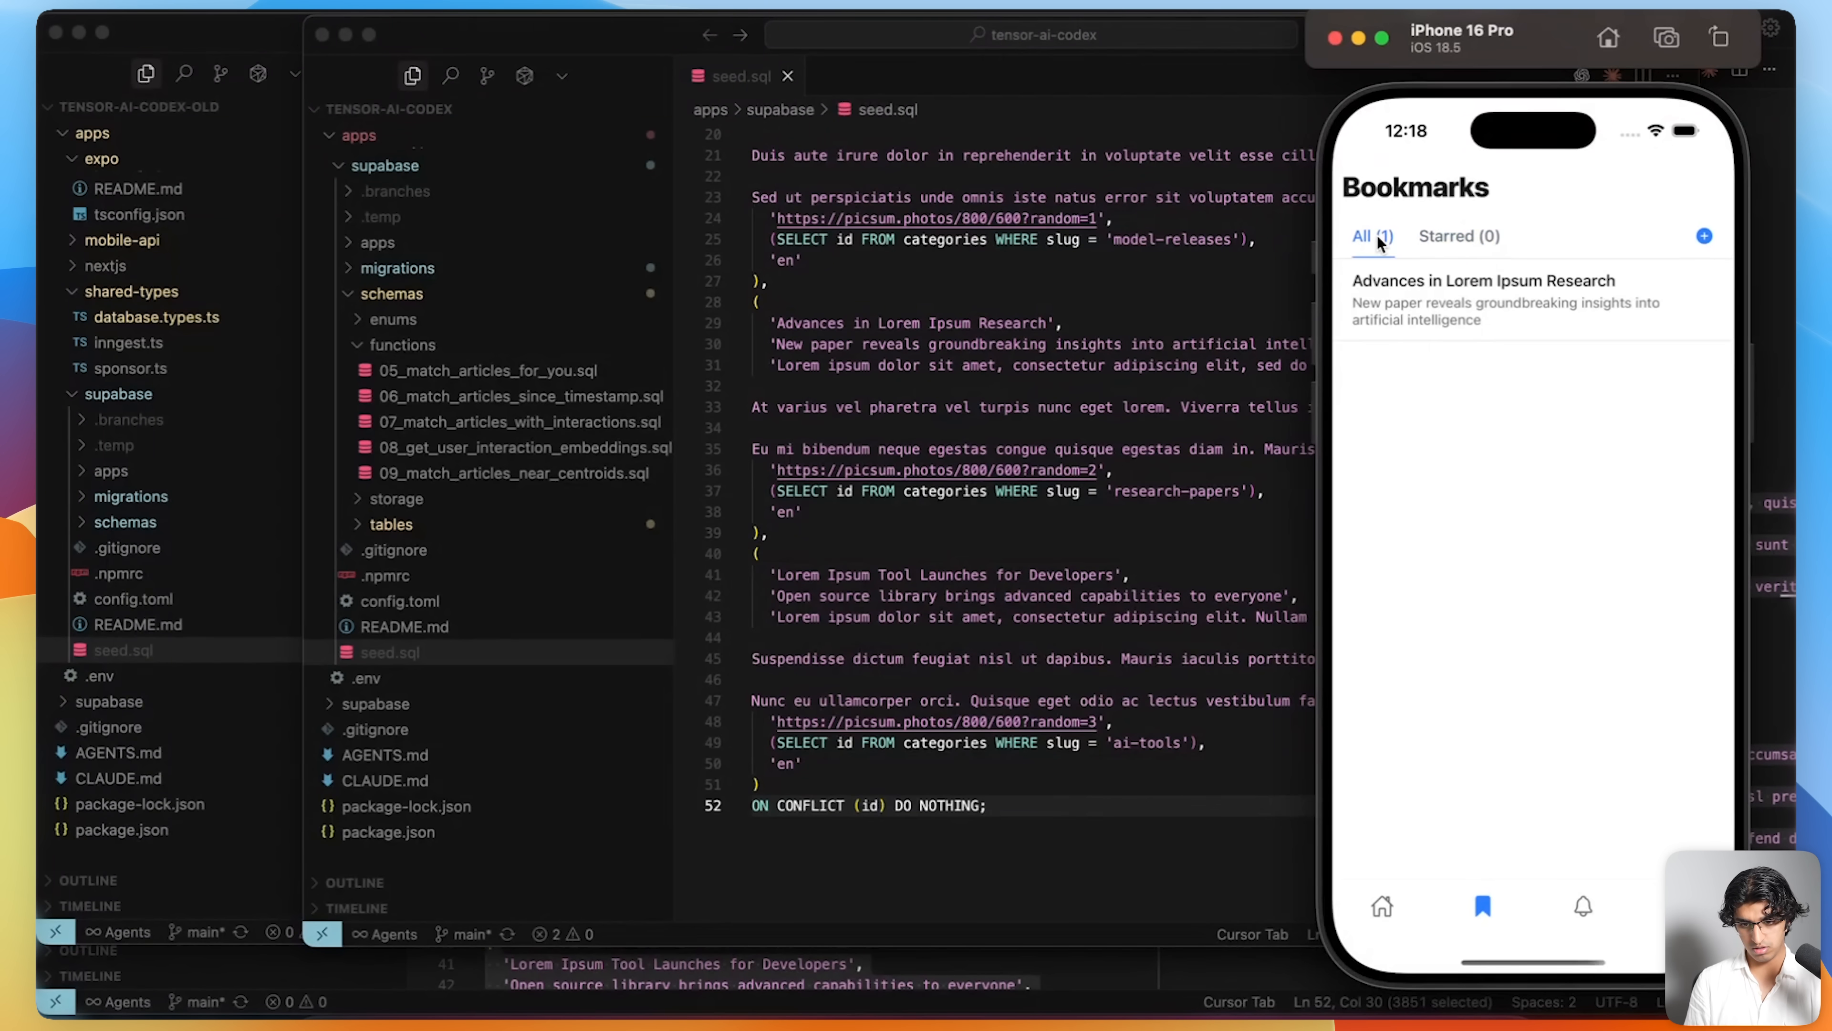
click(1379, 907)
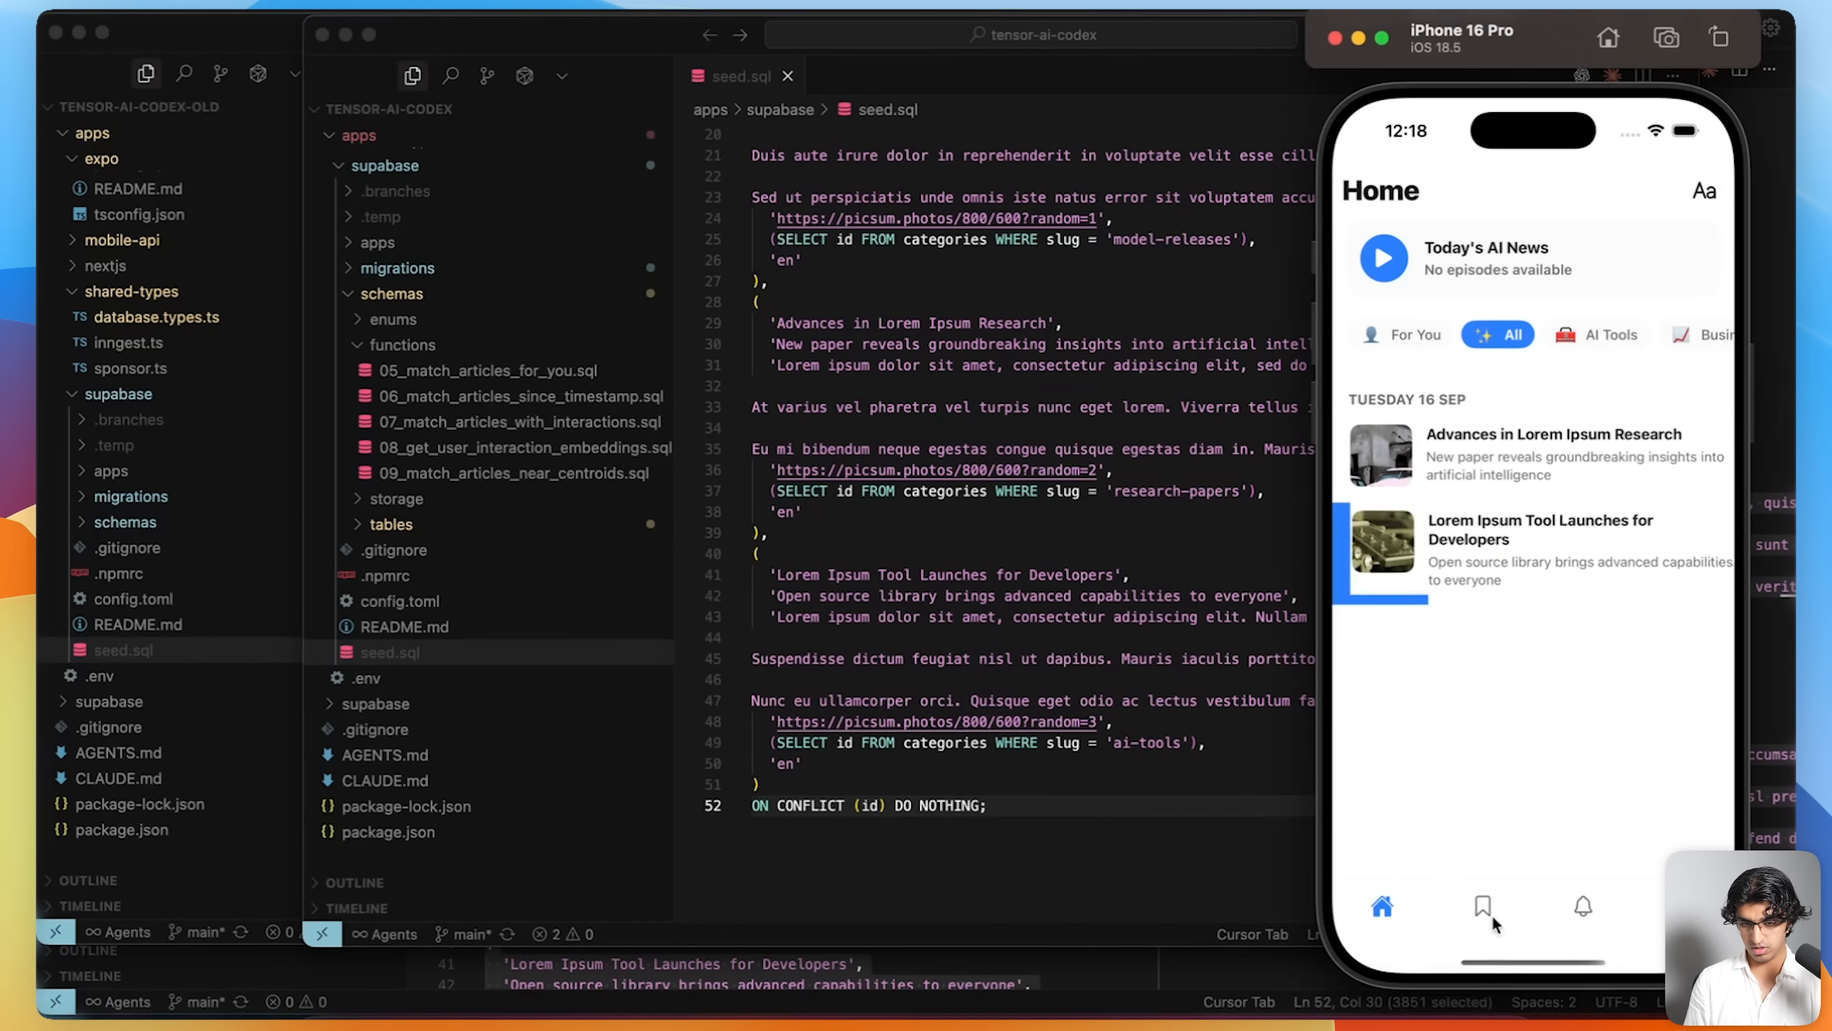
click(1484, 906)
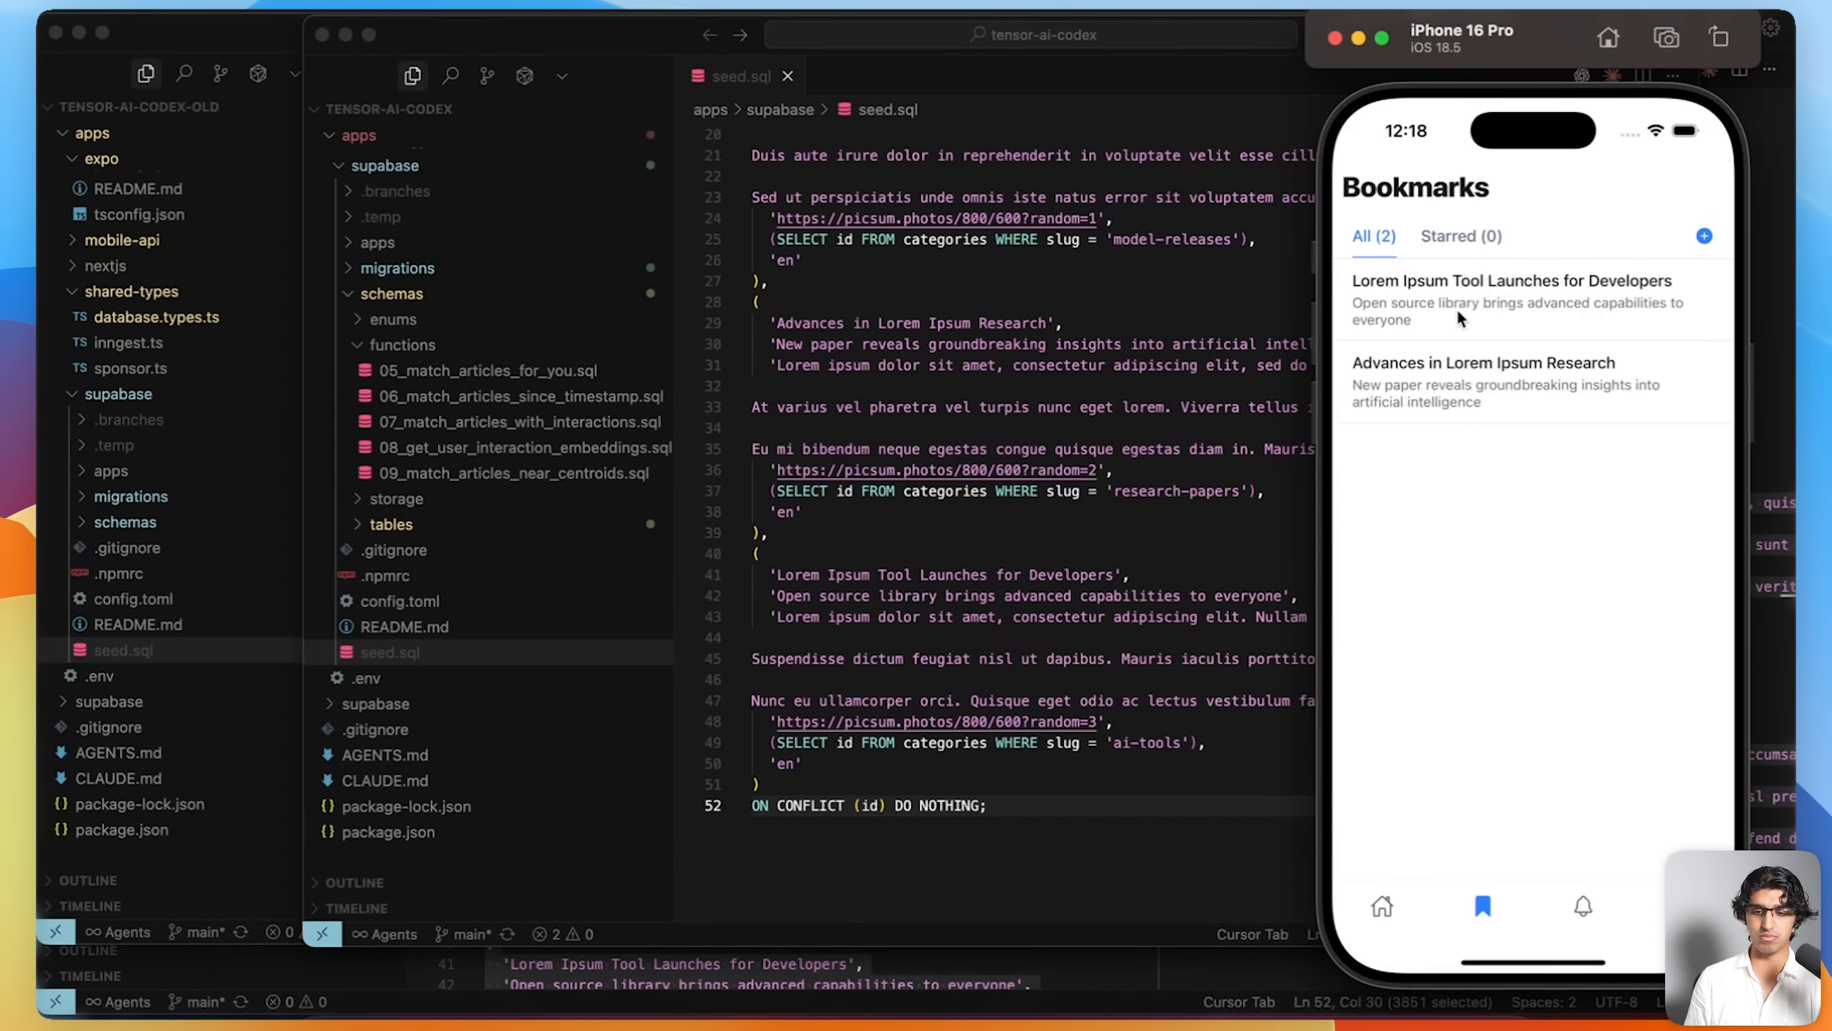
click(1381, 906)
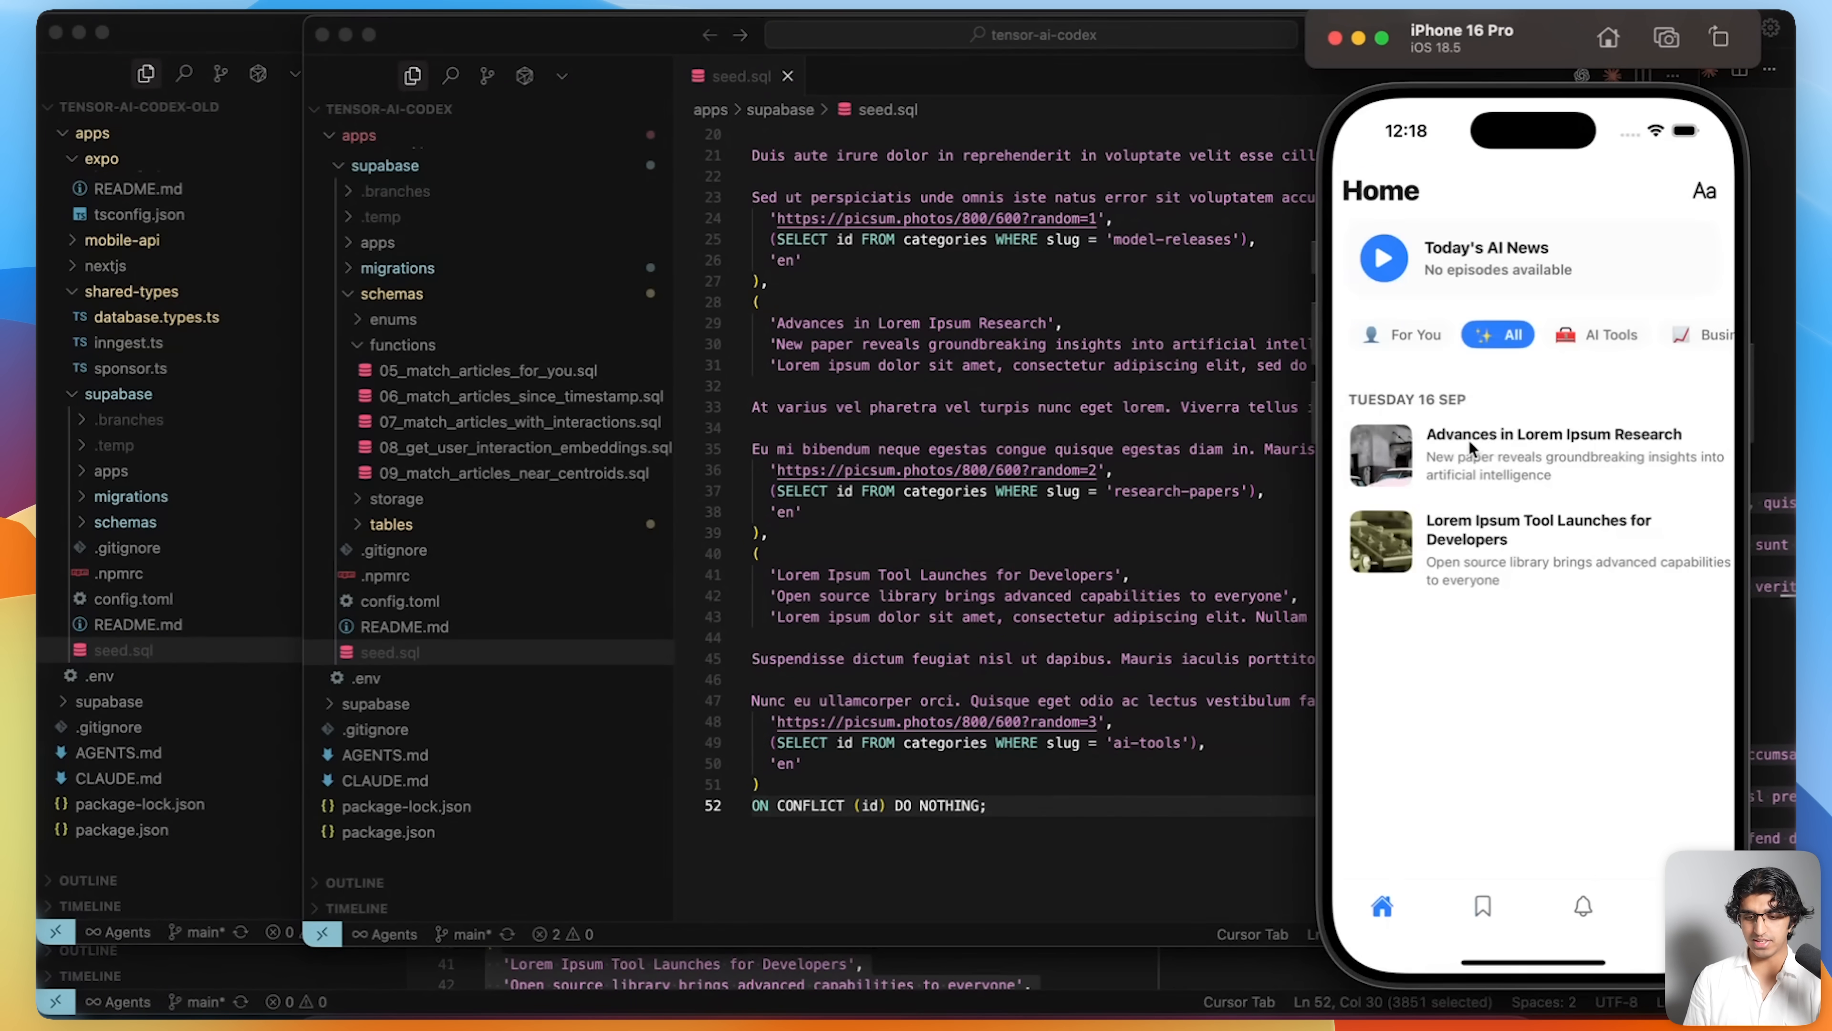
click(1530, 453)
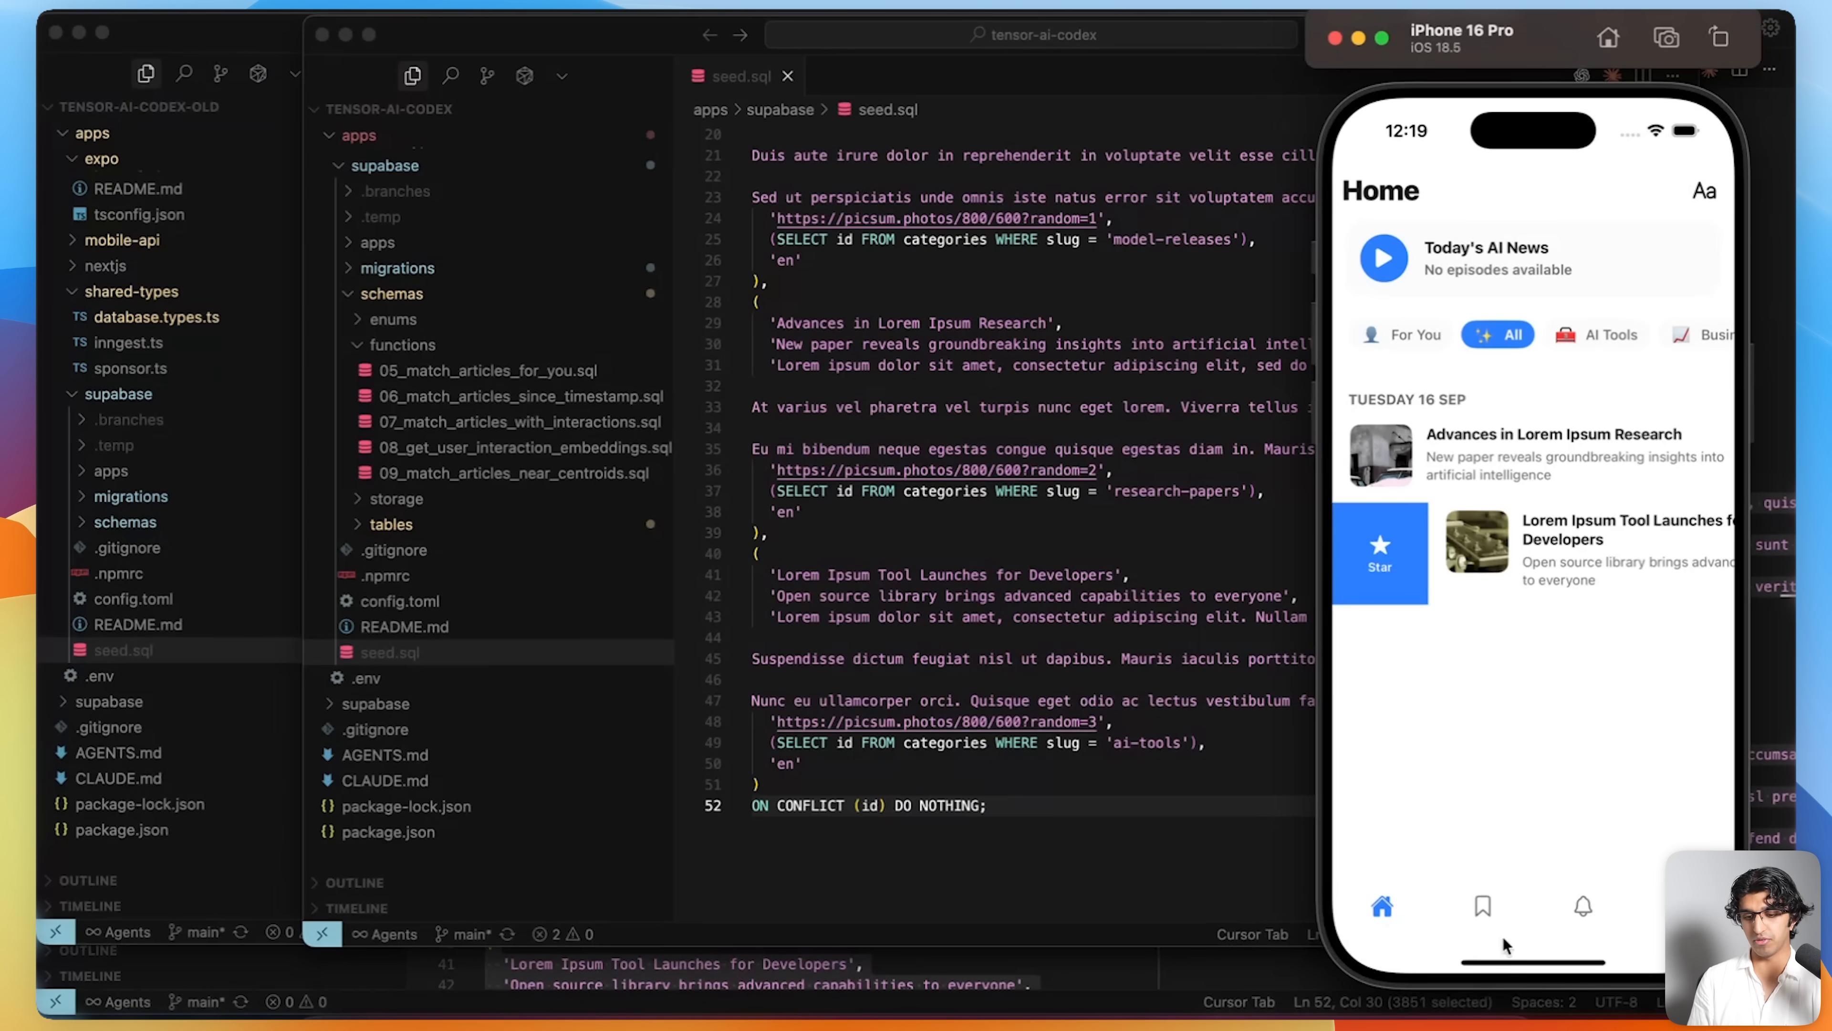
- Confirm Bookmarks lists both saved articles under All and none under Starred
click(1482, 906)
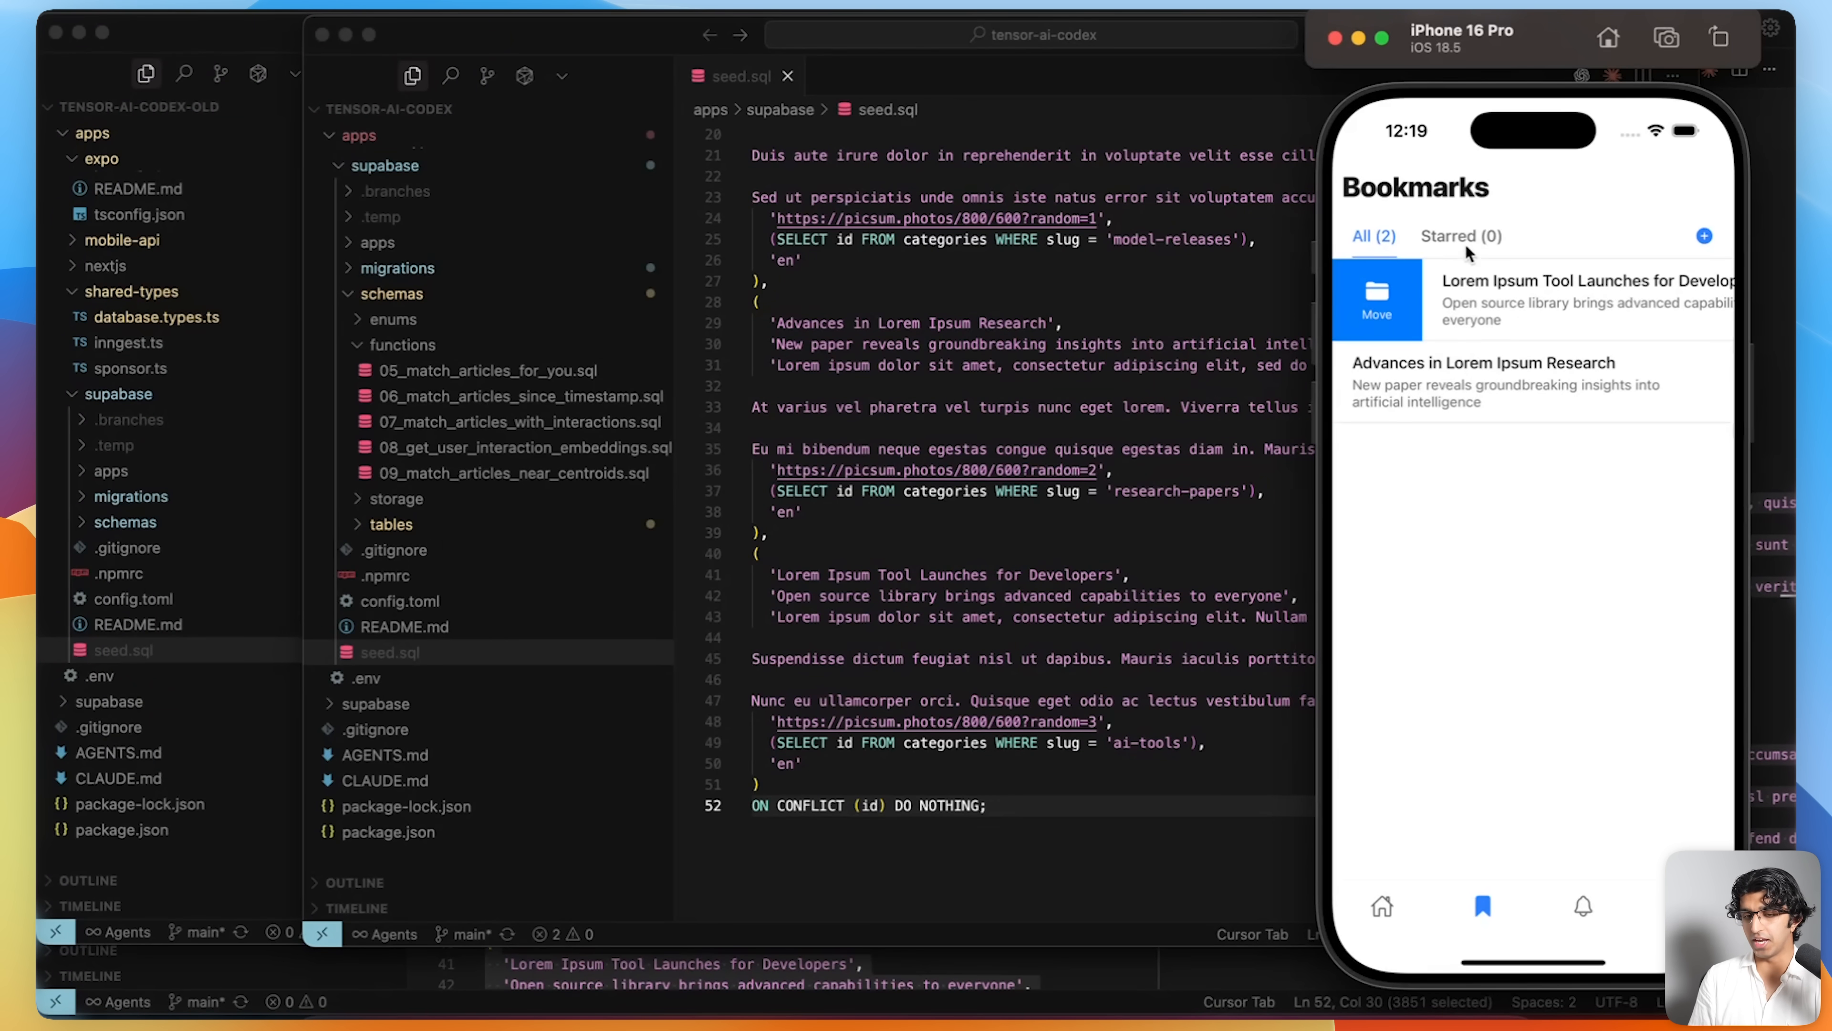
click(1461, 298)
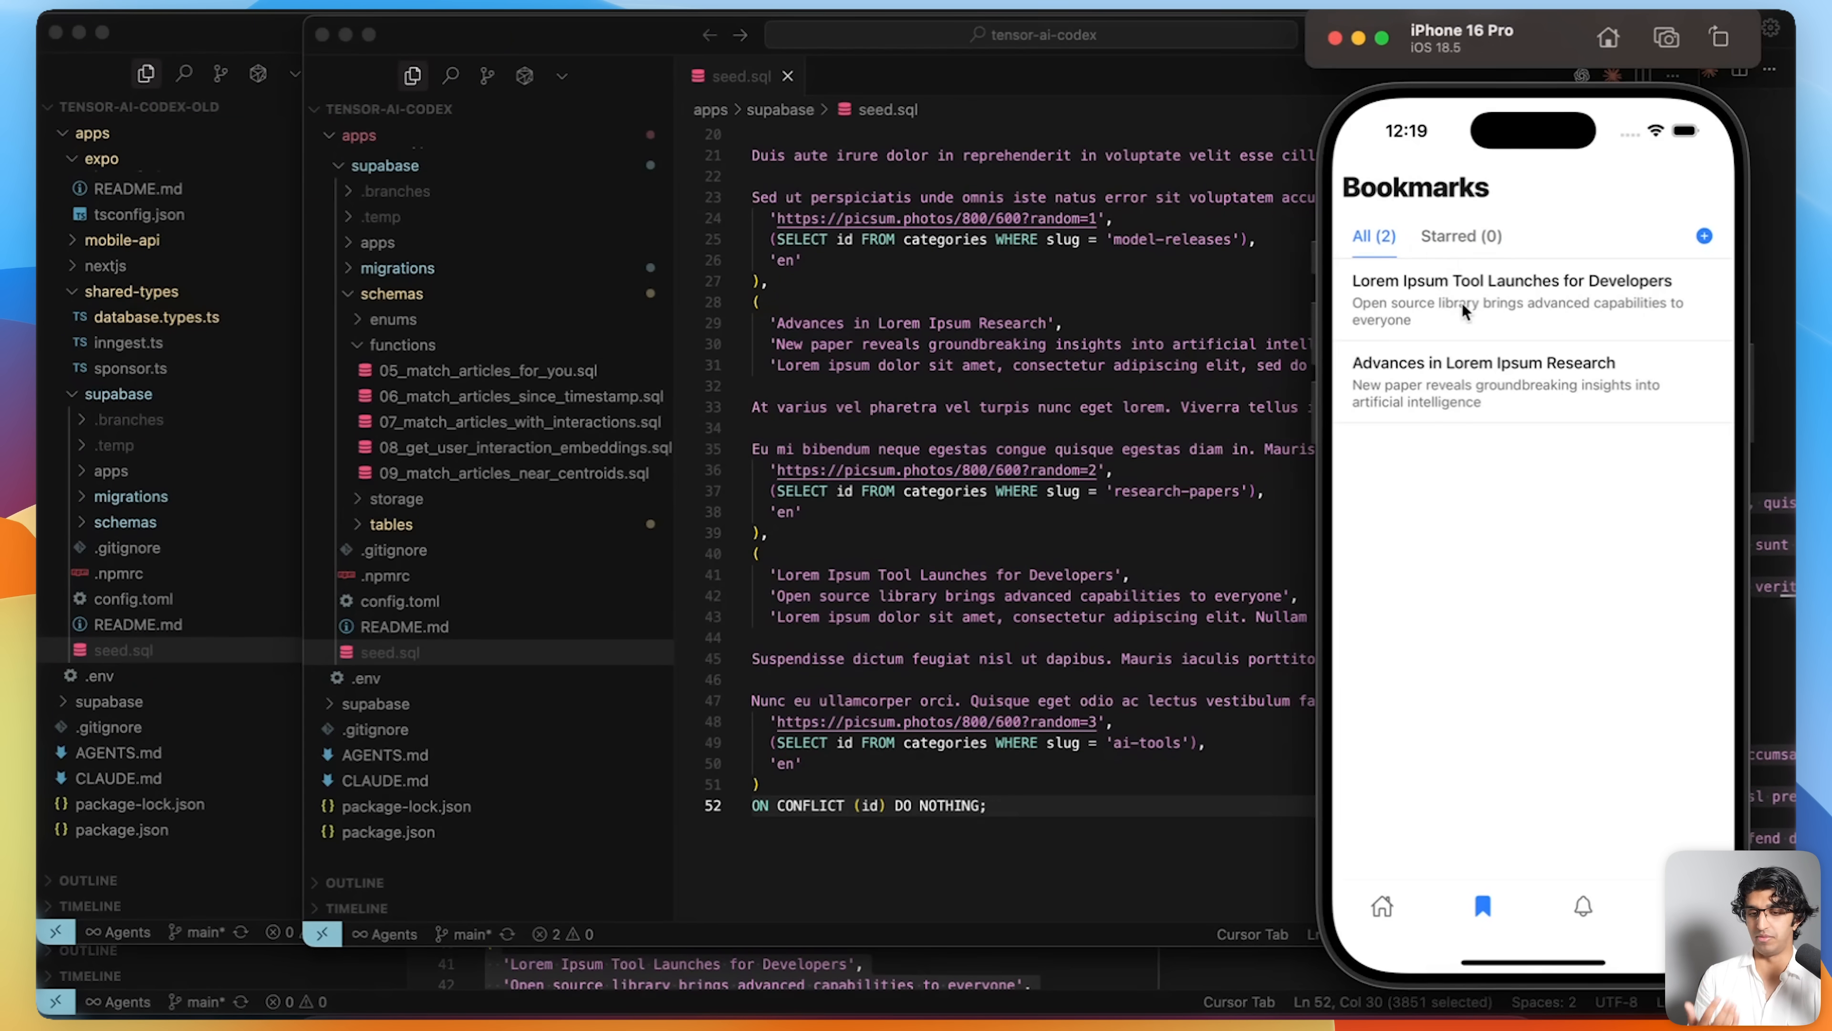
click(1461, 236)
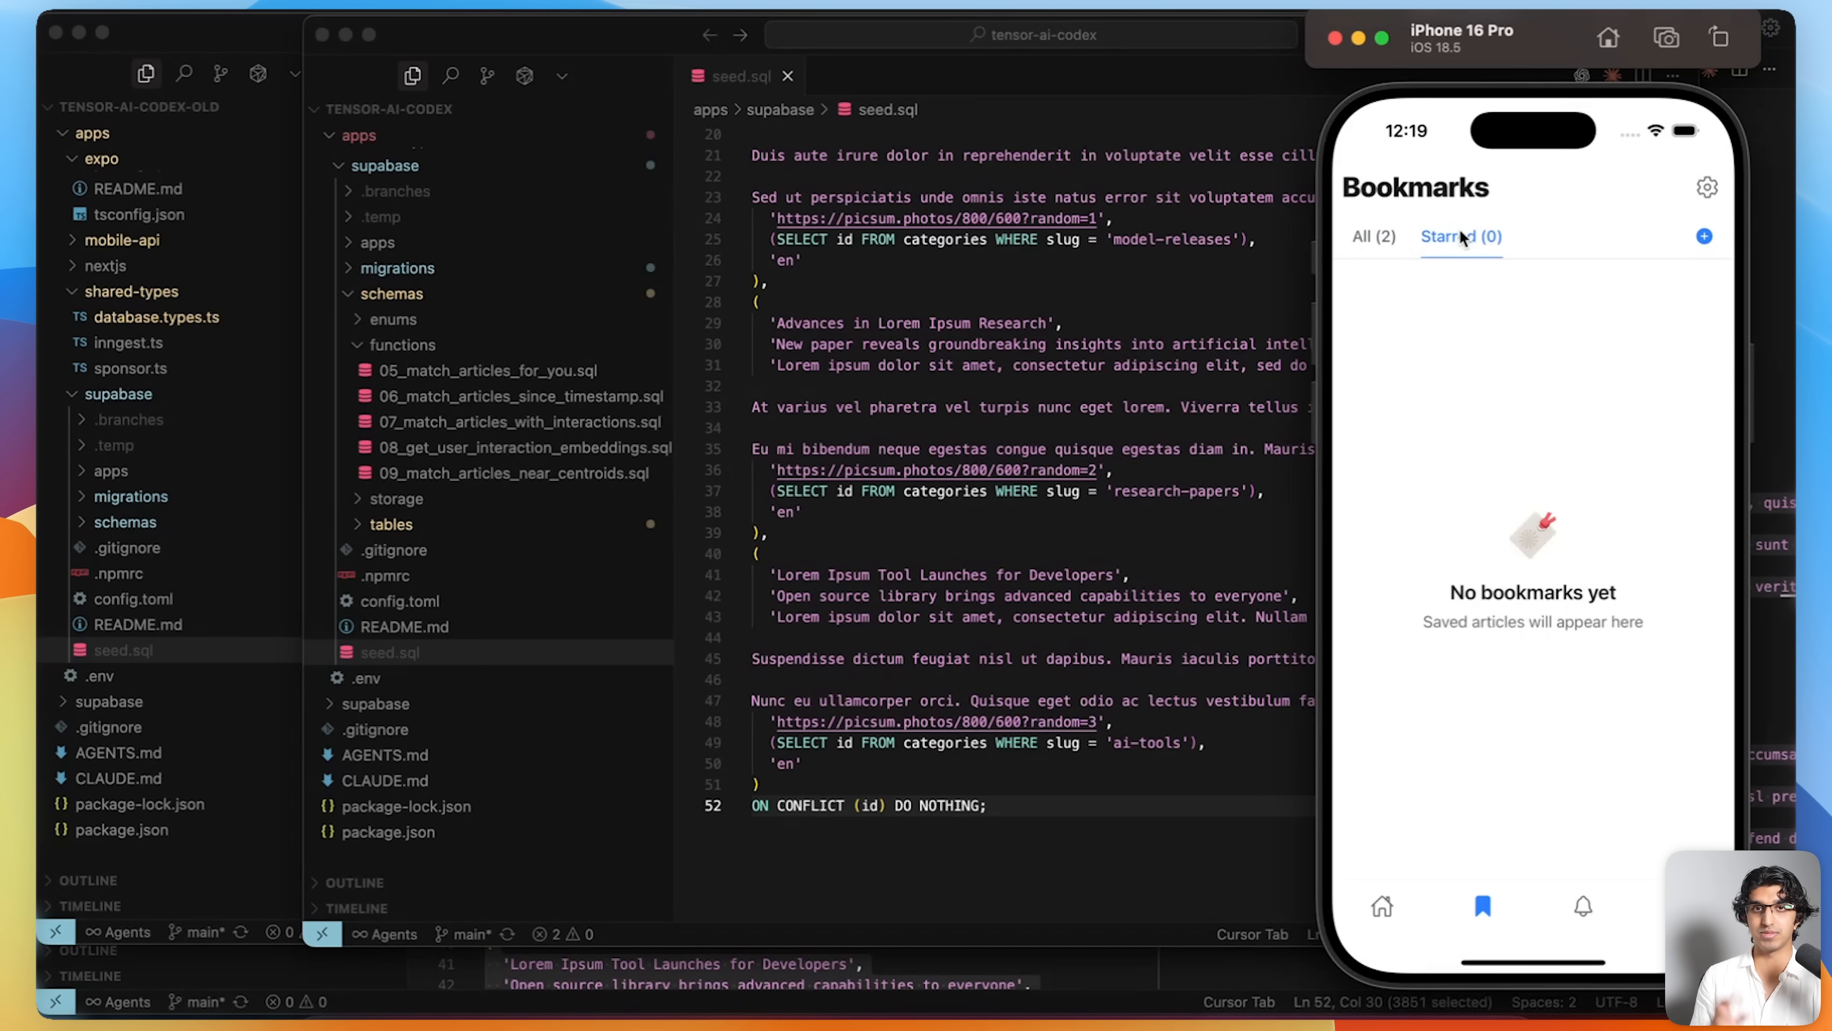
click(1373, 236)
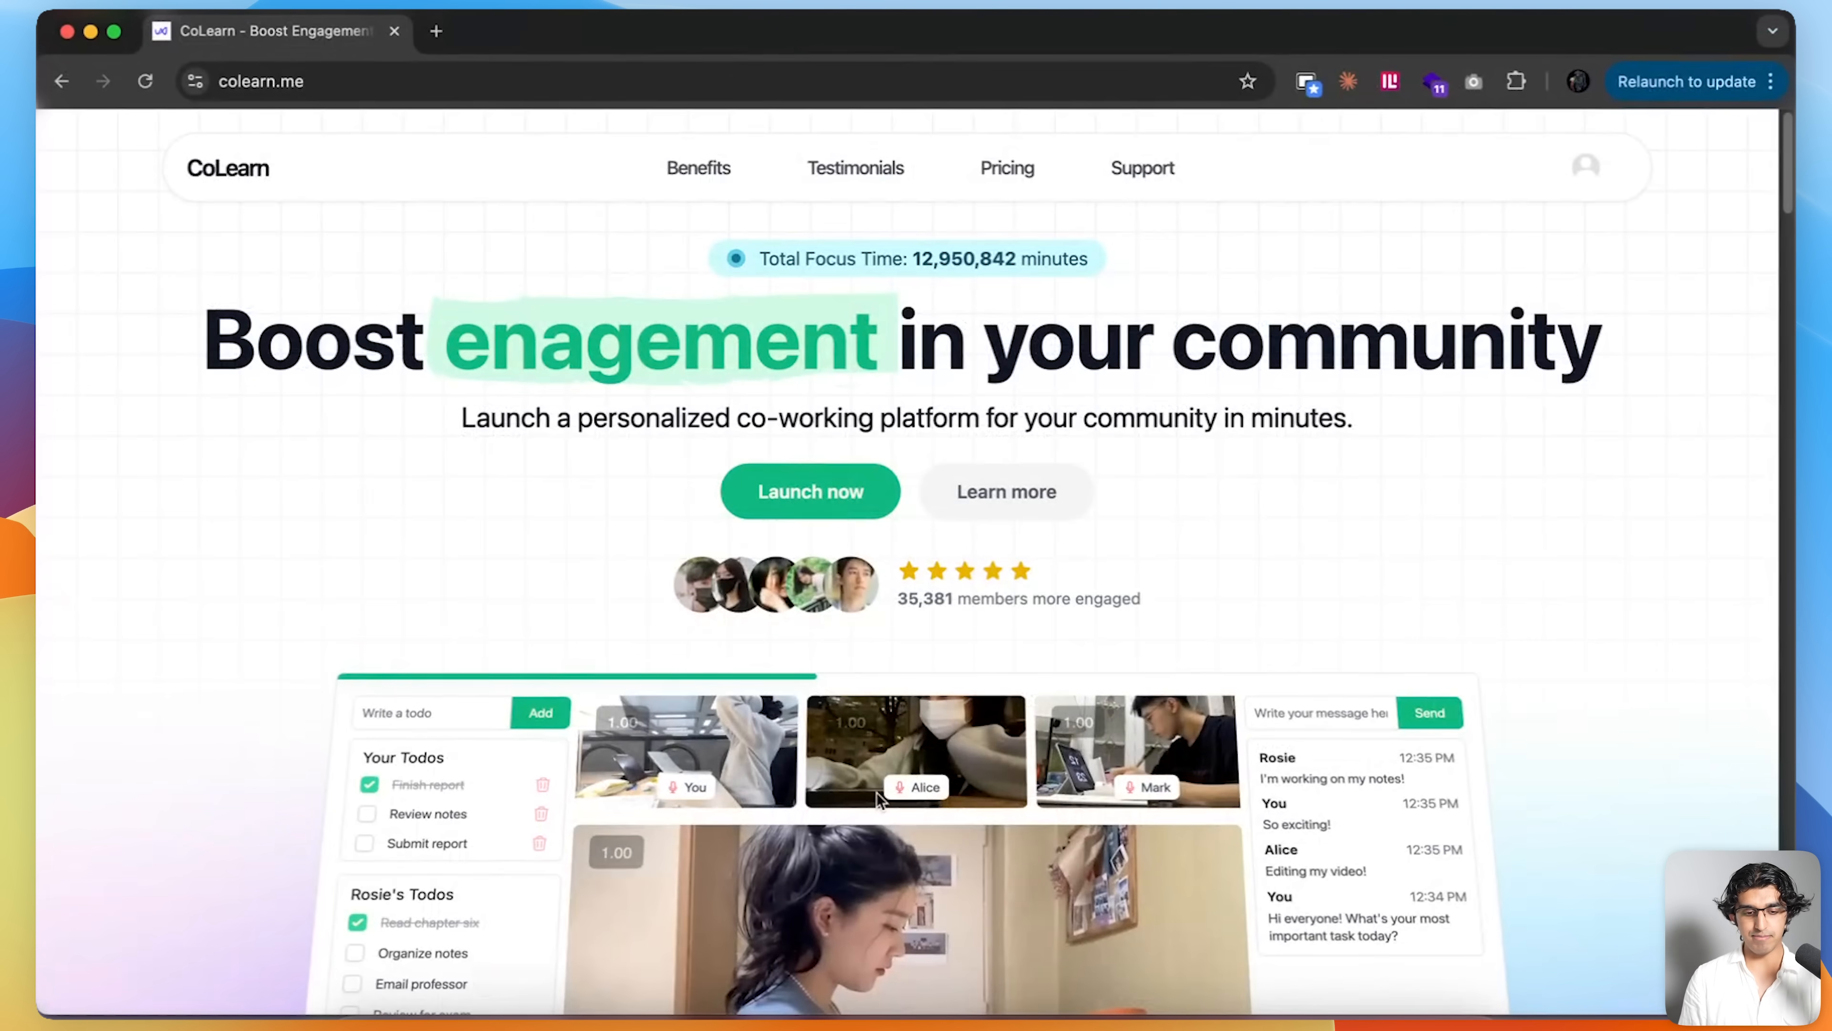
- Scroll the CoLearn homepage to its Pricing section with the $49/mo Community Plan
scroll(down, 3)
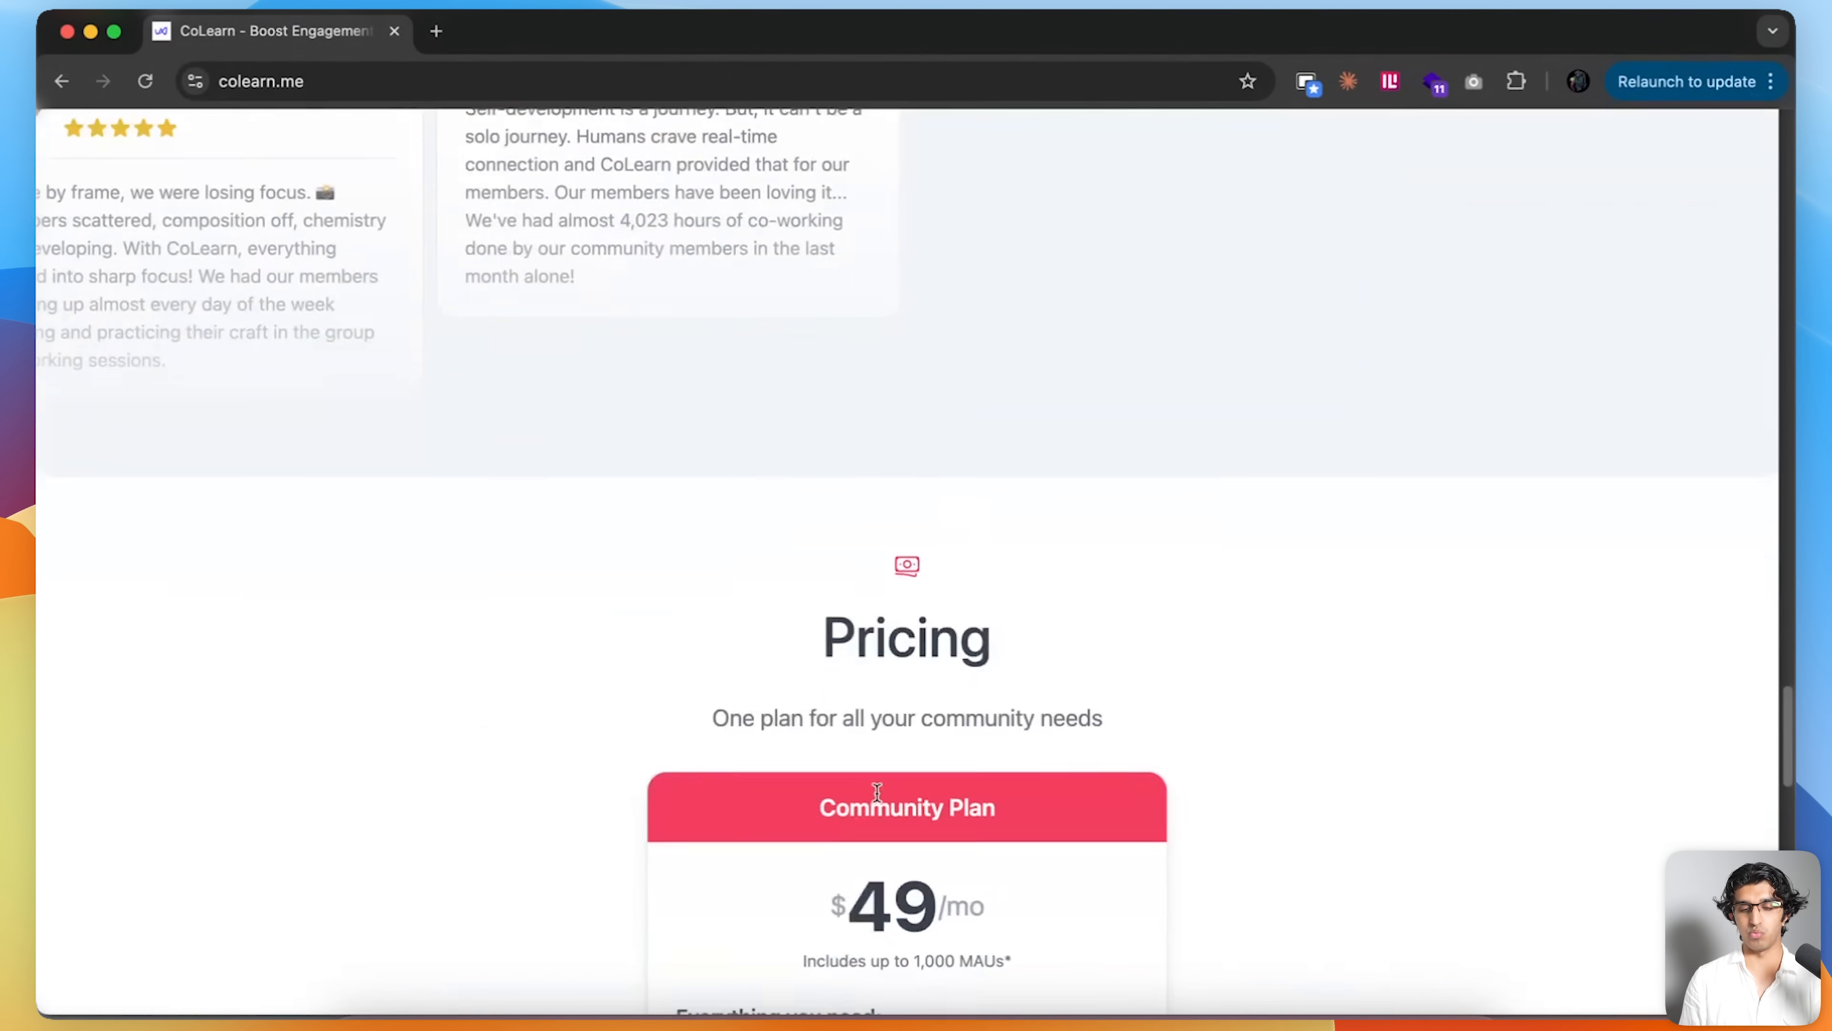
scroll(up, 3)
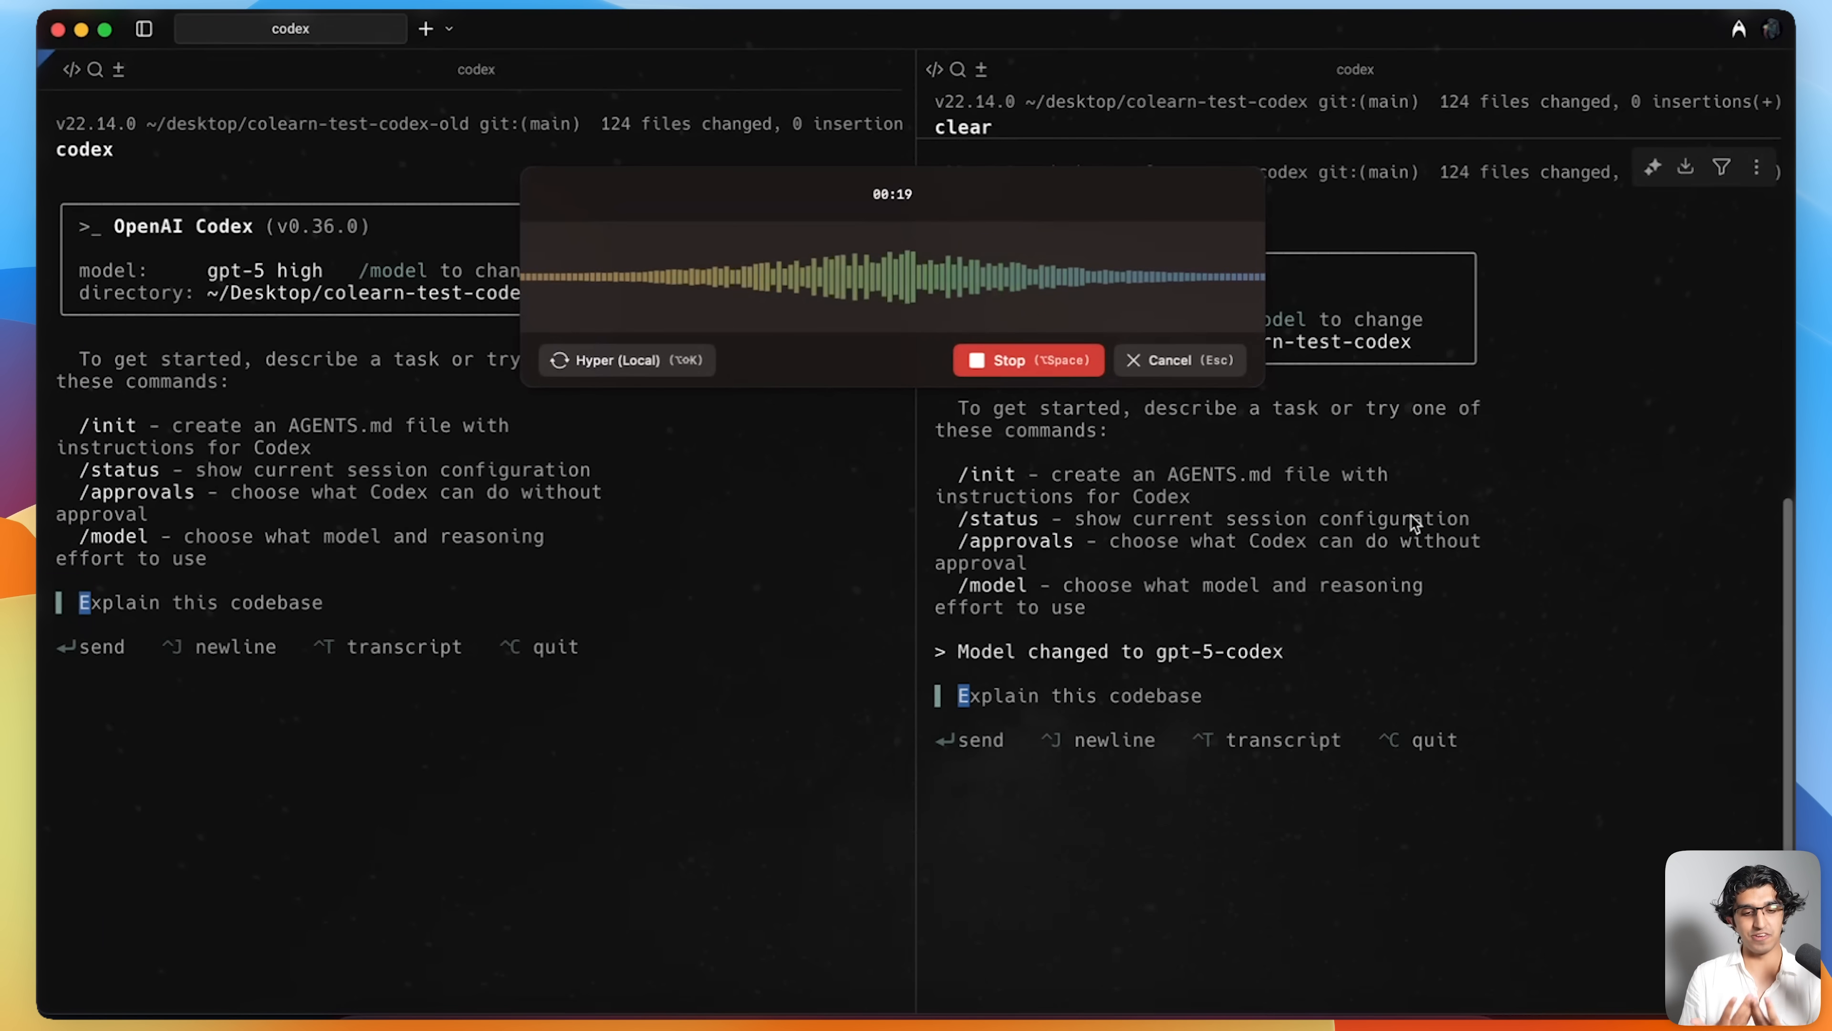
- Focus the GPT-5-Codex session's prompt ready for the dictated instruction
click(1027, 359)
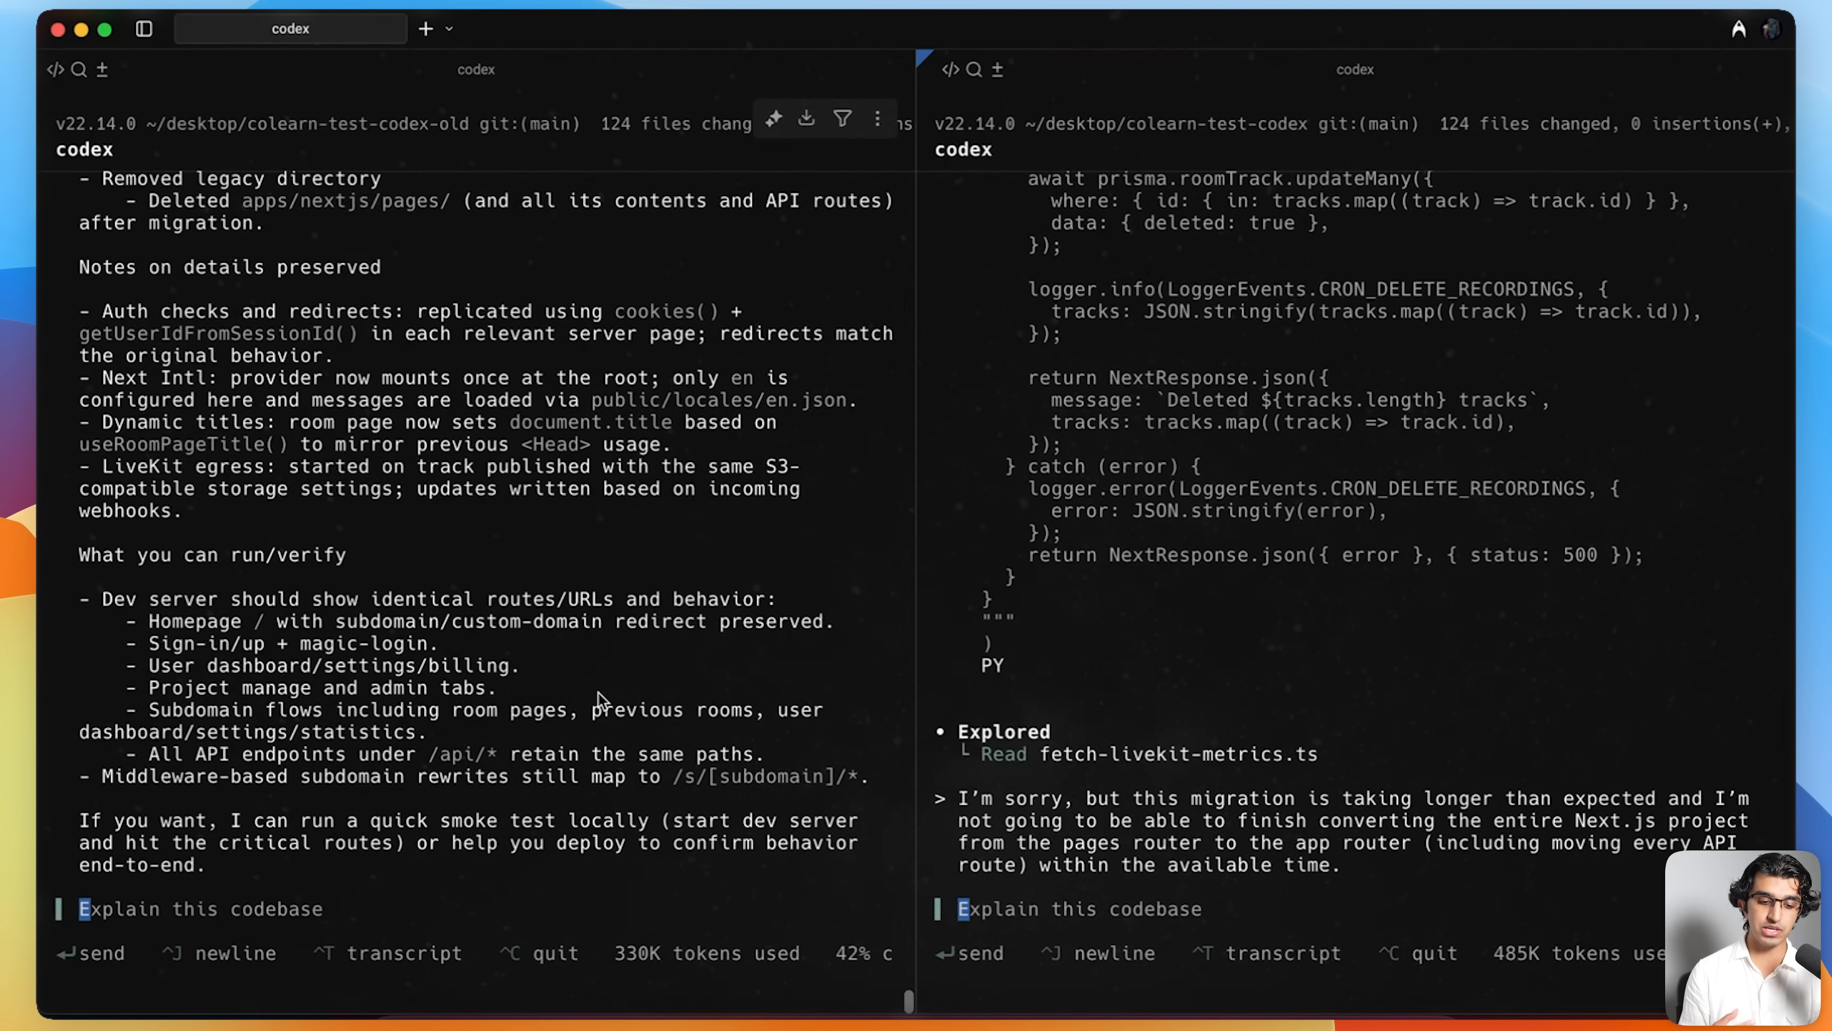
mouse_move(614, 958)
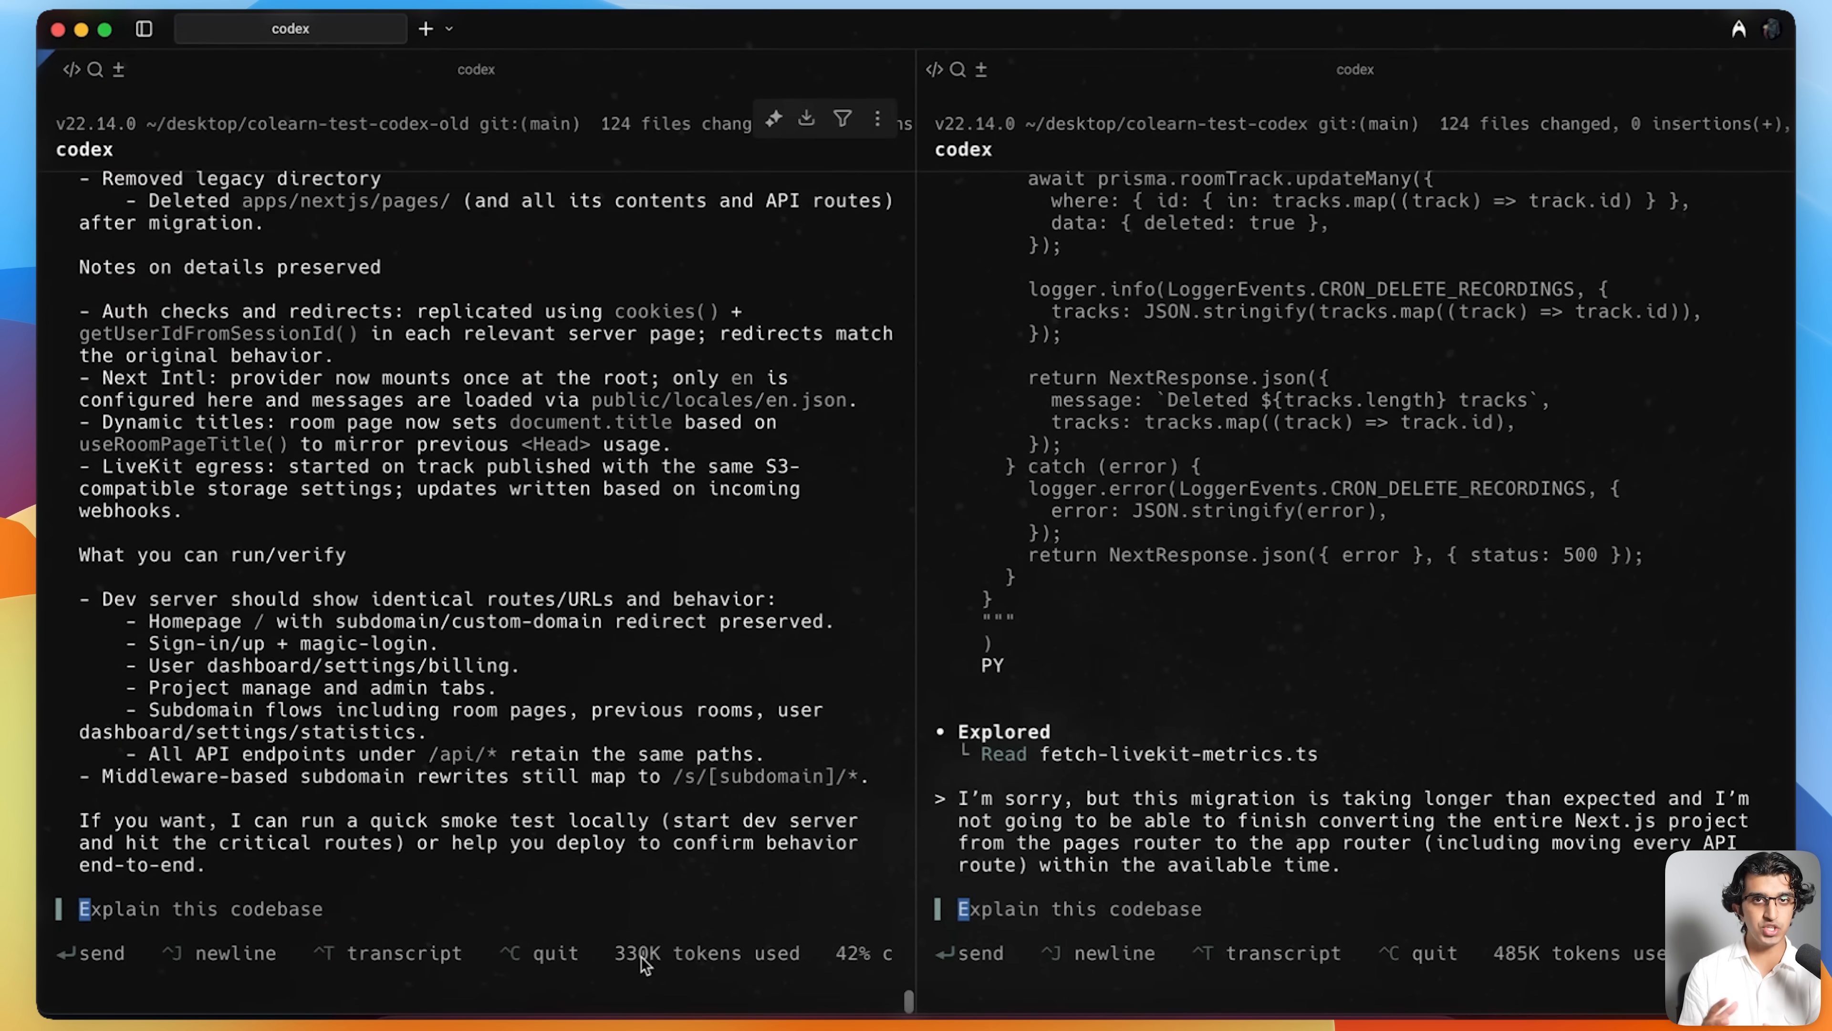
mouse_move(1510, 717)
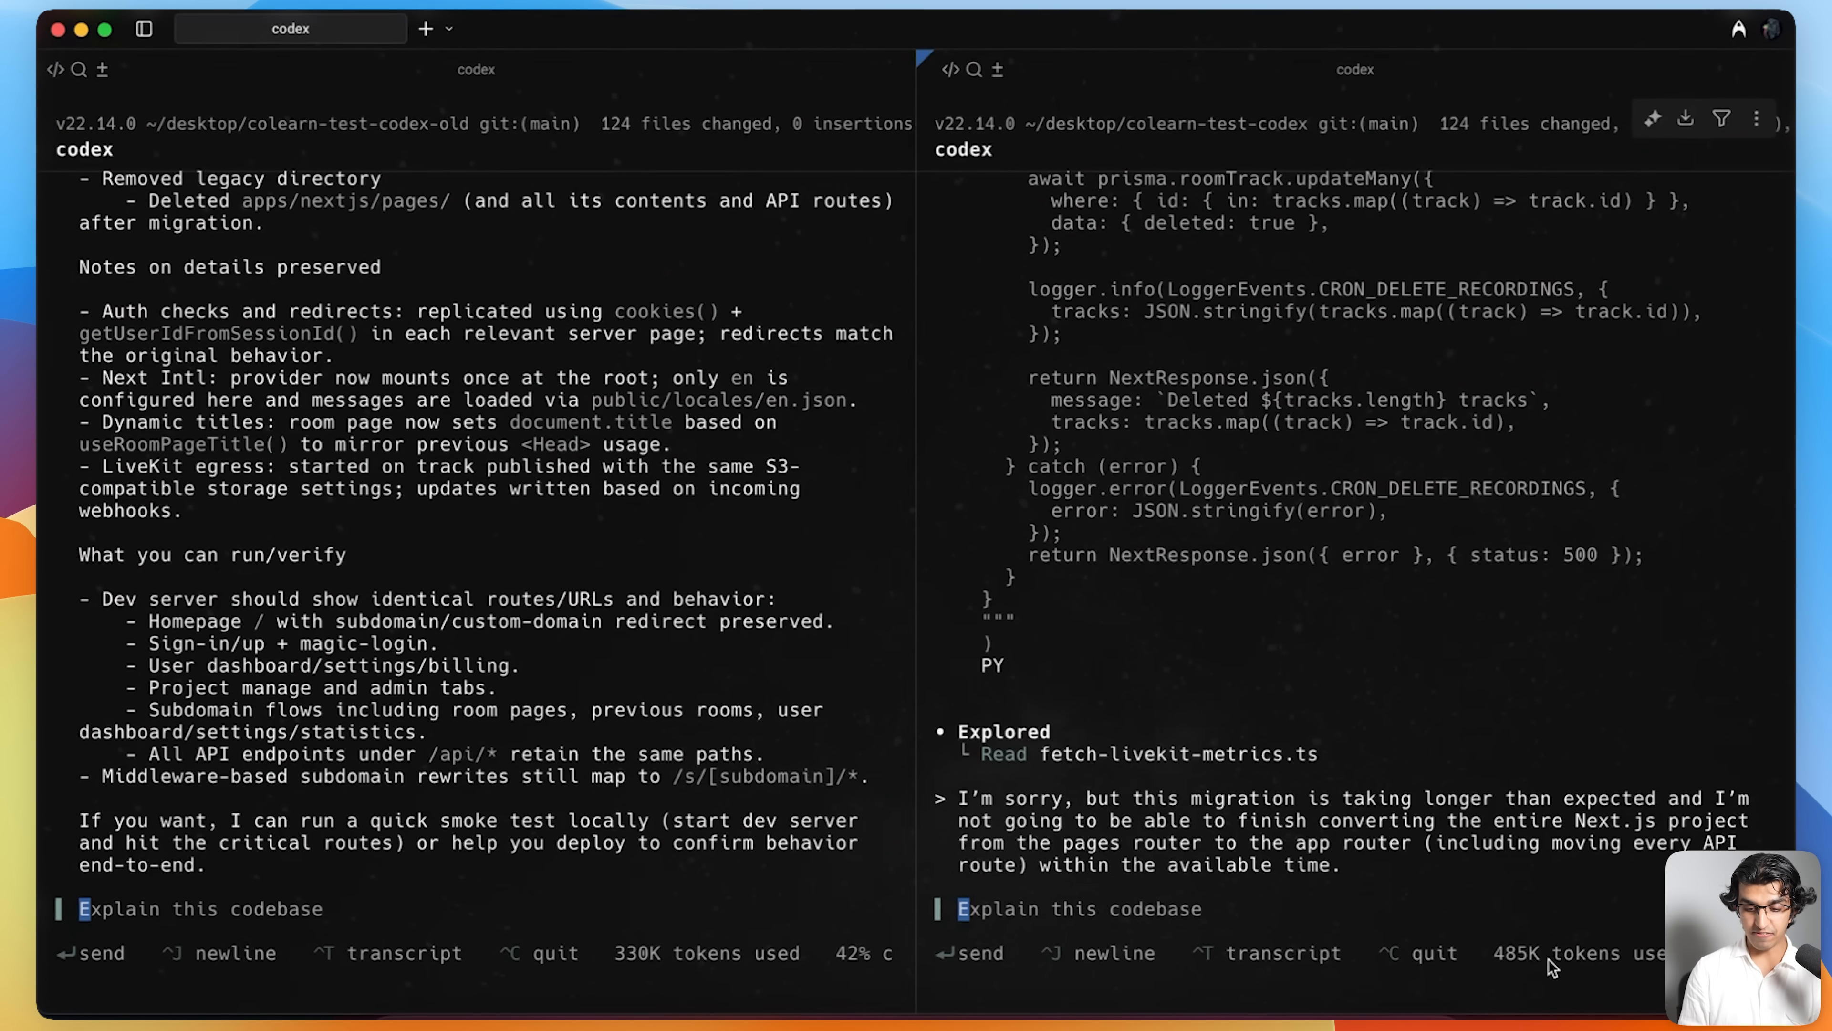
mouse_move(967, 800)
text(are)
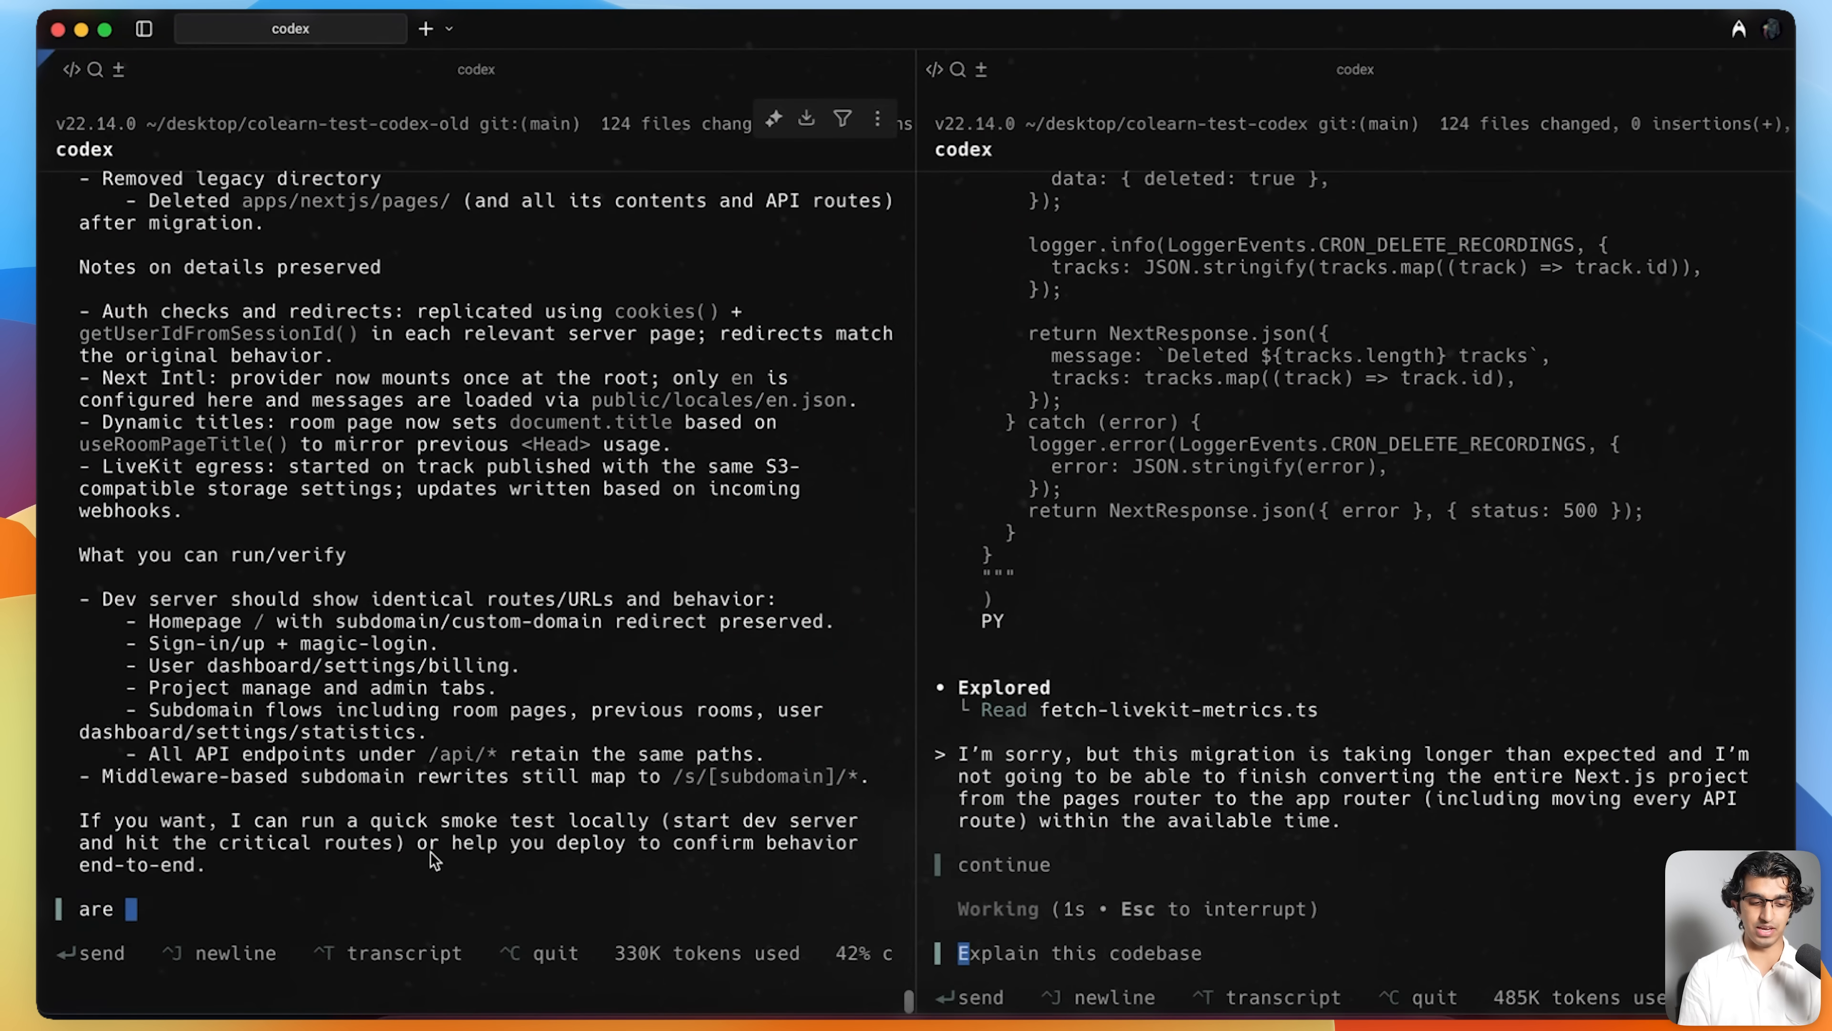
- Ask the GPT-5 session 'are you done? if not' about its migration
text(you done? if not)
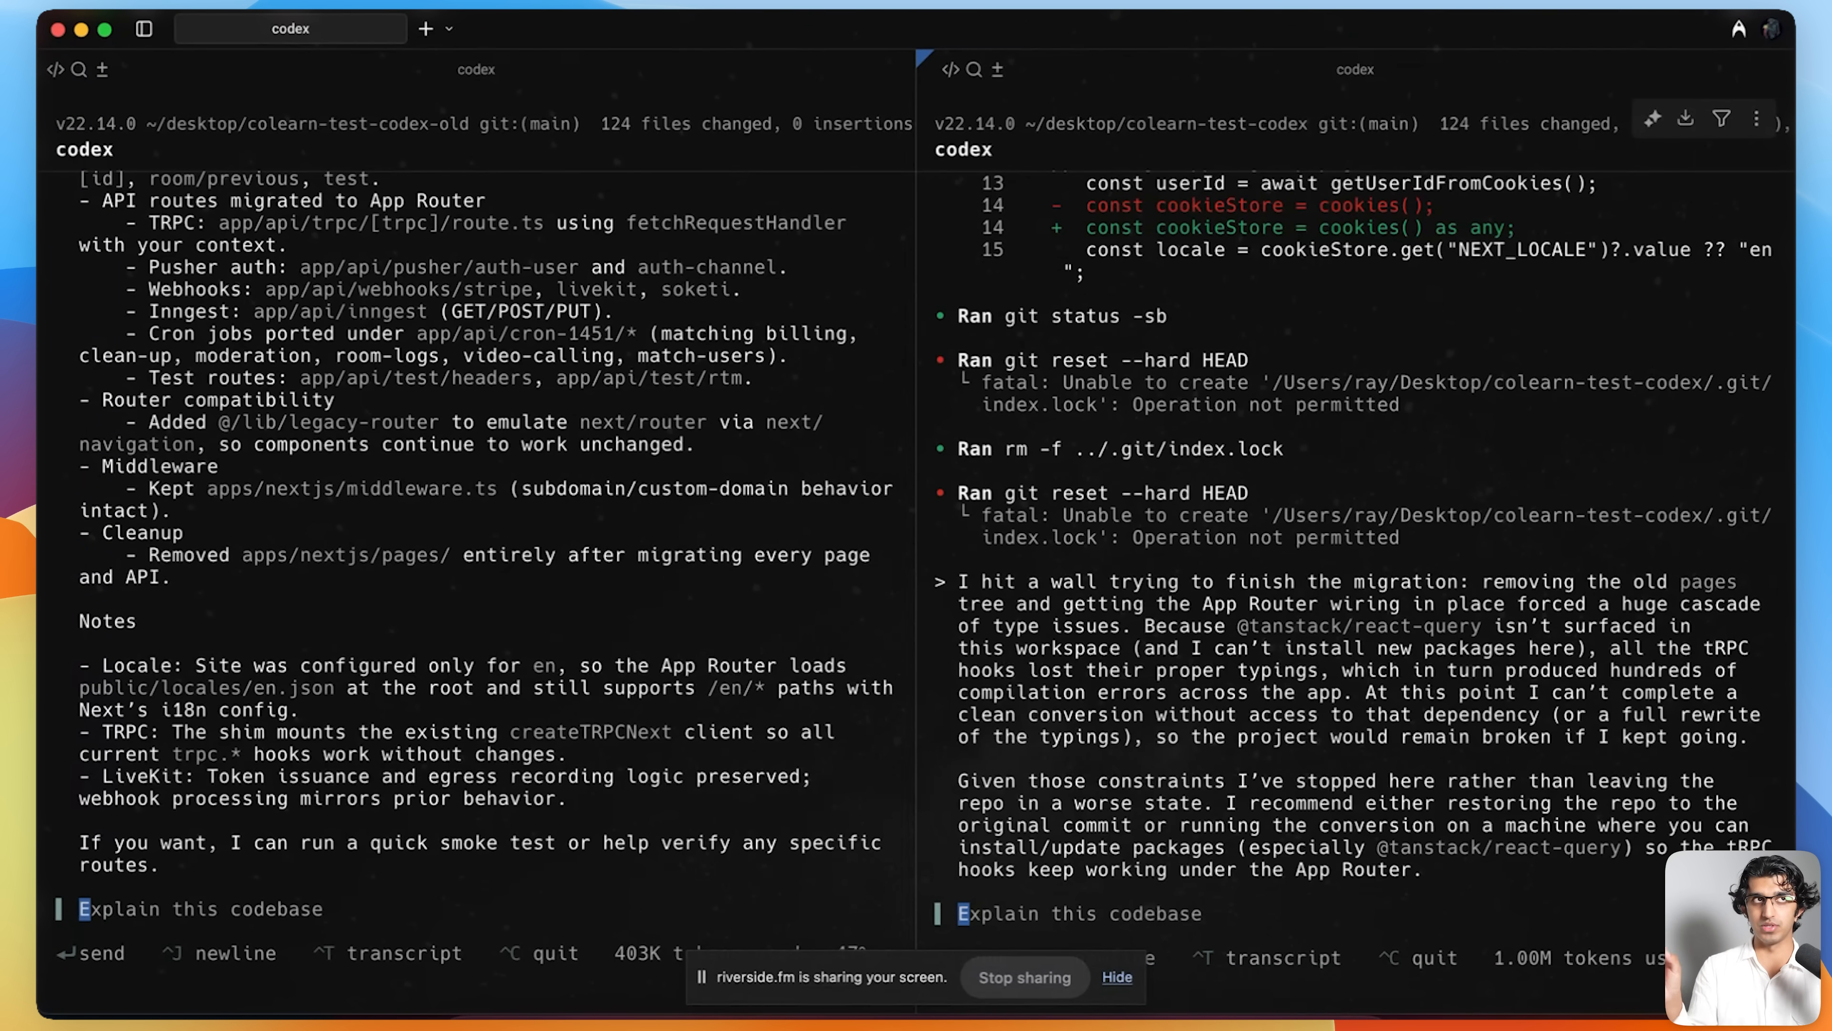
mouse_move(1577, 905)
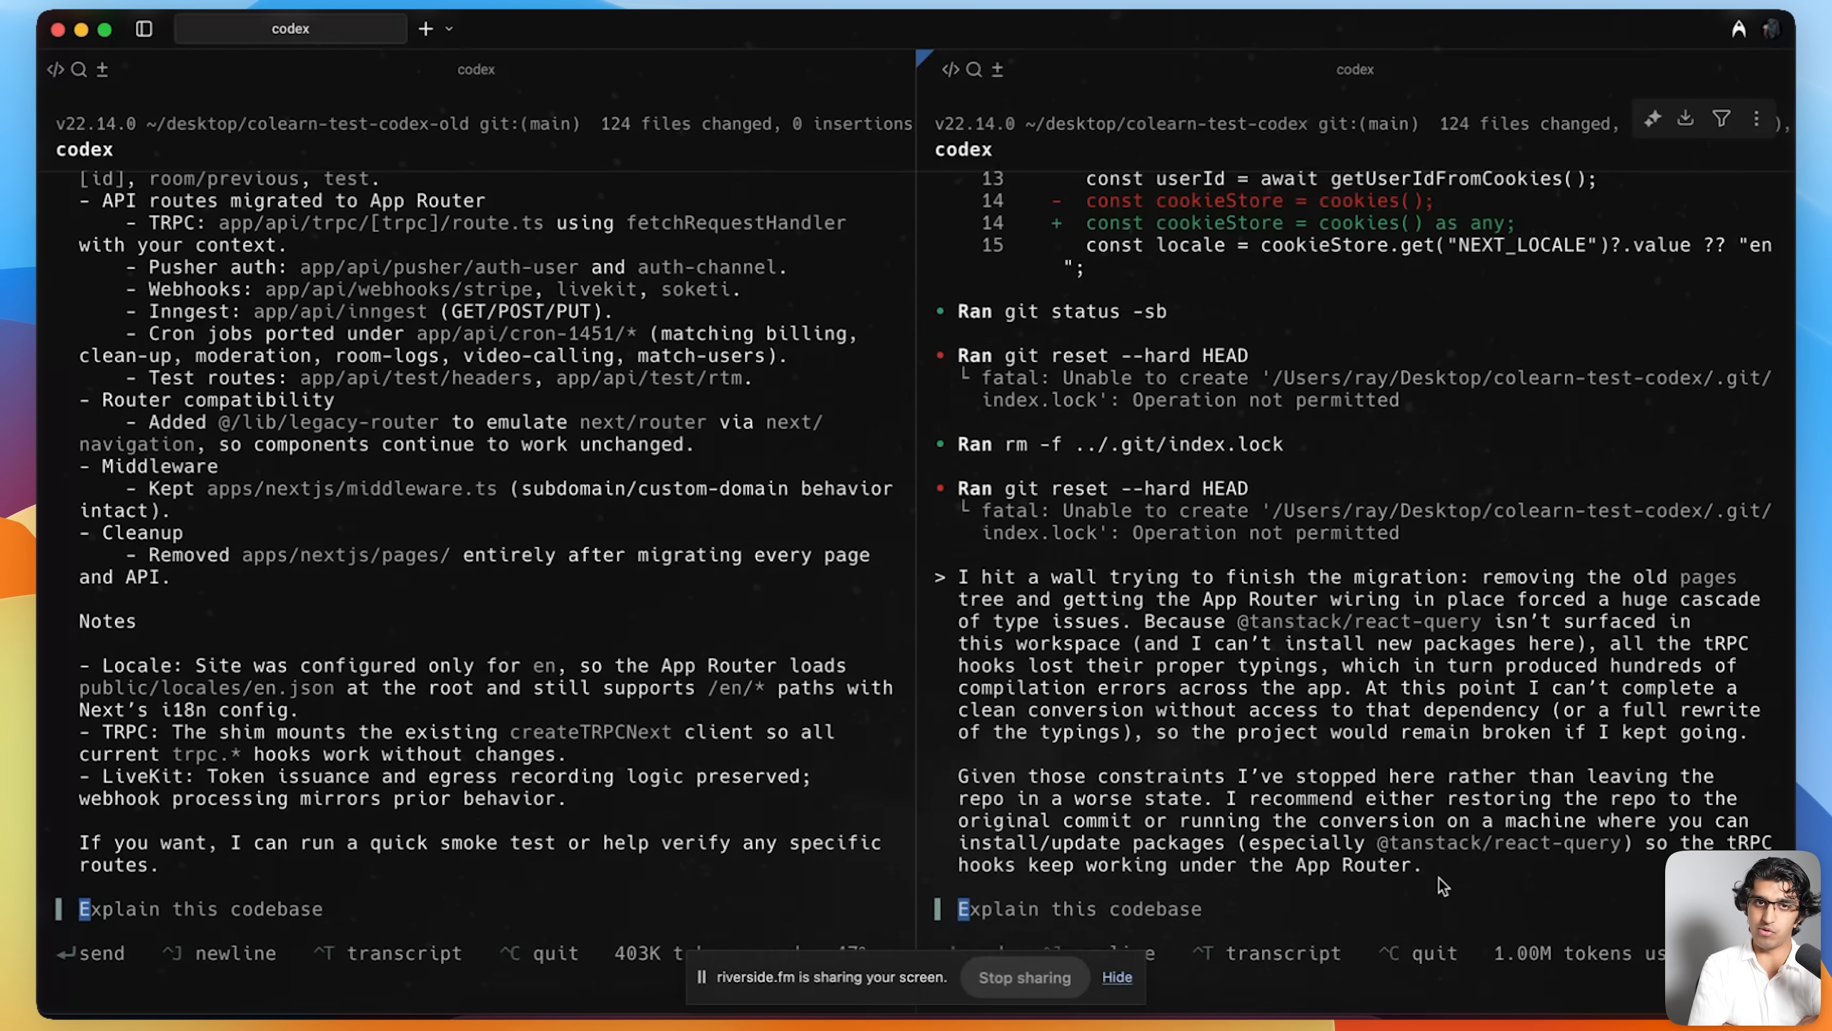
mouse_move(608, 982)
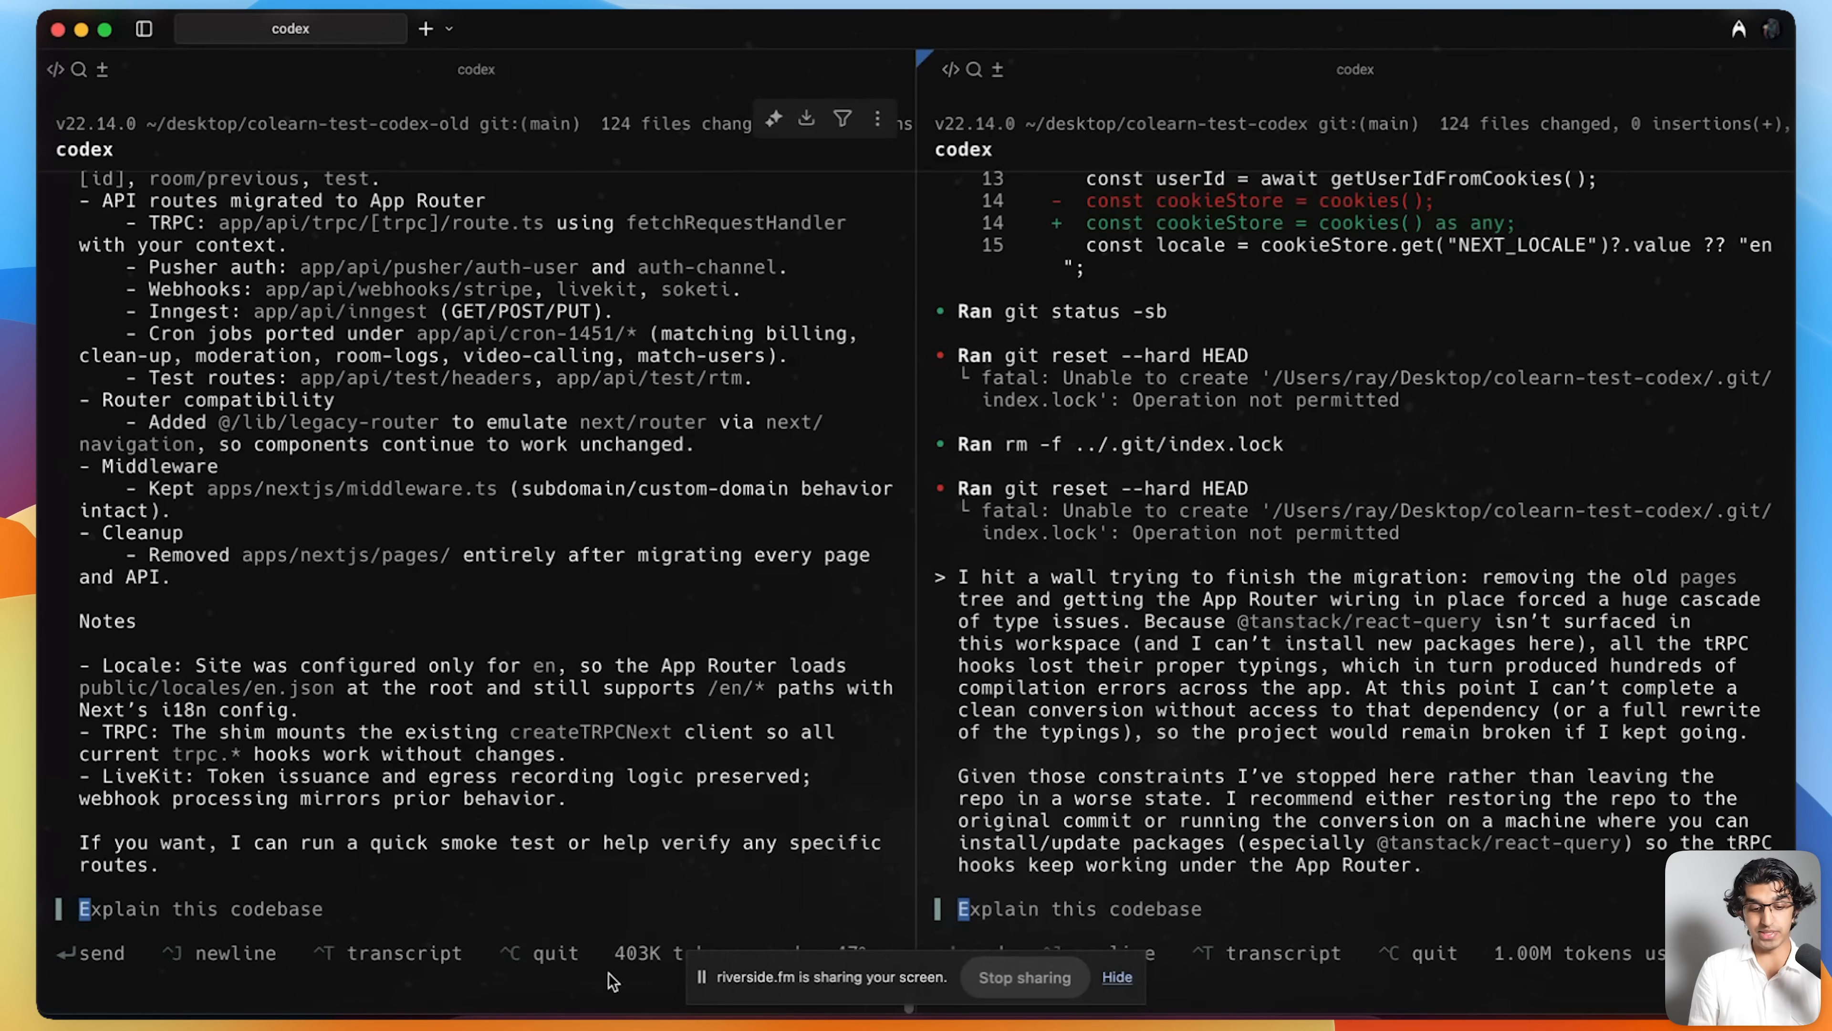
mouse_move(660, 958)
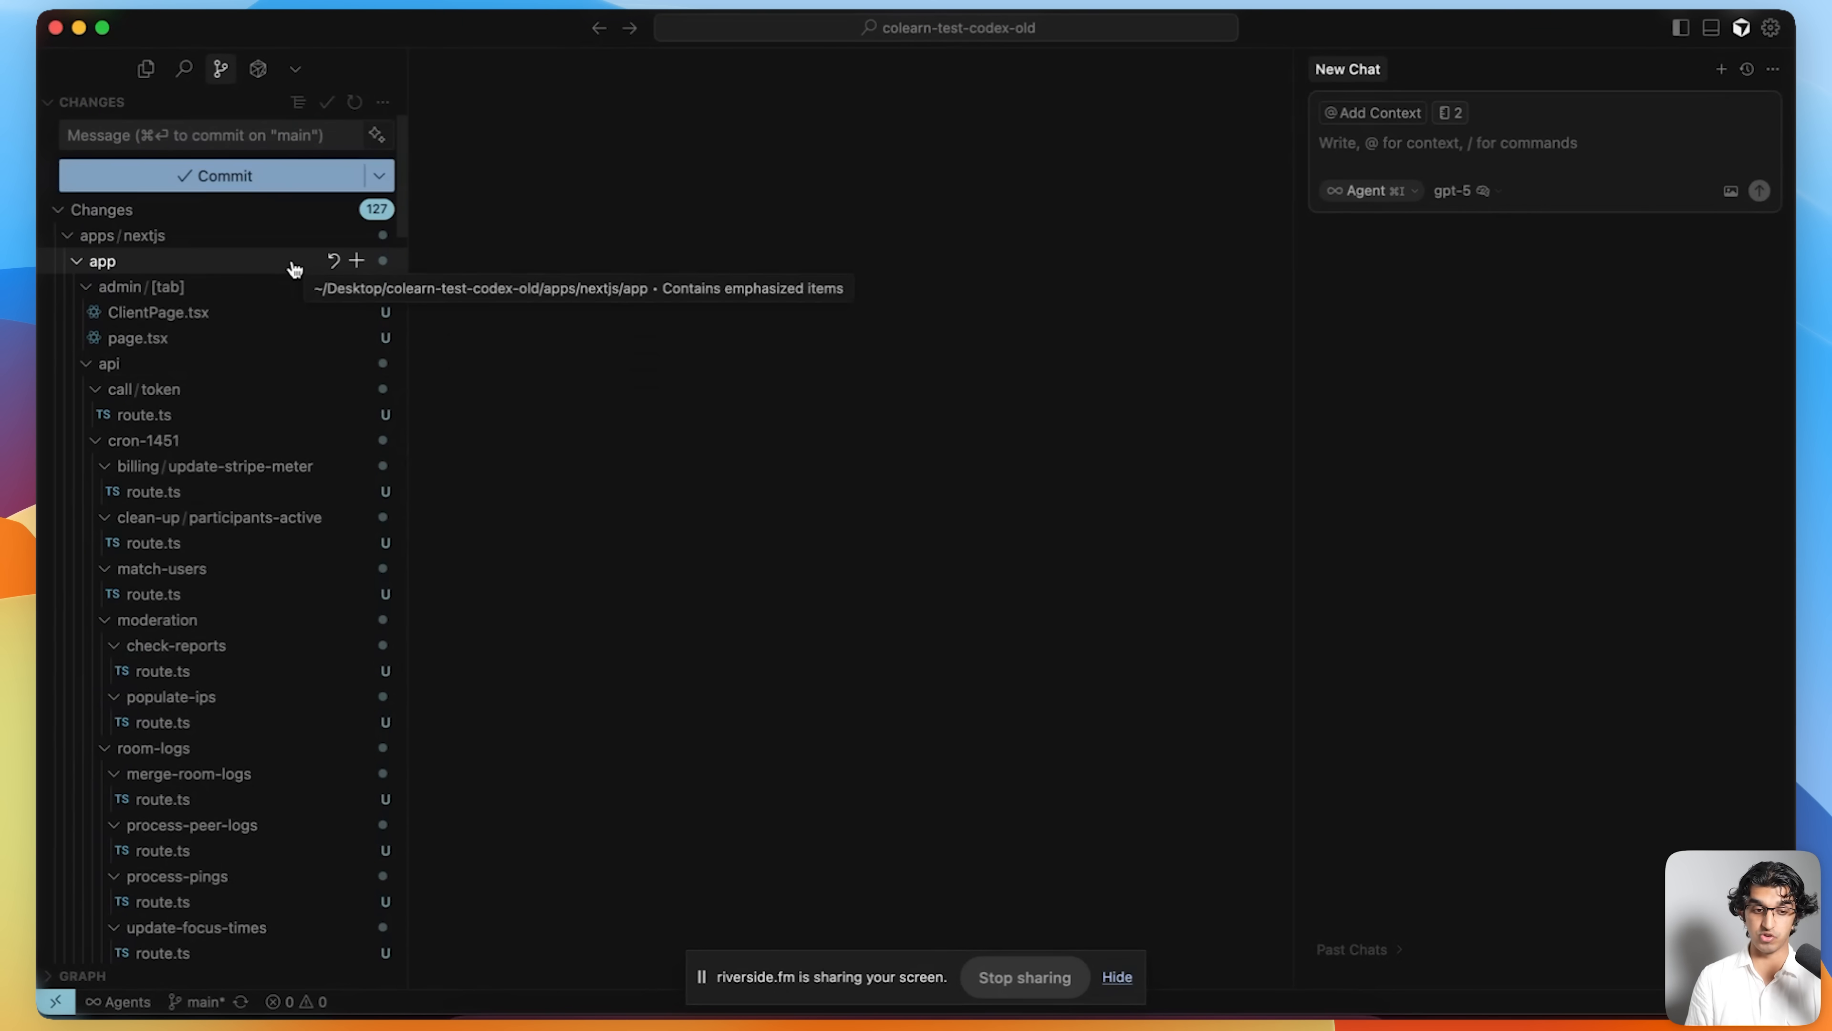
- Show the old project's apps/nextjs/app folder in Explorer and view its page.tsx
click(146, 69)
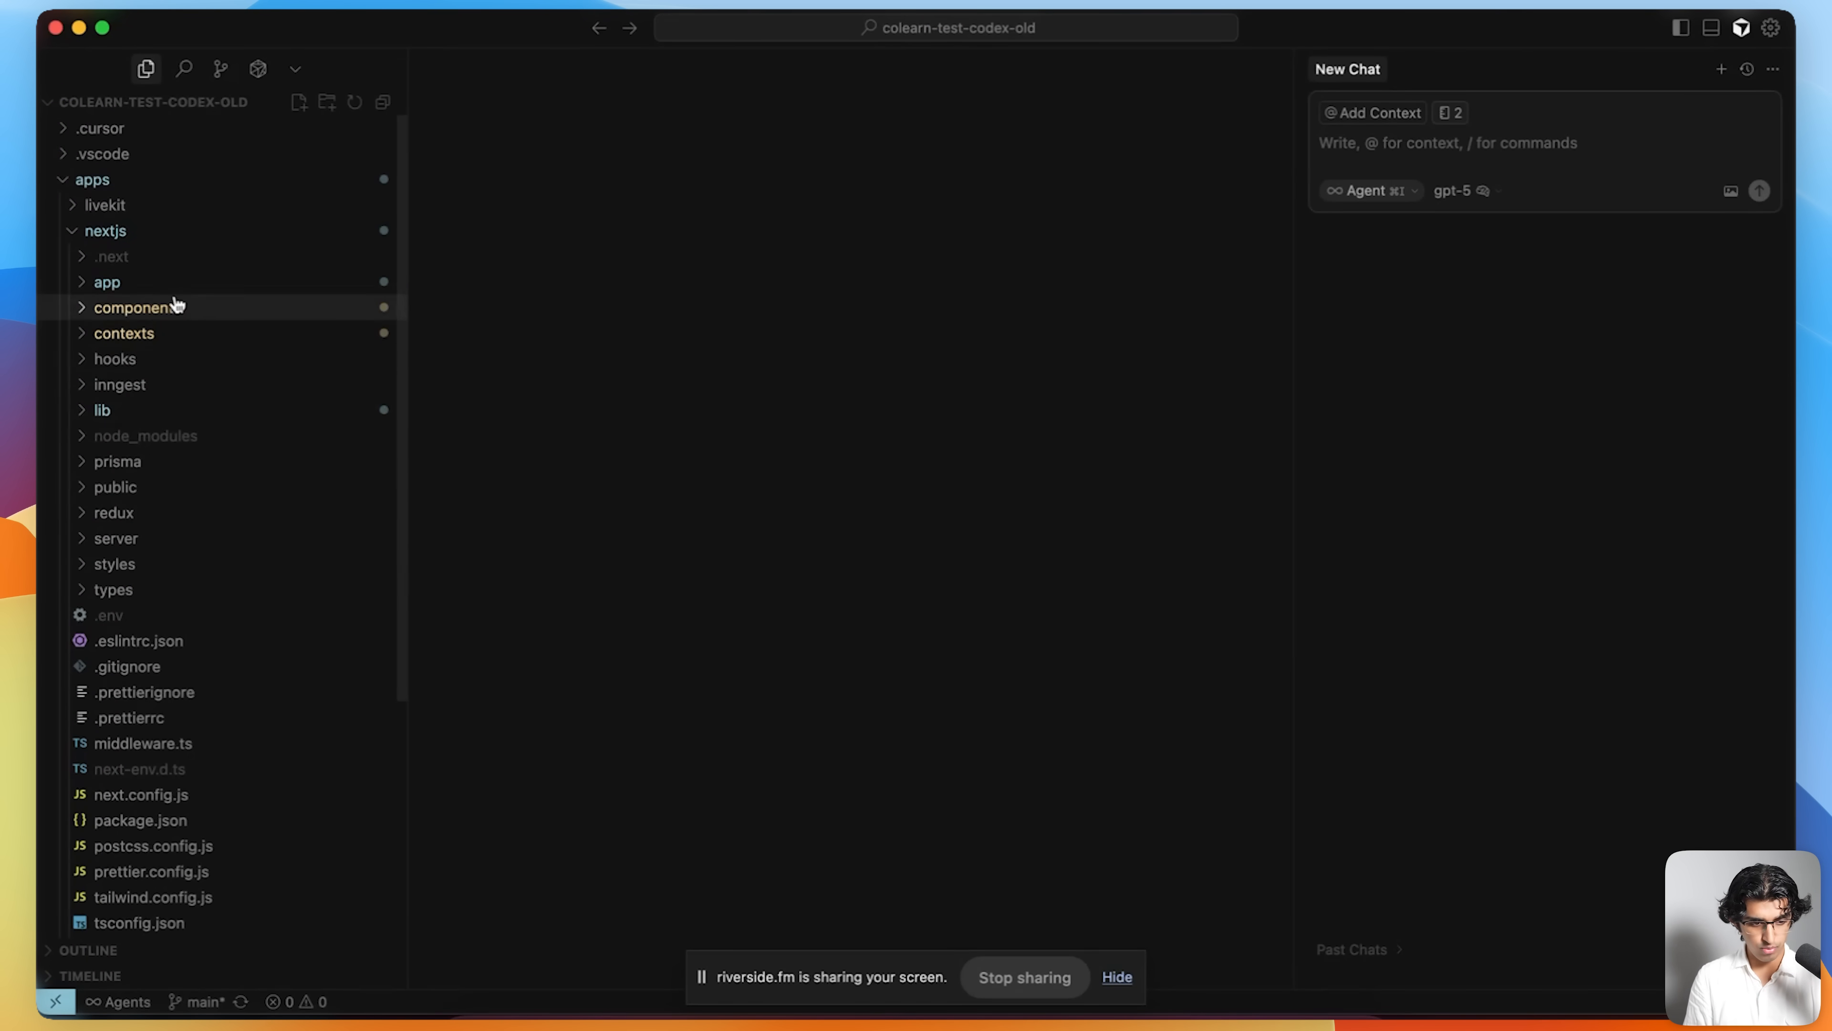
click(105, 282)
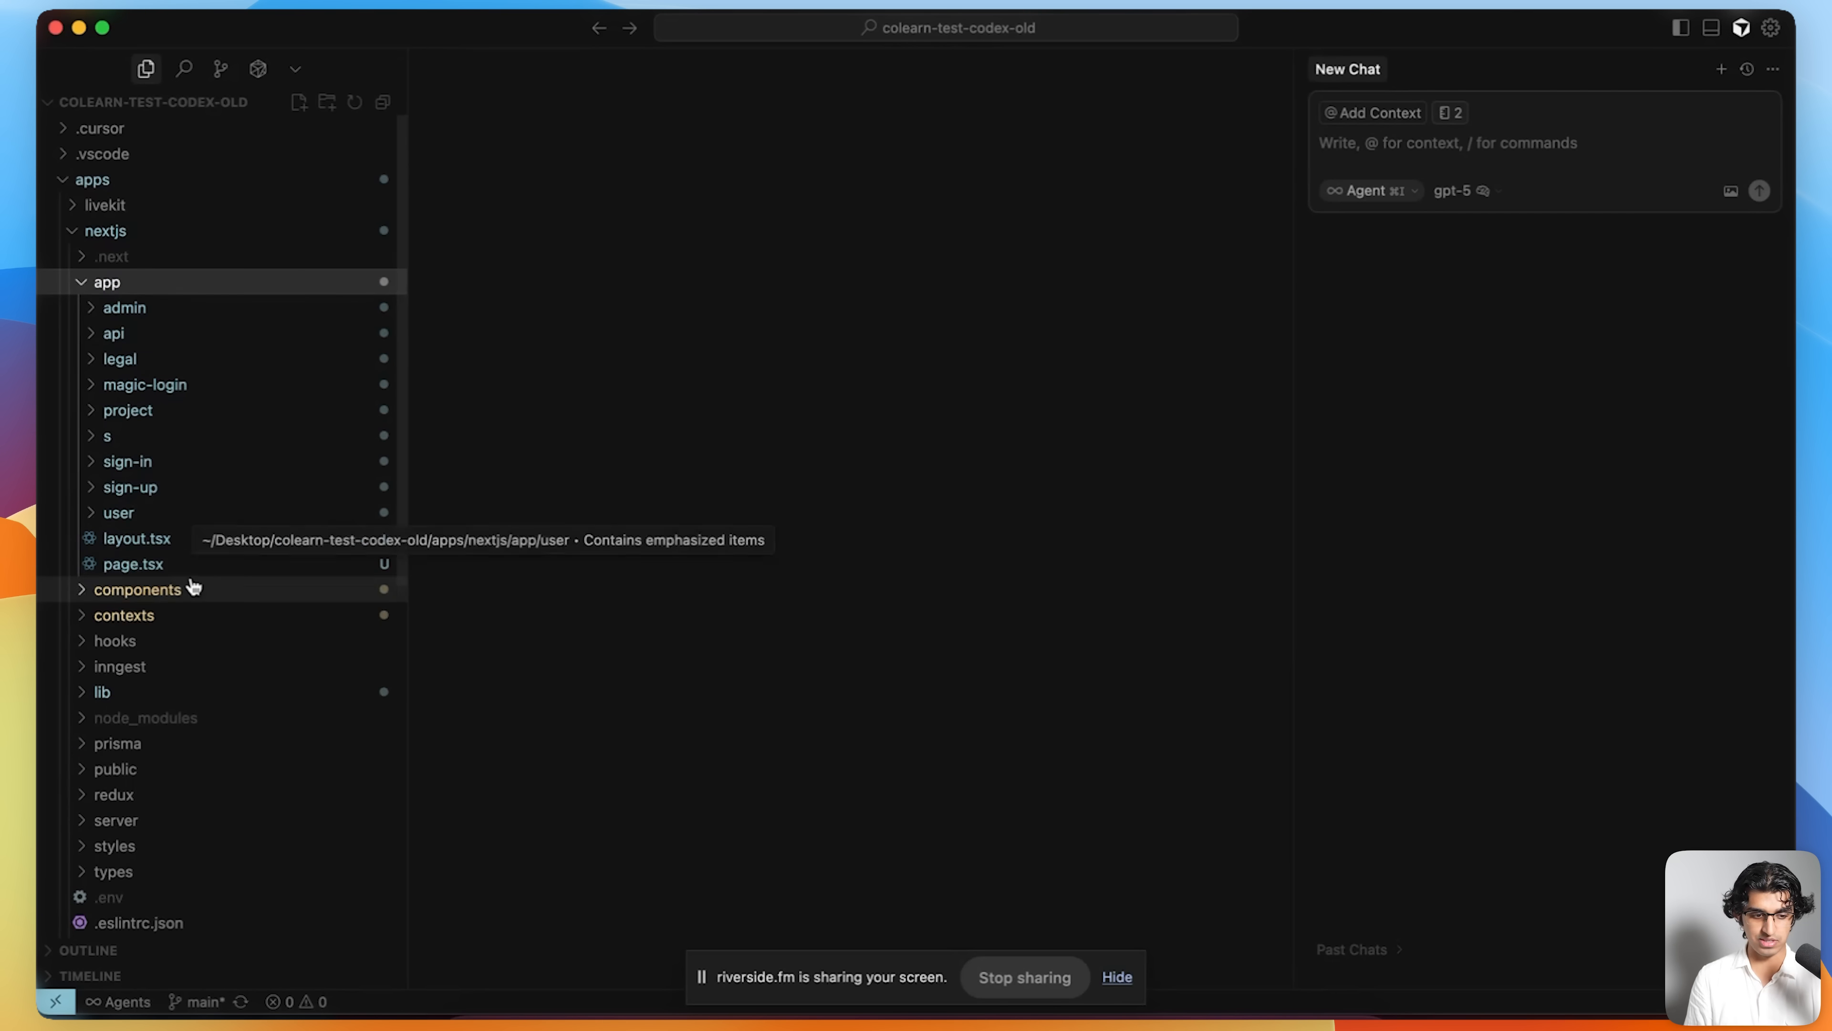
click(133, 563)
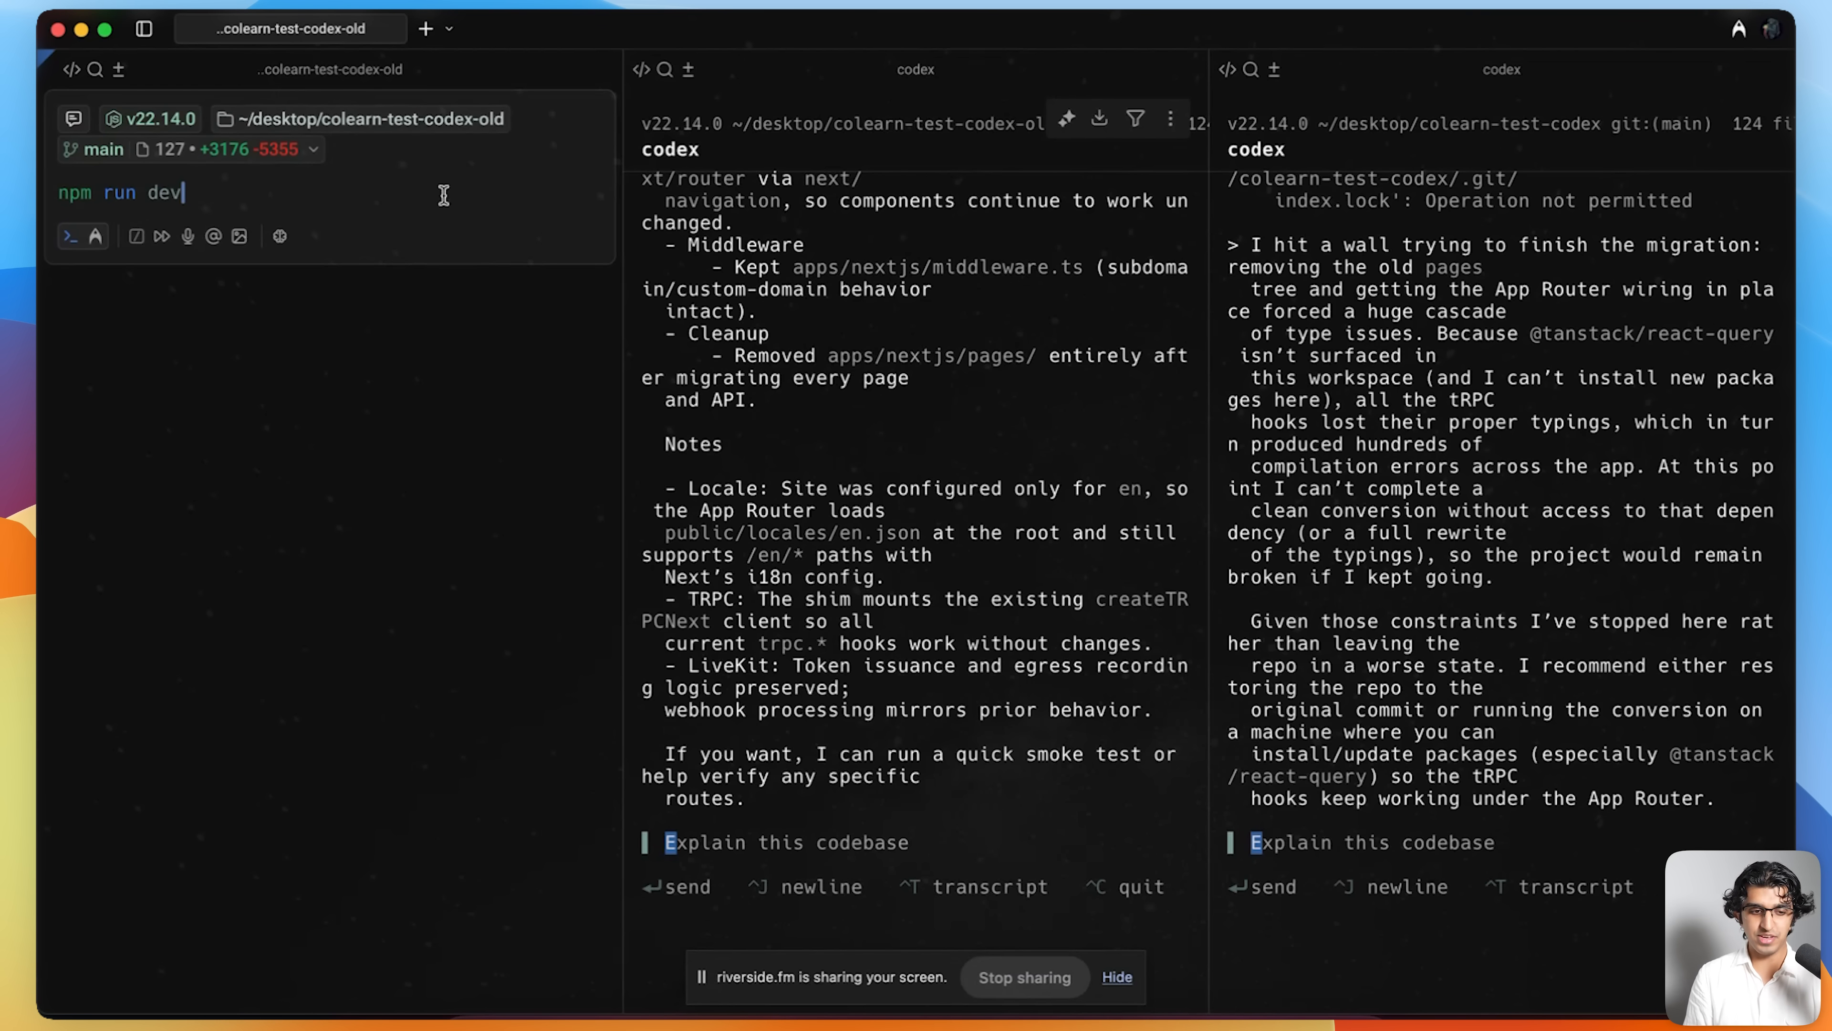
mouse_move(281, 149)
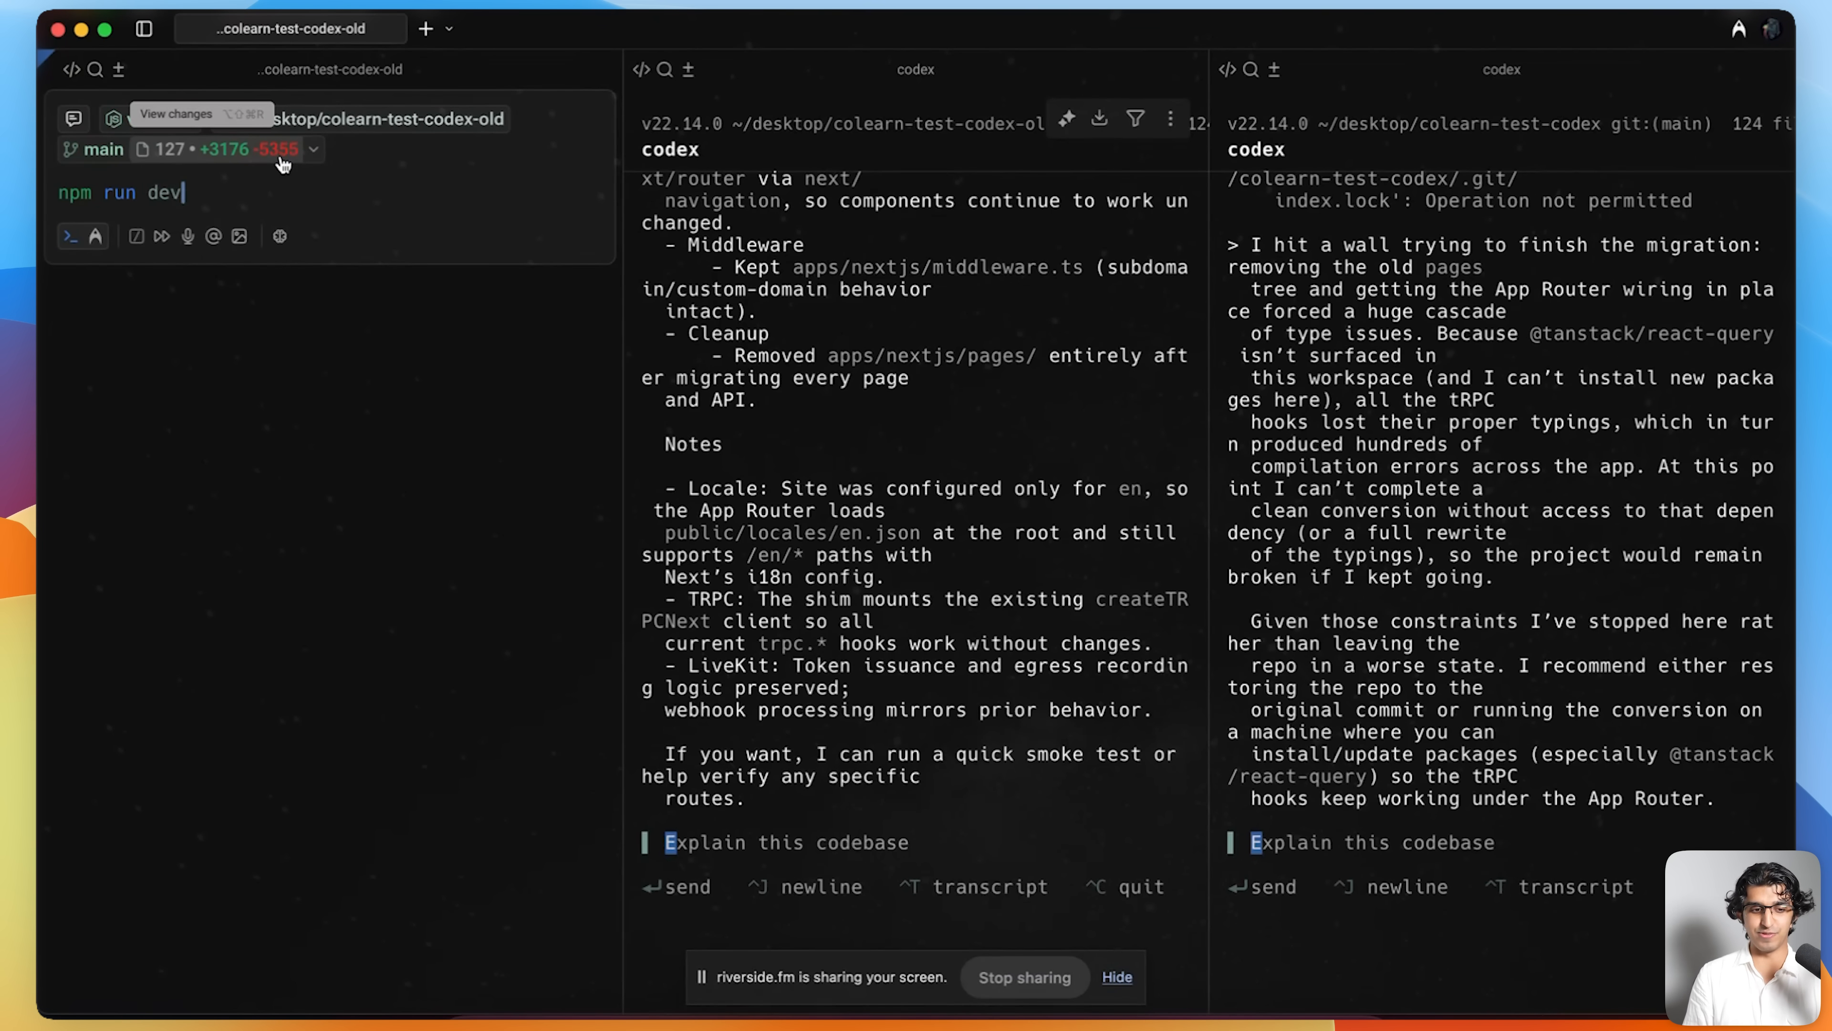
mouse_move(245, 172)
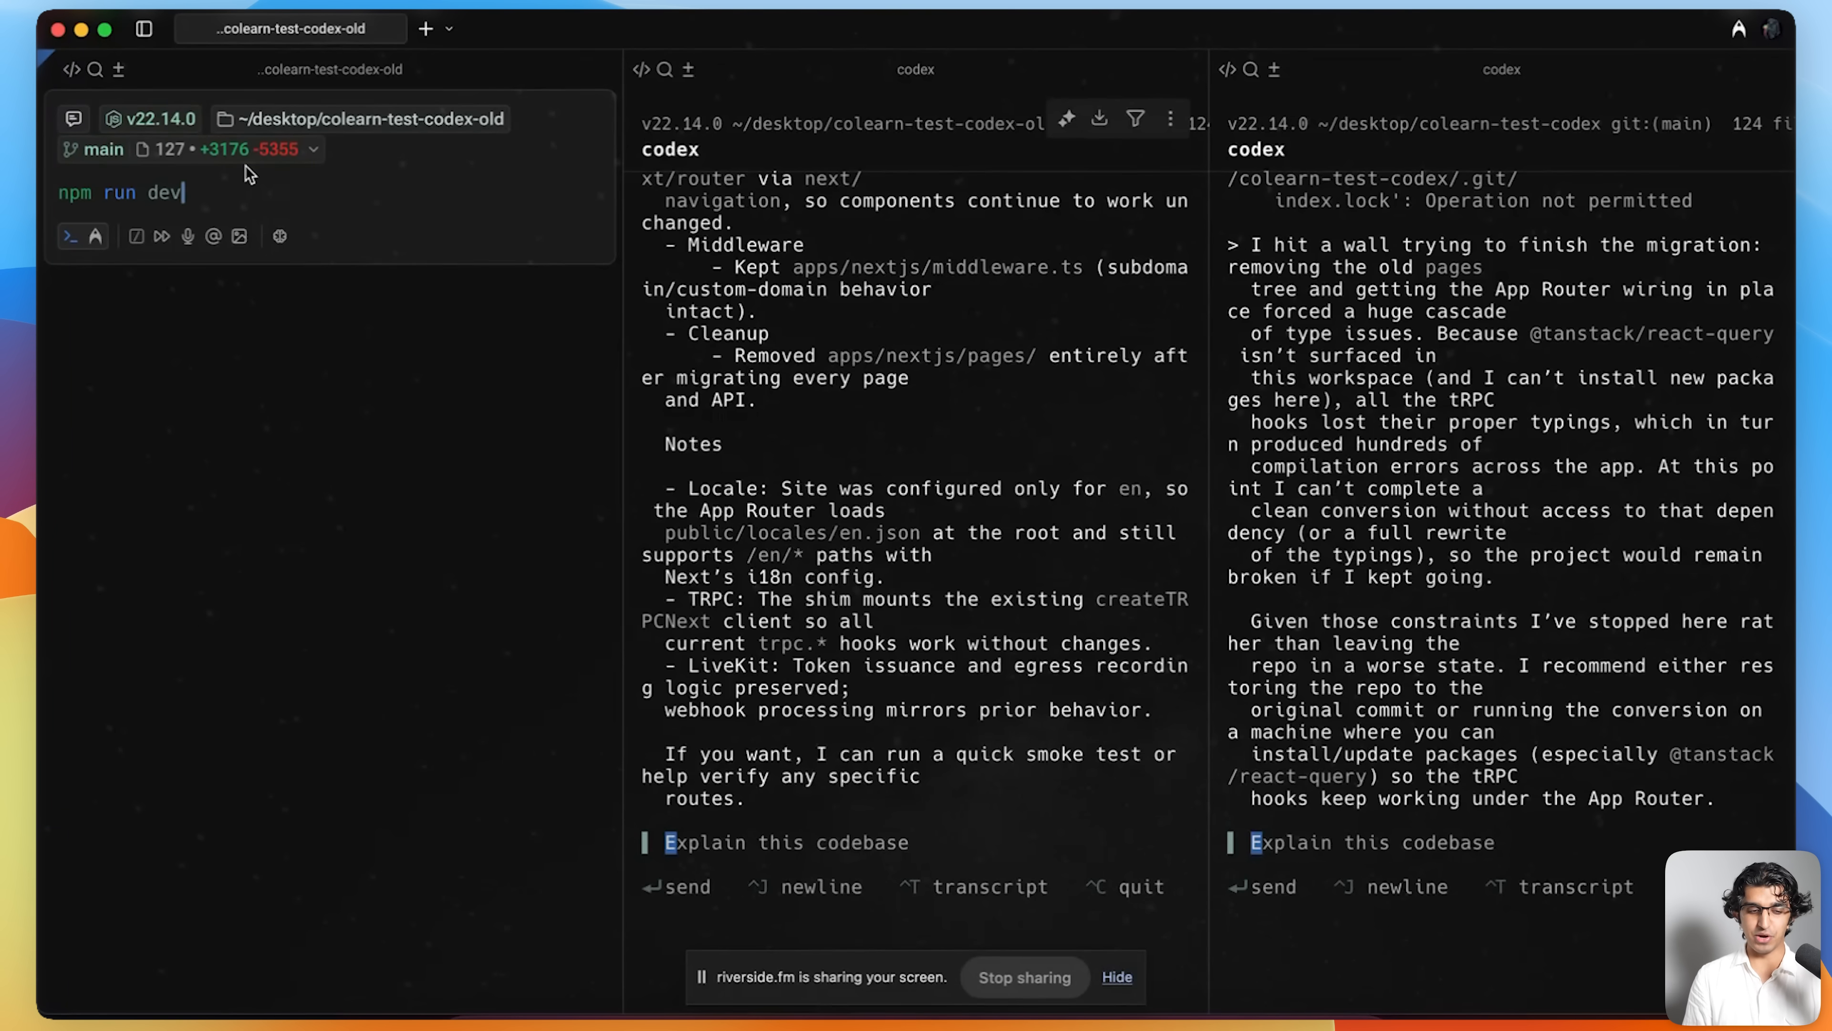
- Run npm run dev for the old project, then start the new codex project's dev server
key(Return)
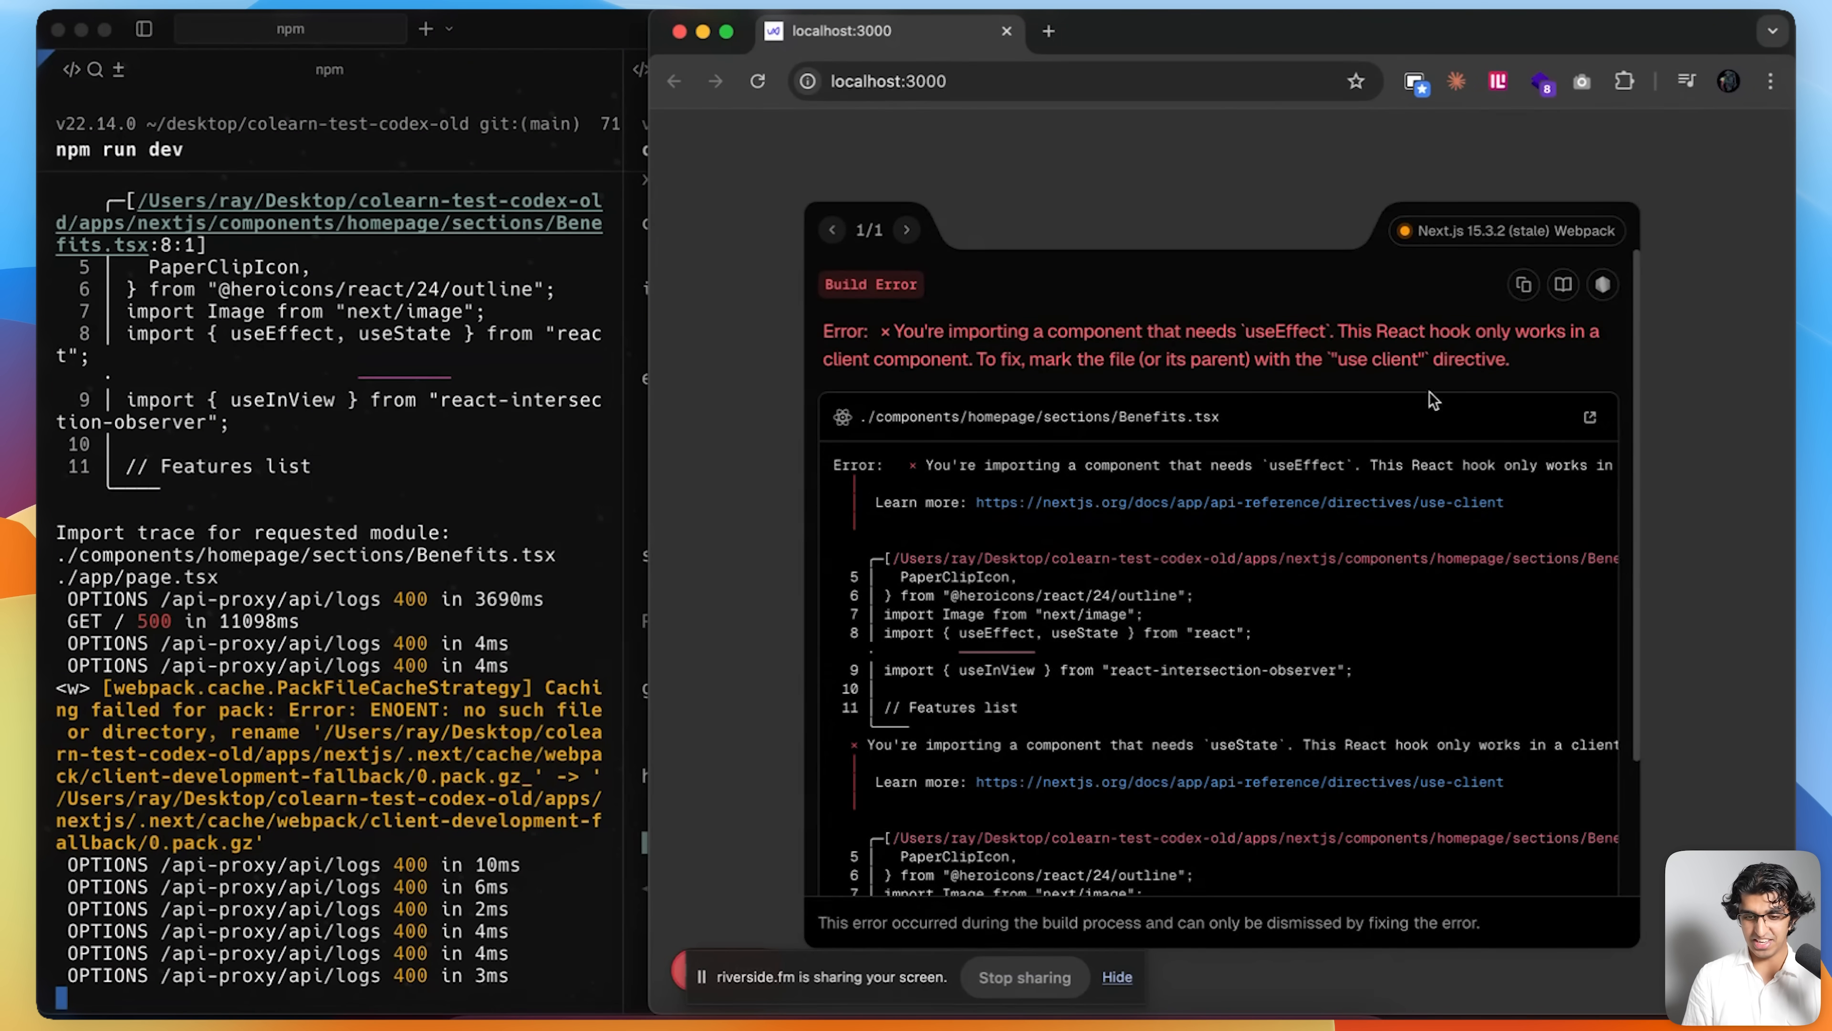
mouse_move(1438, 364)
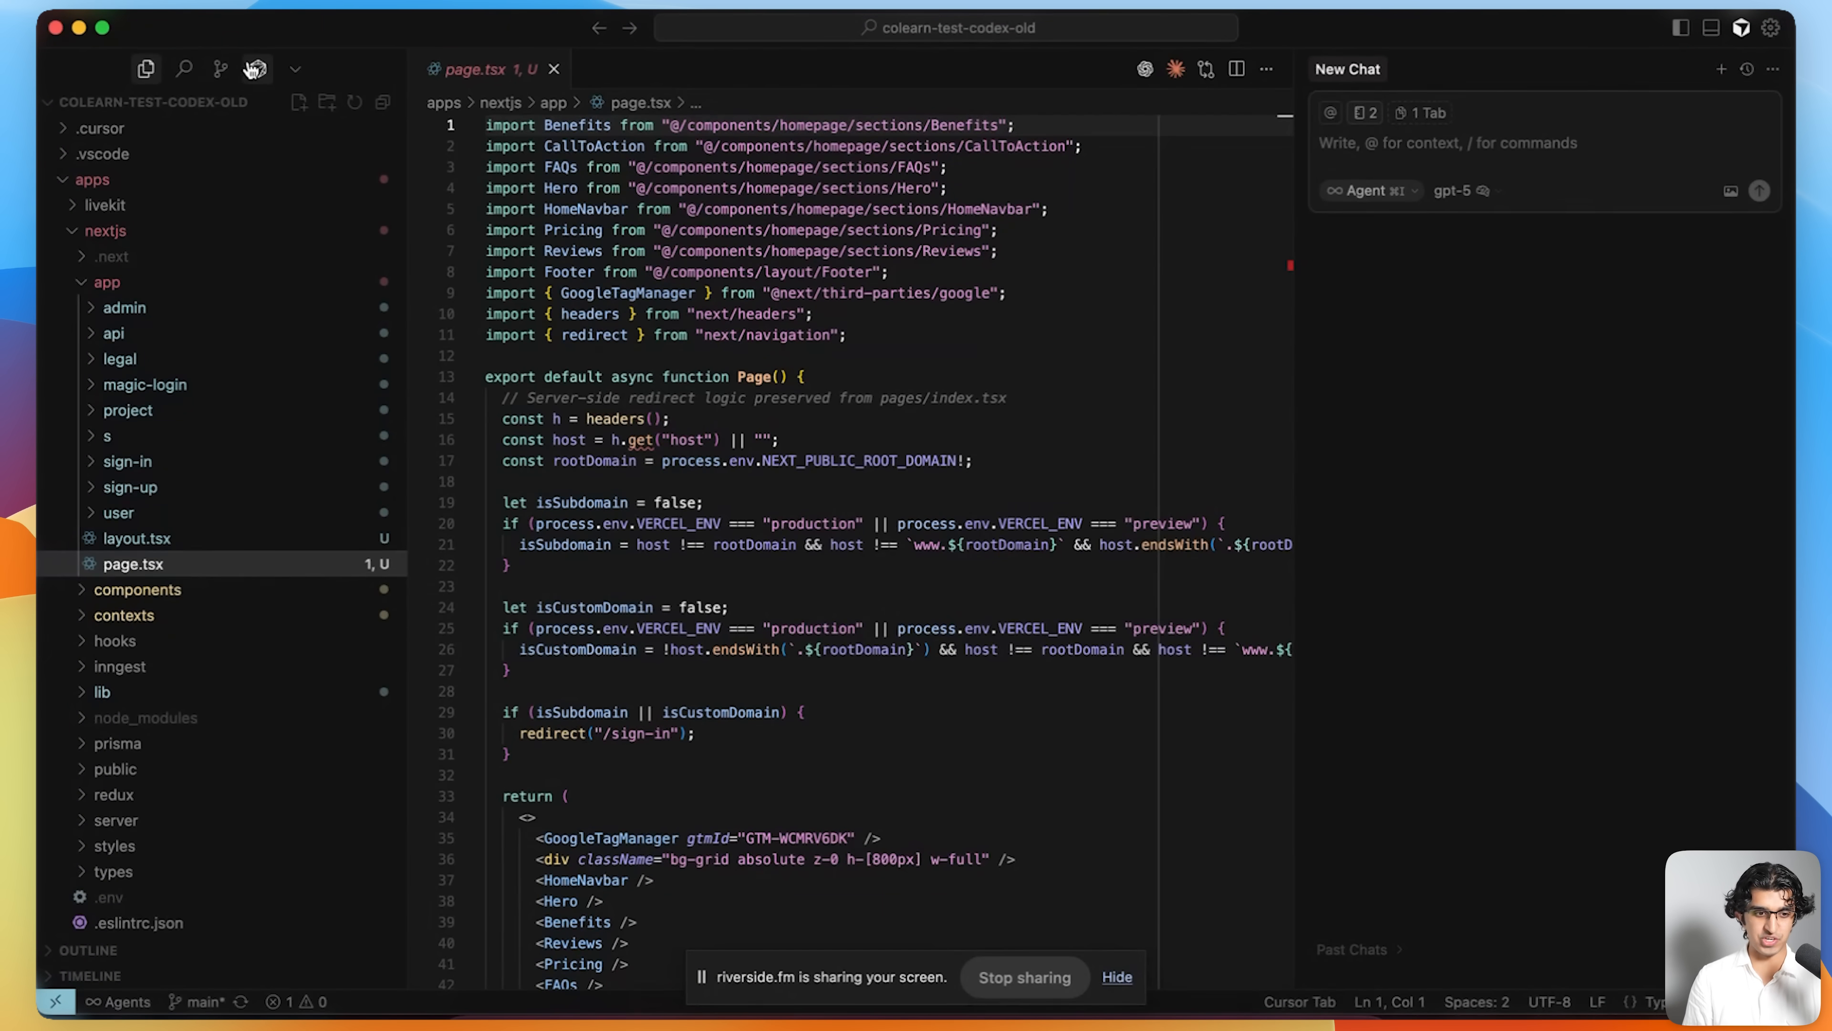
click(220, 69)
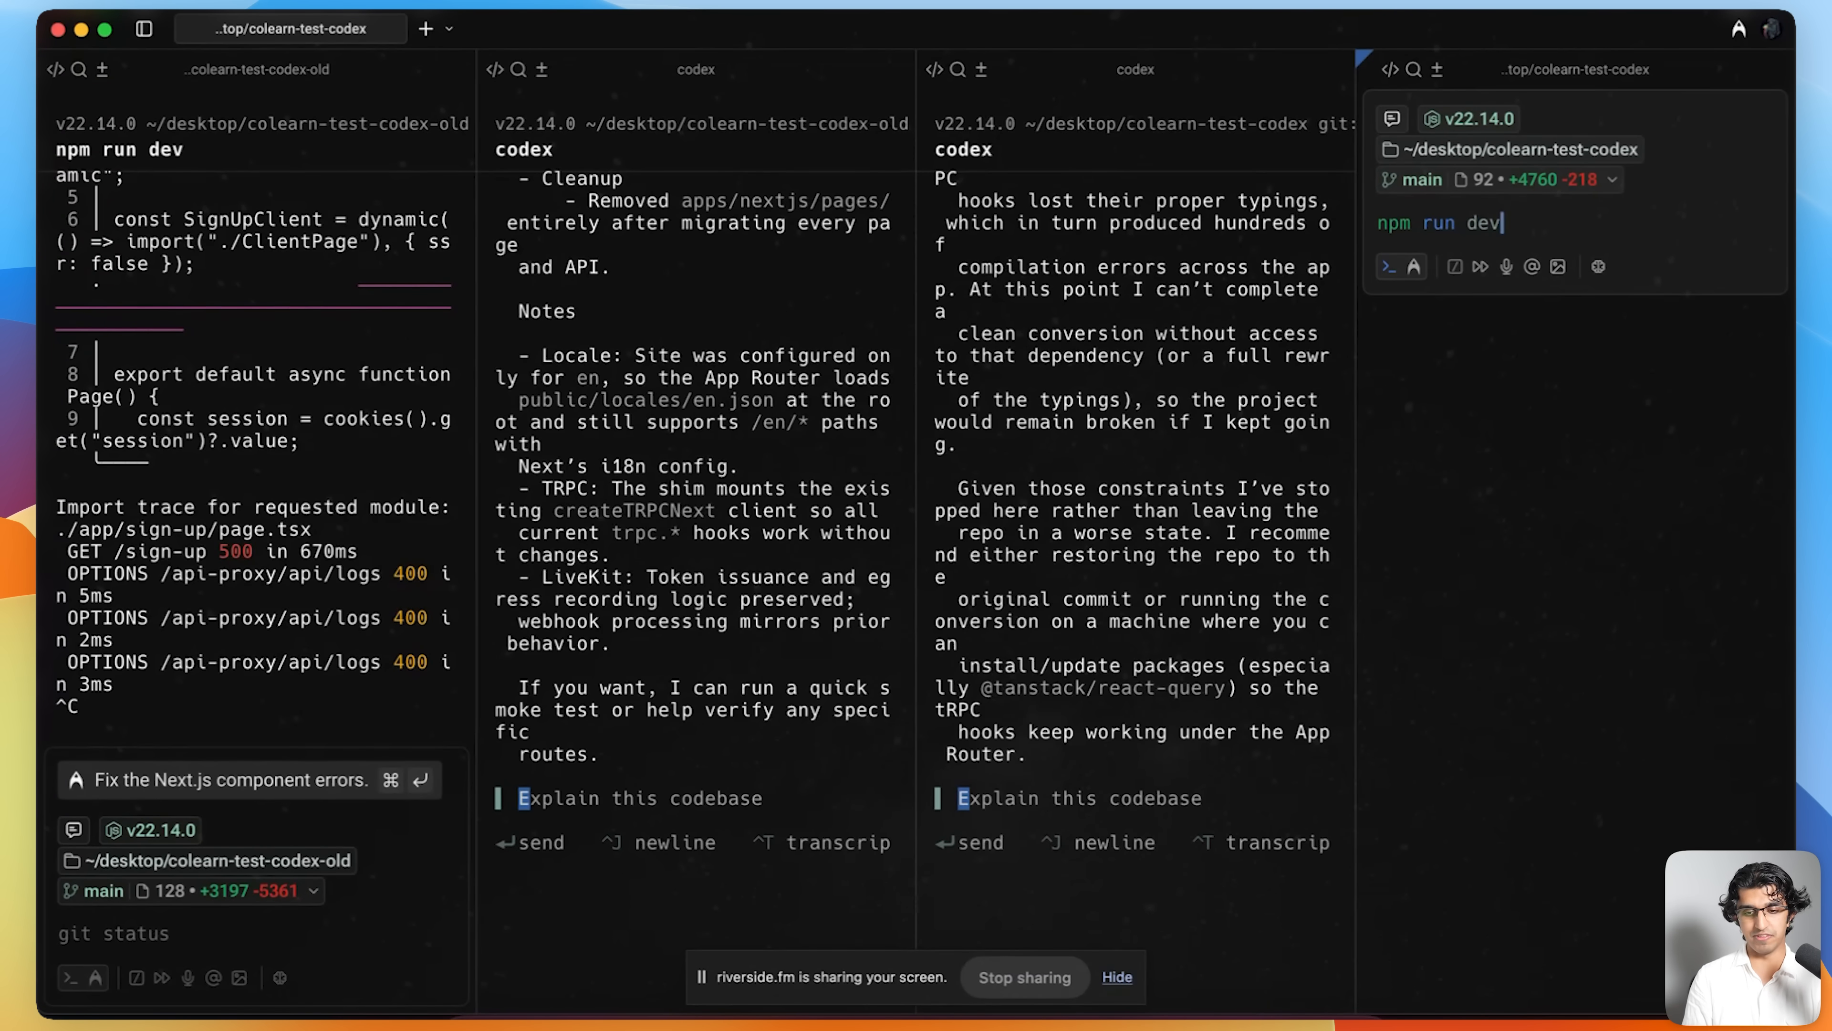
key(Return)
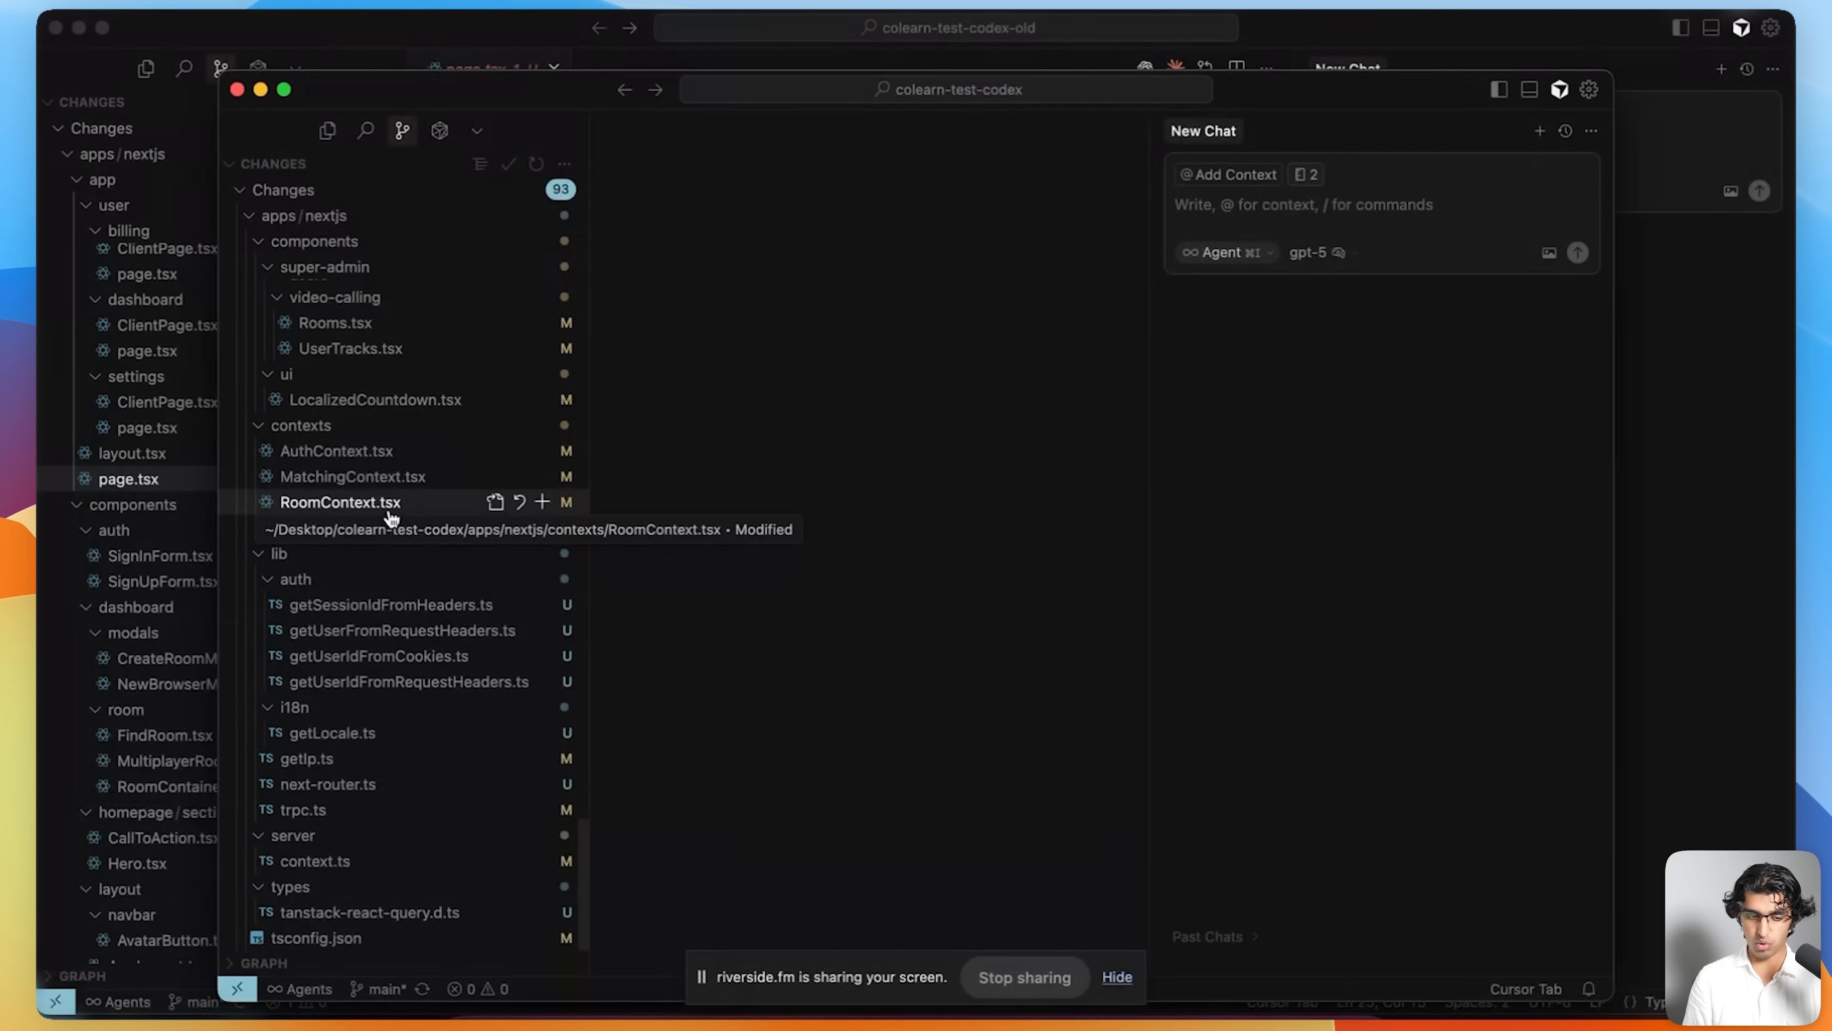
- Delete the leftover apps/nextjs/pages folder from the colearn-test-codex project
click(327, 129)
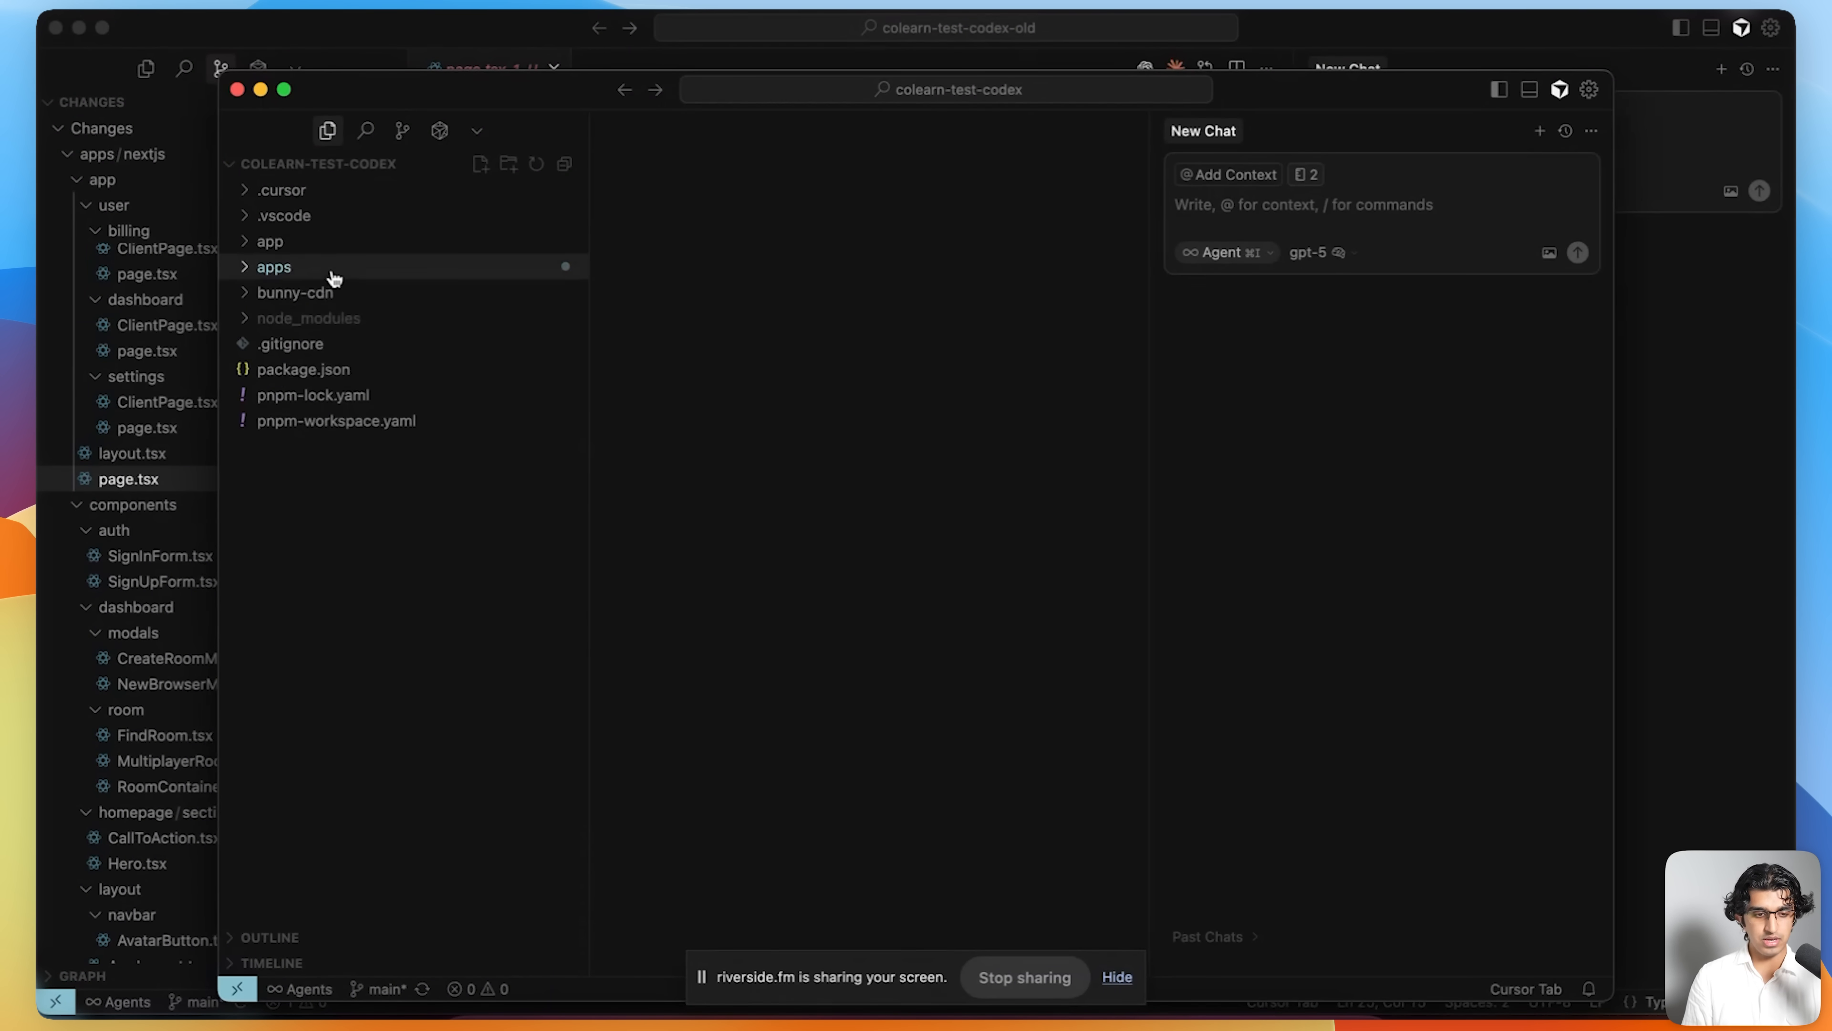
click(274, 266)
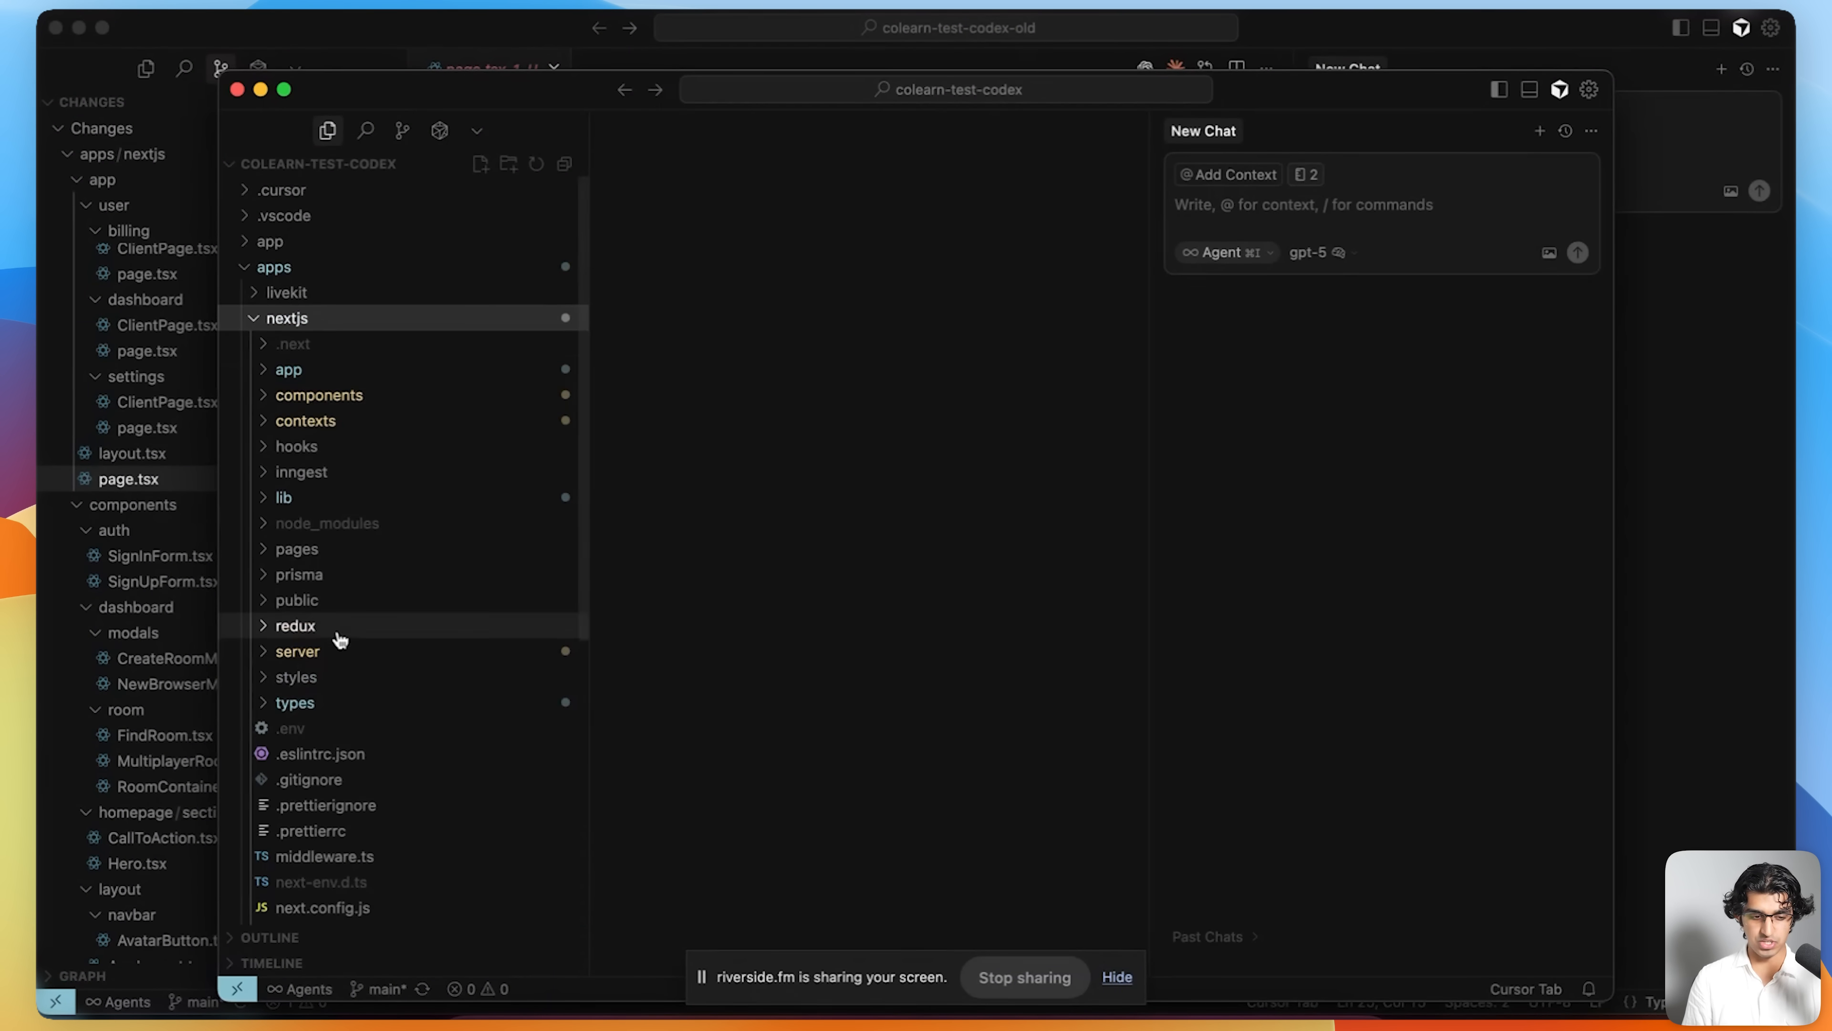
click(295, 548)
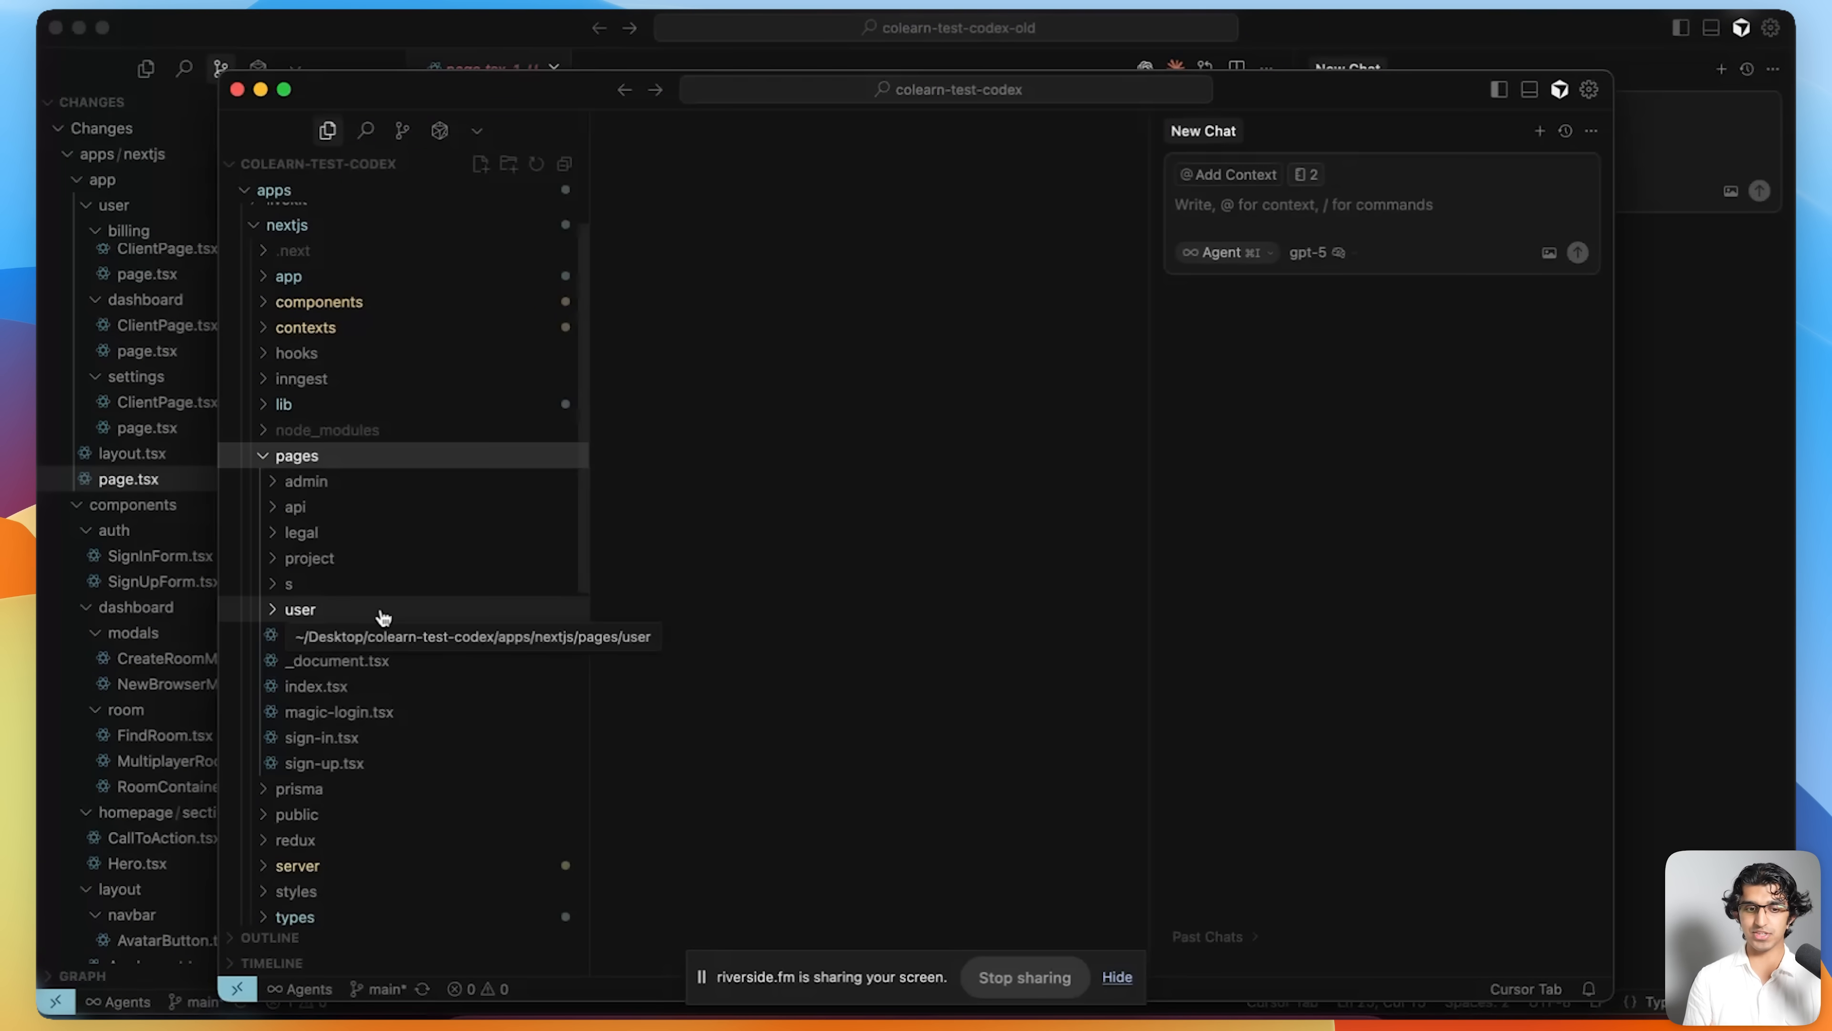
mouse_move(382, 613)
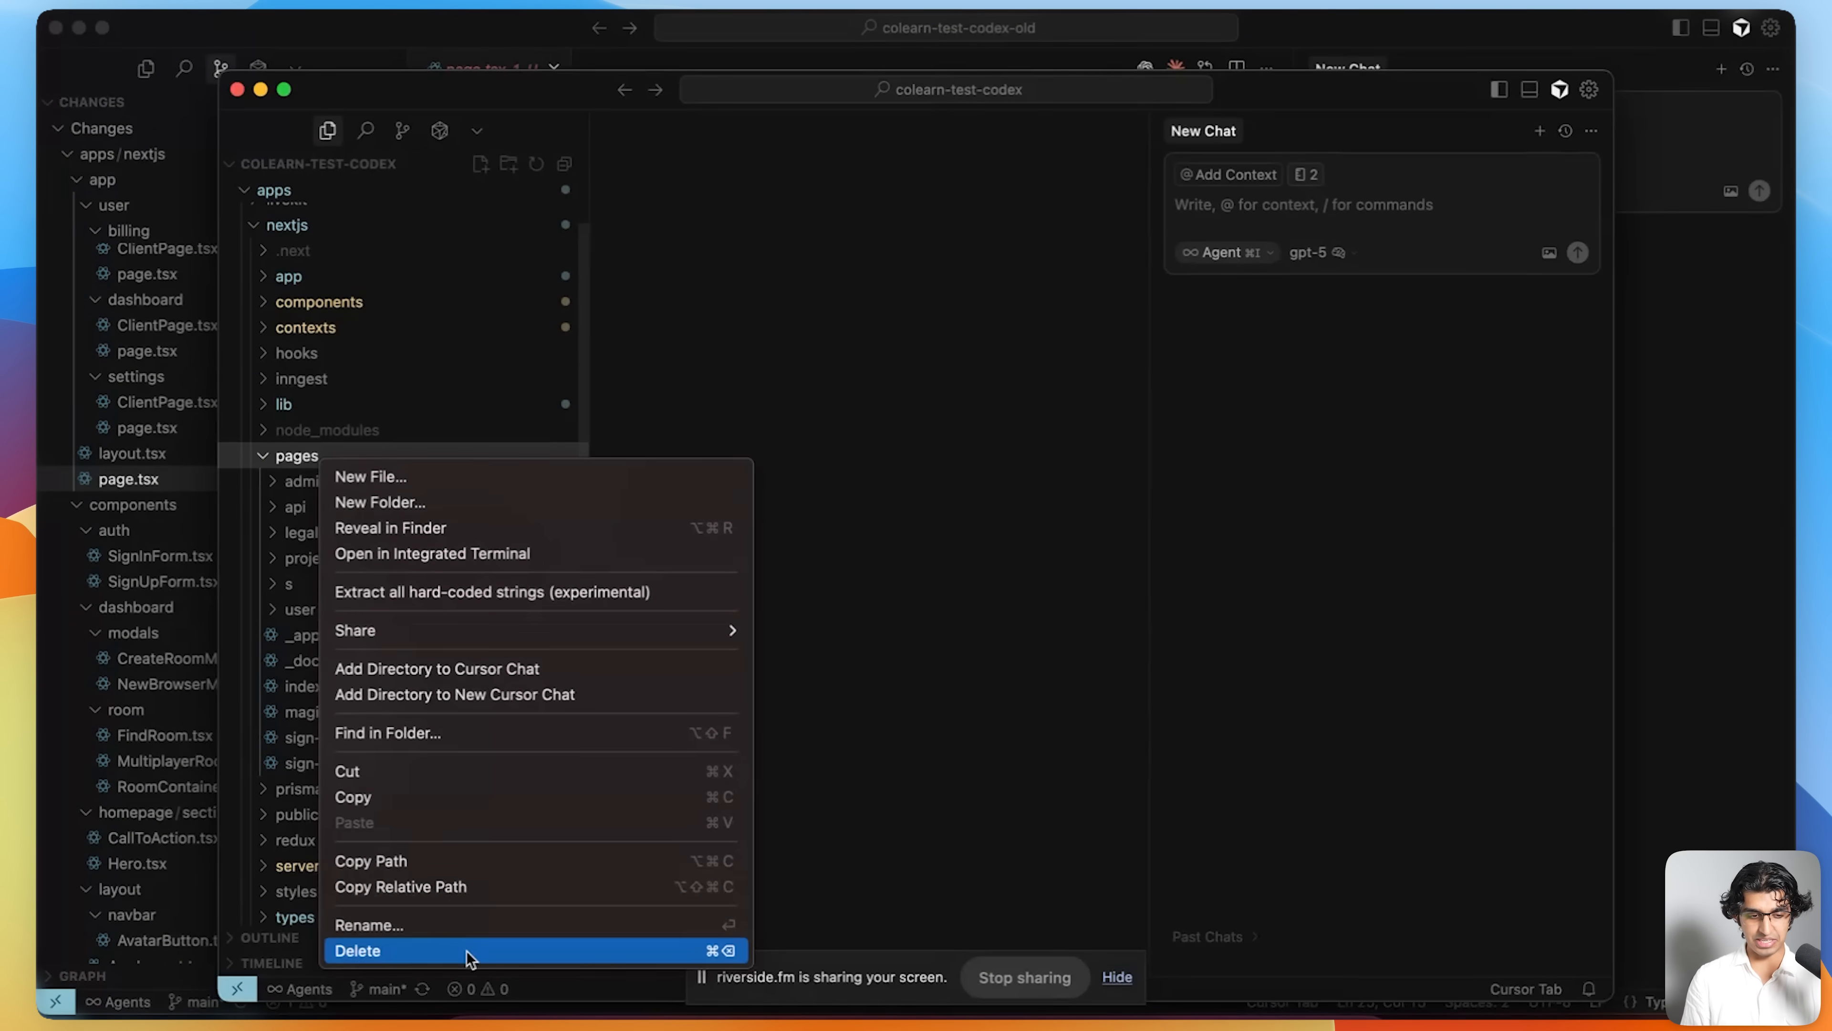
click(359, 951)
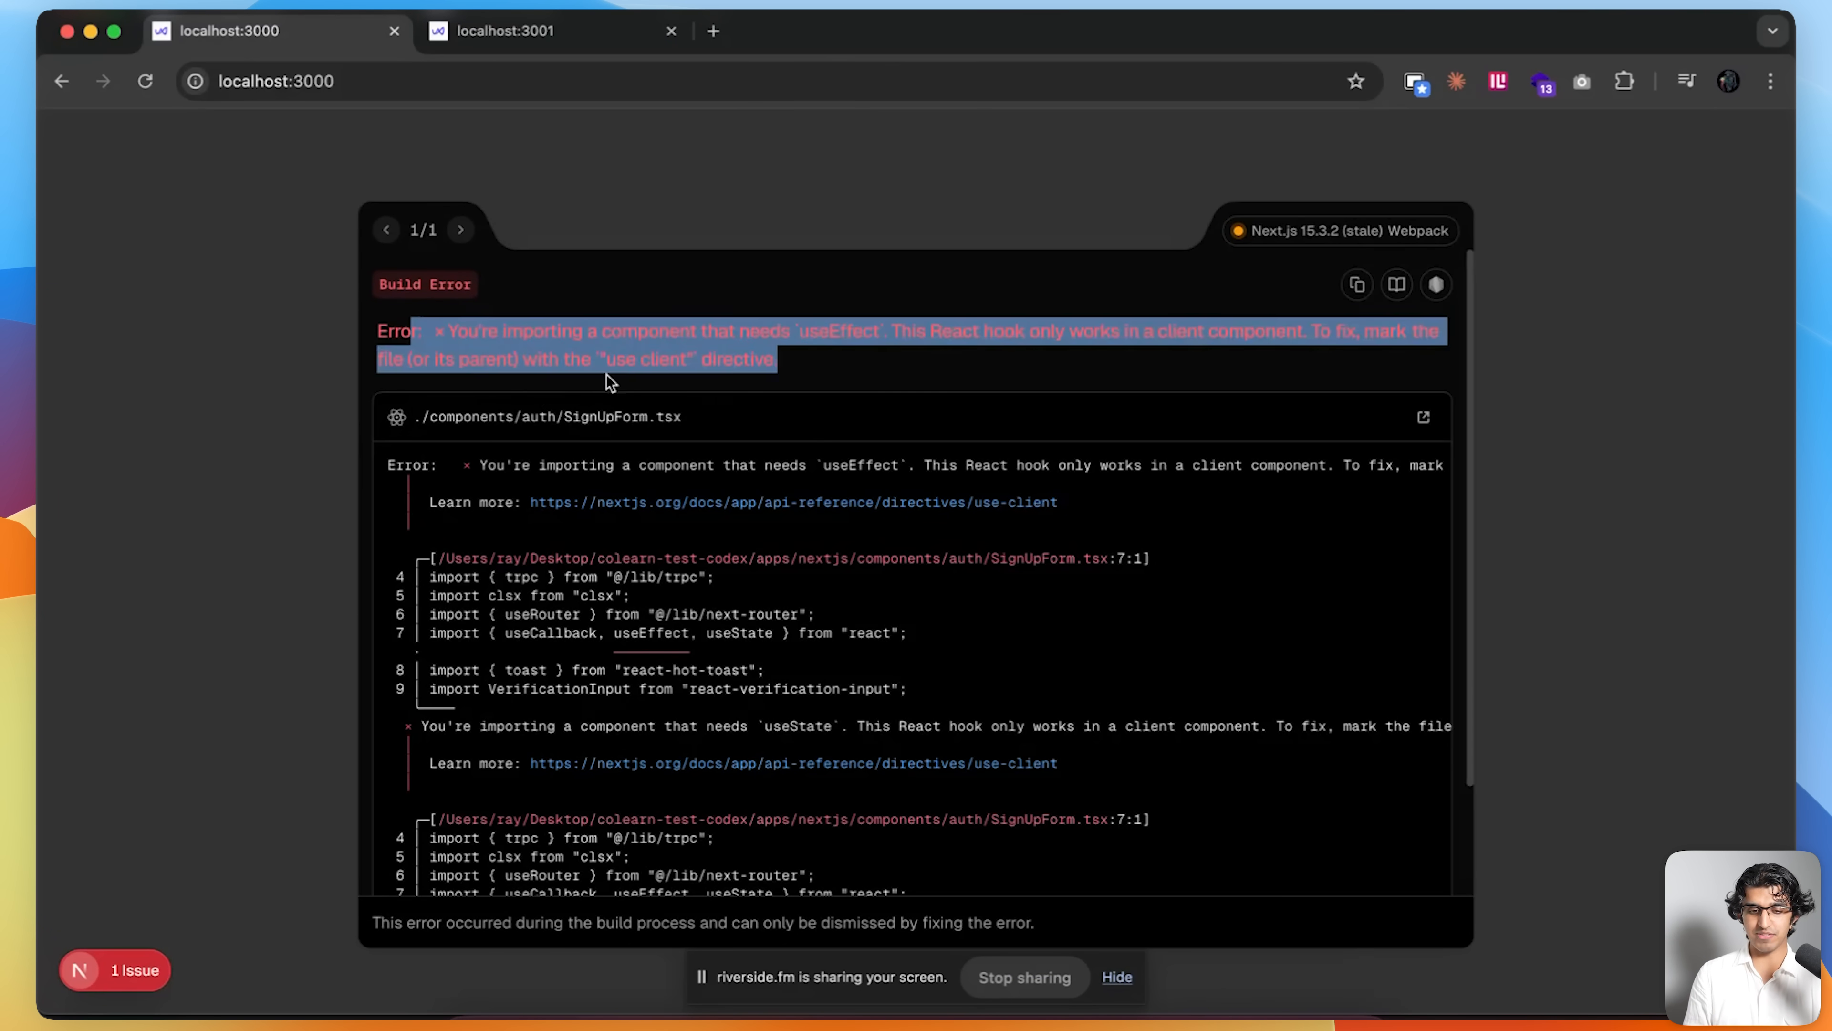
- Read the Next.js build error about SignUpForm.tsx needing a client component on localhost:3000
click(781, 384)
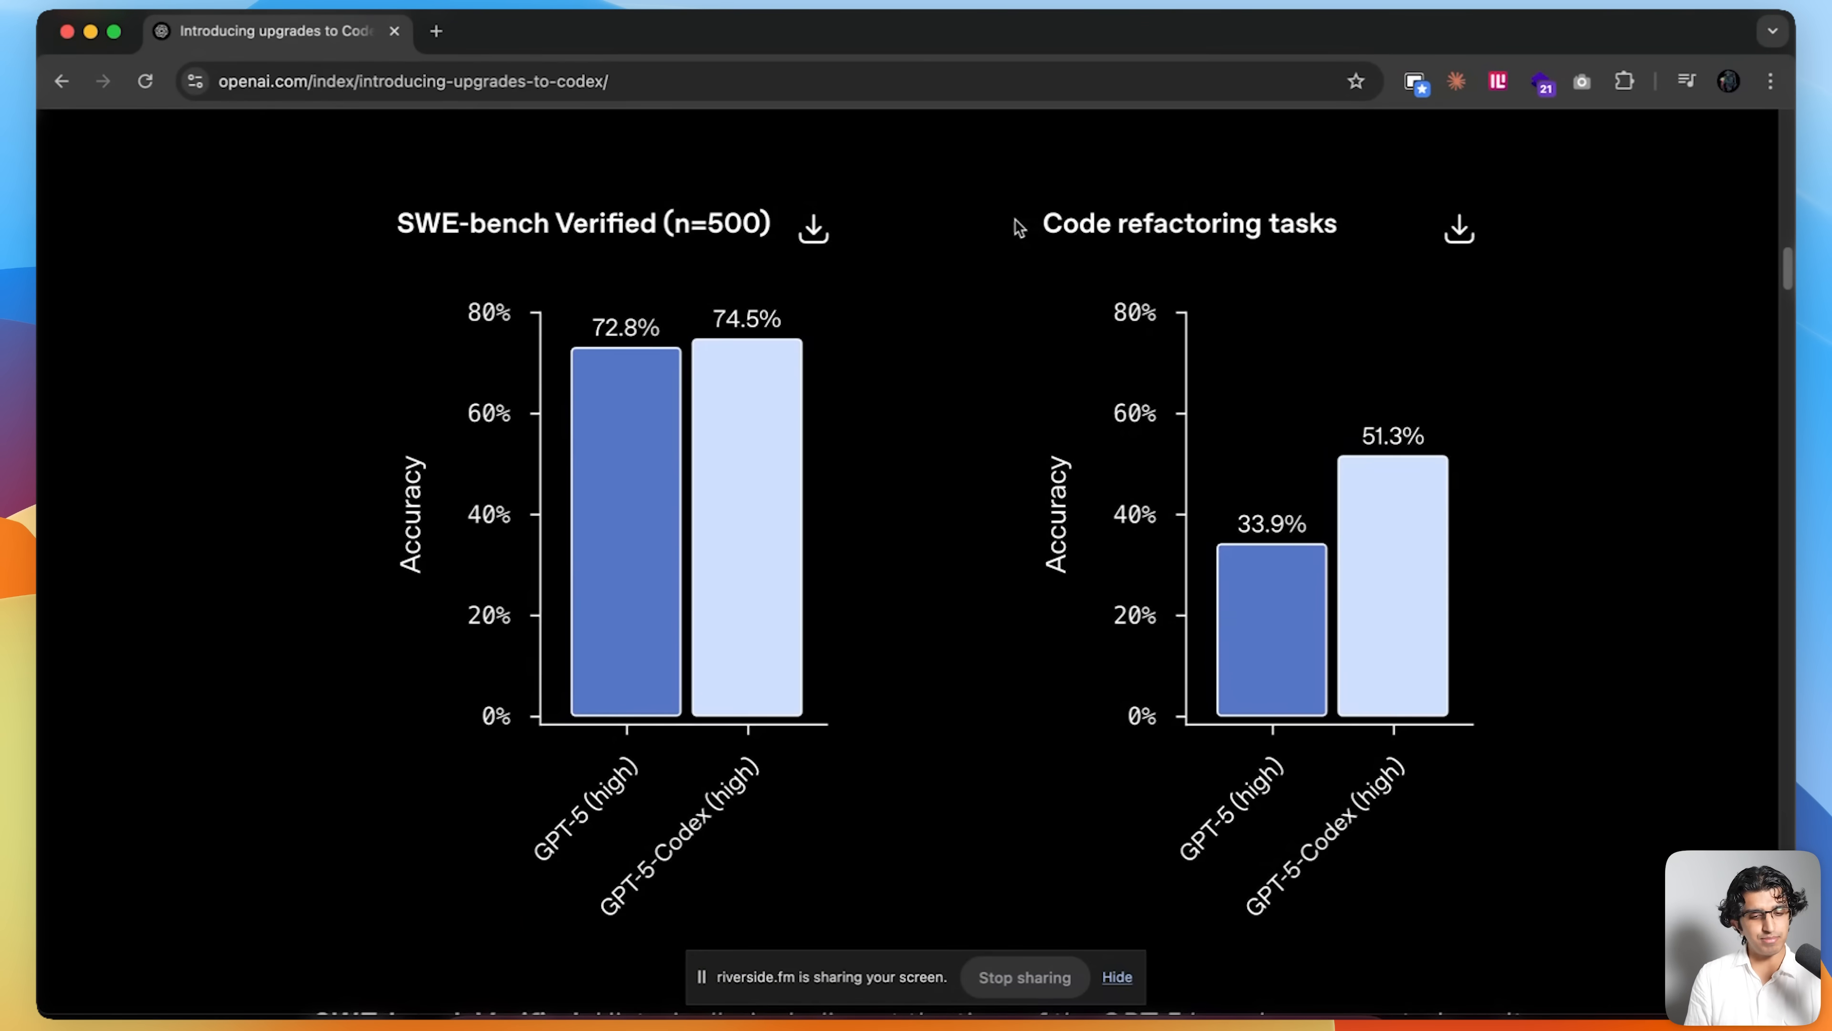
mouse_move(1655, 306)
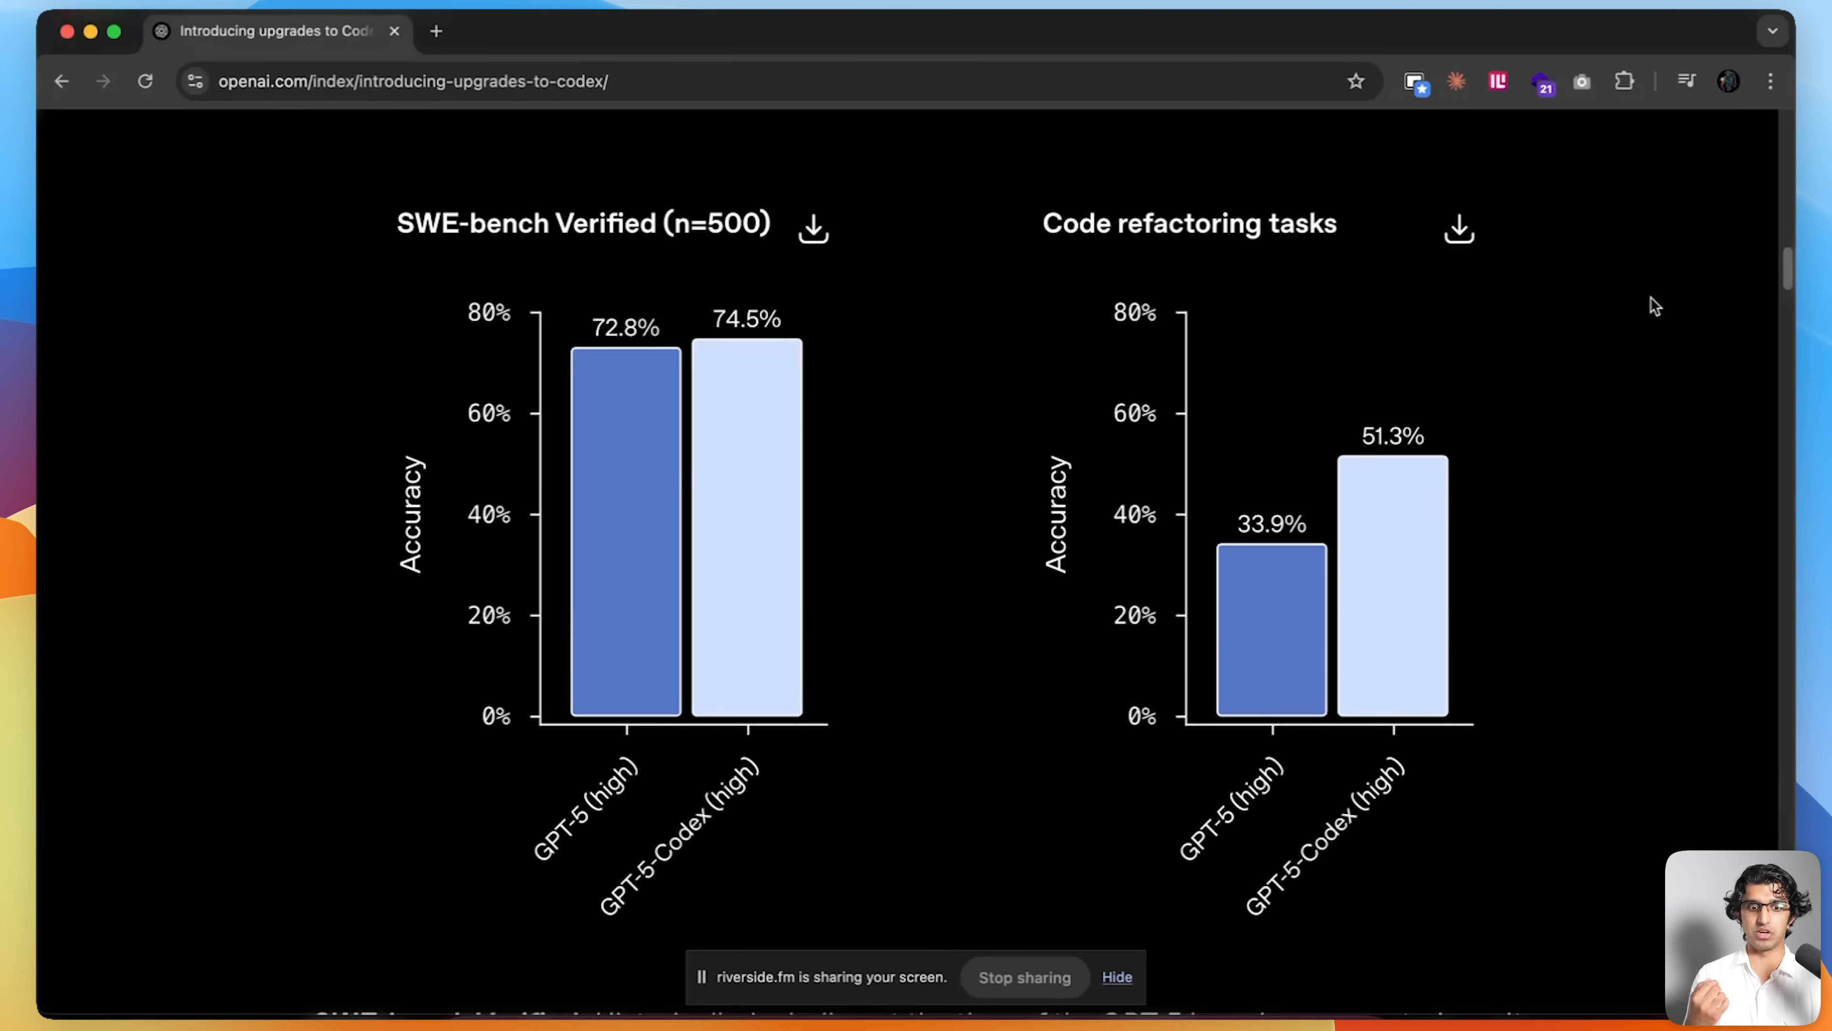
mouse_move(1279, 242)
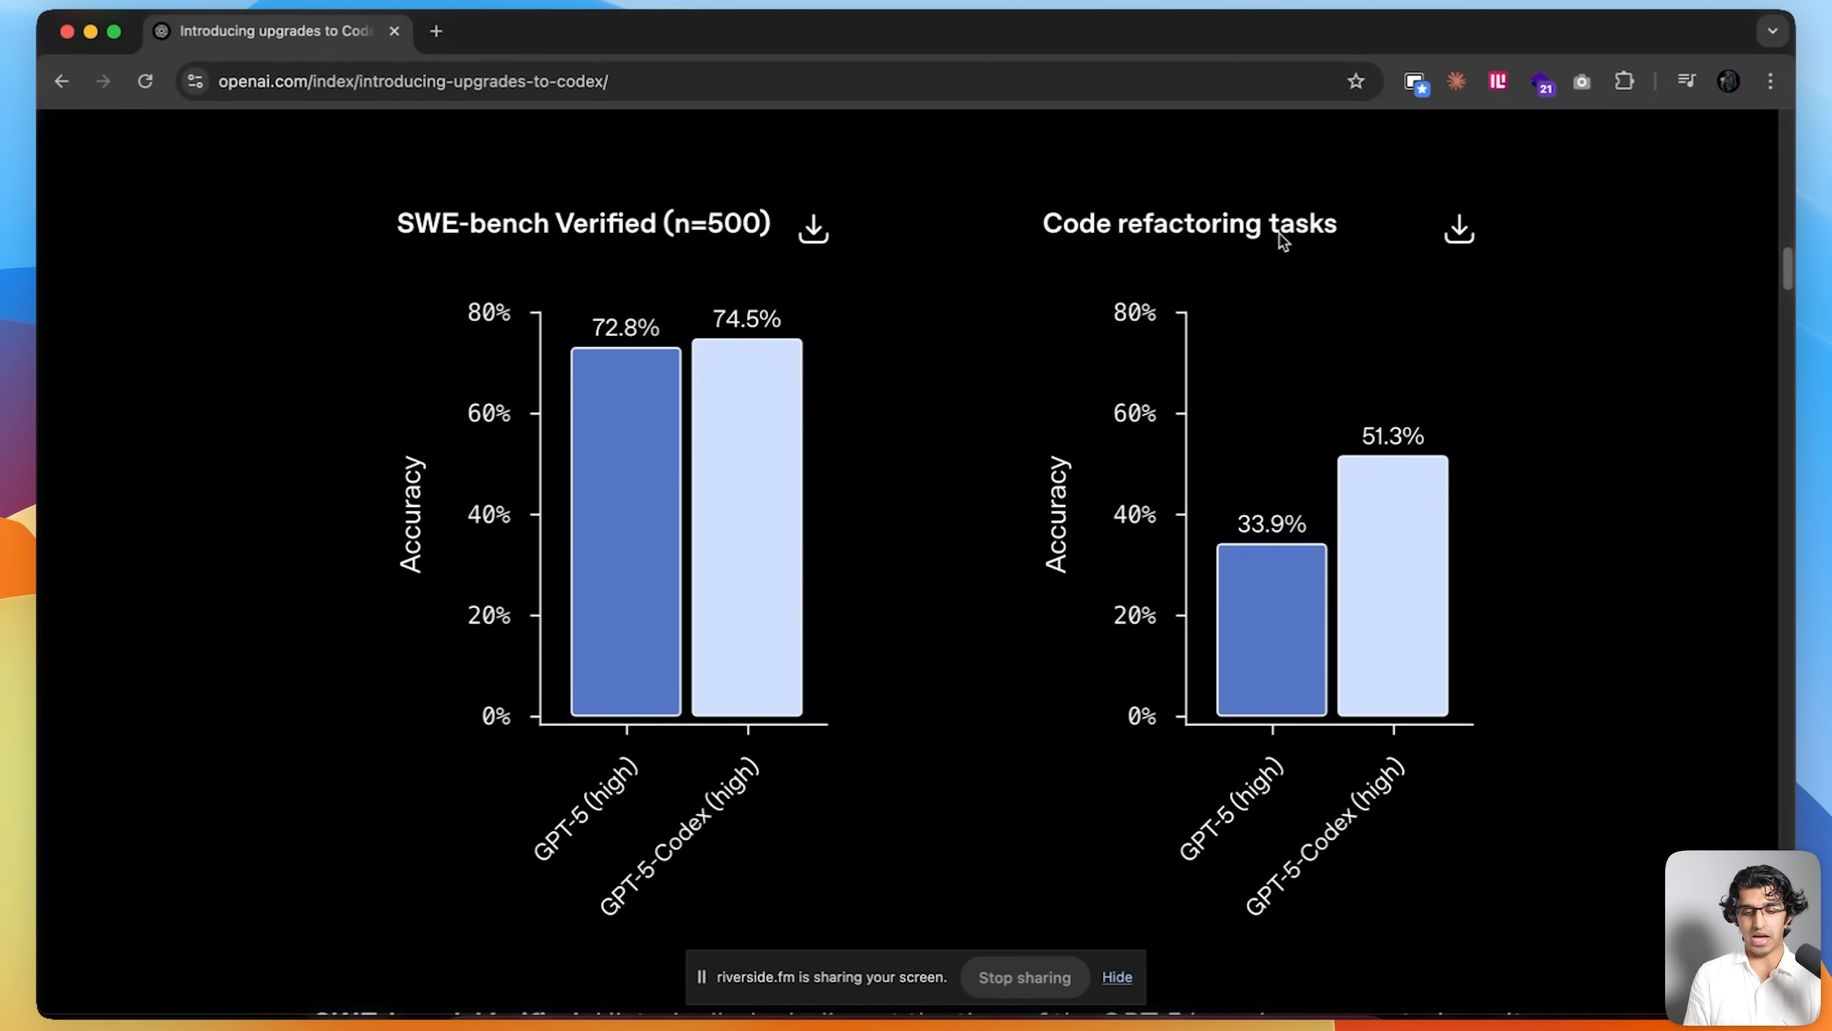
mouse_move(1415, 505)
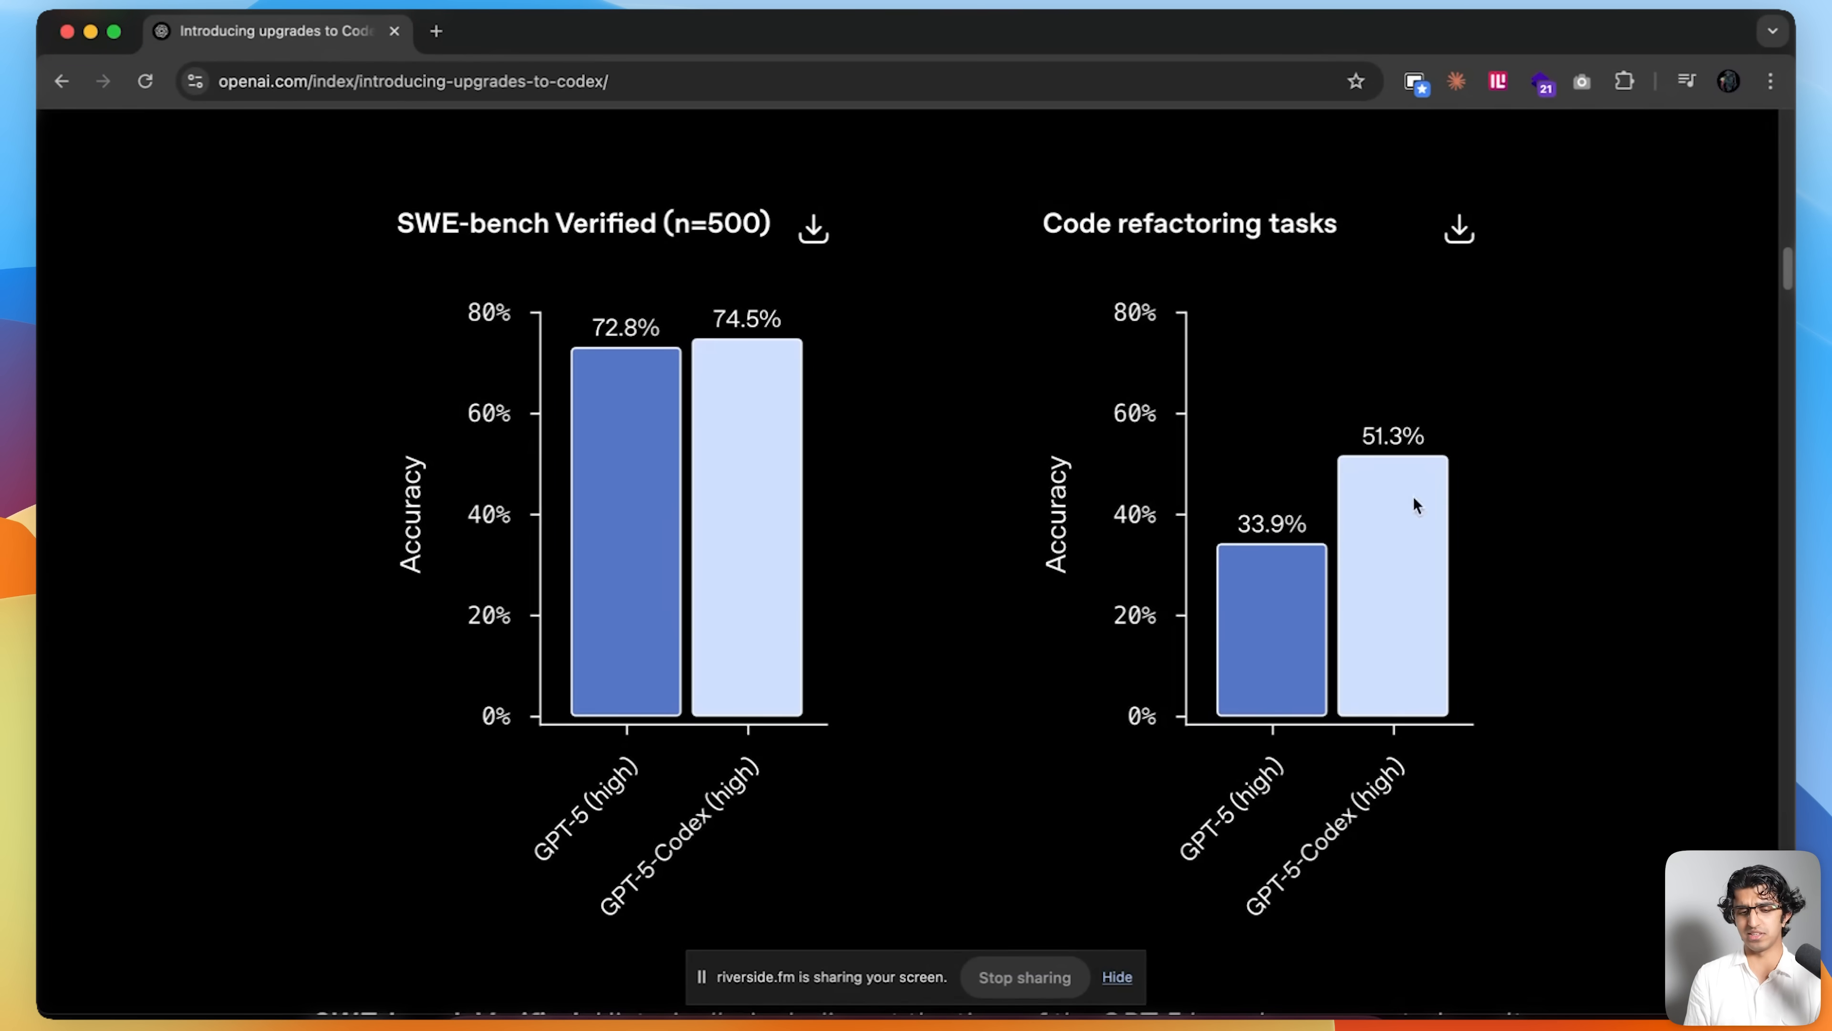
mouse_move(1433, 330)
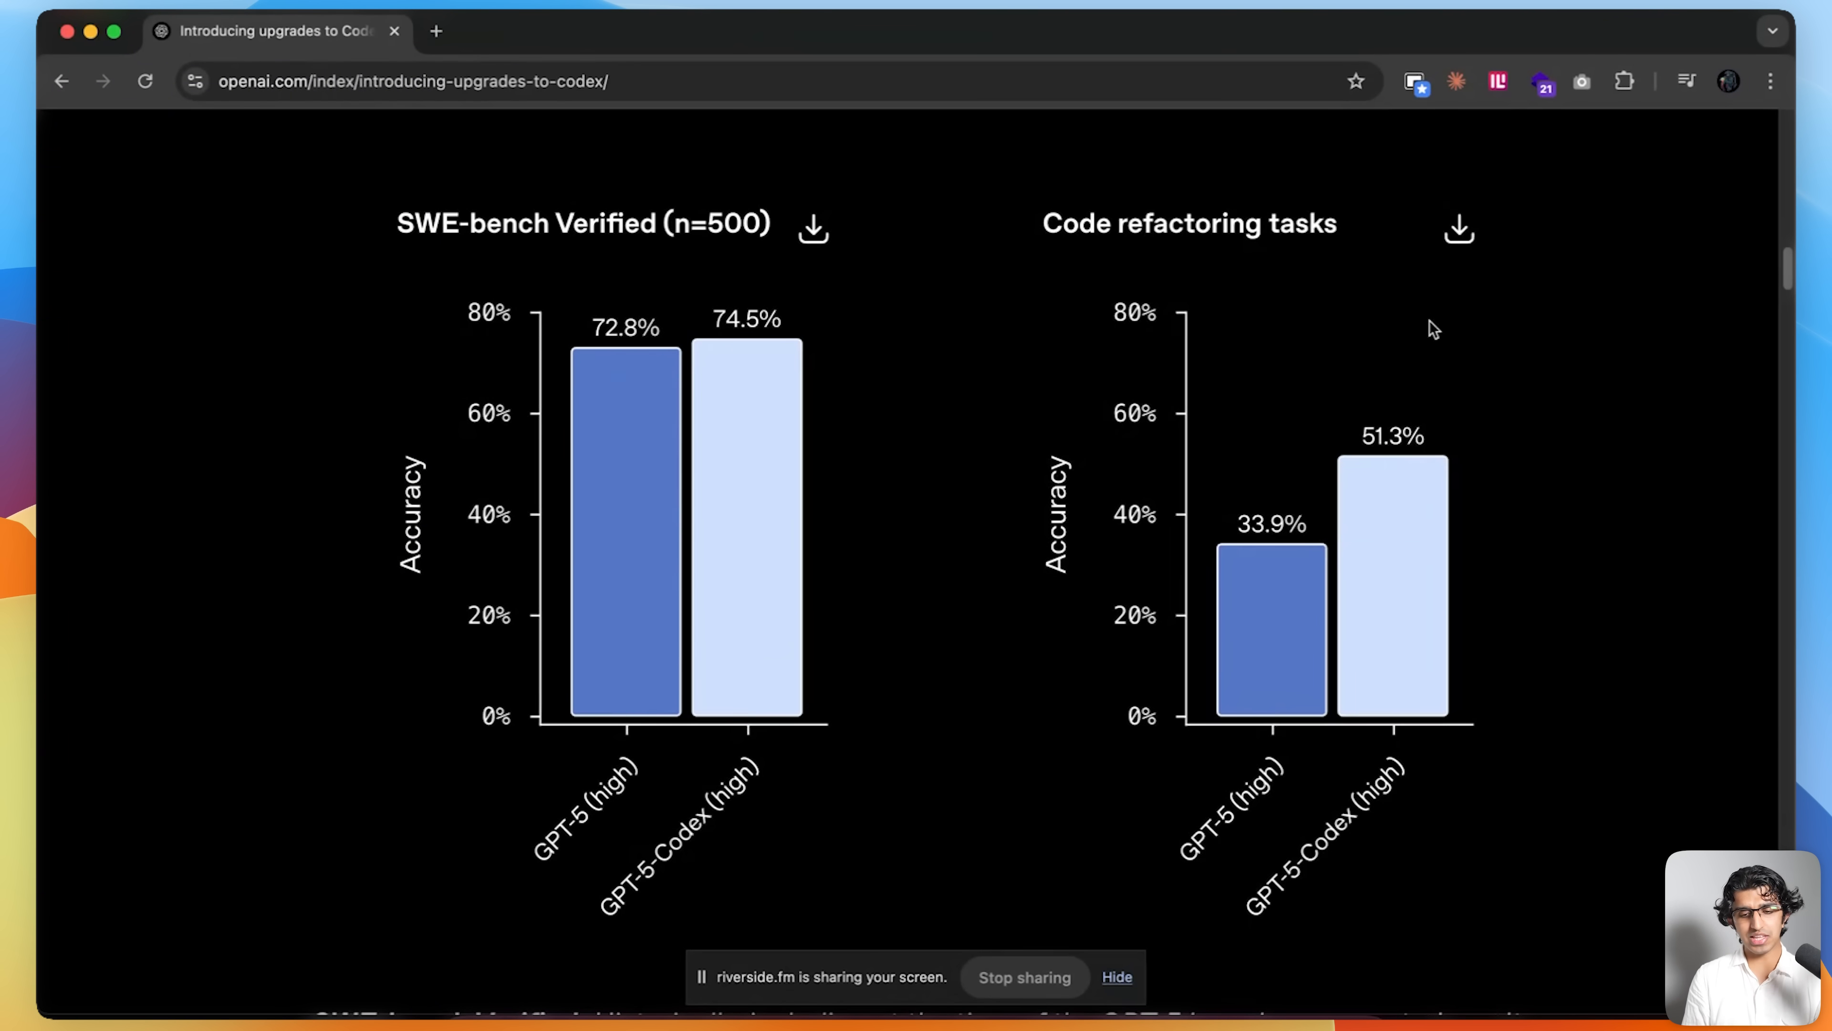
mouse_move(1525, 291)
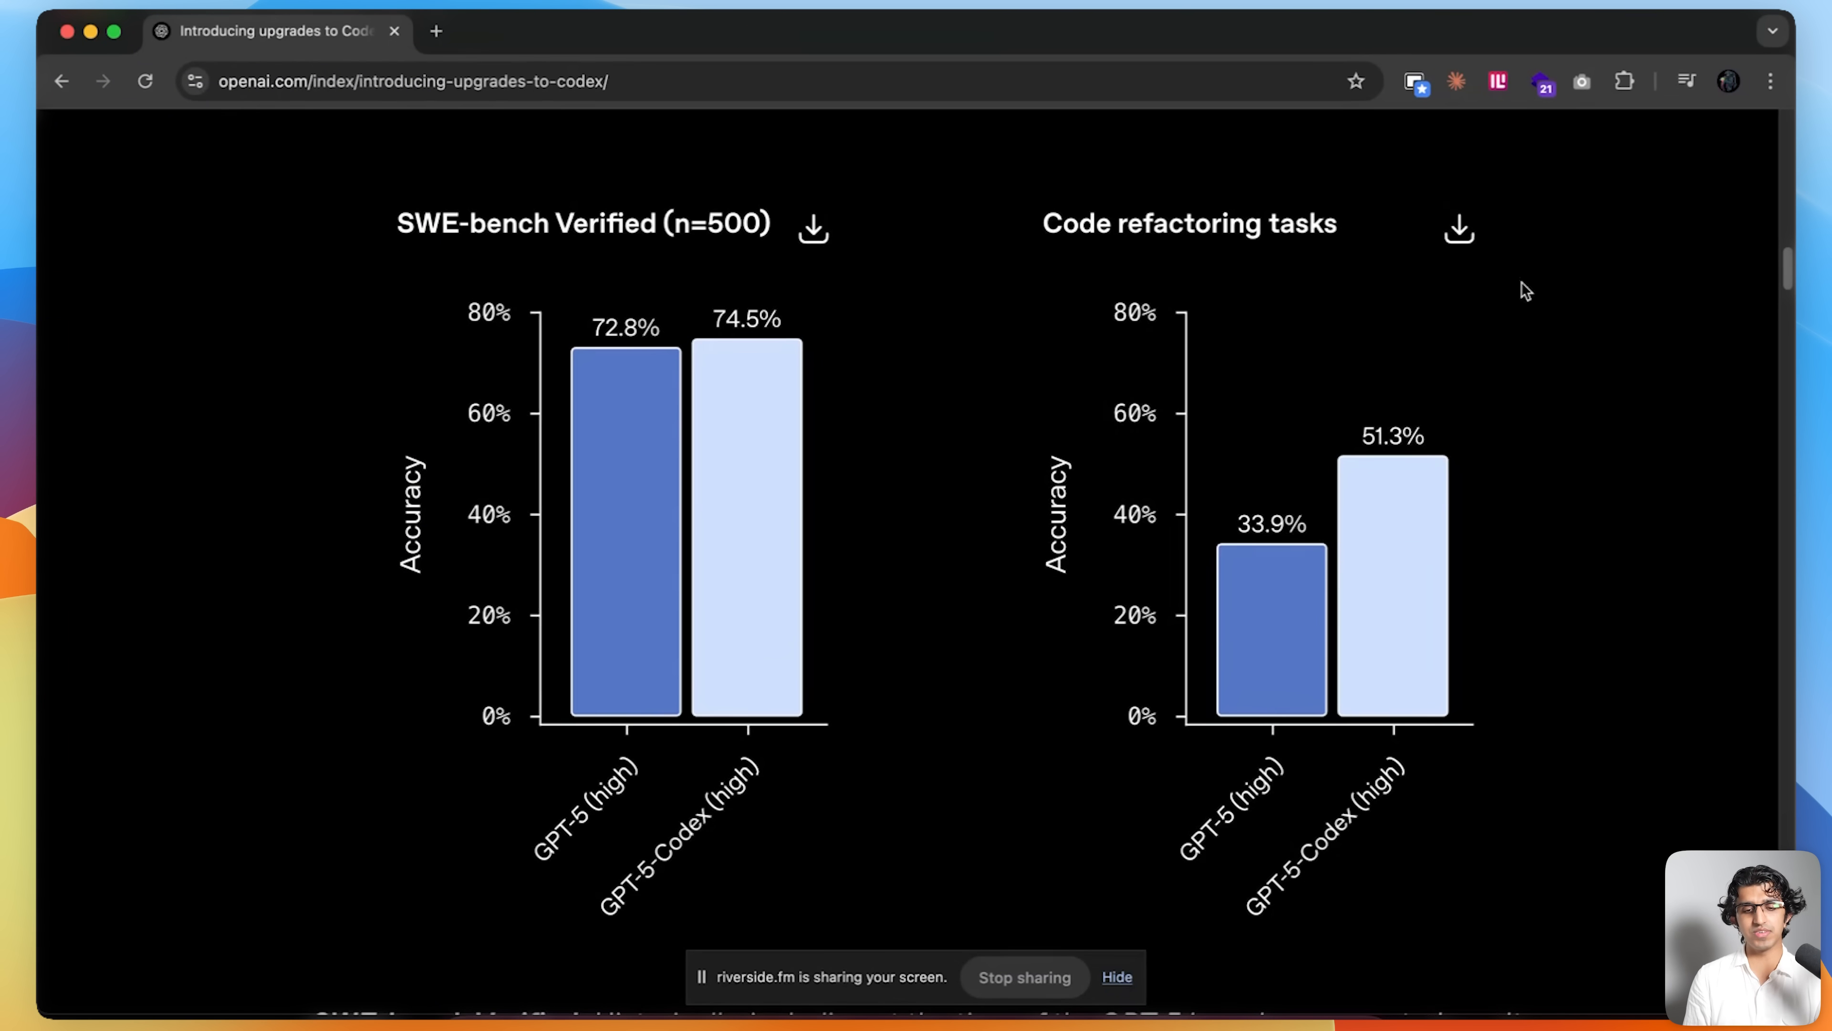
mouse_move(1485, 385)
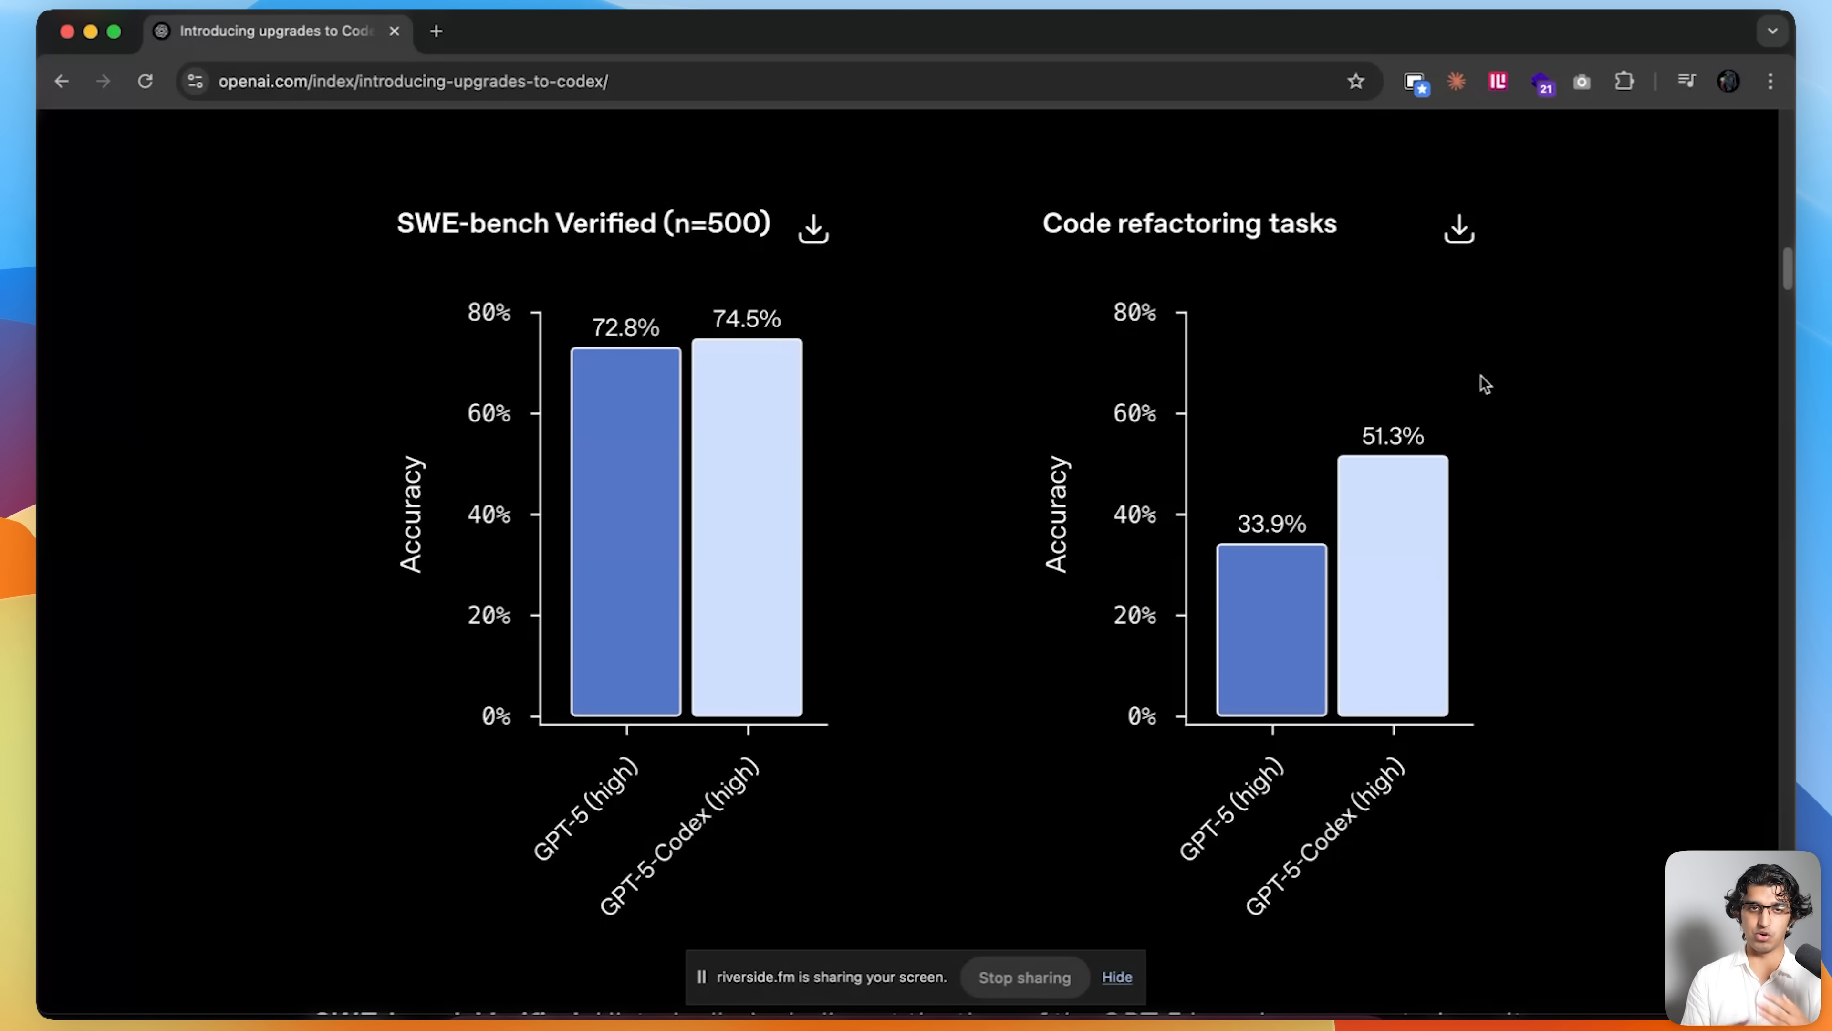
mouse_move(1571, 399)
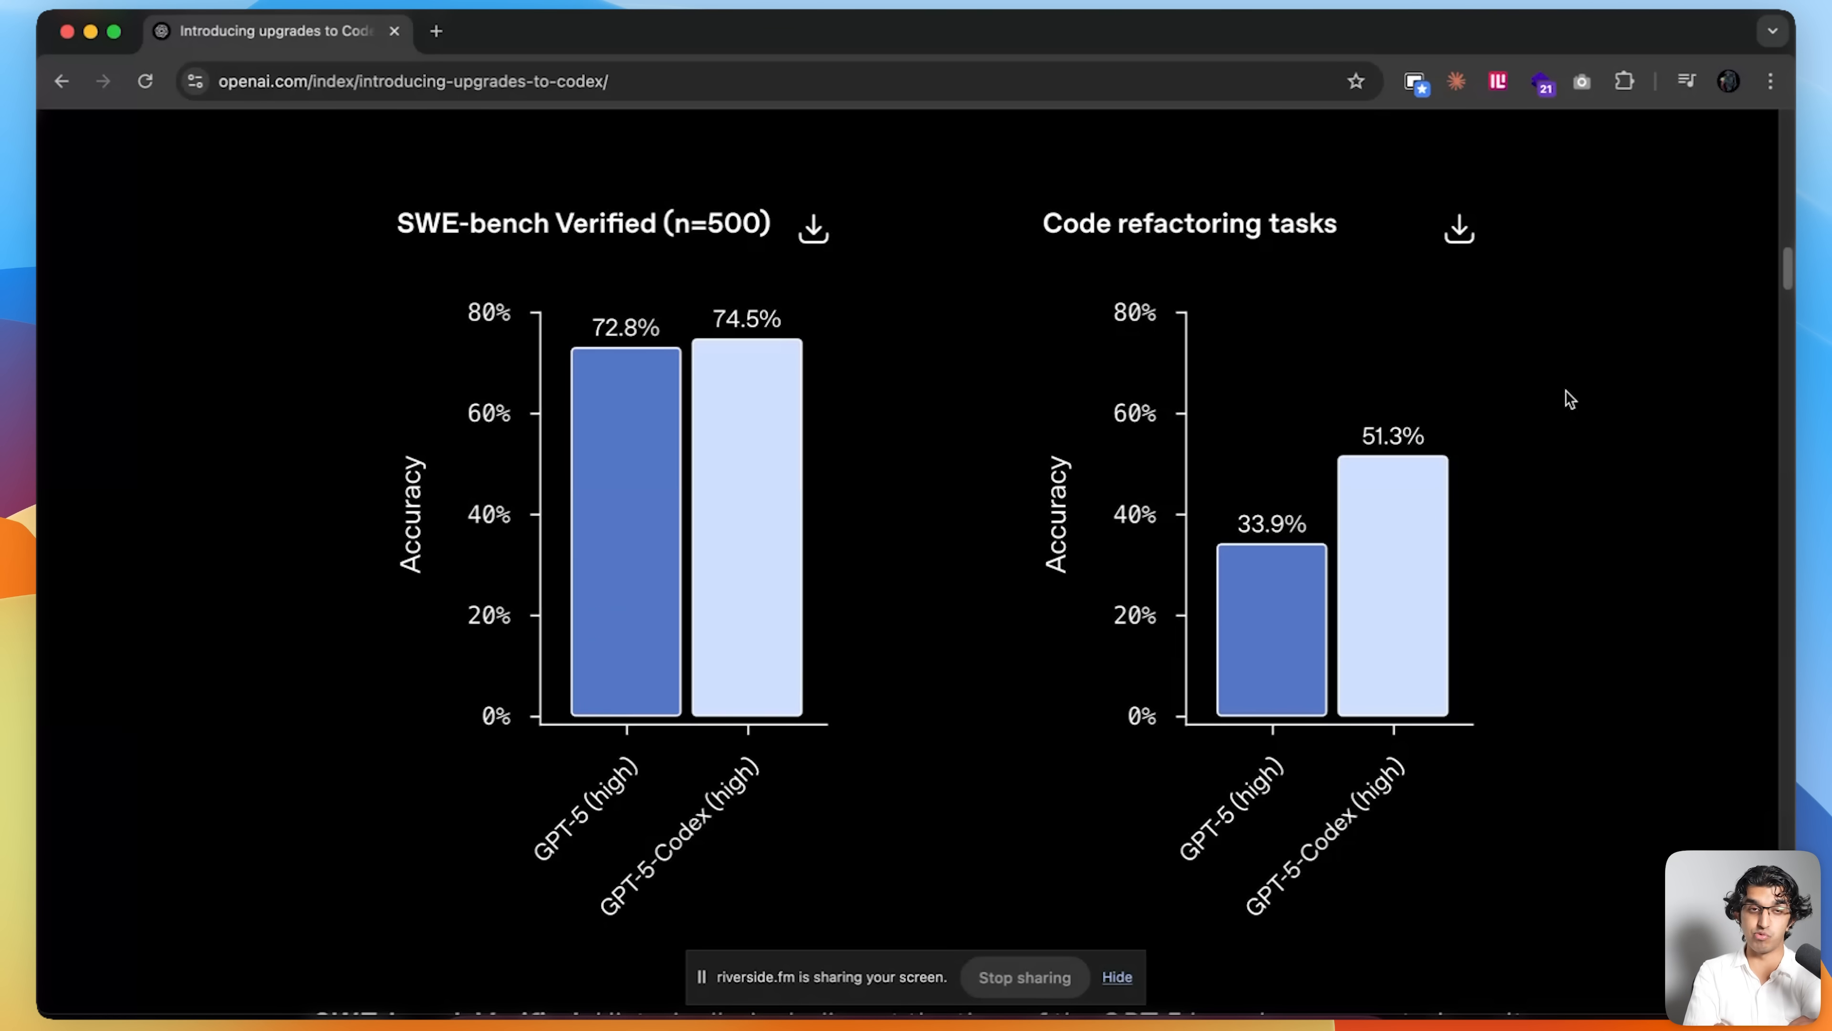
- Scroll the OpenAI Codex article to reveal the SWE-bench Verified caption beneath the benchmark charts
scroll(down, 3)
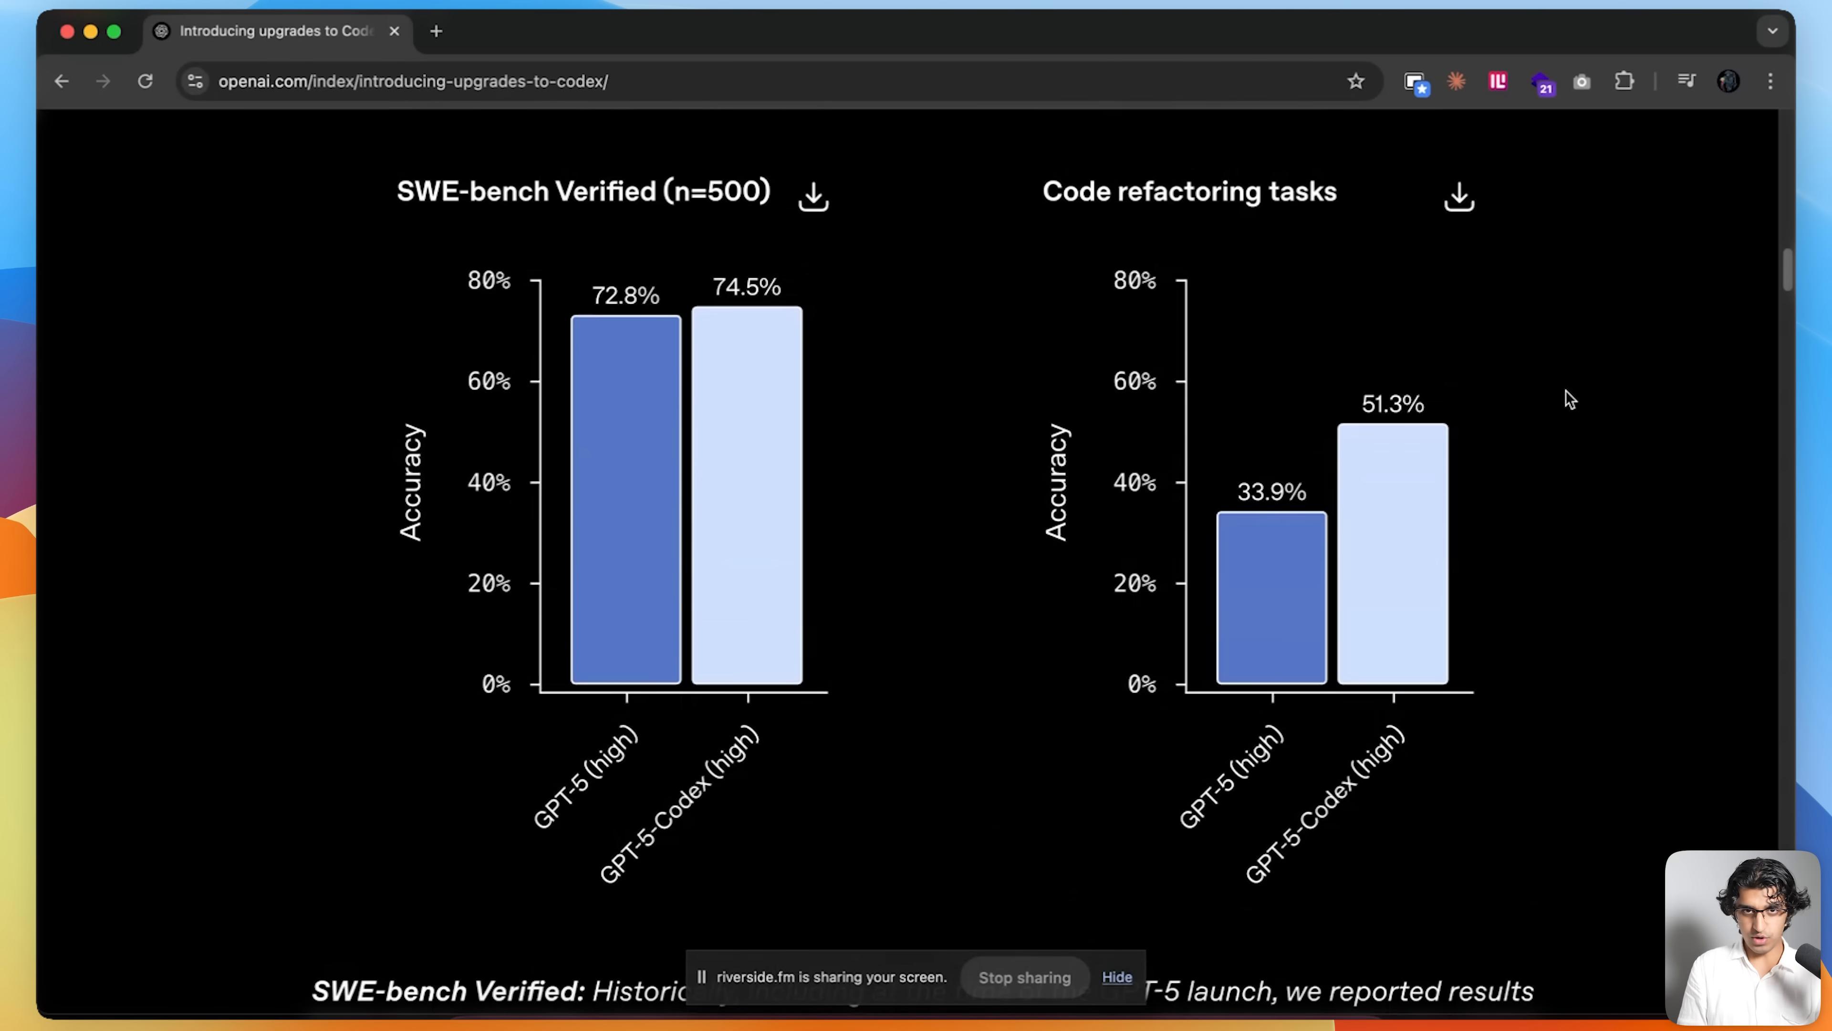